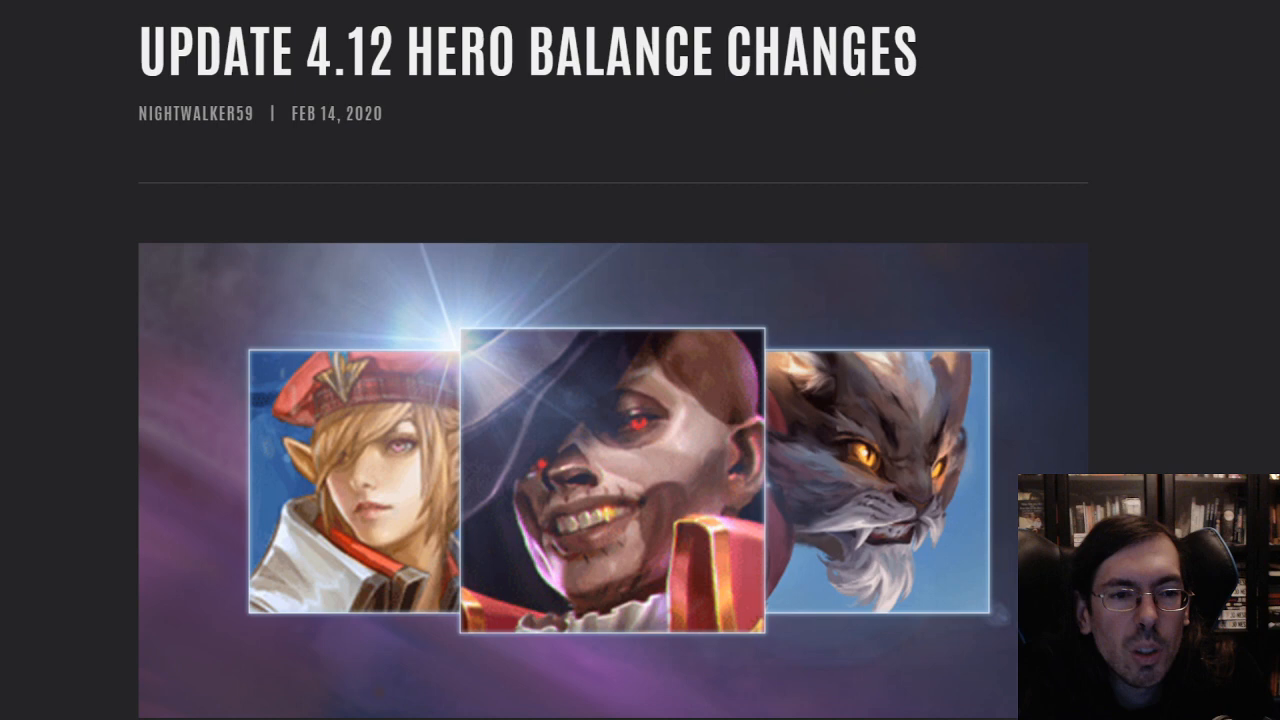
pyautogui.moveTo(1144, 242)
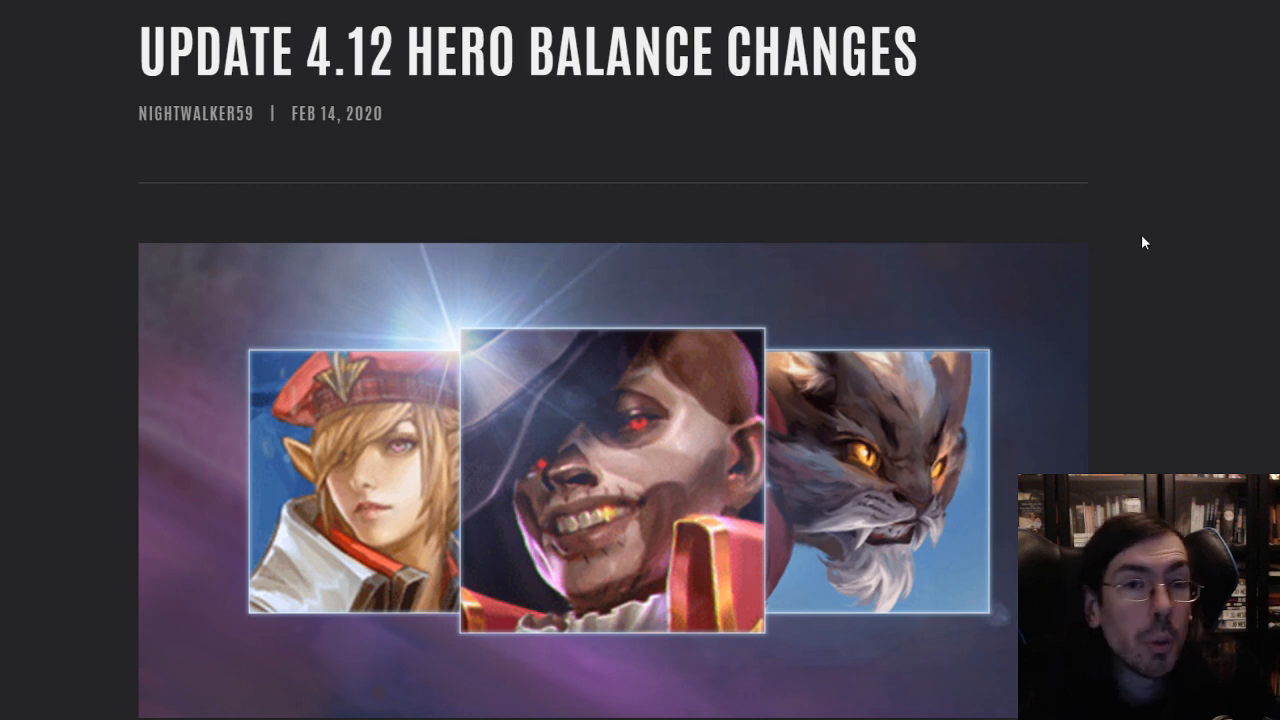
# Scroll past the update banner and intro to Baptiste's Reap and Bad Mojo buffs
pyautogui.scroll(-3)
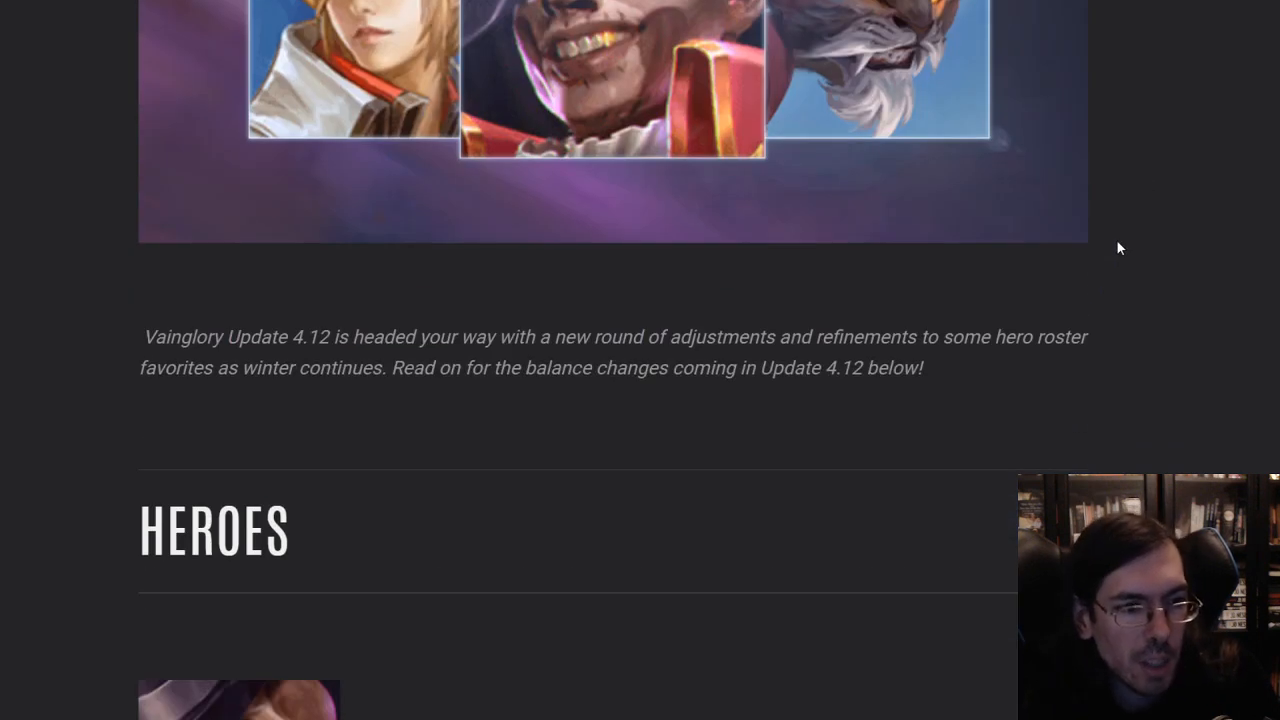
pyautogui.scroll(-3)
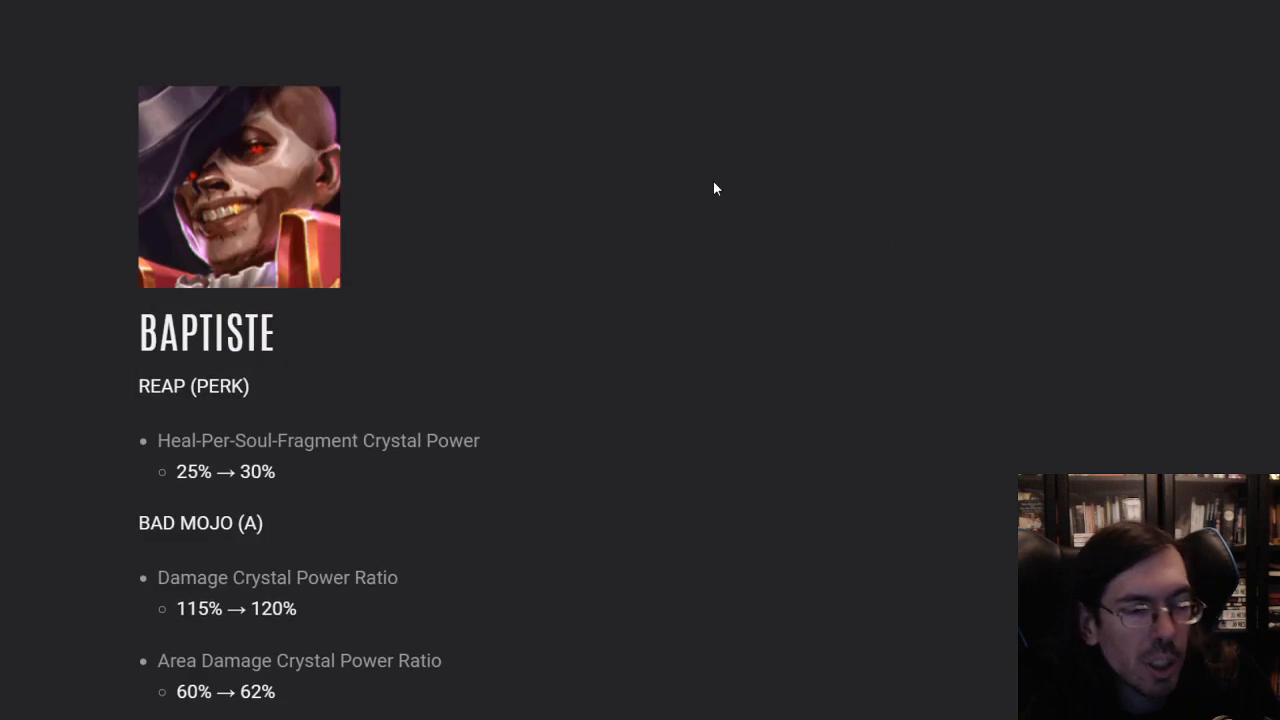
pyautogui.scroll(-3)
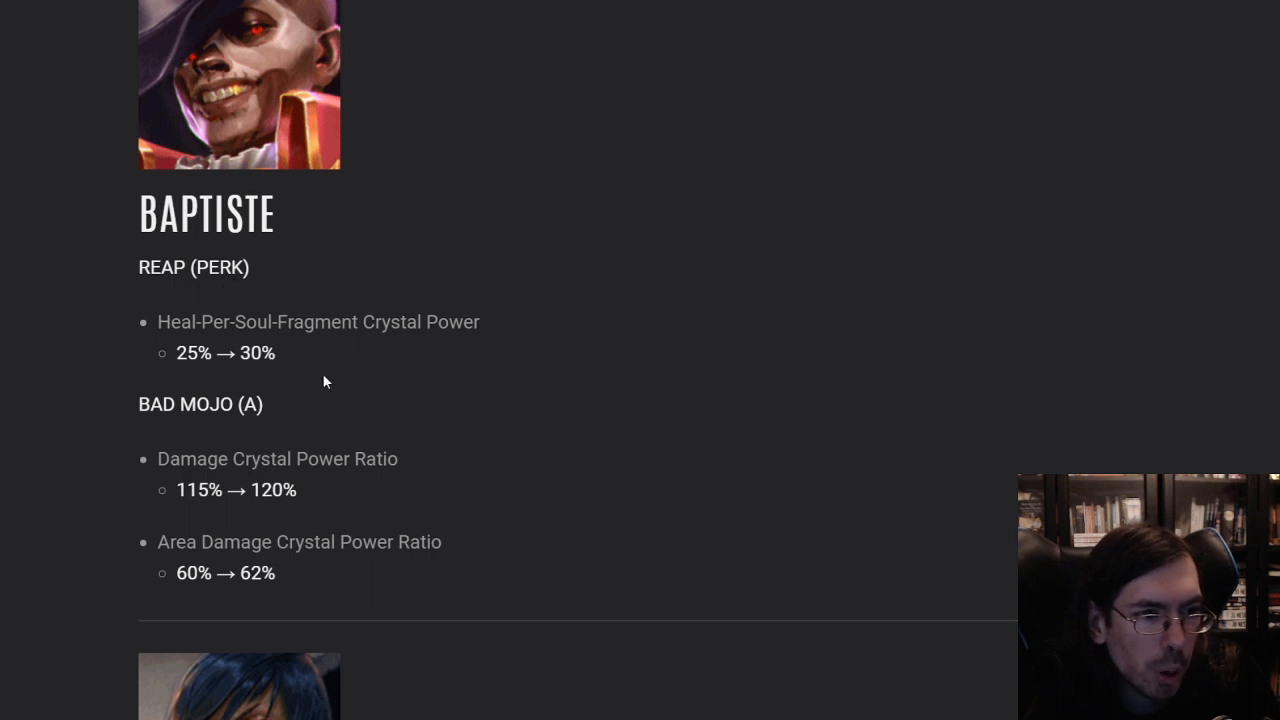
pyautogui.moveTo(374, 526)
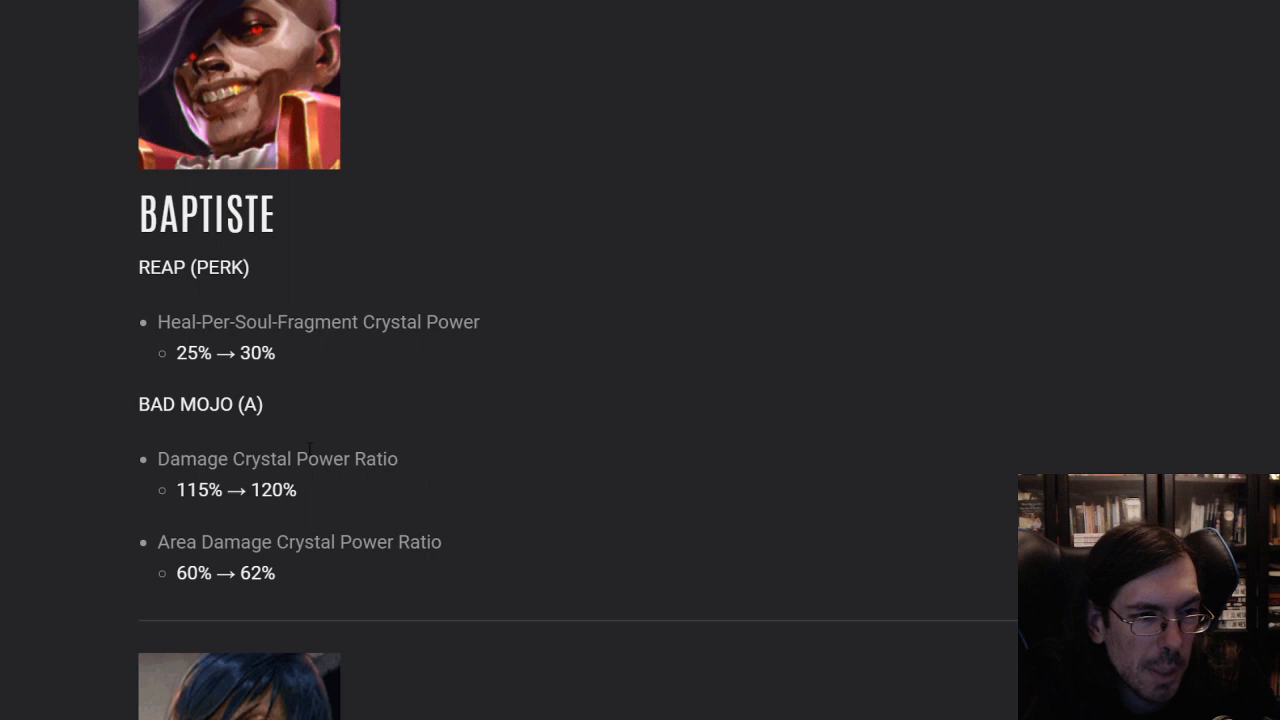
pyautogui.moveTo(530, 230)
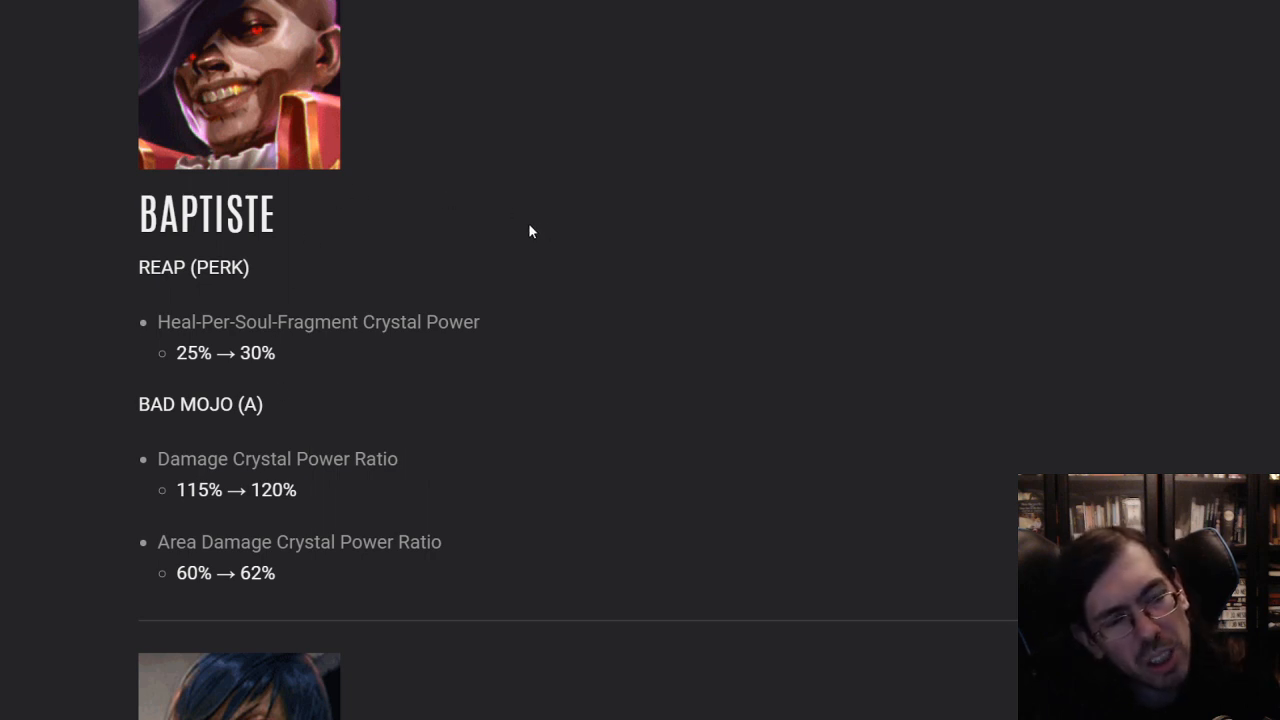
pyautogui.moveTo(540, 222)
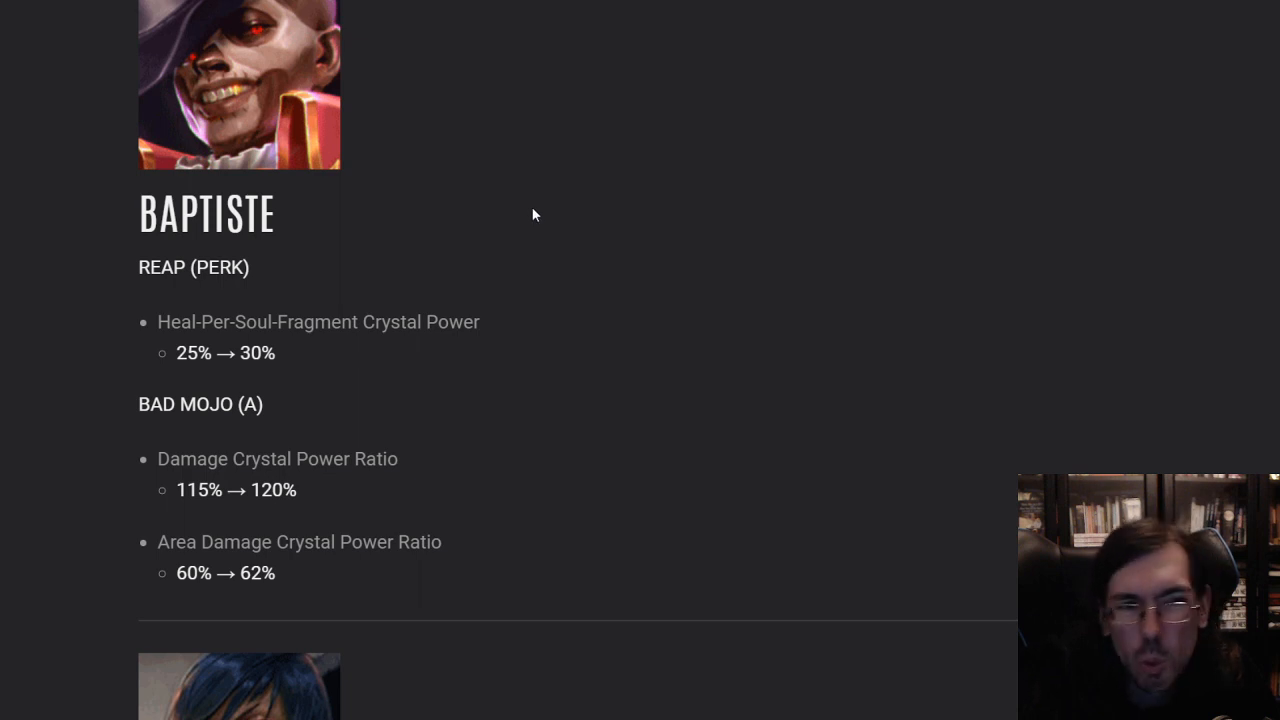
pyautogui.moveTo(512, 224)
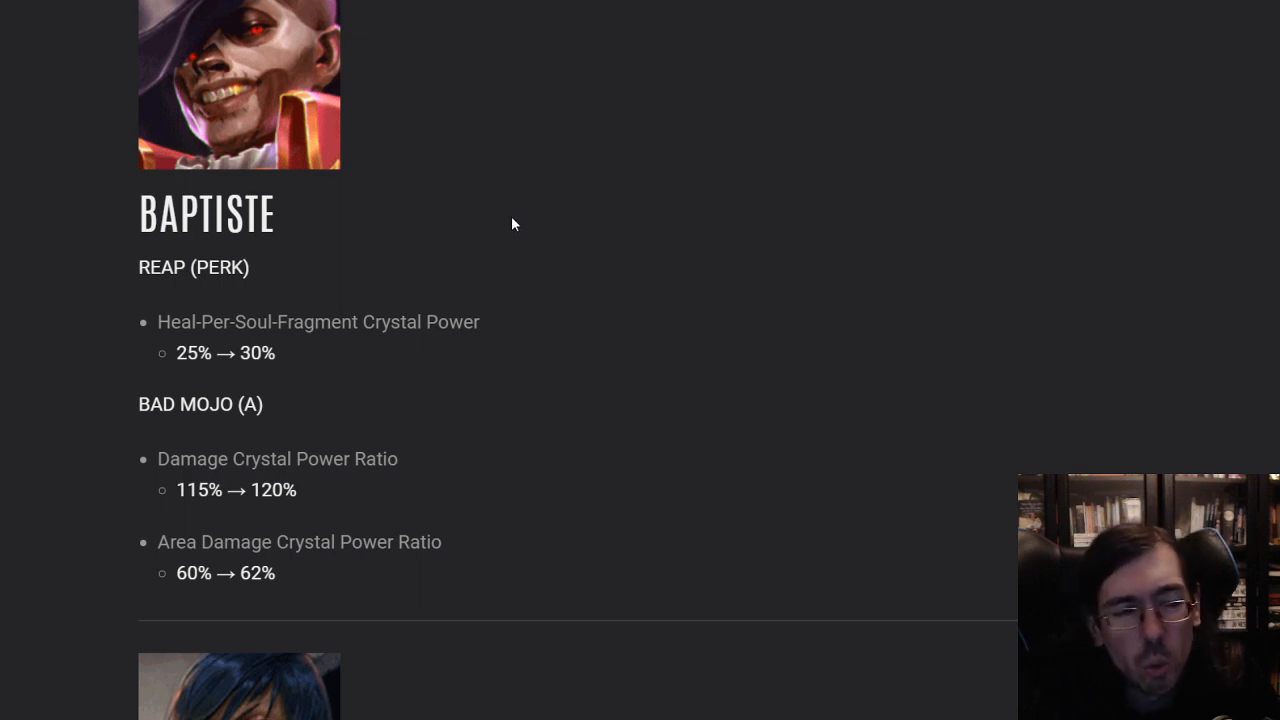
pyautogui.moveTo(656, 264)
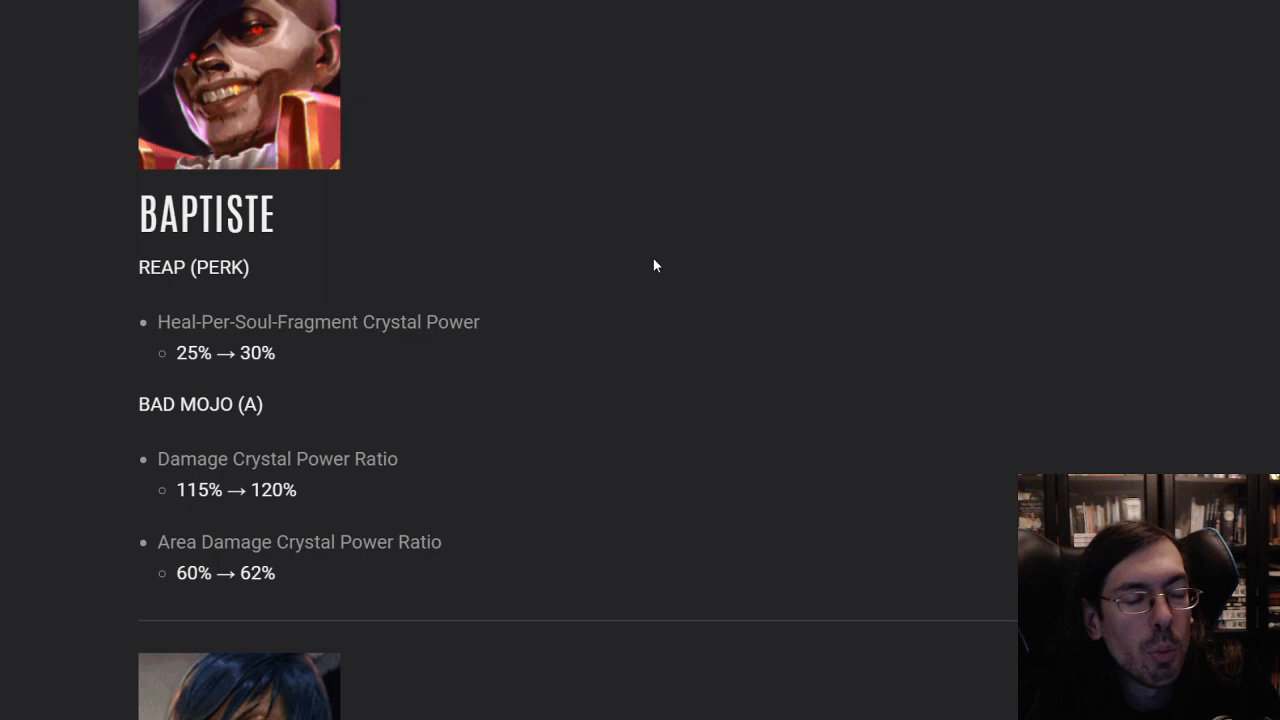
pyautogui.moveTo(644, 264)
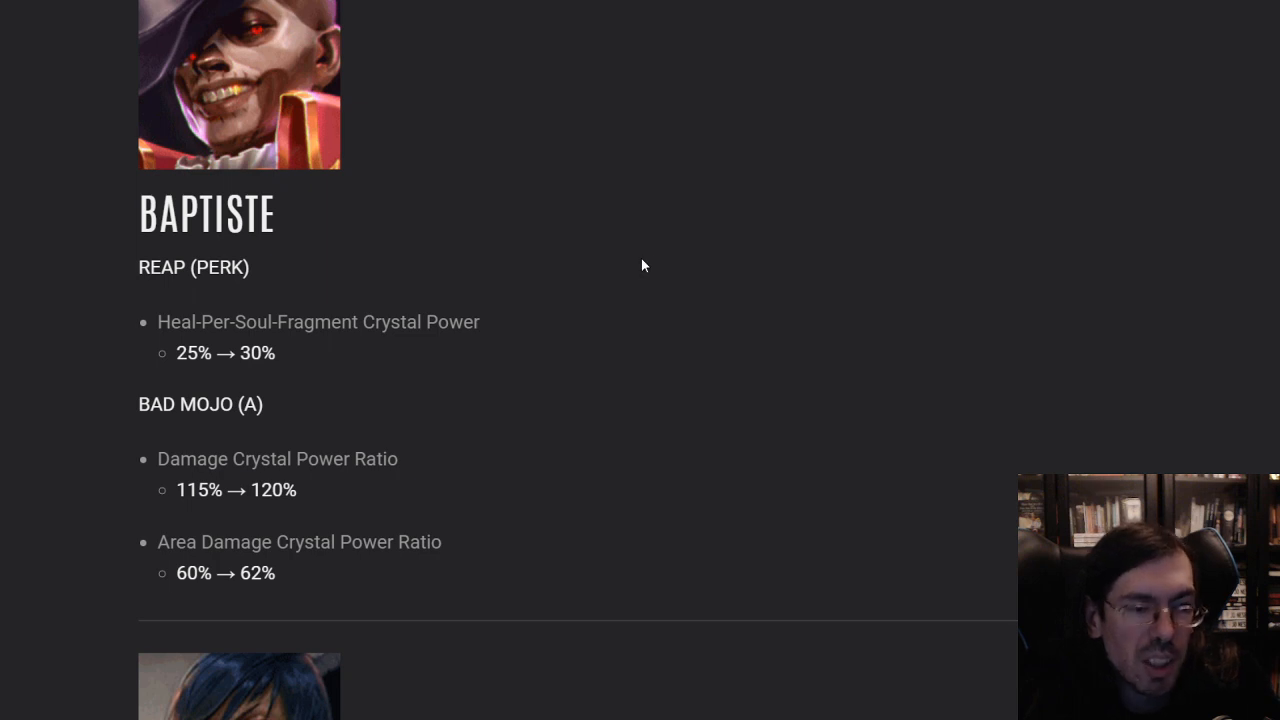
pyautogui.scroll(-3)
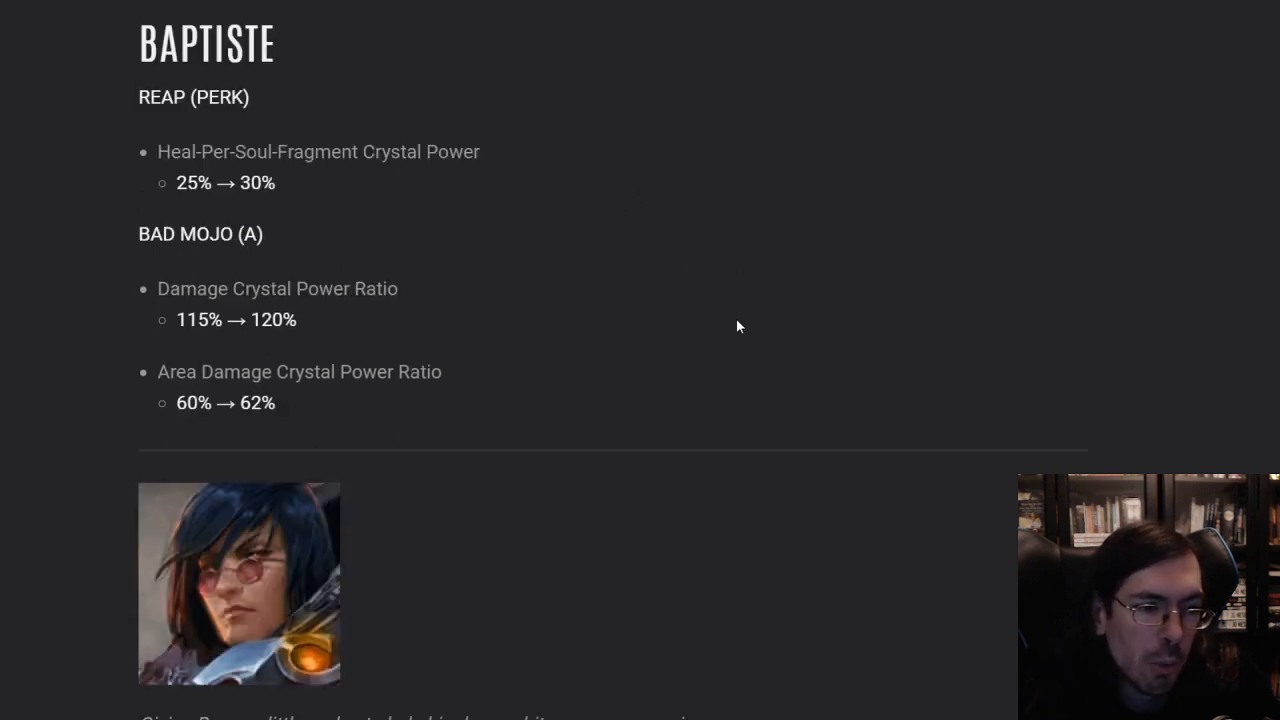
# Scroll down to Baron's range, armor, shield buffs and Porcupine Mortar energy cost cut
pyautogui.scroll(-3)
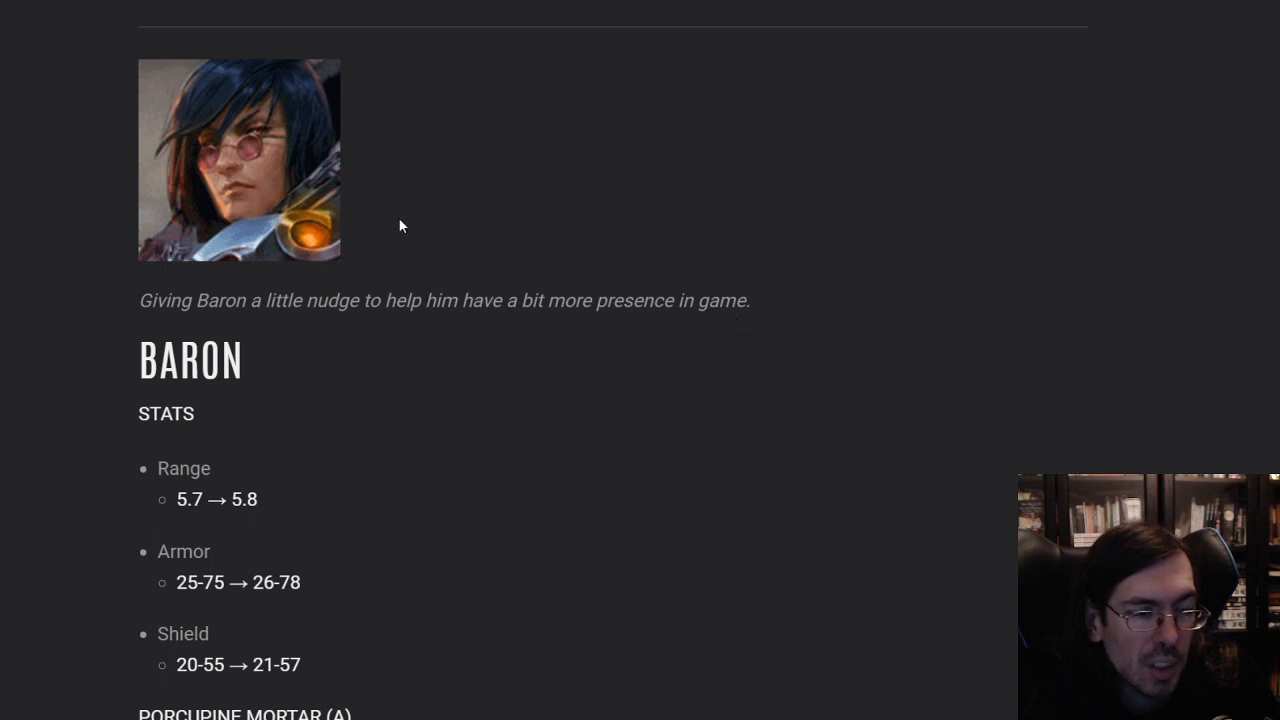
pyautogui.scroll(-3)
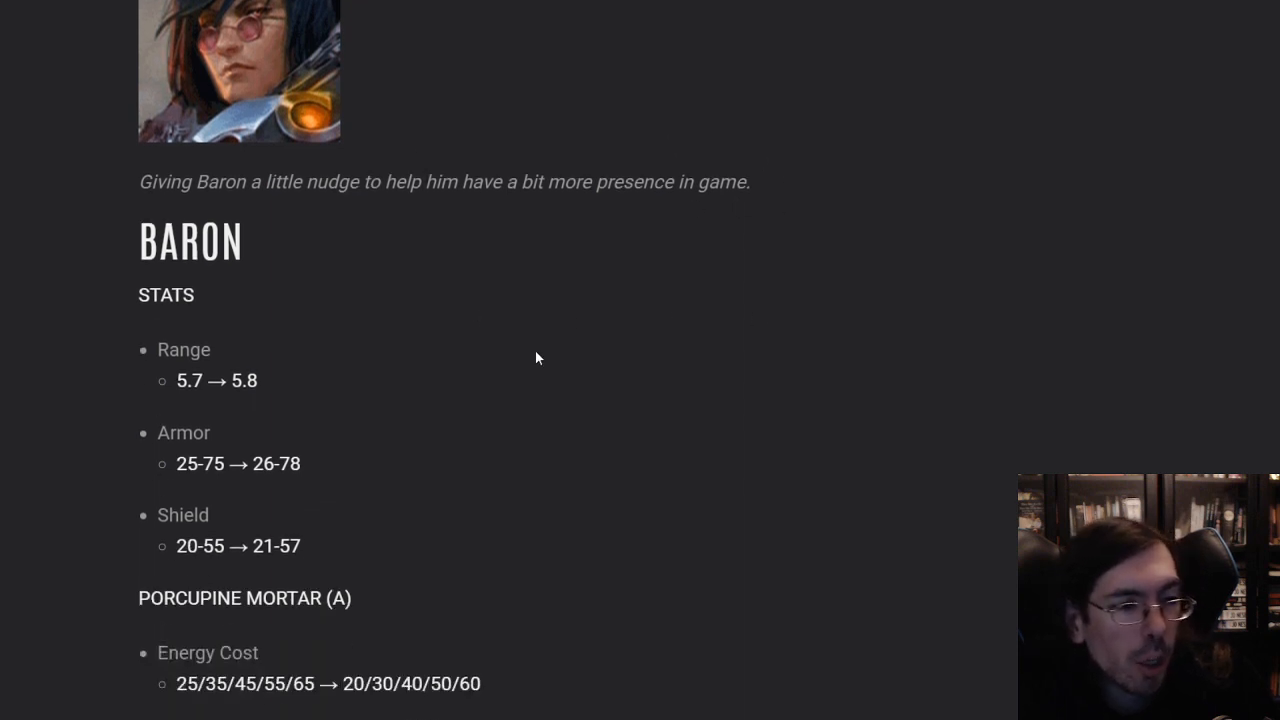
pyautogui.moveTo(380, 432)
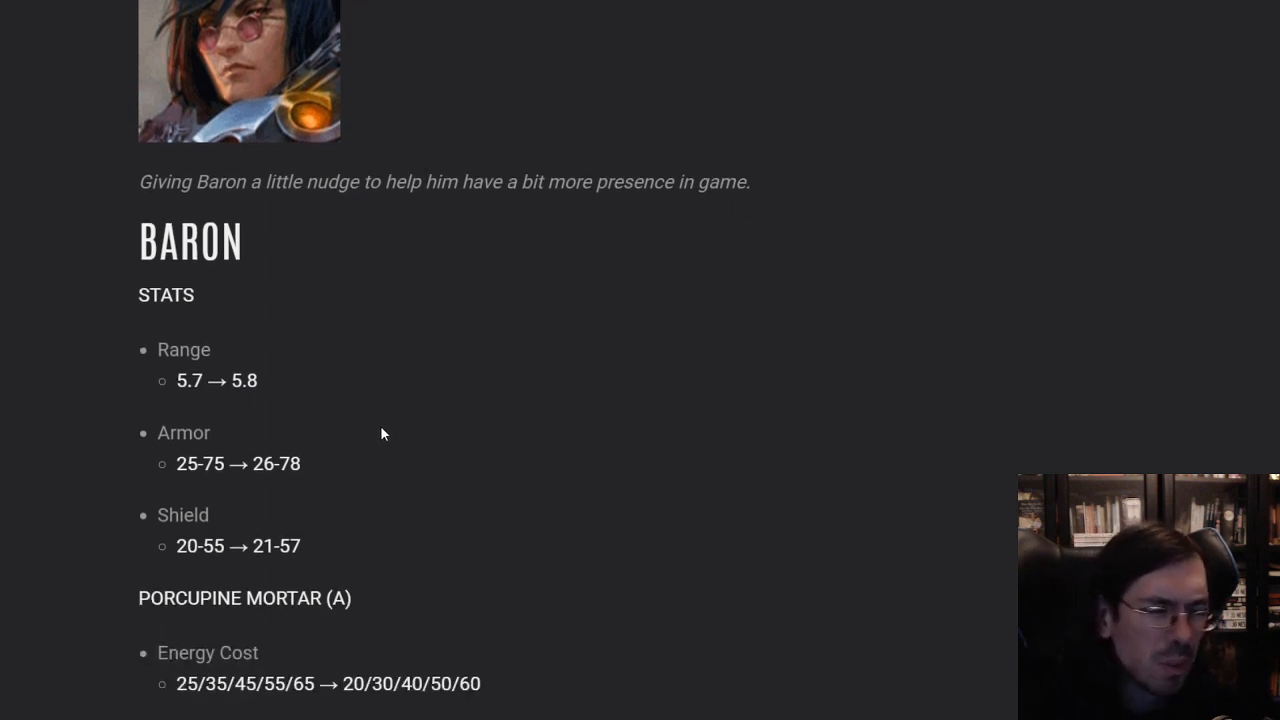
pyautogui.moveTo(258, 374)
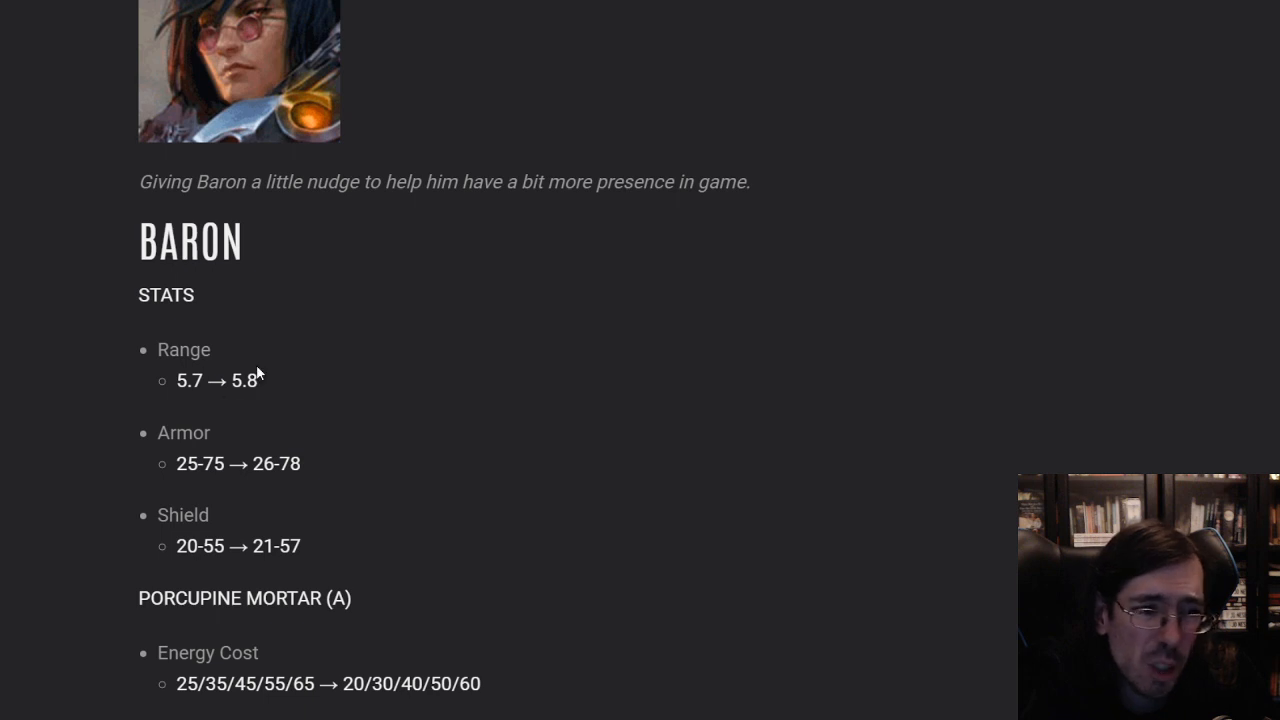
pyautogui.moveTo(544, 520)
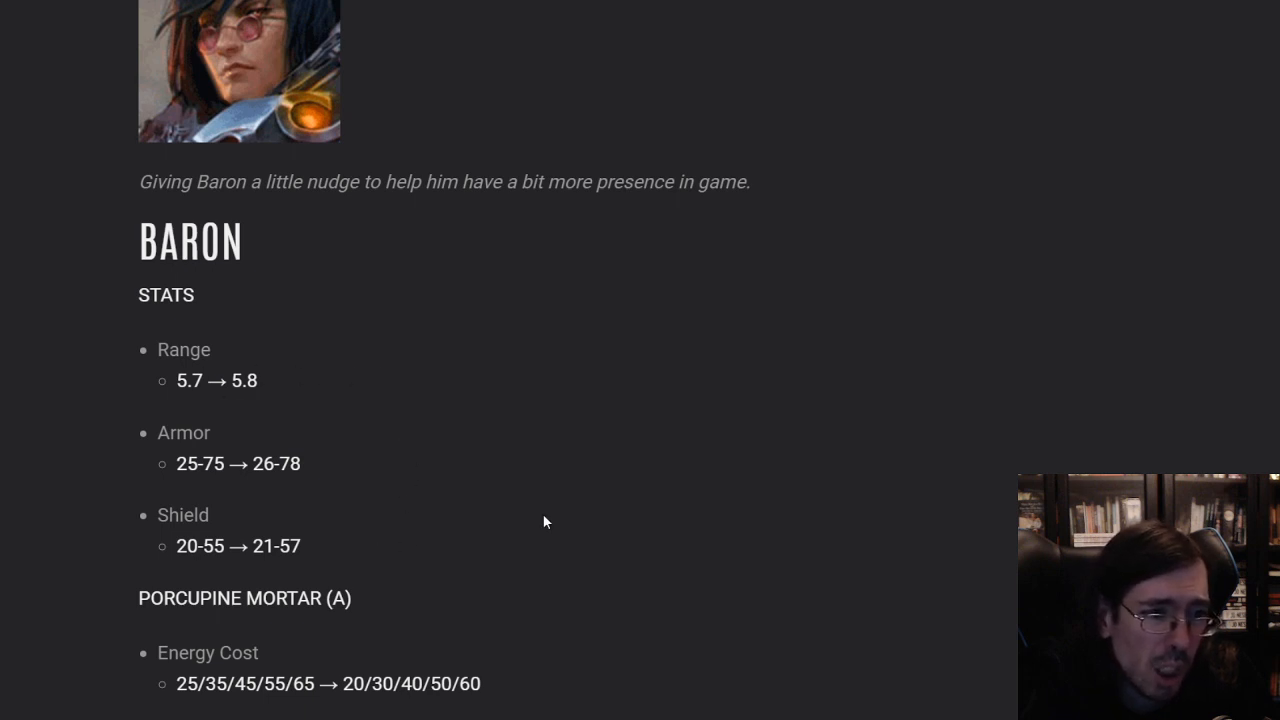
pyautogui.scroll(-3)
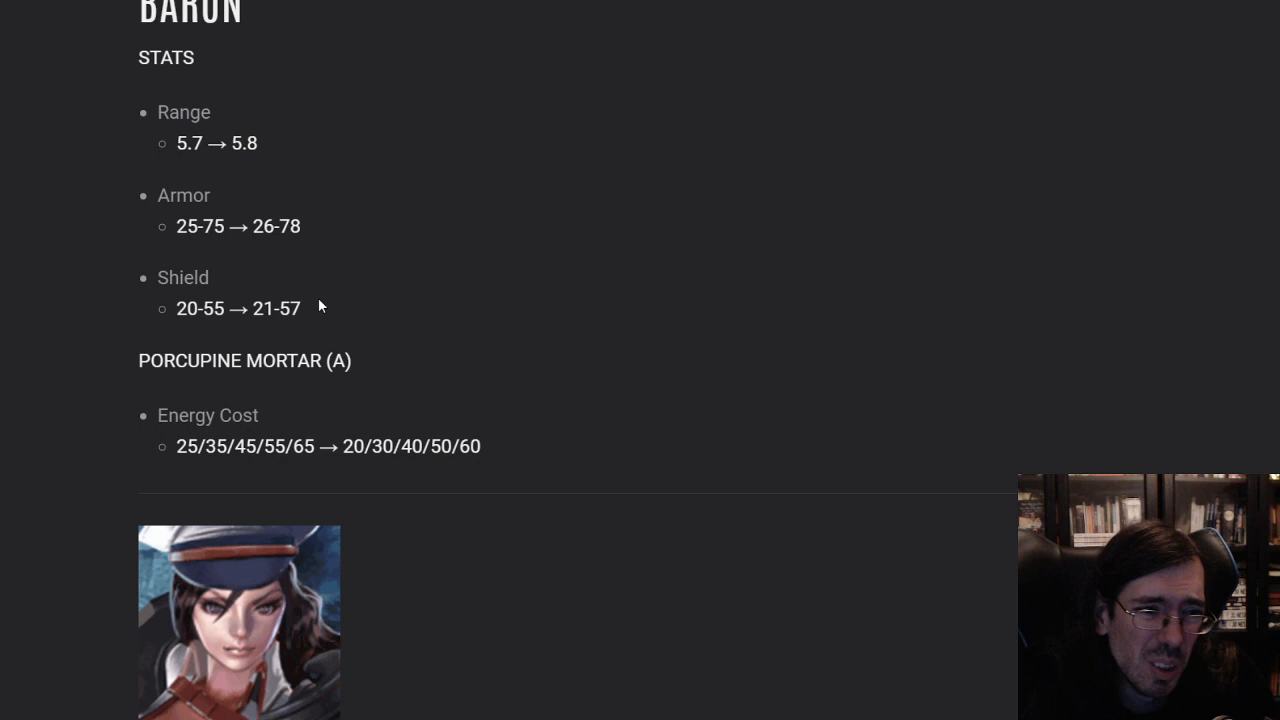
pyautogui.moveTo(396, 300)
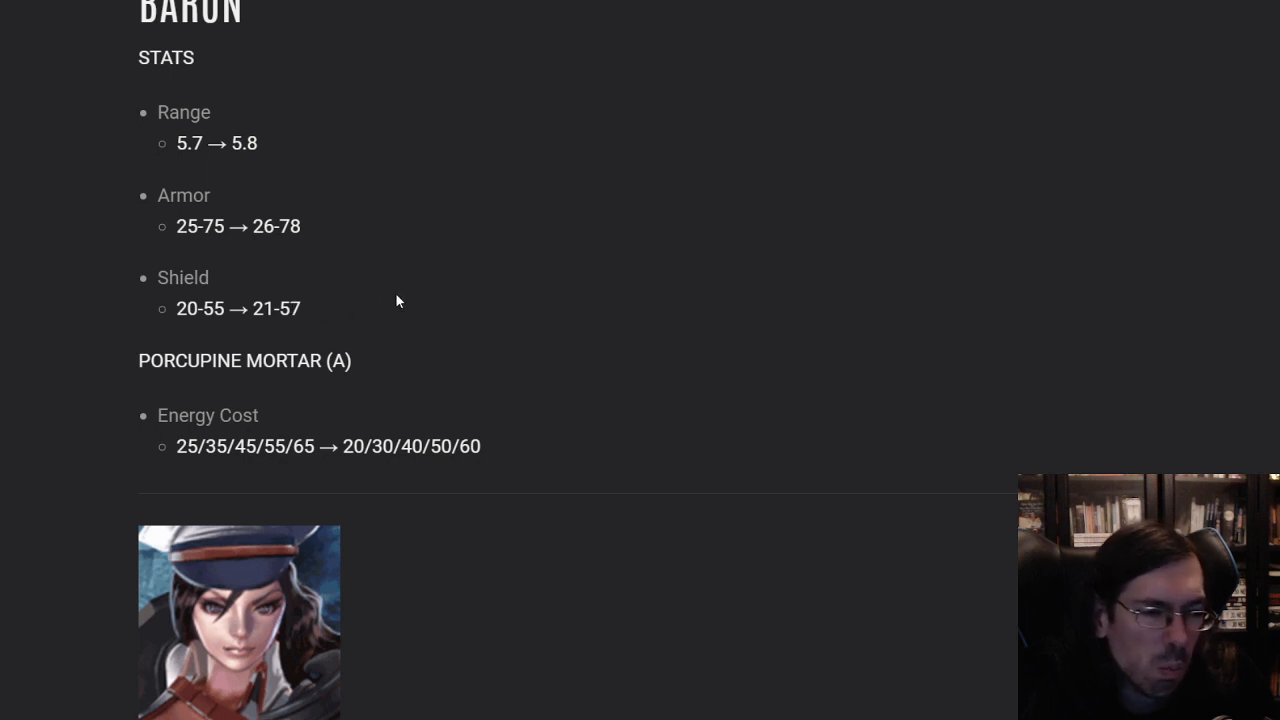
pyautogui.moveTo(360, 326)
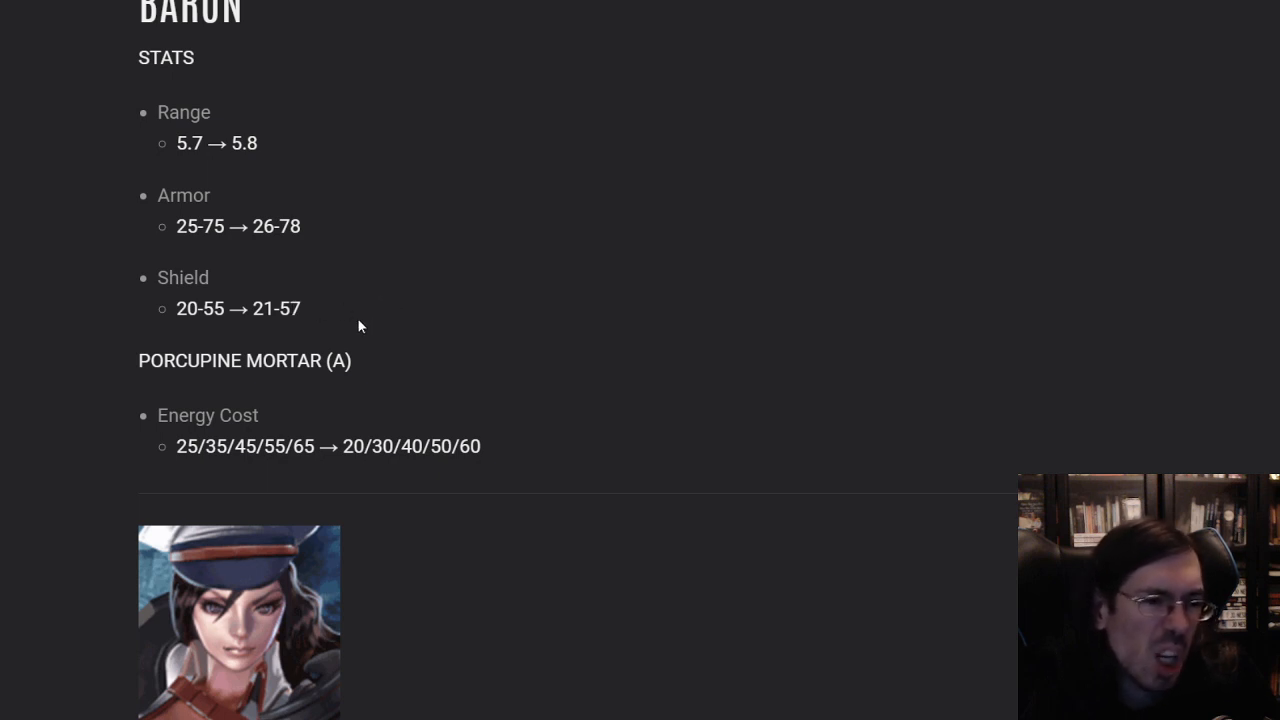
pyautogui.moveTo(390, 362)
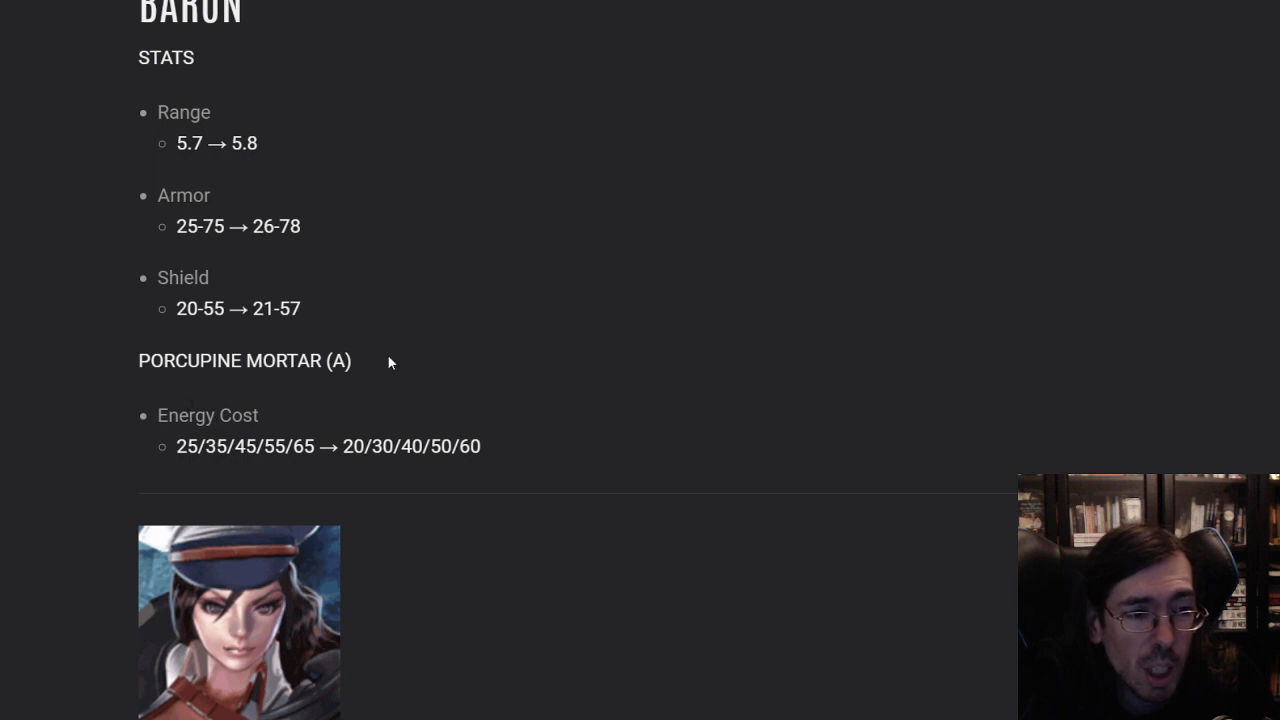
pyautogui.moveTo(284, 440)
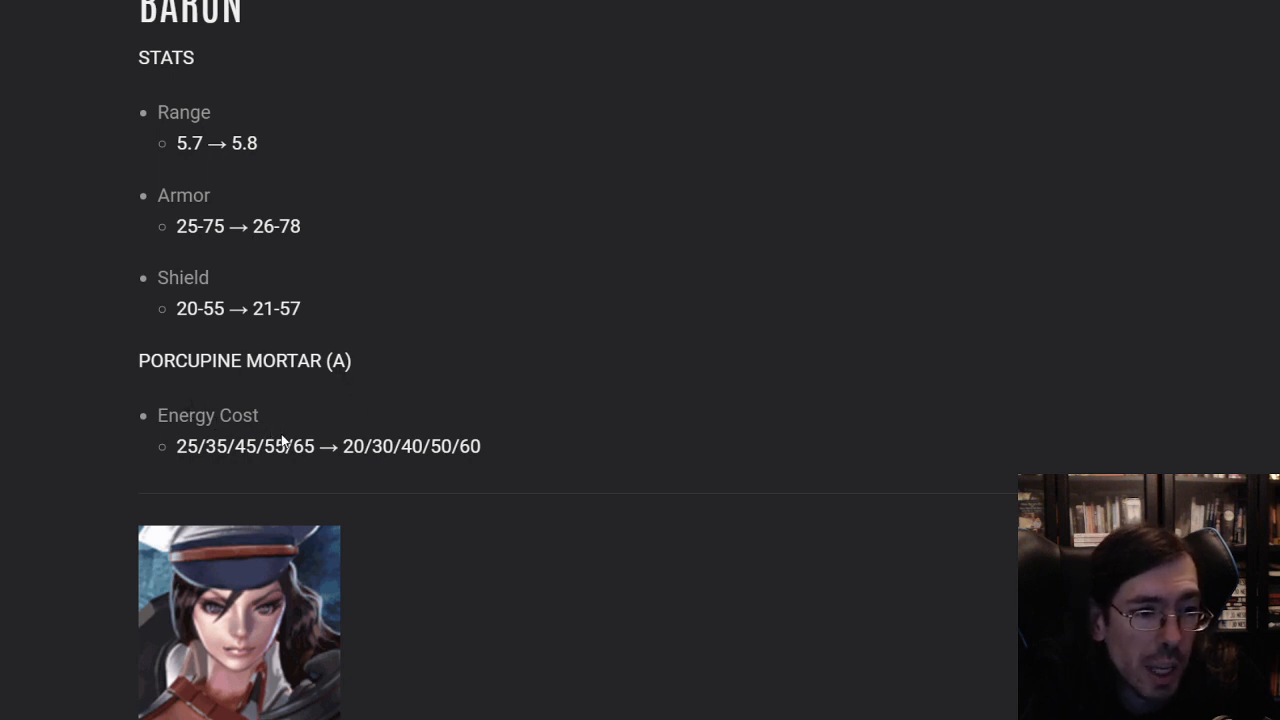
pyautogui.moveTo(656, 308)
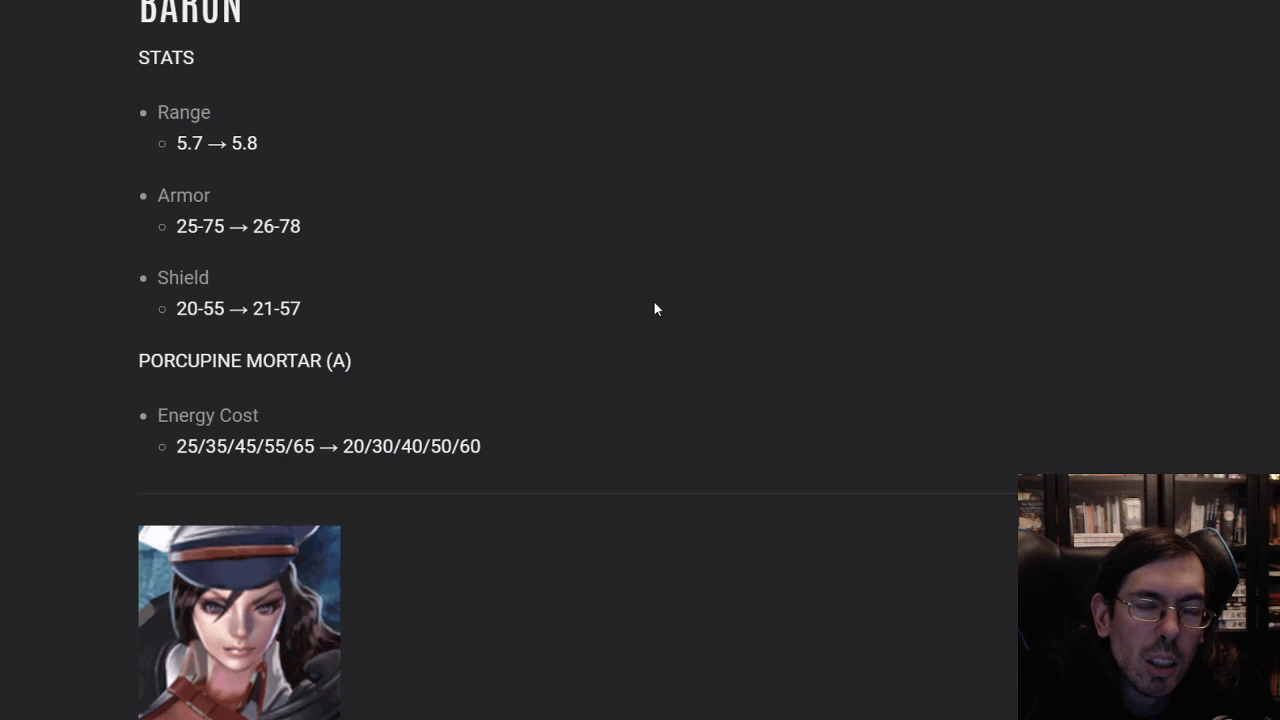
pyautogui.moveTo(660, 286)
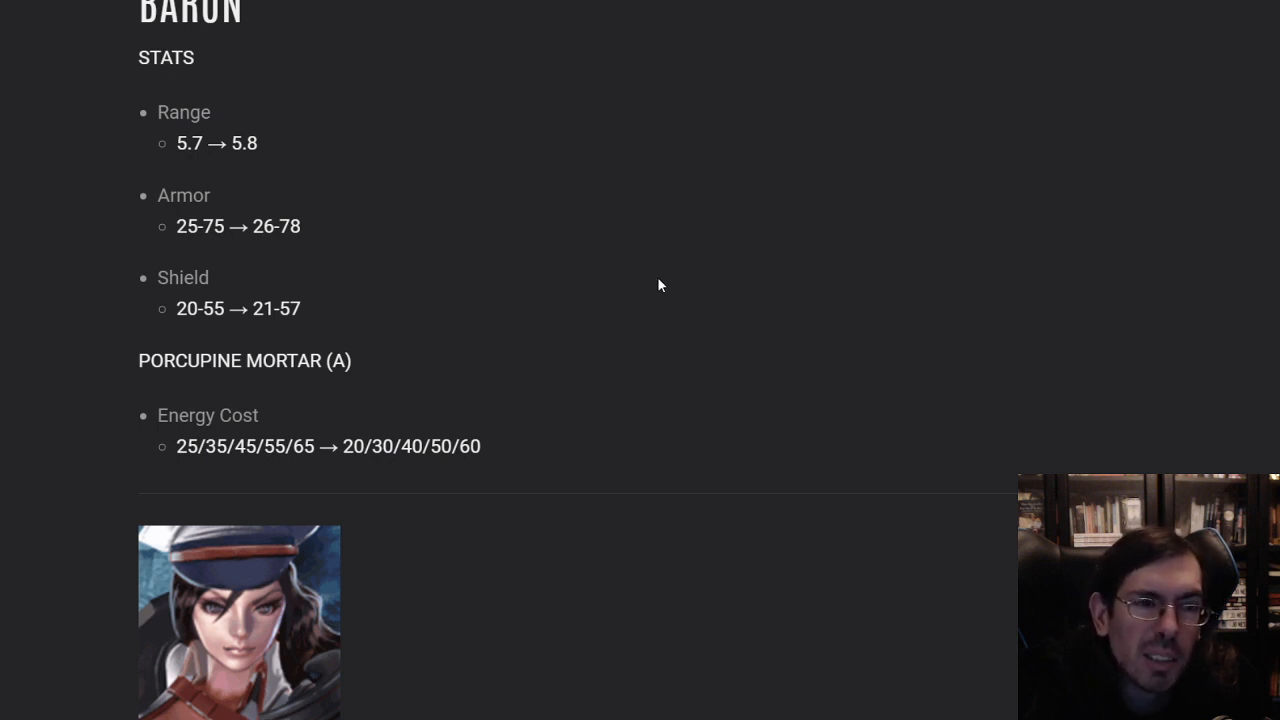
pyautogui.moveTo(640, 286)
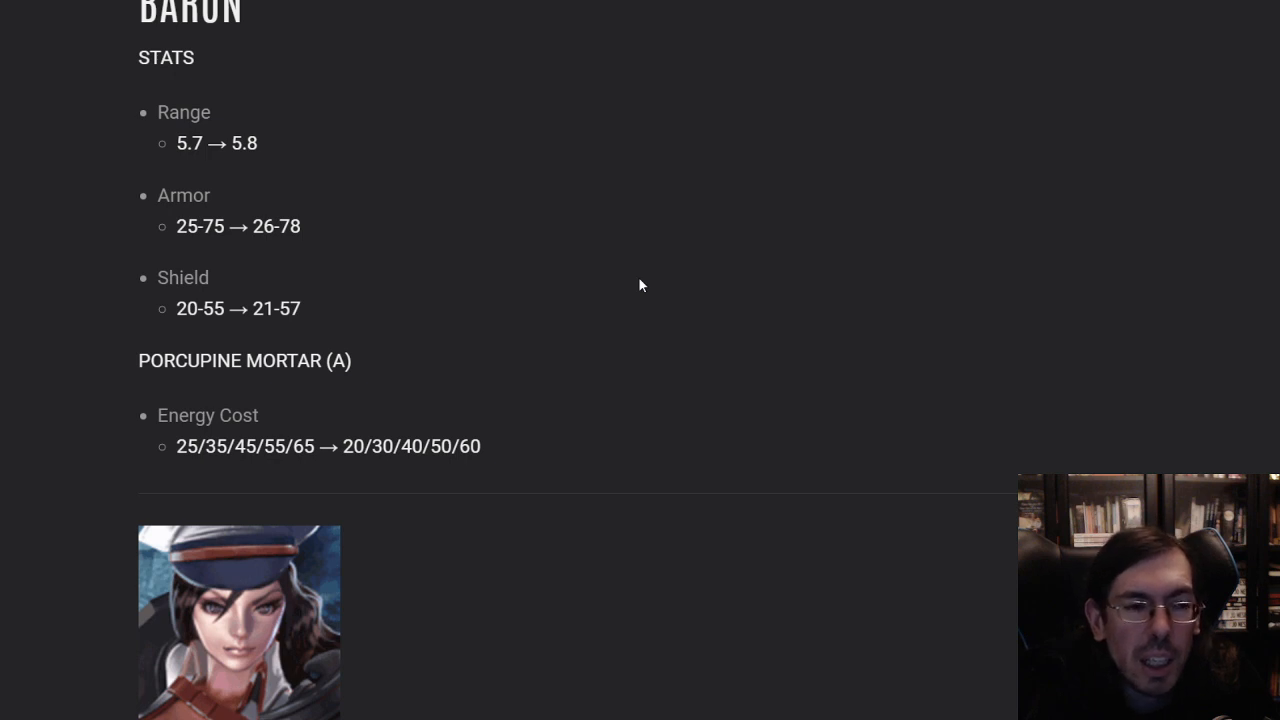
pyautogui.moveTo(622, 294)
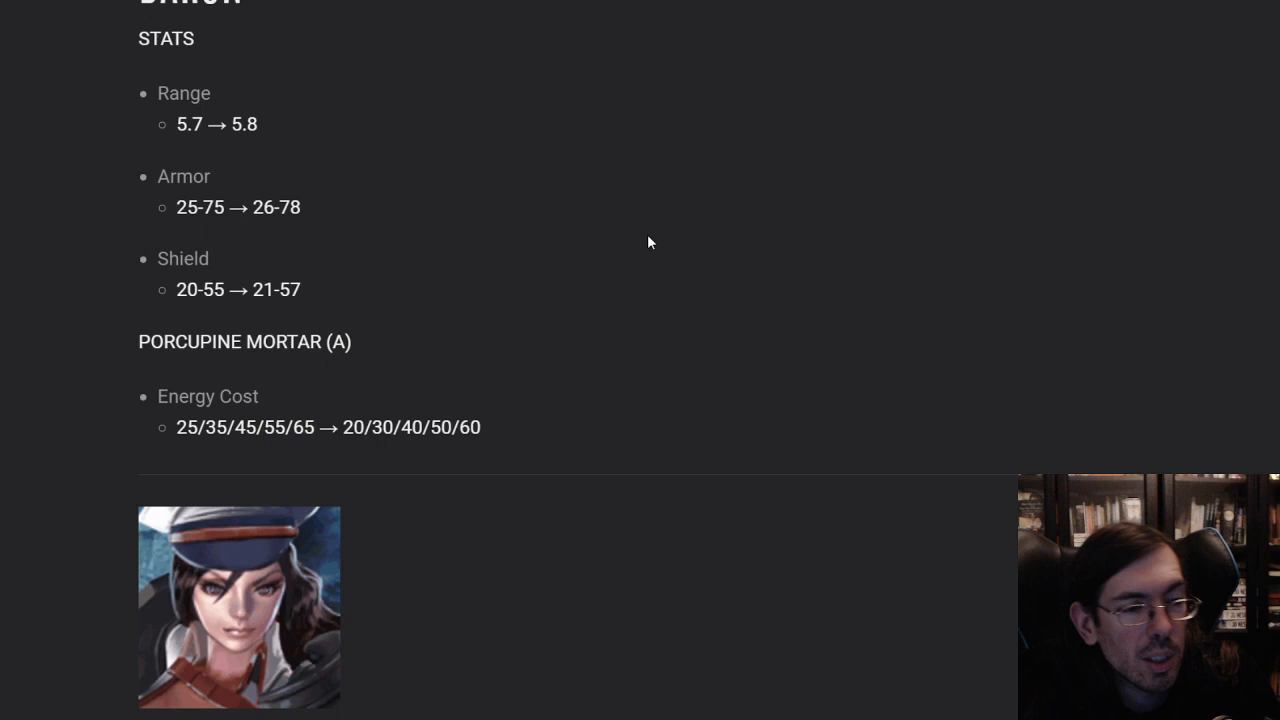
# Scroll to Catherine's nerfs and highlight her Merciless Pursuit cooldown value 12
pyautogui.scroll(-3)
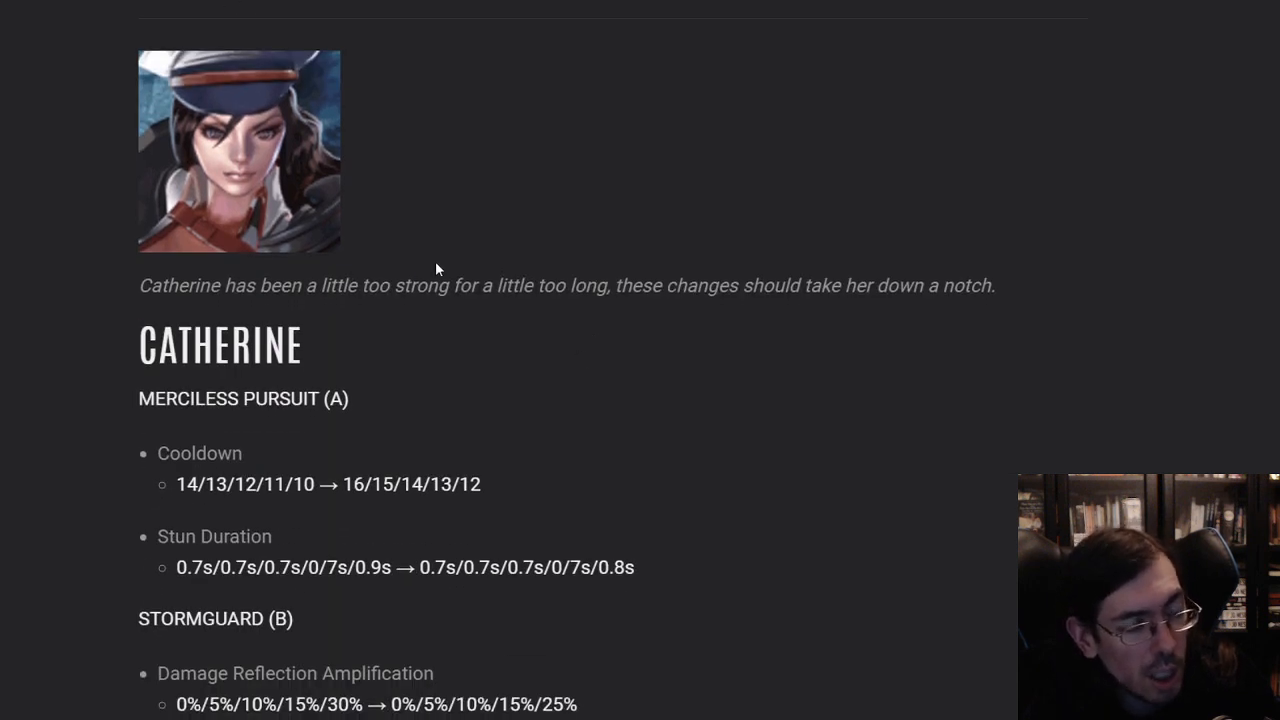
pyautogui.moveTo(492, 504)
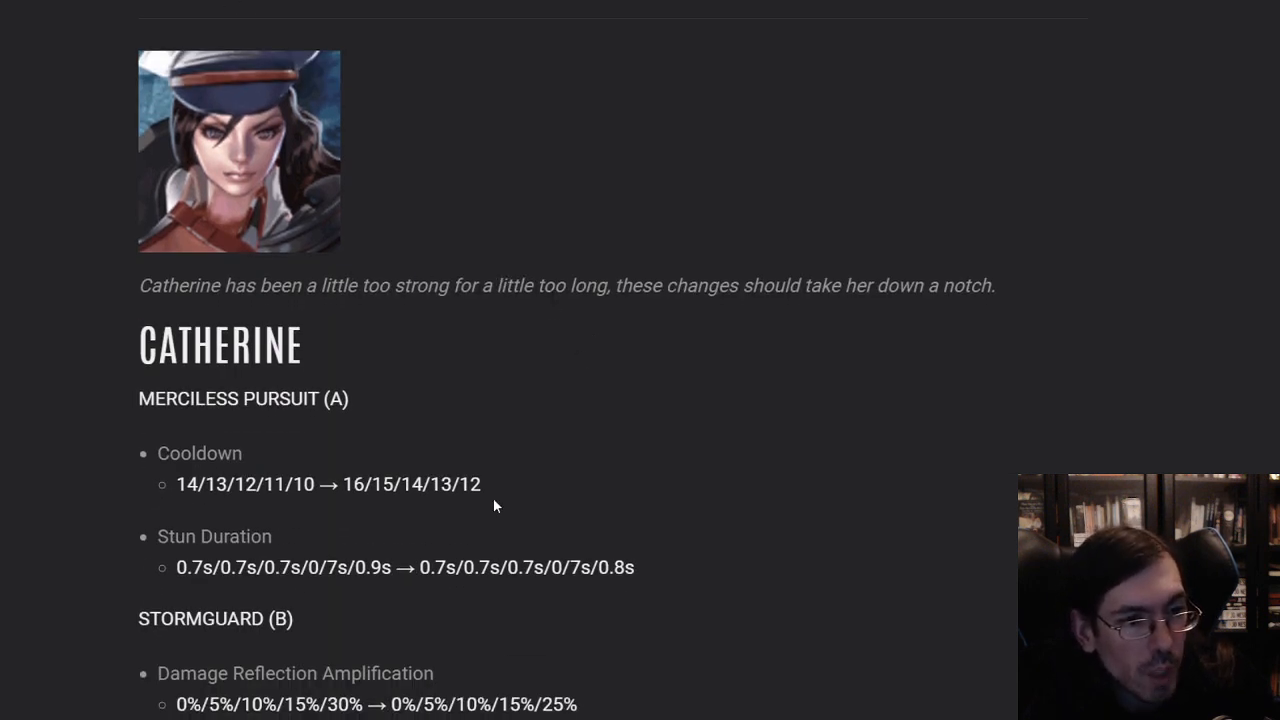
pyautogui.scroll(-3)
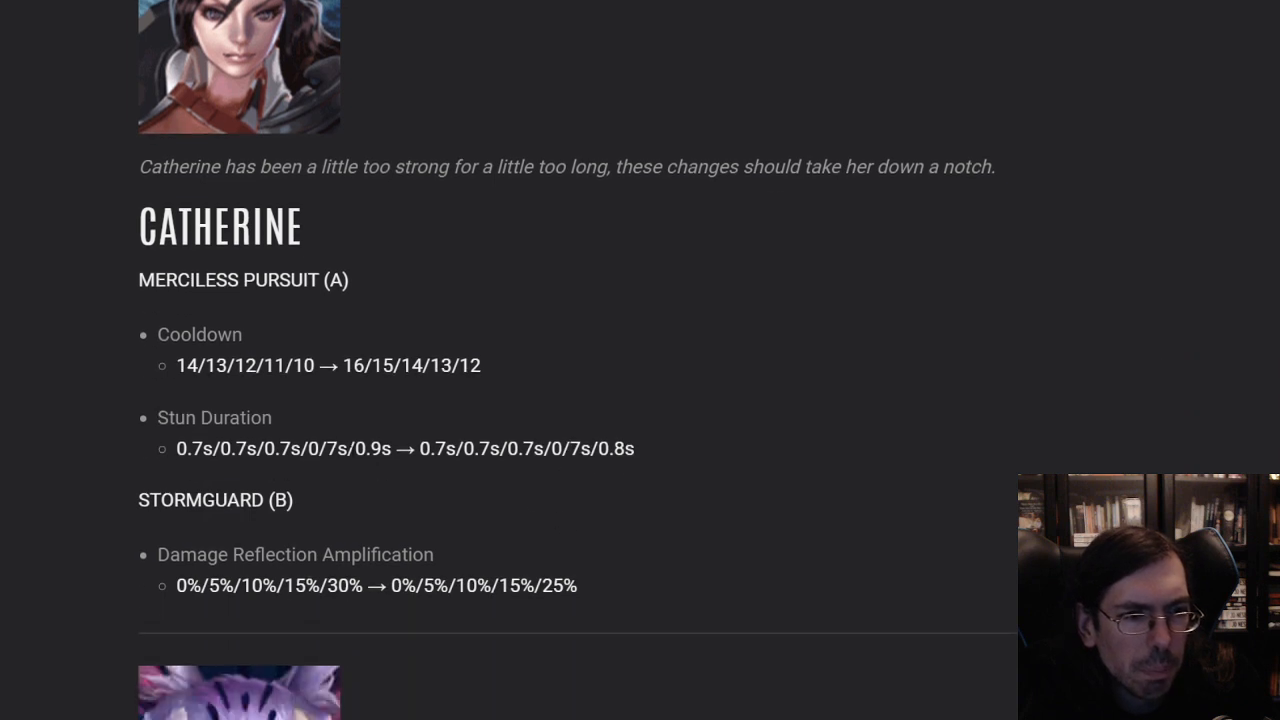
pyautogui.moveTo(354, 308)
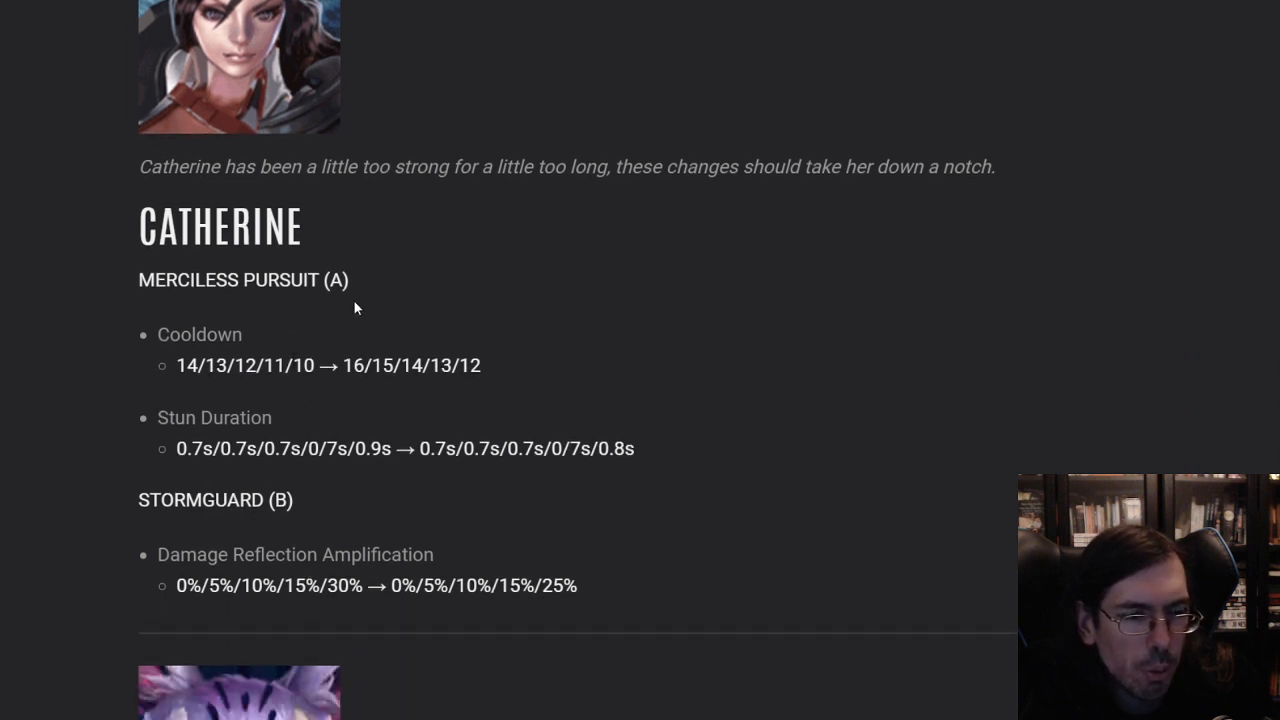
pyautogui.doubleClick(468, 364)
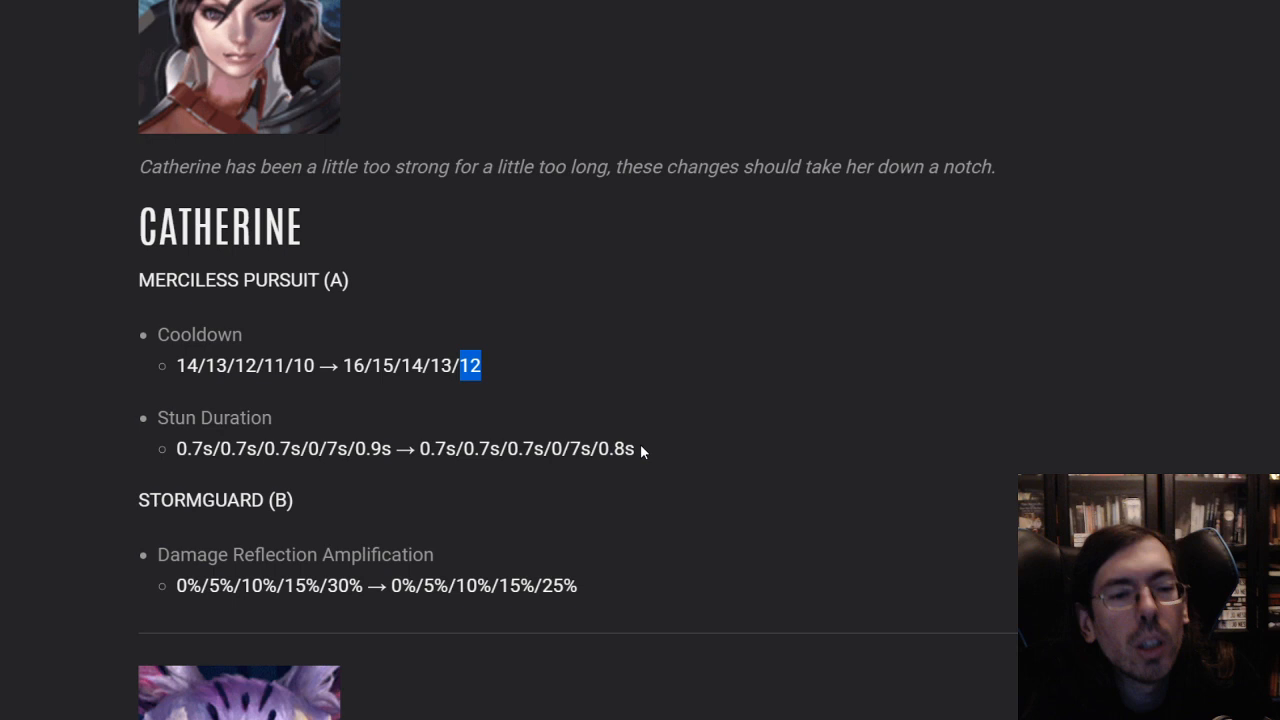
# Highlight Catherine's new 25% Stormguard reflection value, then continue toward Flicker
pyautogui.scroll(-3)
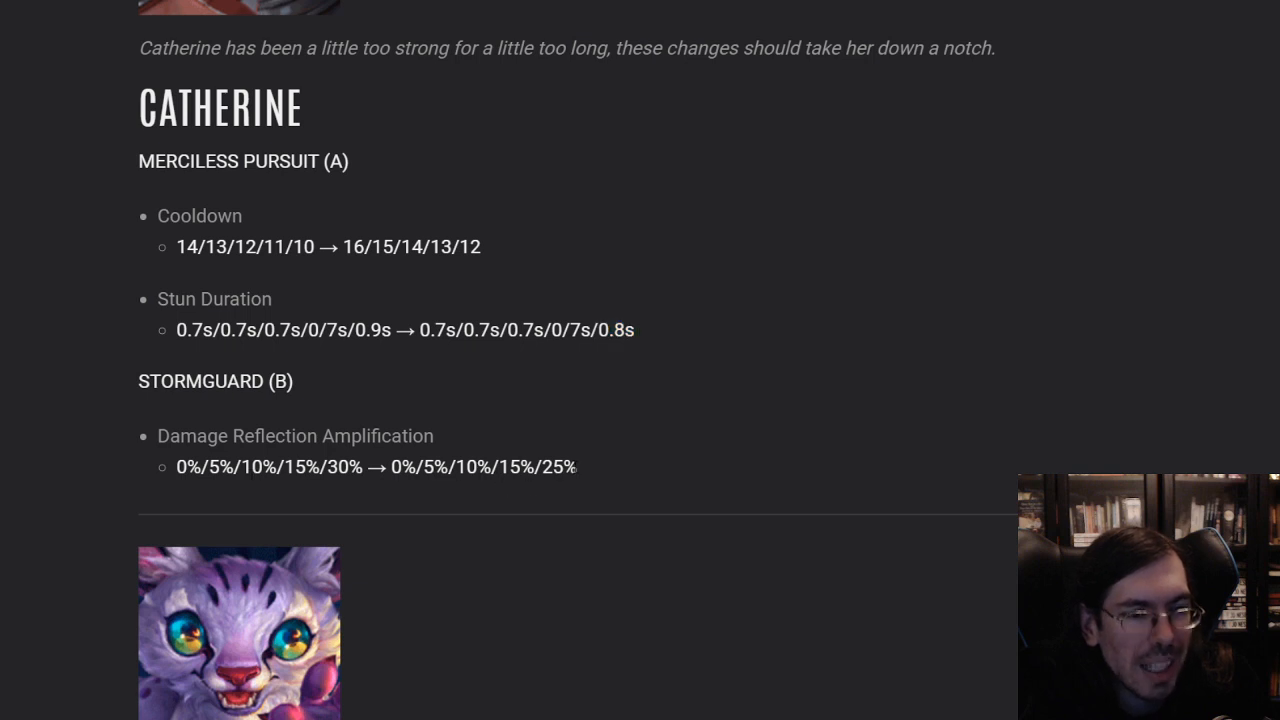
pyautogui.doubleClick(560, 468)
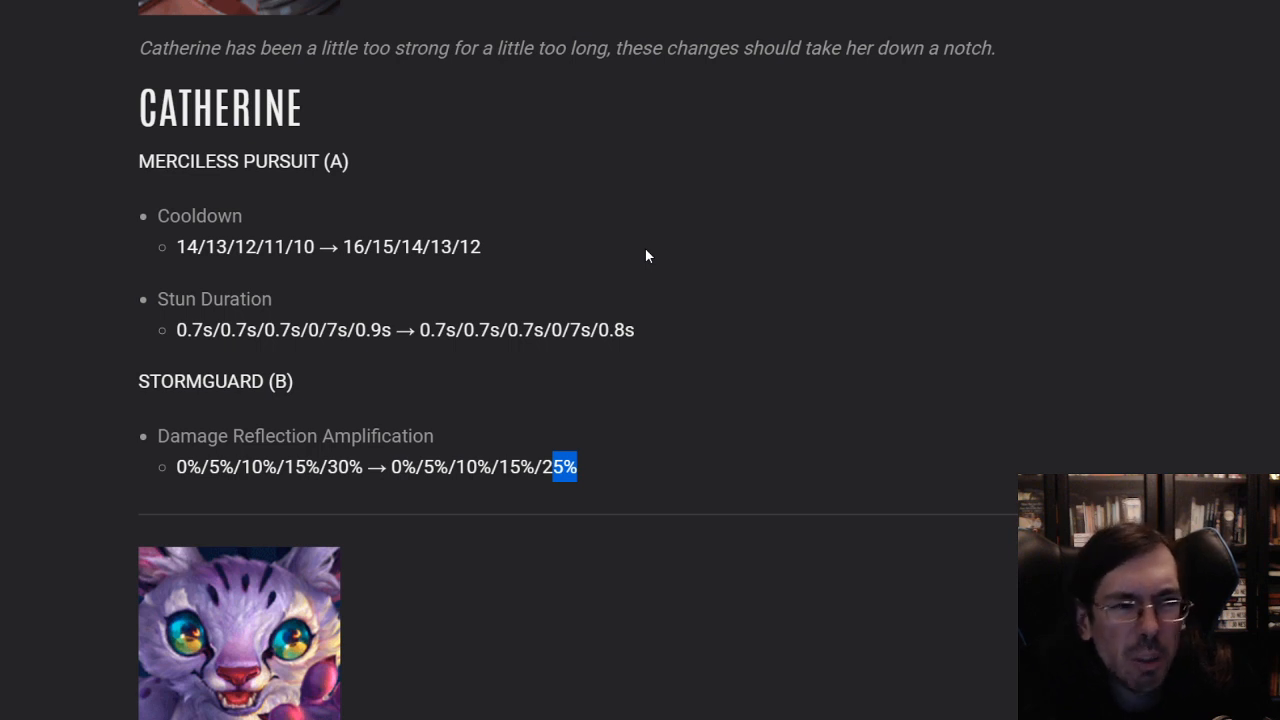
pyautogui.moveTo(692, 268)
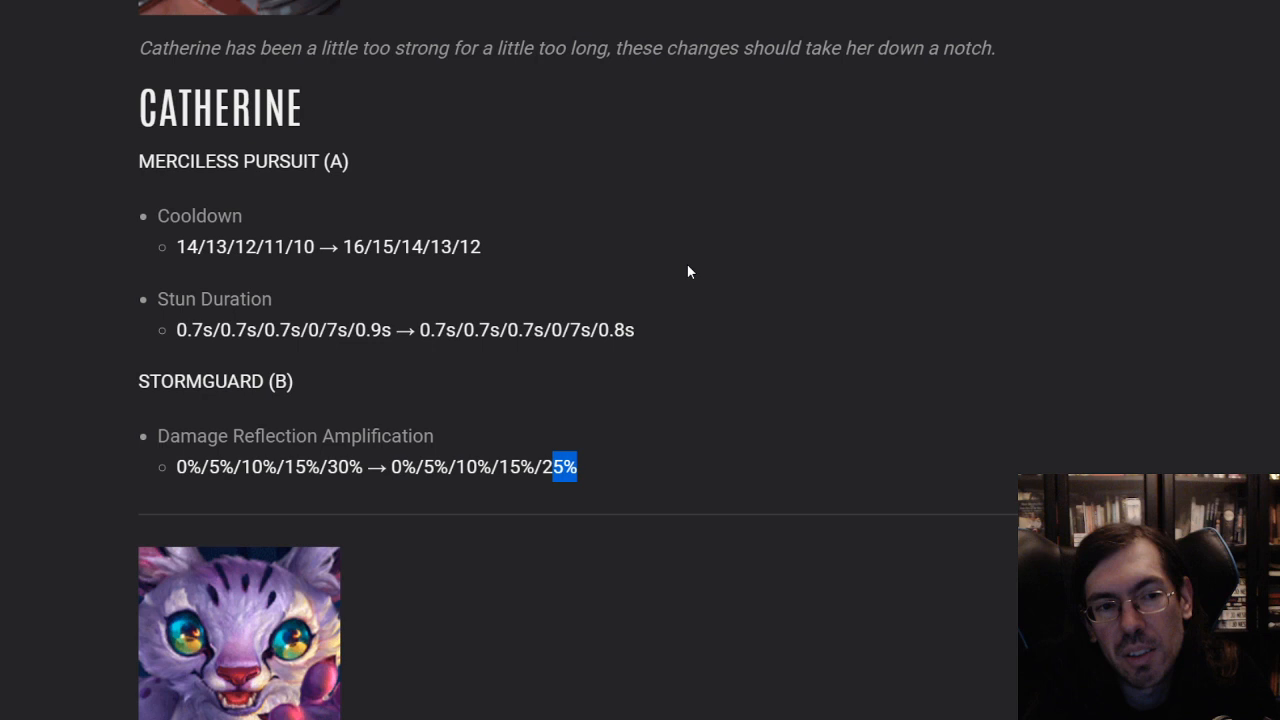
pyautogui.scroll(-3)
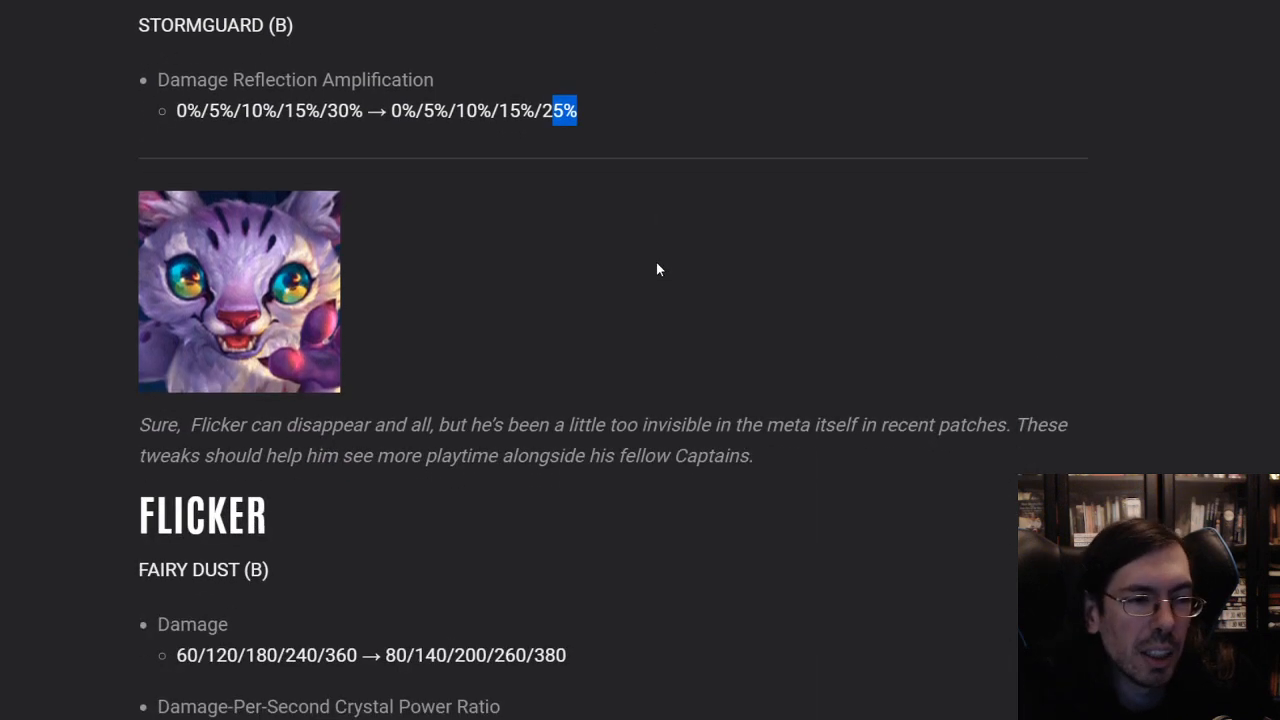
pyautogui.moveTo(476, 352)
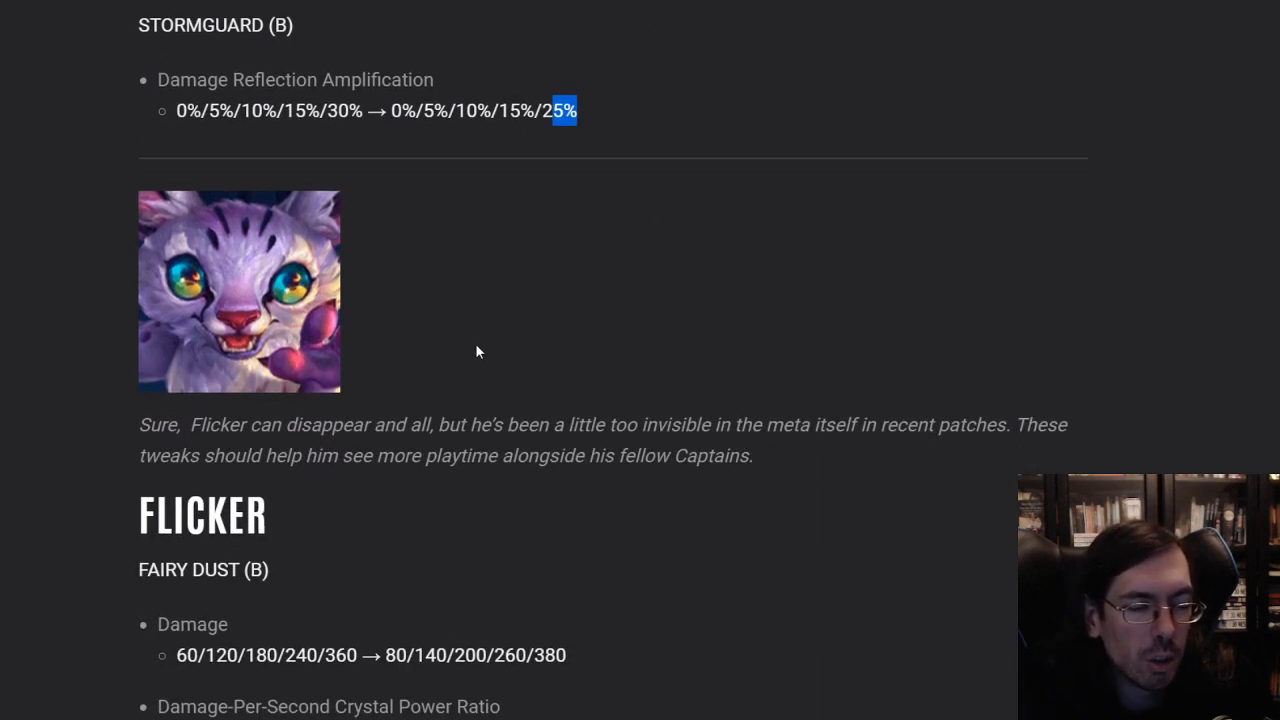
pyautogui.moveTo(548, 348)
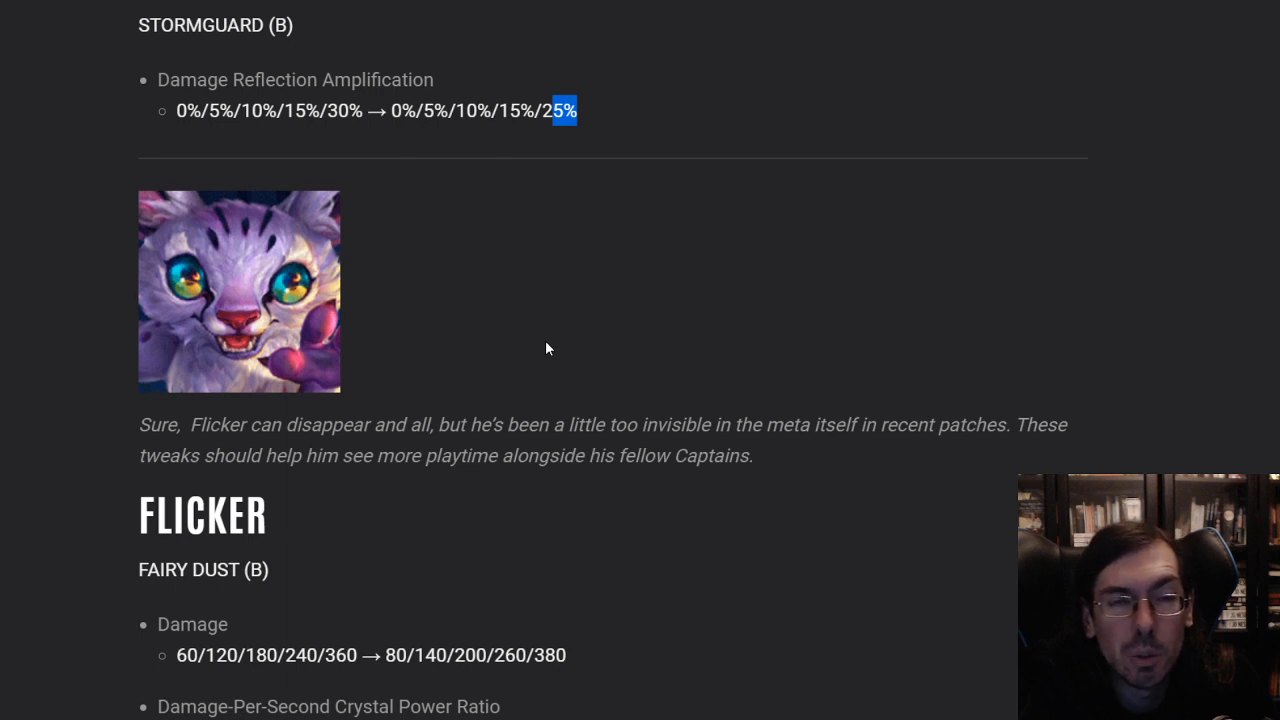
pyautogui.moveTo(568, 400)
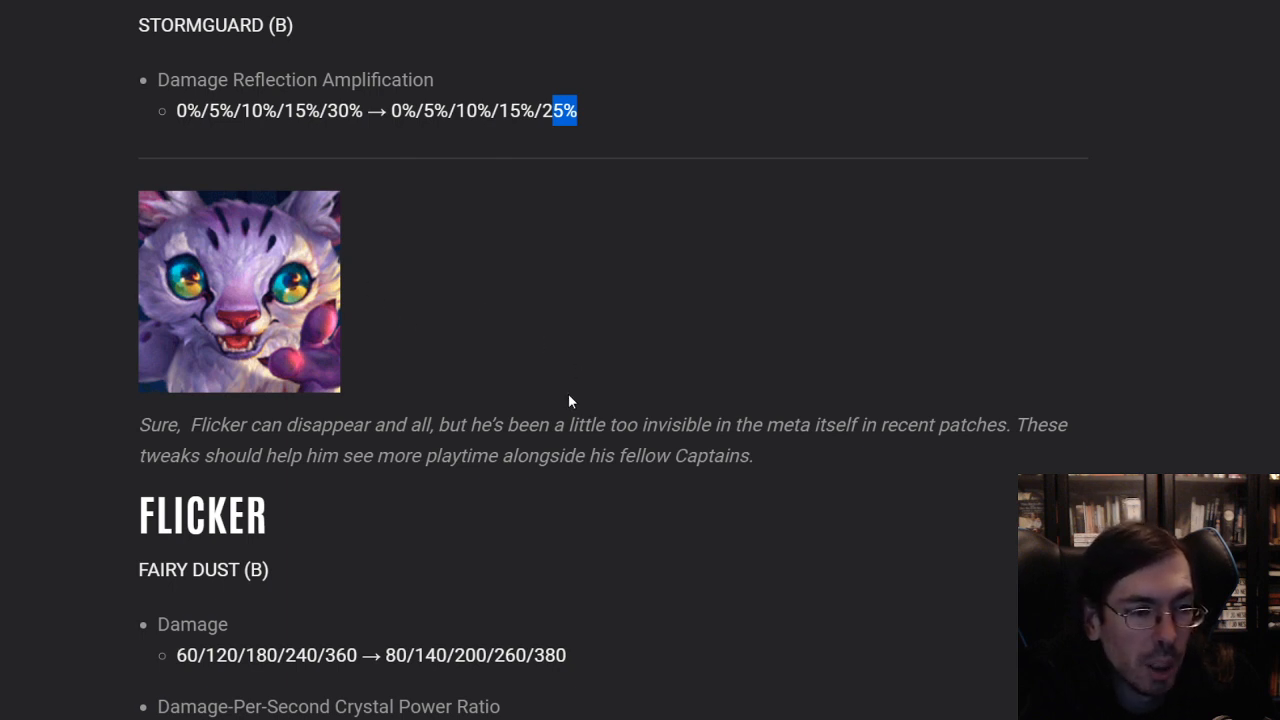
# Scroll through Flicker's Fairy Dust and Mooncloak changes until Grumpjaw's portrait appears
pyautogui.scroll(-3)
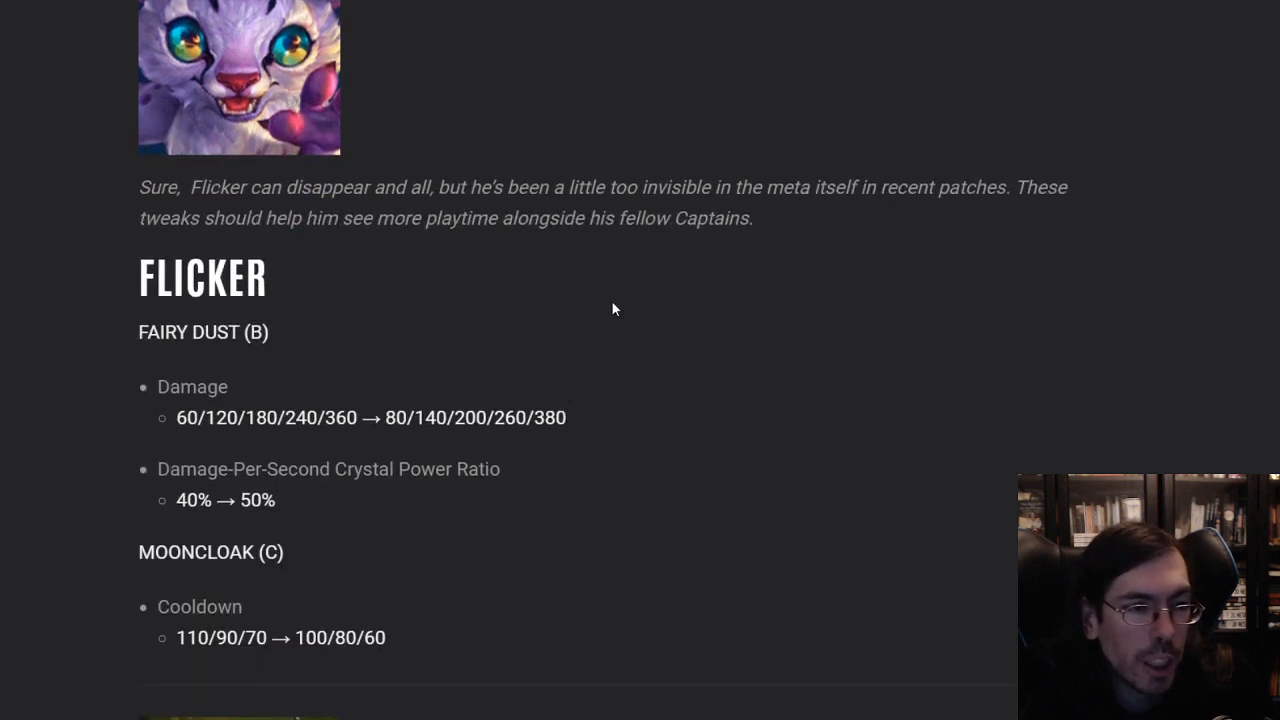
pyautogui.moveTo(482, 100)
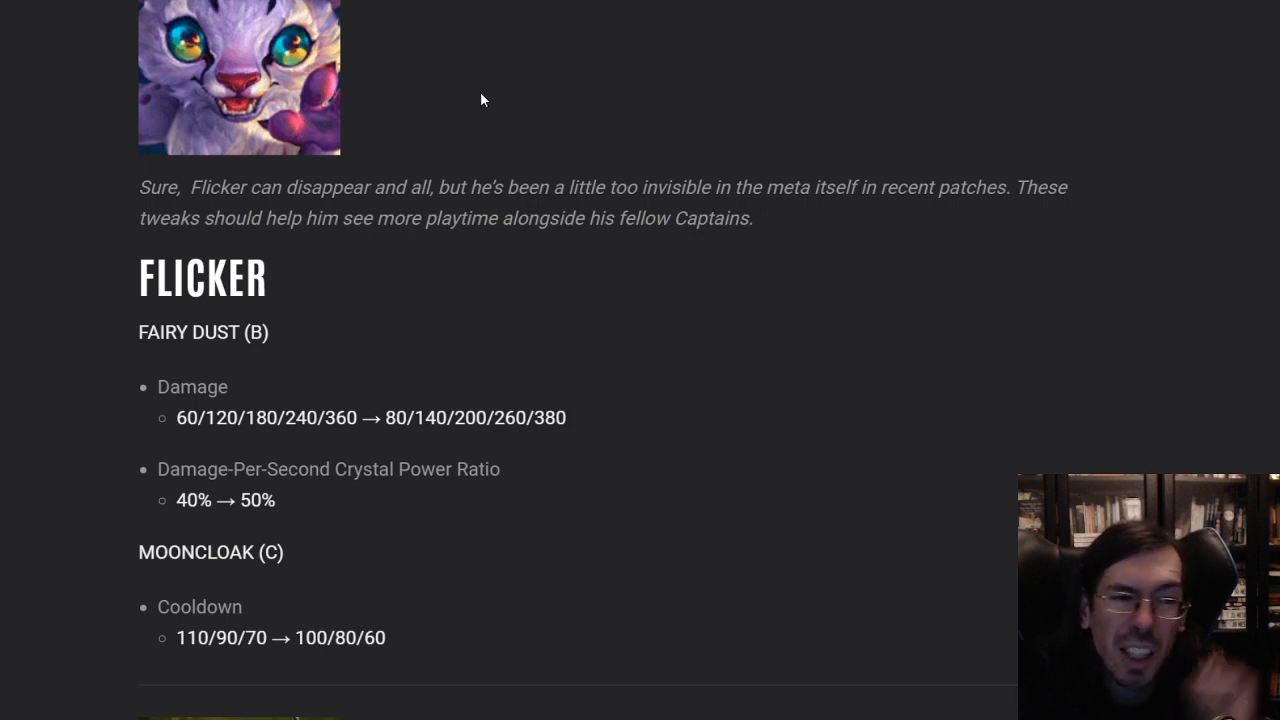
pyautogui.moveTo(516, 78)
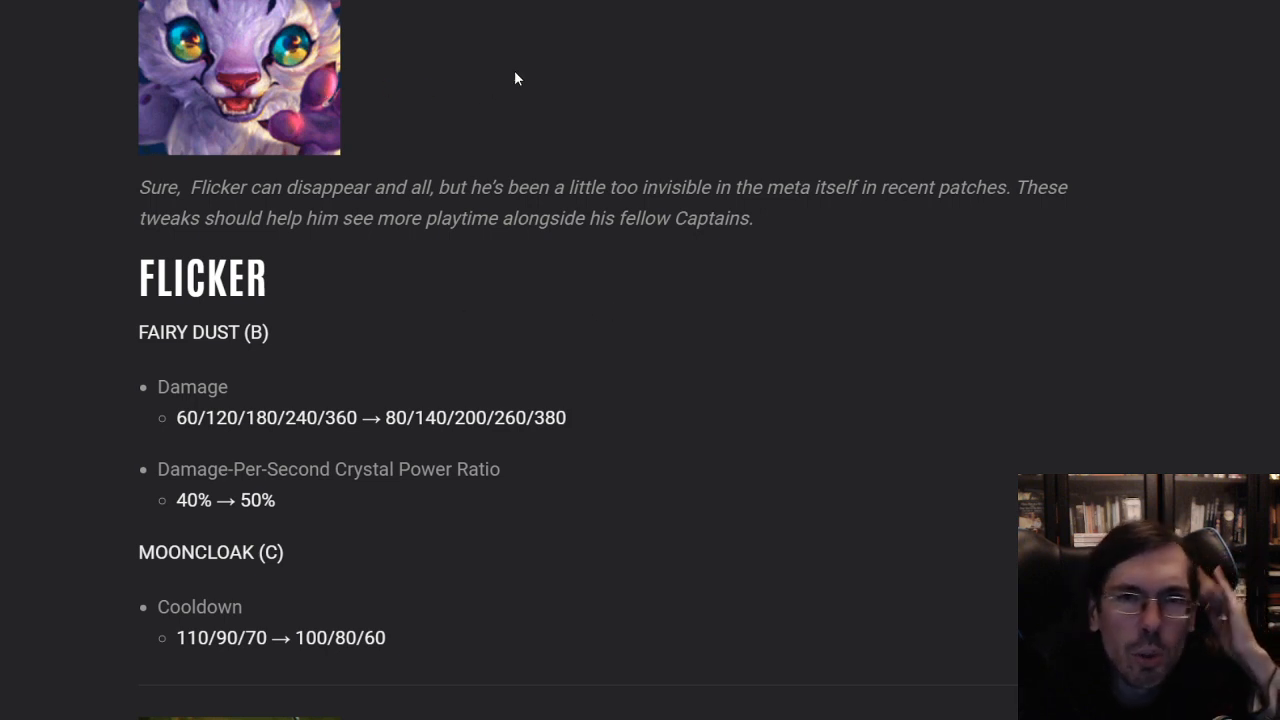
pyautogui.scroll(-3)
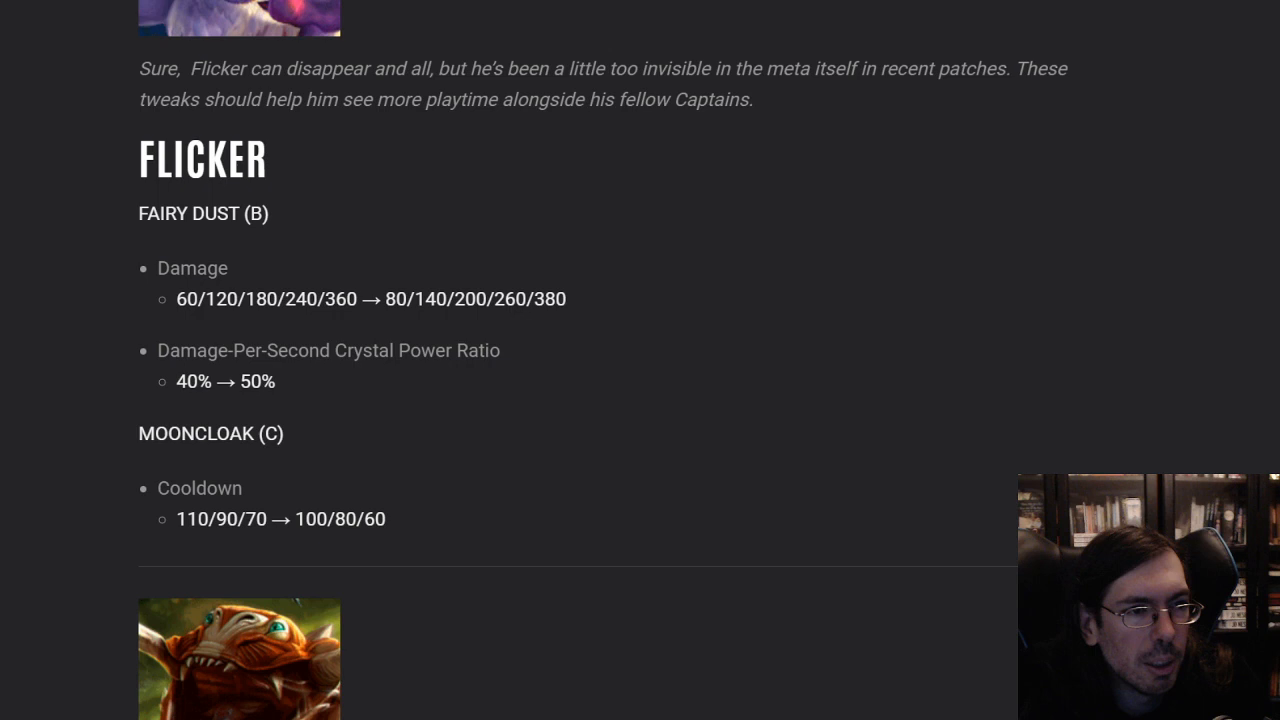
pyautogui.moveTo(280, 206)
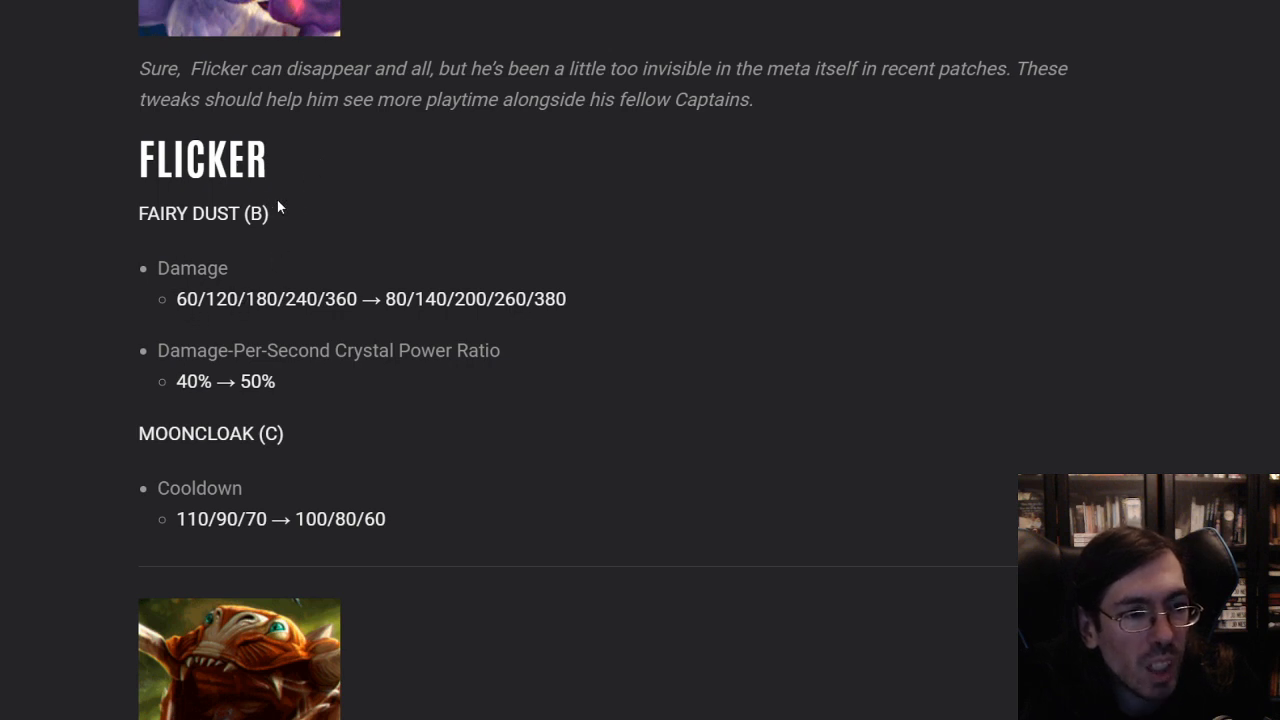
pyautogui.moveTo(516, 340)
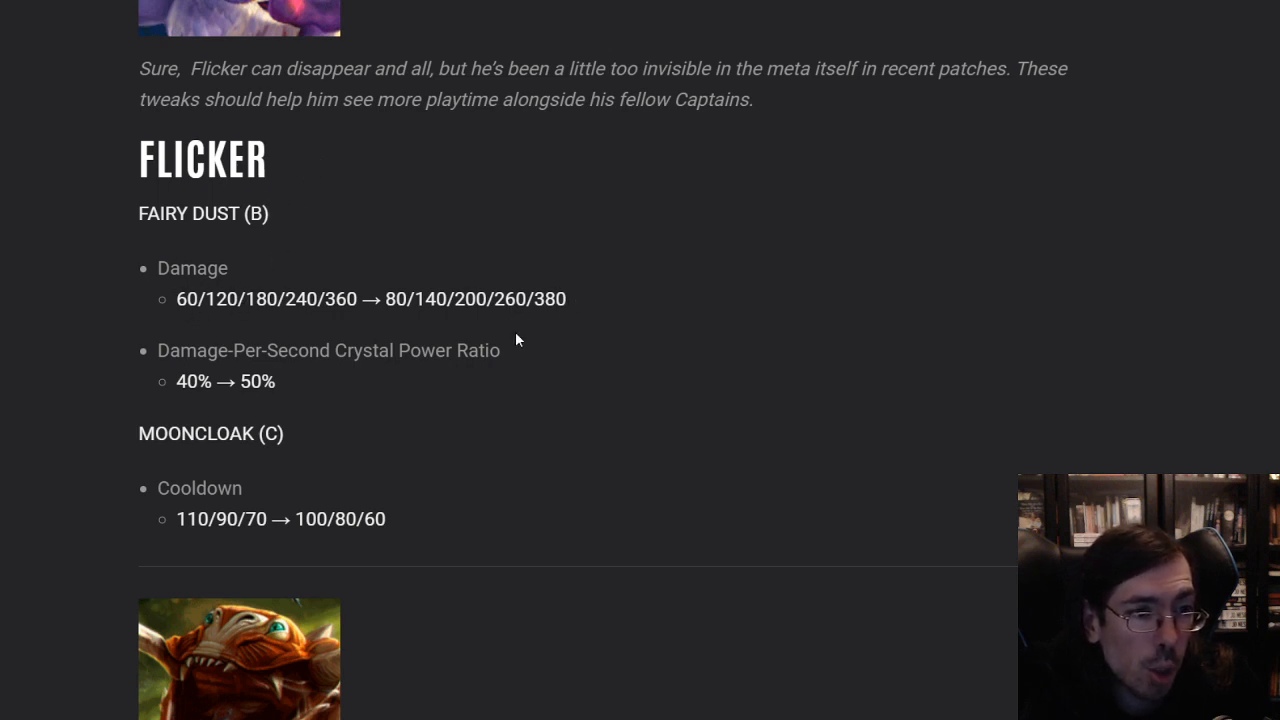
pyautogui.moveTo(252, 456)
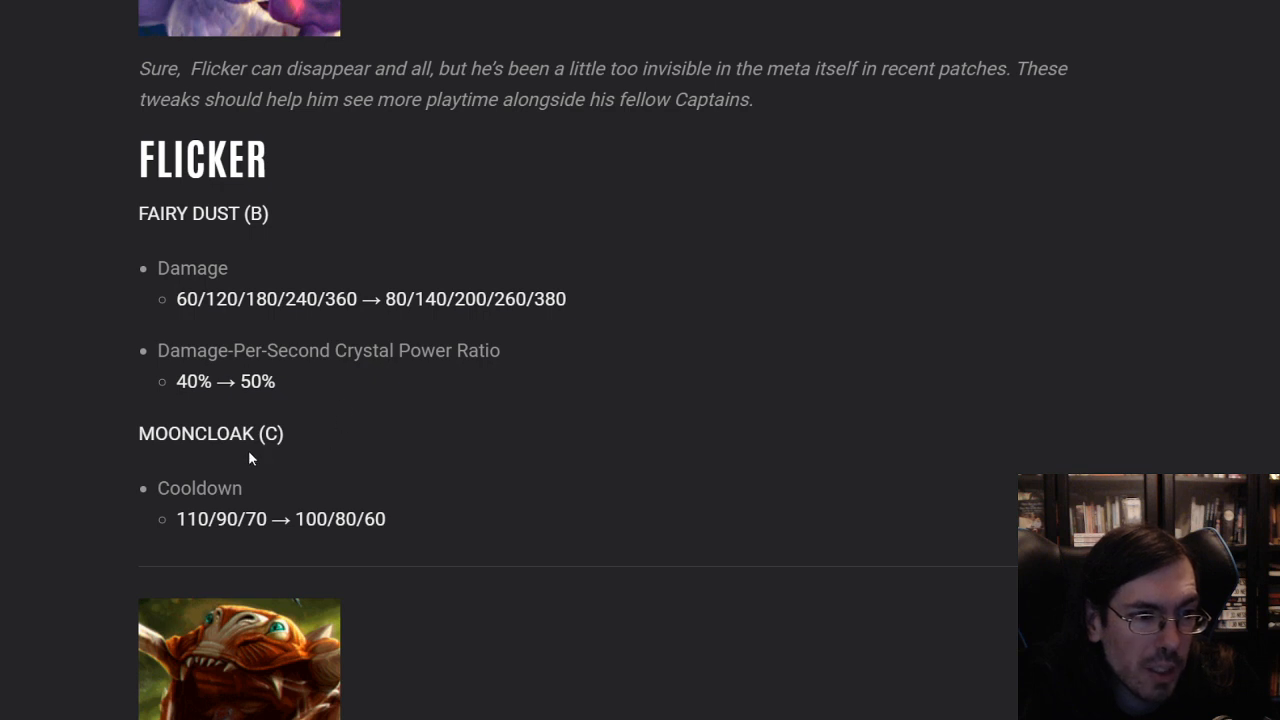
pyautogui.moveTo(390, 520)
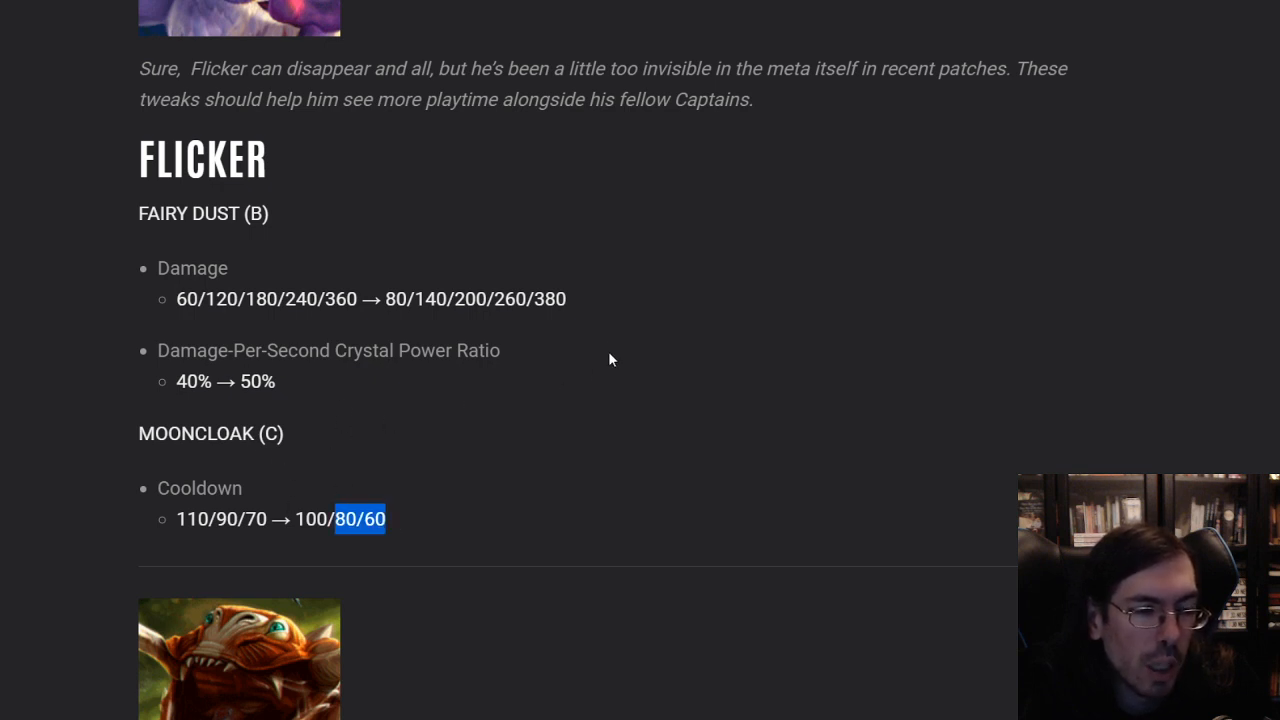
pyautogui.moveTo(516, 390)
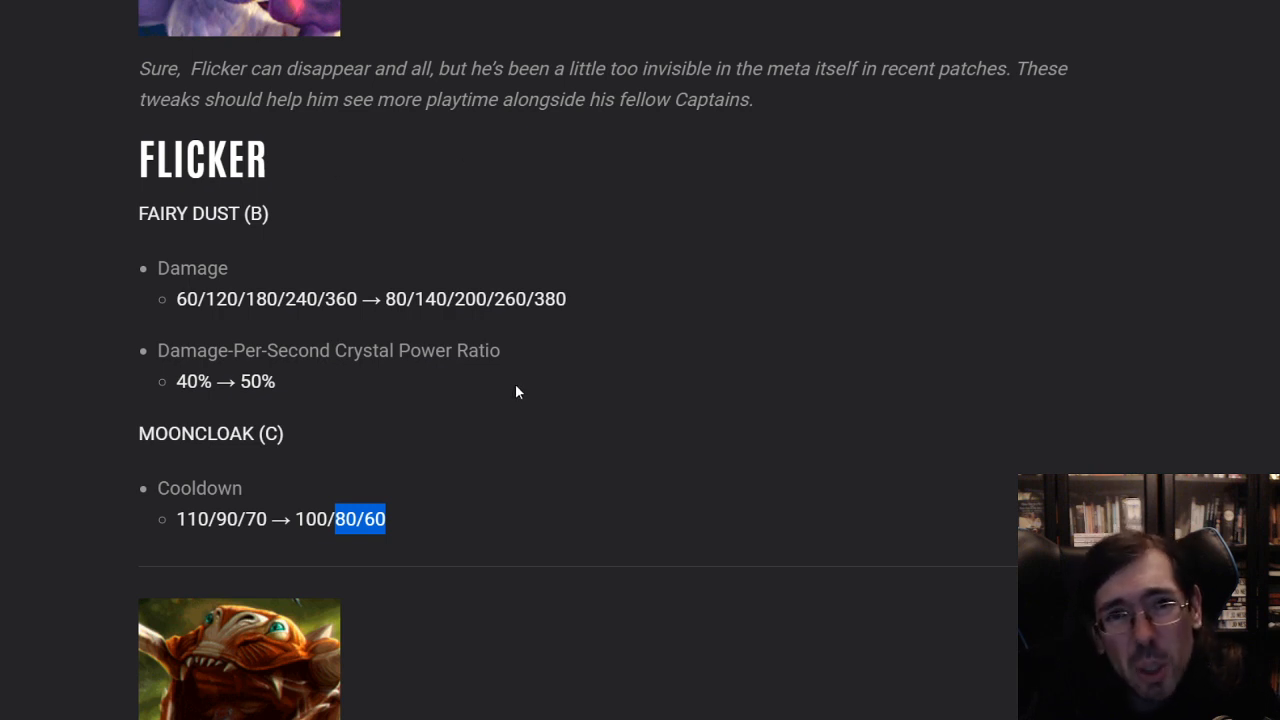
pyautogui.moveTo(502, 388)
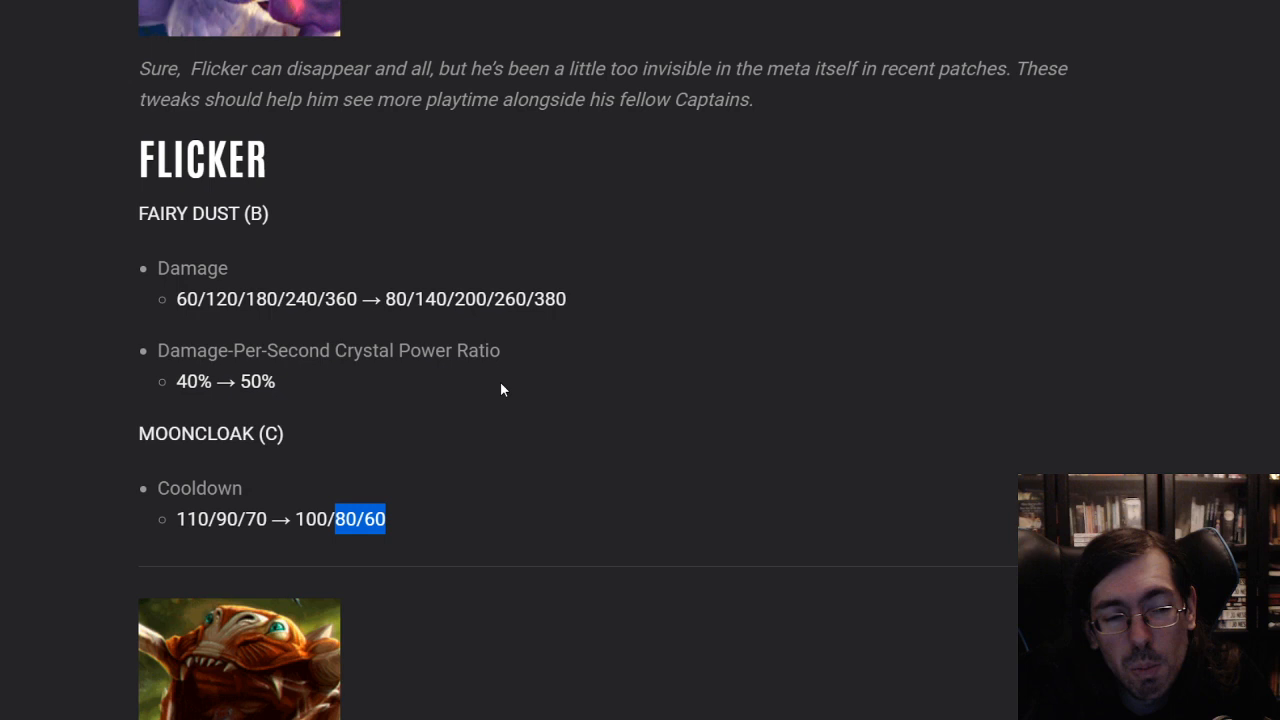
pyautogui.scroll(-3)
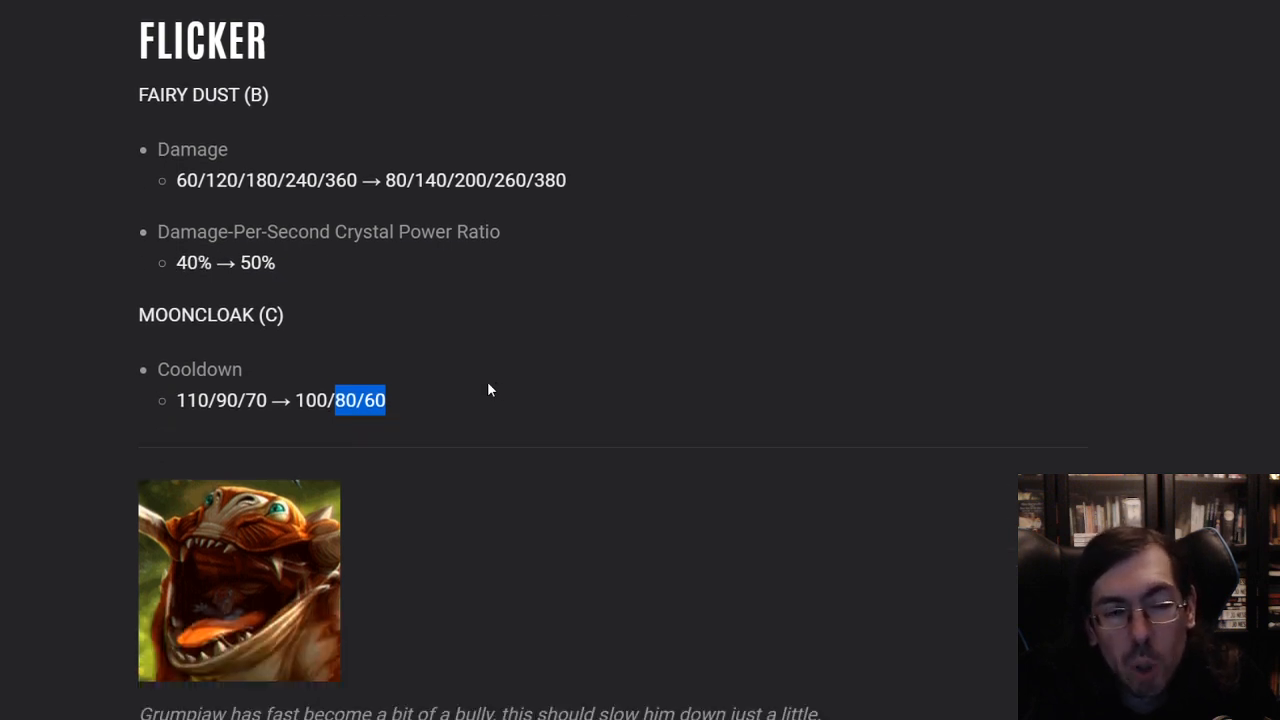
# Scroll to Grumpjaw, highlight his new 7% Living Armor damage reduction, then clear the selection
pyautogui.scroll(-3)
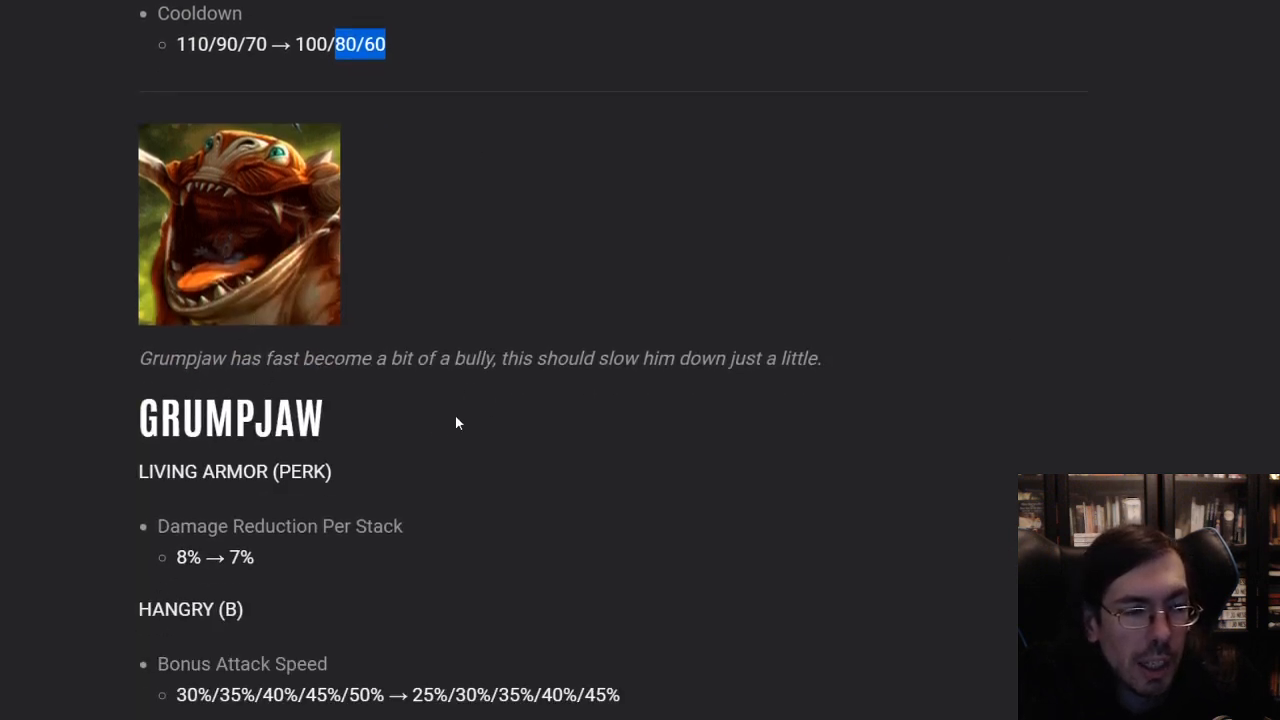
pyautogui.scroll(-3)
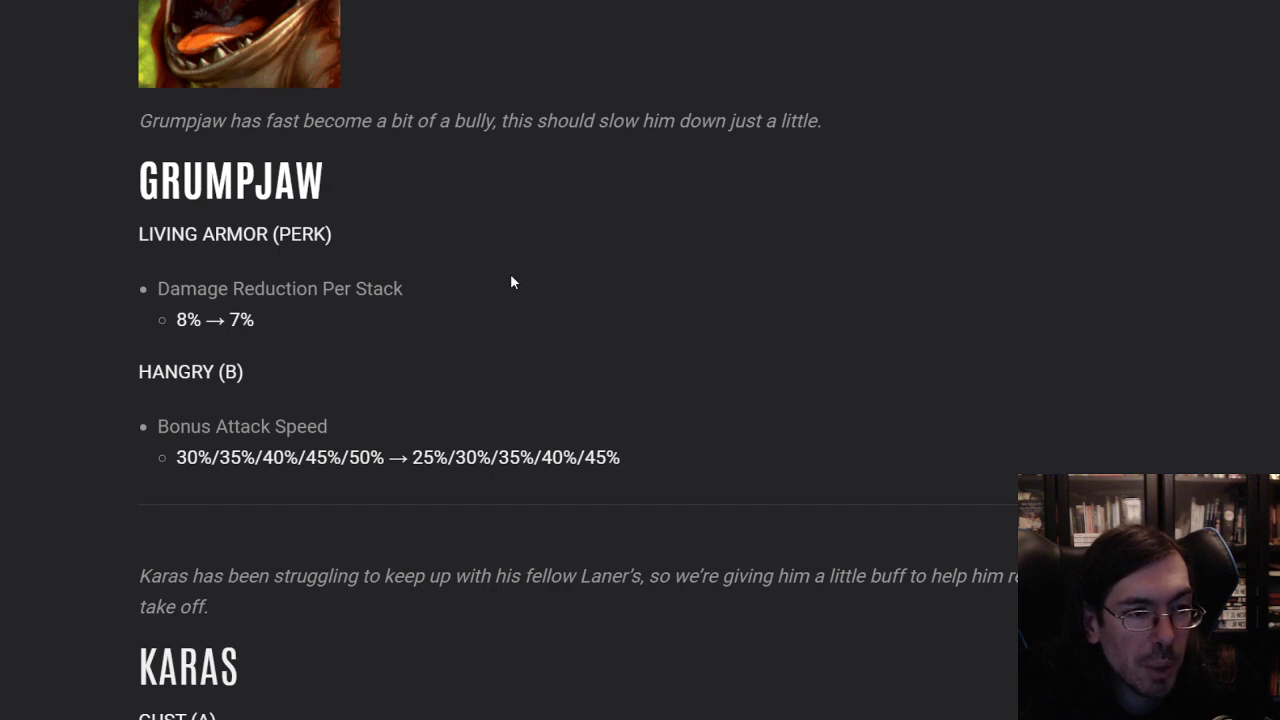
pyautogui.moveTo(348, 276)
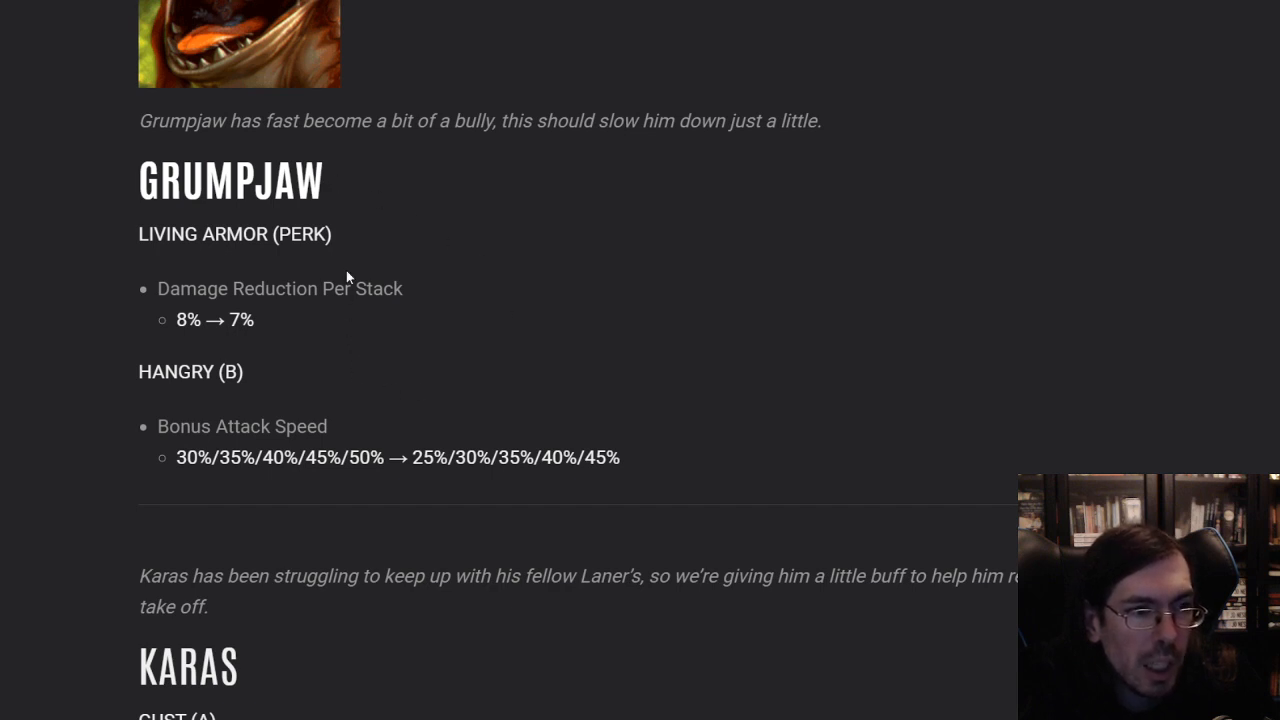
pyautogui.moveTo(416, 290)
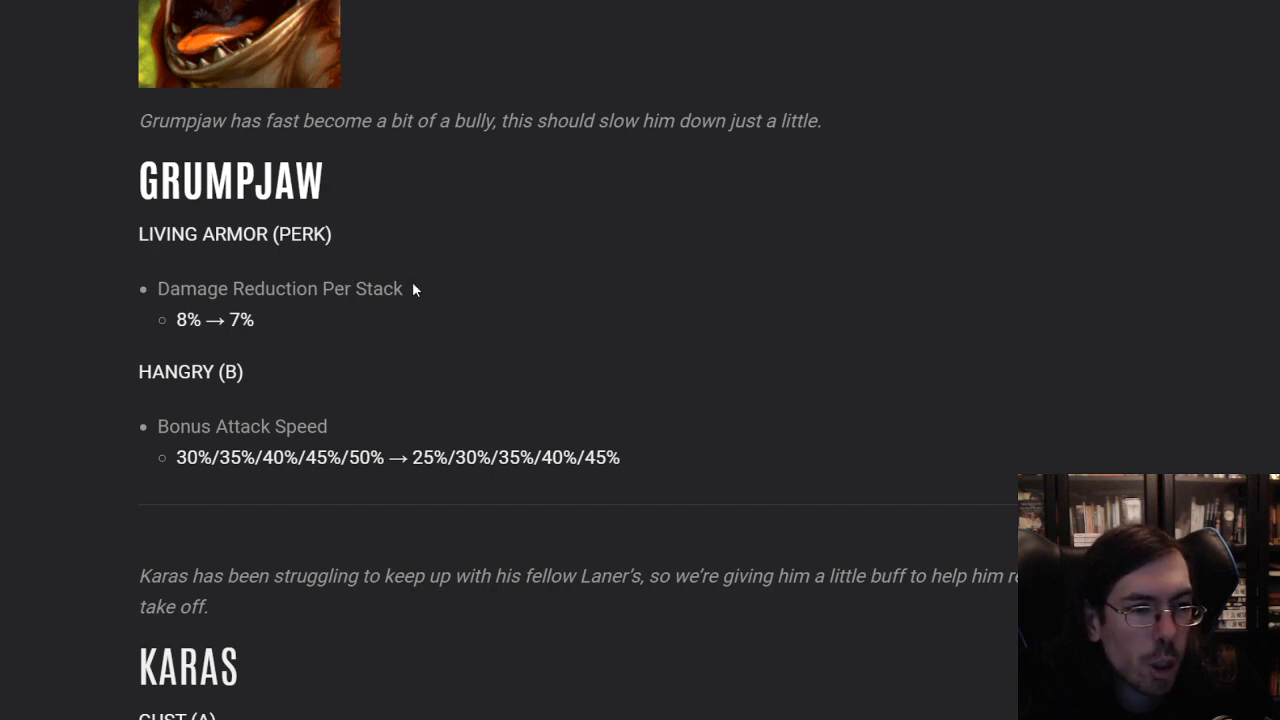
pyautogui.doubleClick(240, 320)
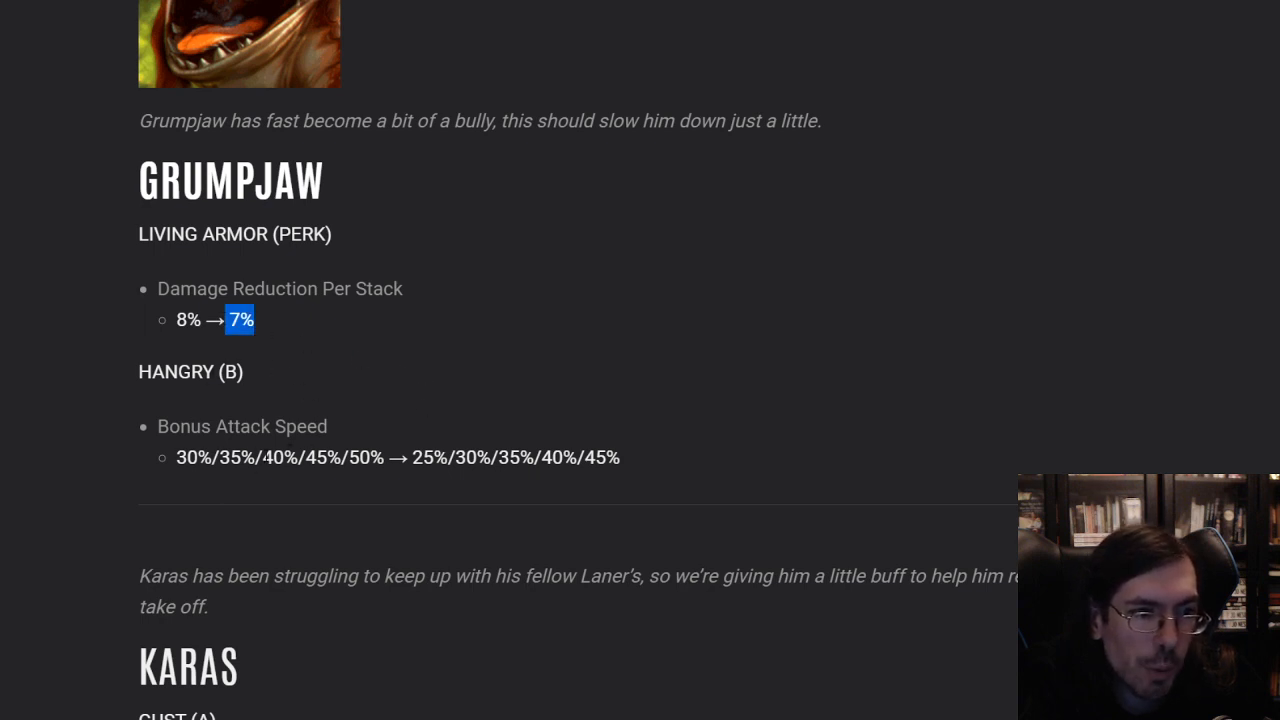
pyautogui.moveTo(180, 472)
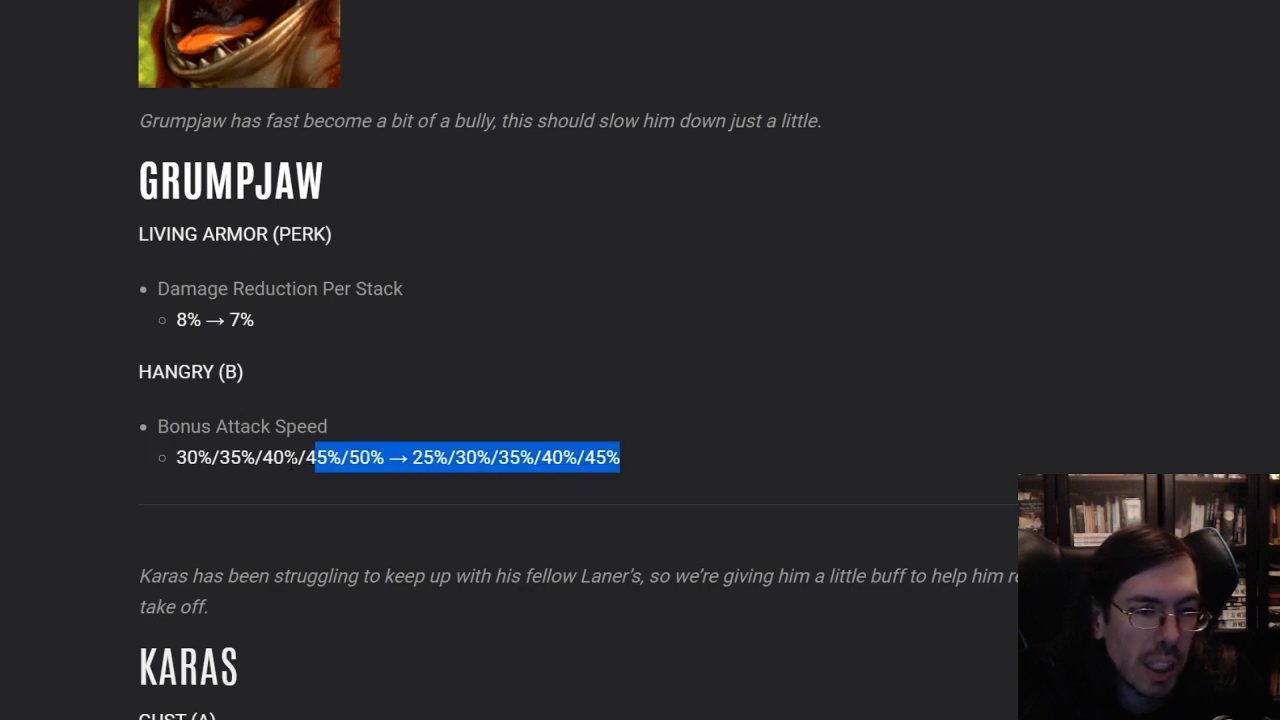
pyautogui.click(556, 392)
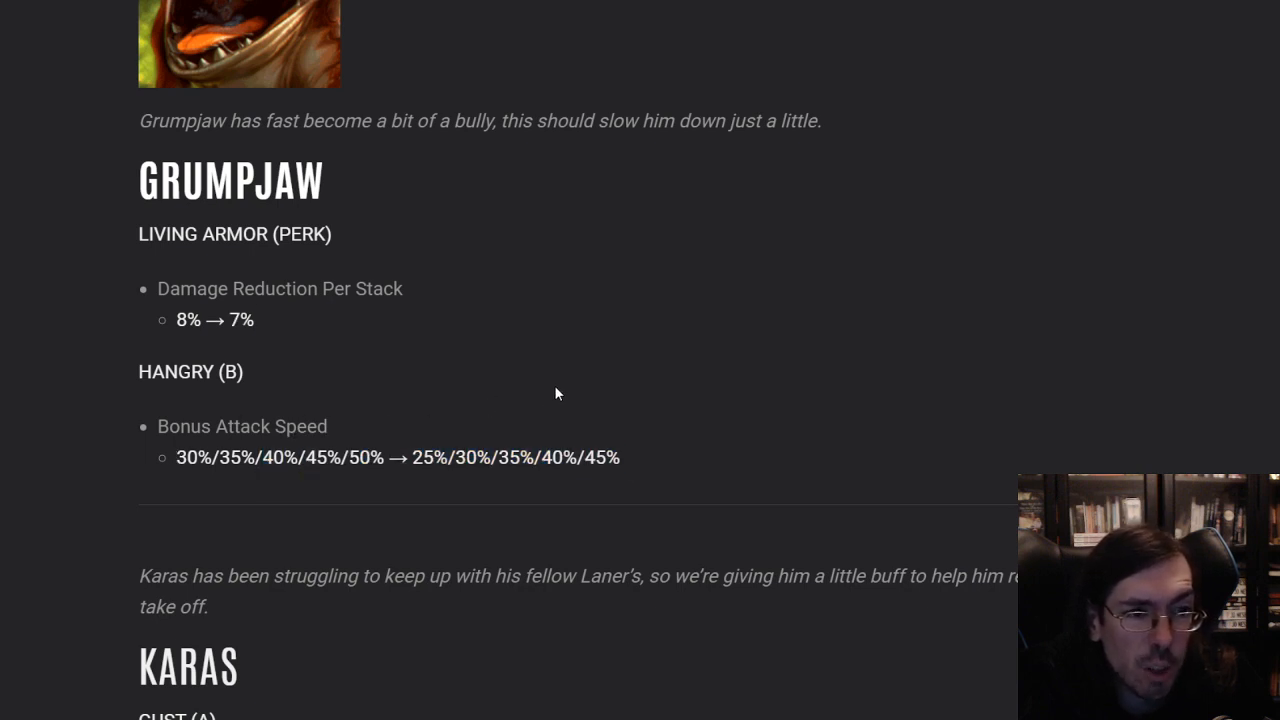
pyautogui.moveTo(548, 388)
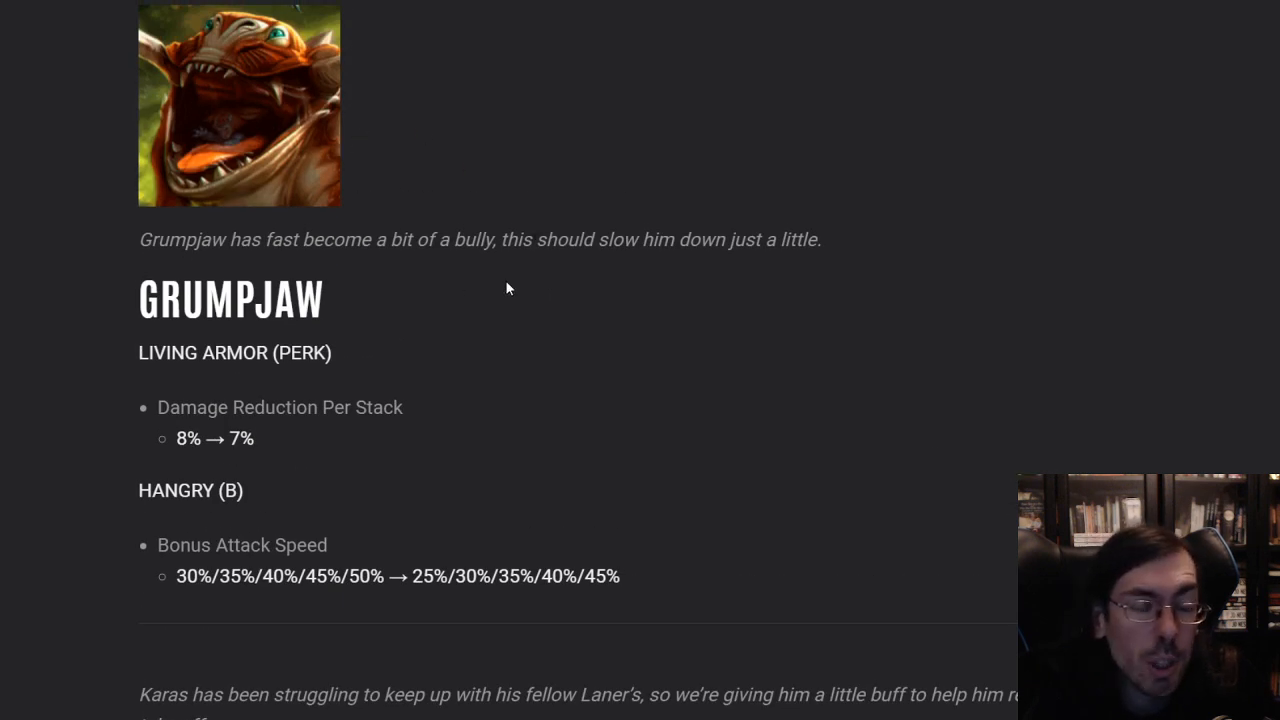
pyautogui.moveTo(490, 408)
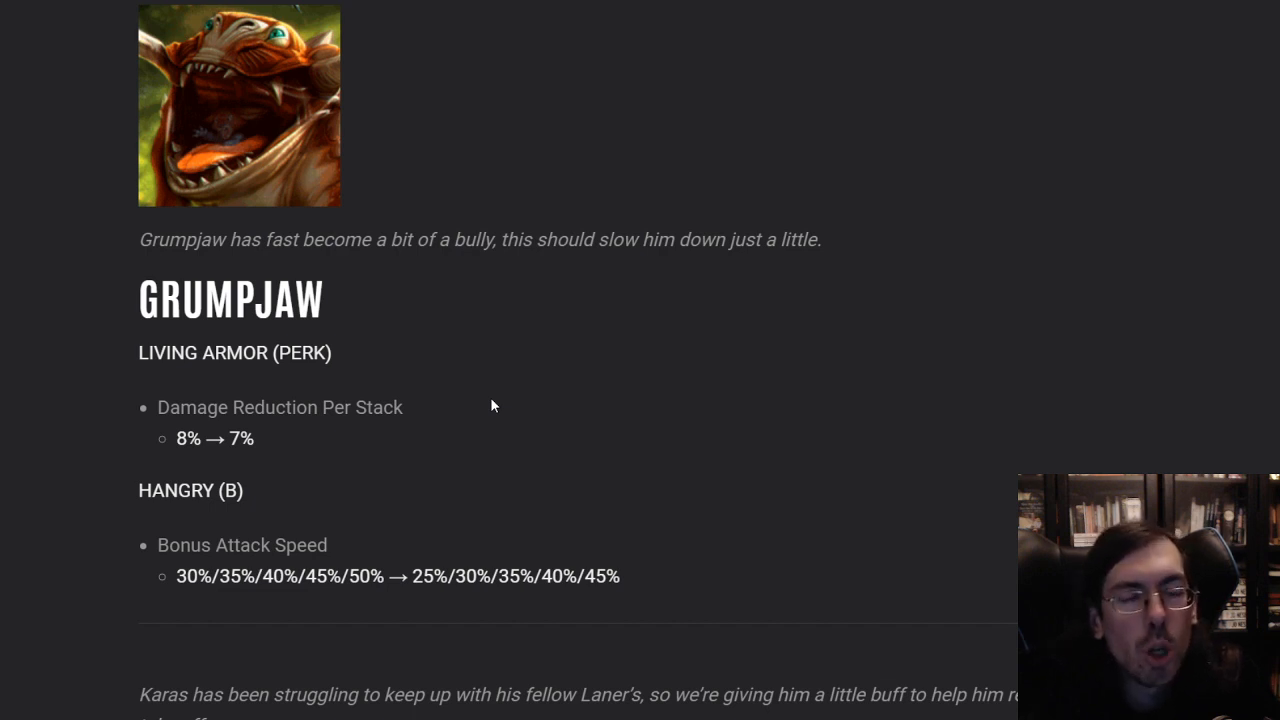
pyautogui.moveTo(670, 394)
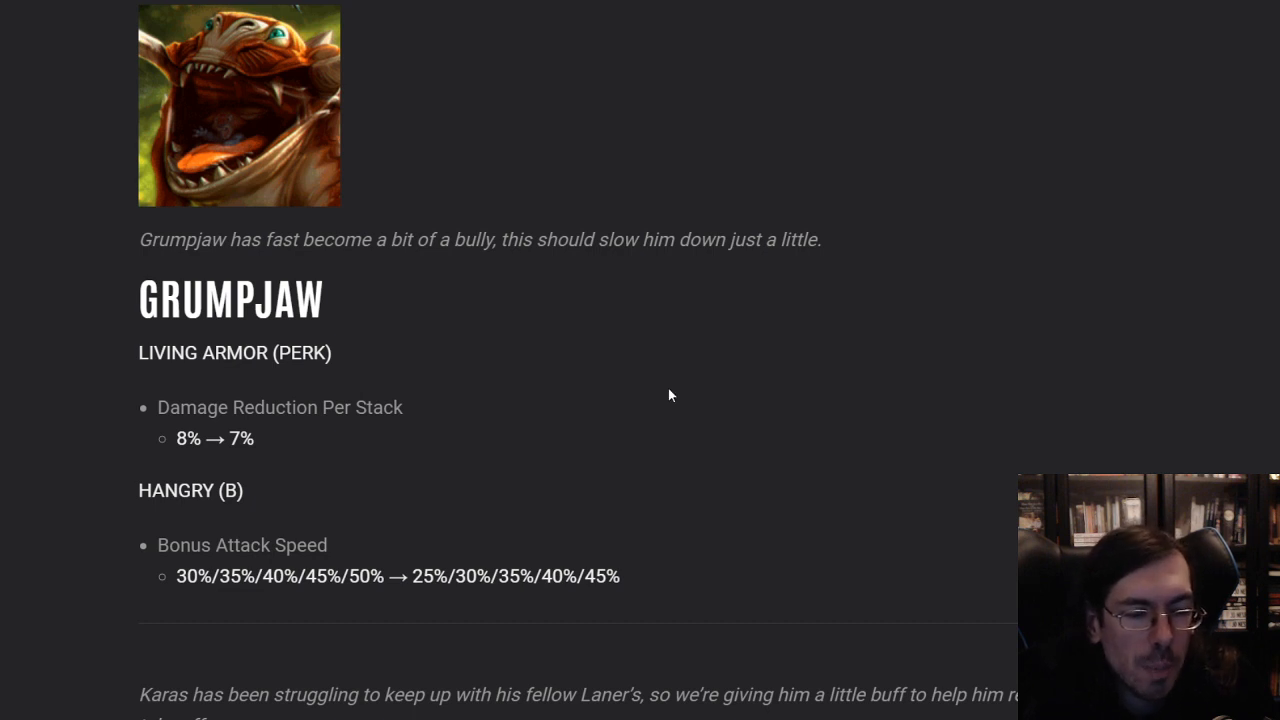
pyautogui.scroll(-3)
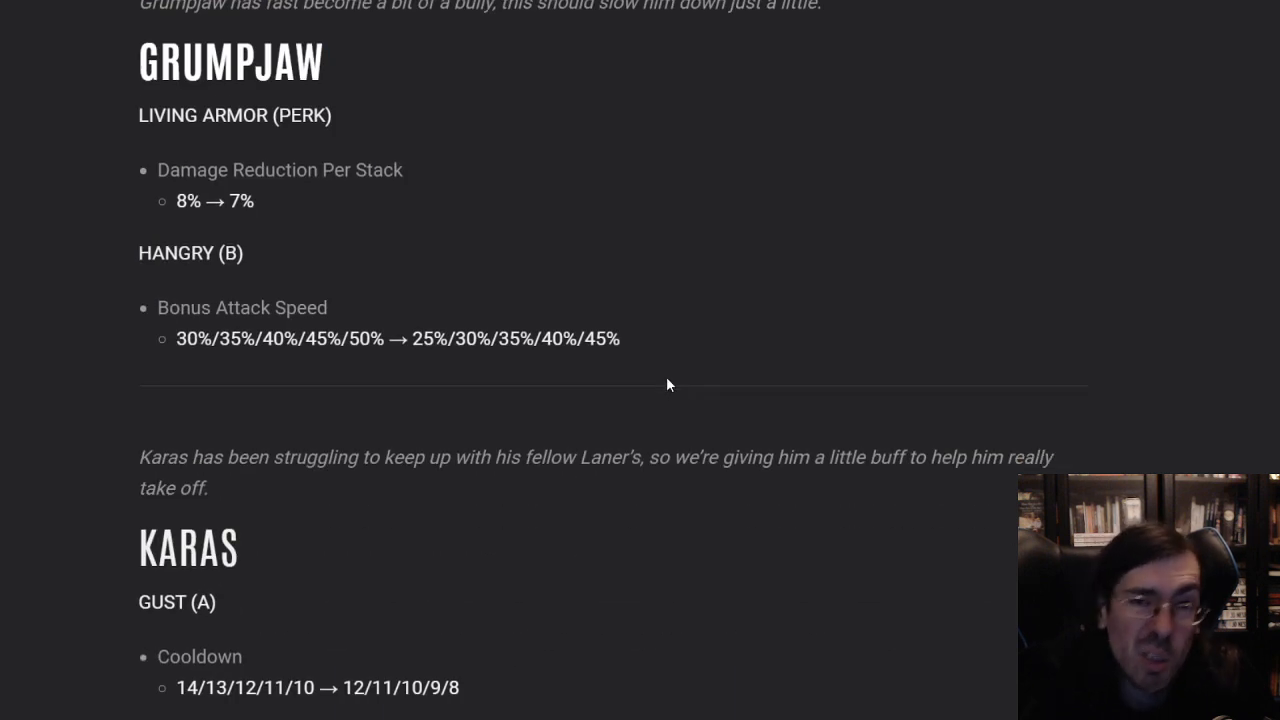
pyautogui.scroll(-3)
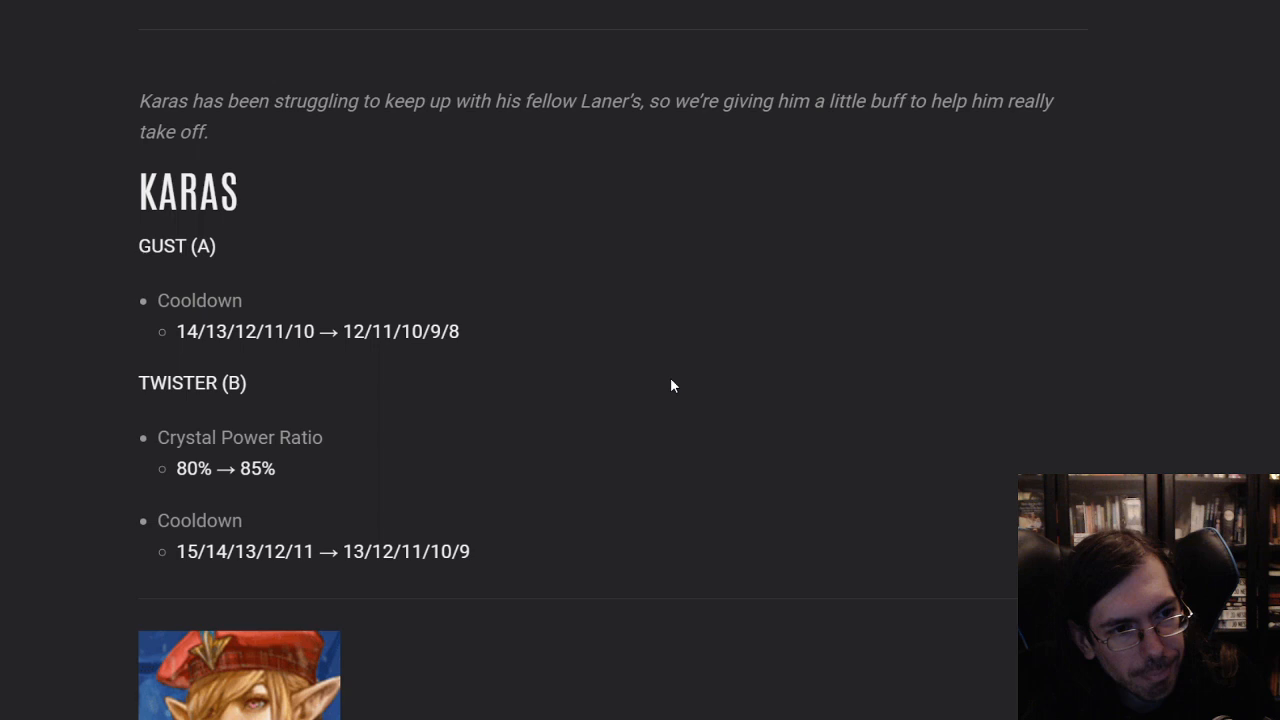
pyautogui.scroll(-3)
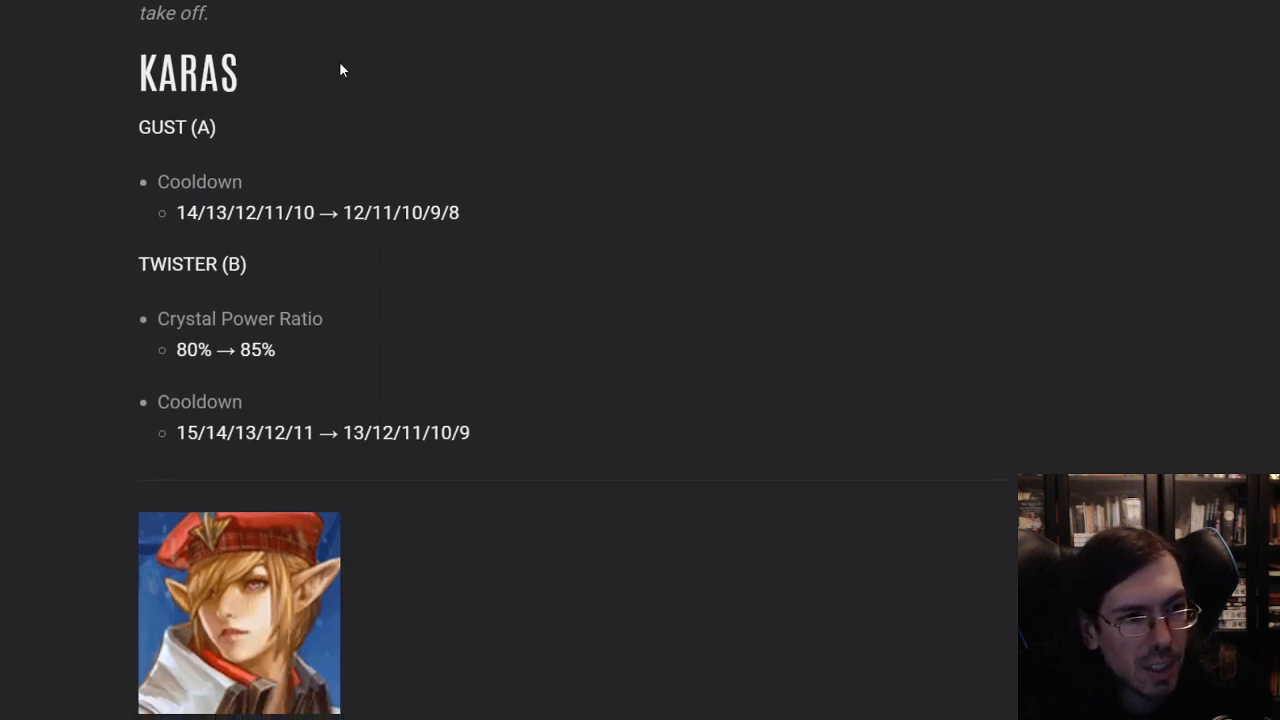
pyautogui.moveTo(278, 248)
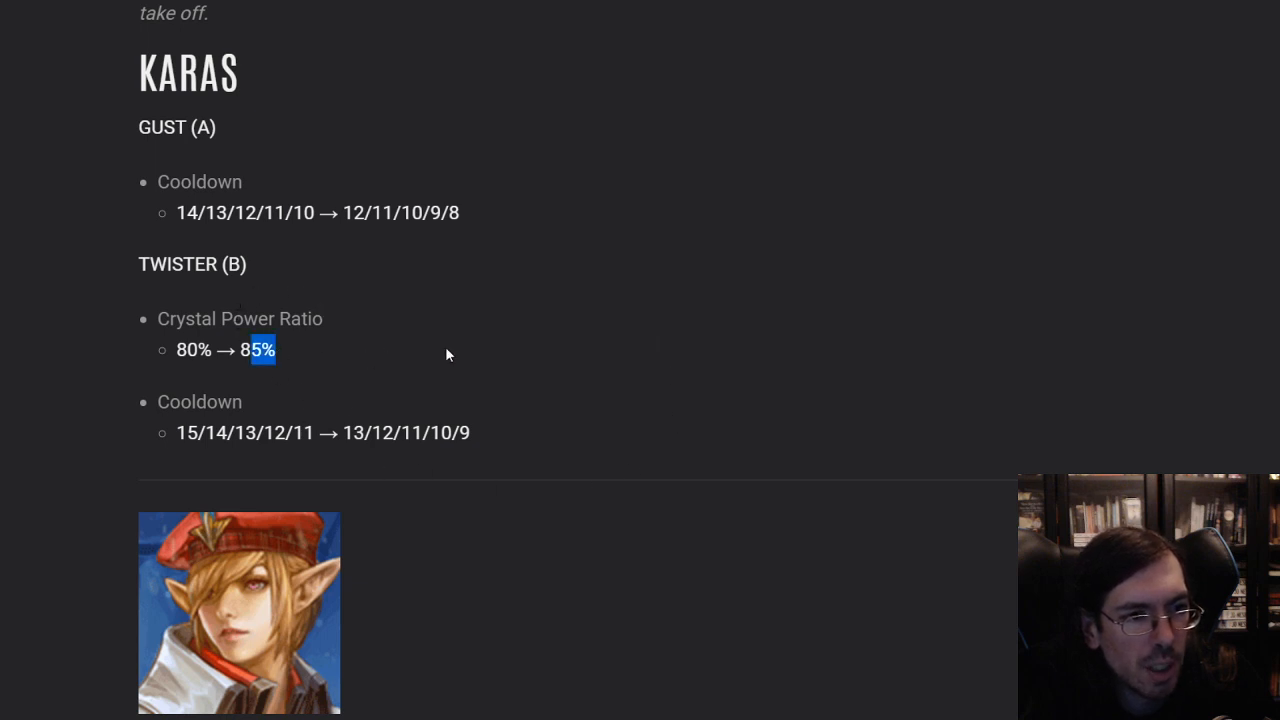
pyautogui.moveTo(502, 348)
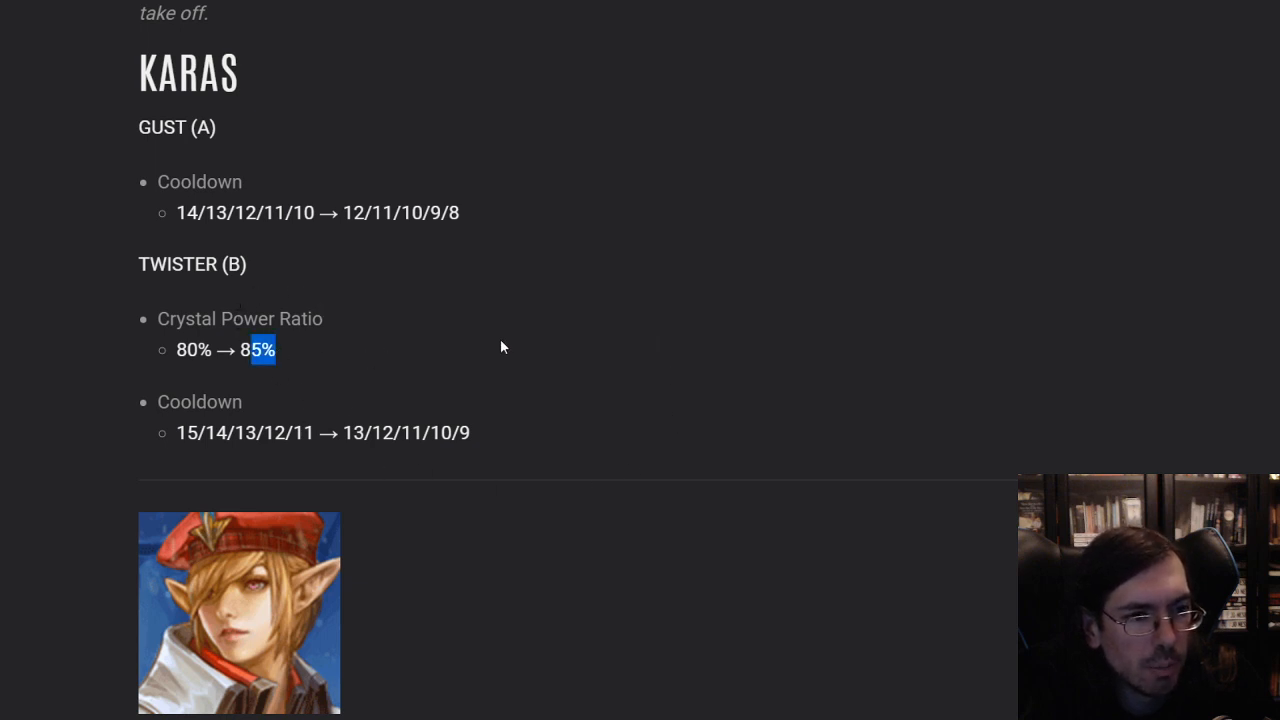
pyautogui.moveTo(470, 452)
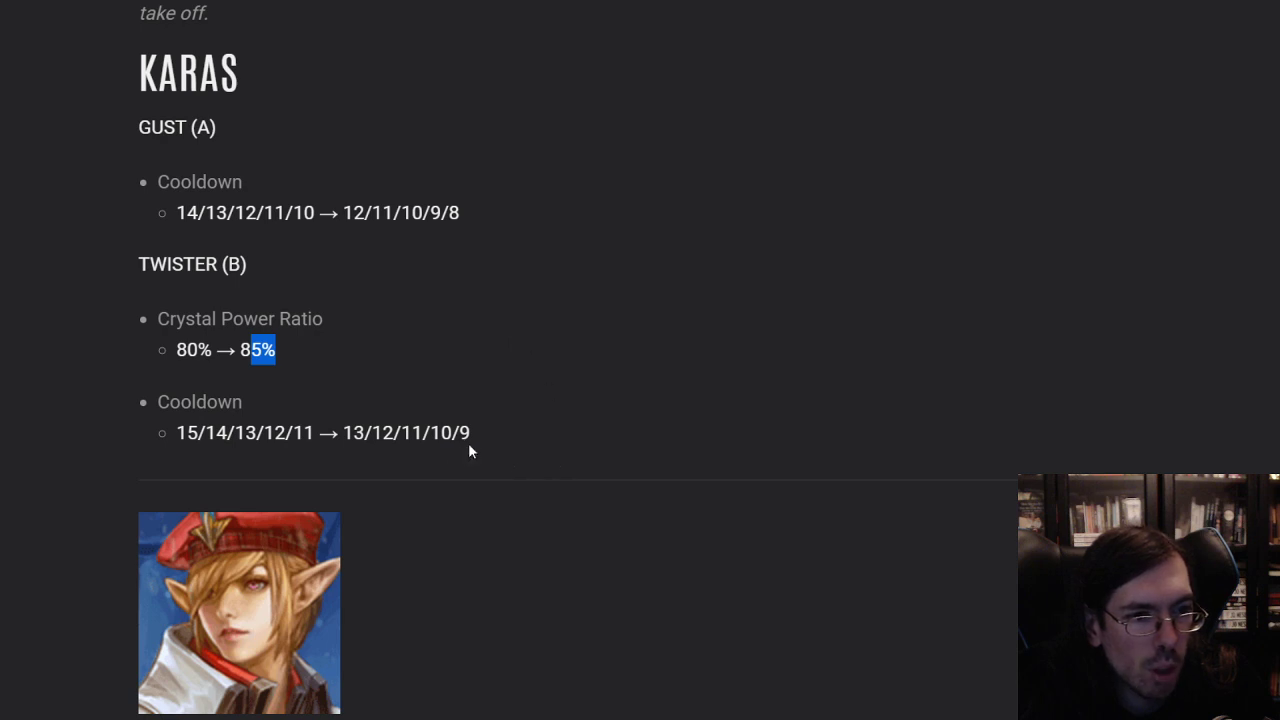
pyautogui.moveTo(592, 238)
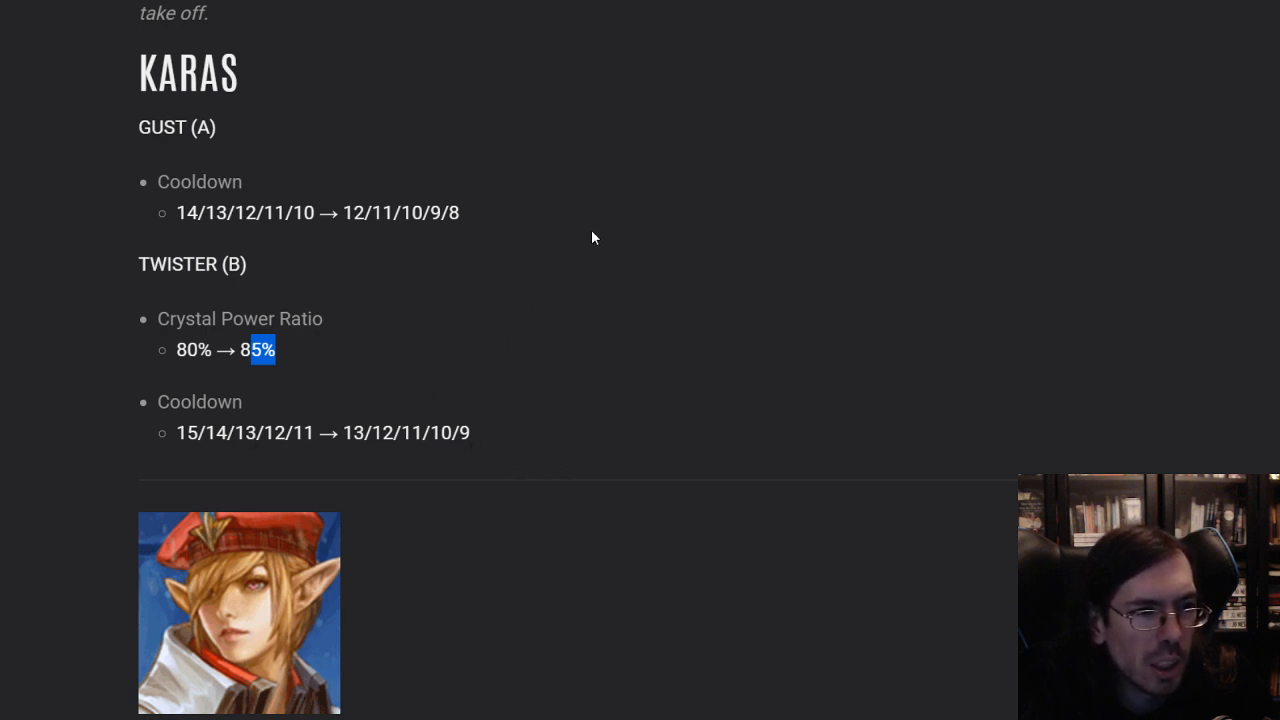
pyautogui.moveTo(504, 360)
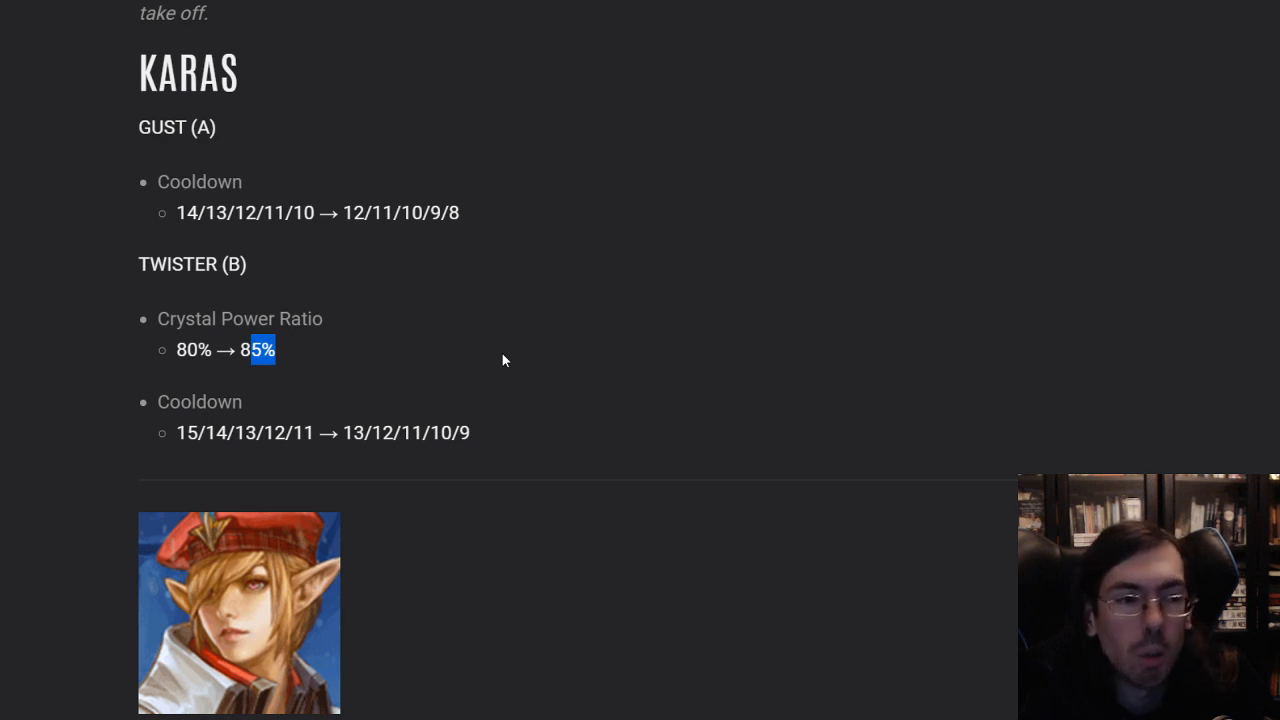
pyautogui.moveTo(268, 184)
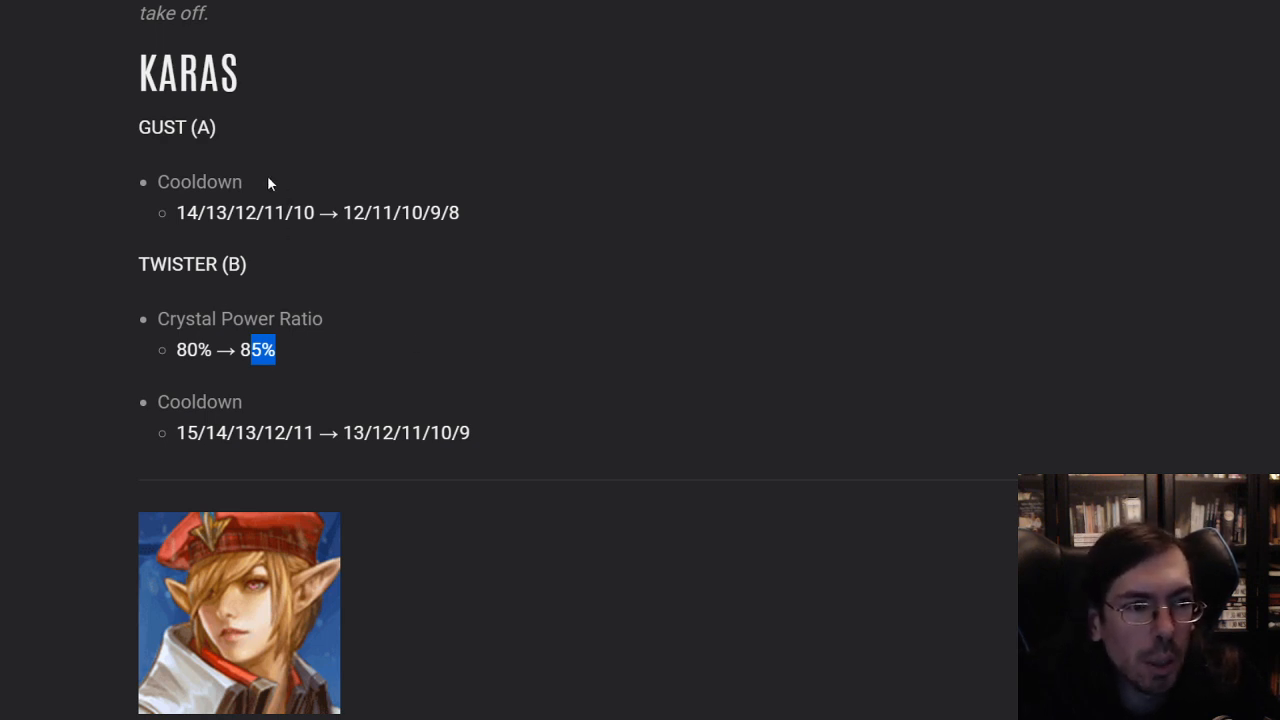
pyautogui.moveTo(668, 402)
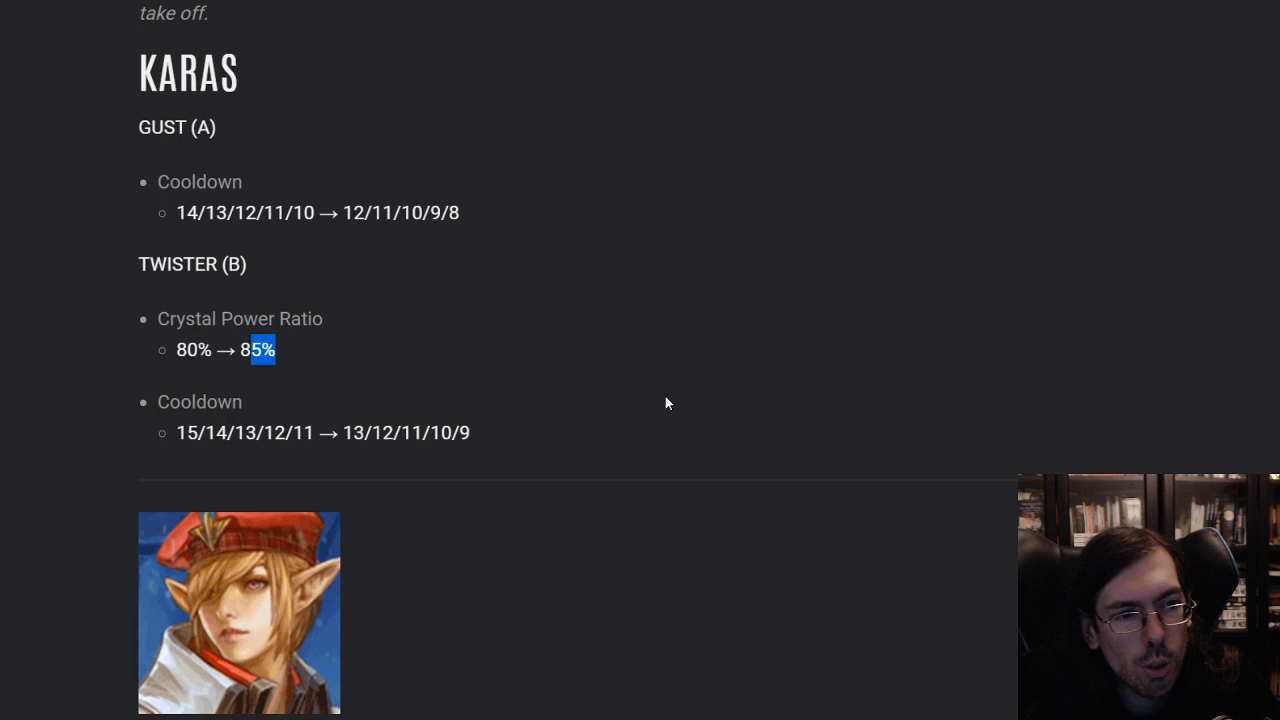
# Scroll past Karas to Kestrel's Glimmer Shot damage nerf and the top of Kinetic
pyautogui.scroll(-3)
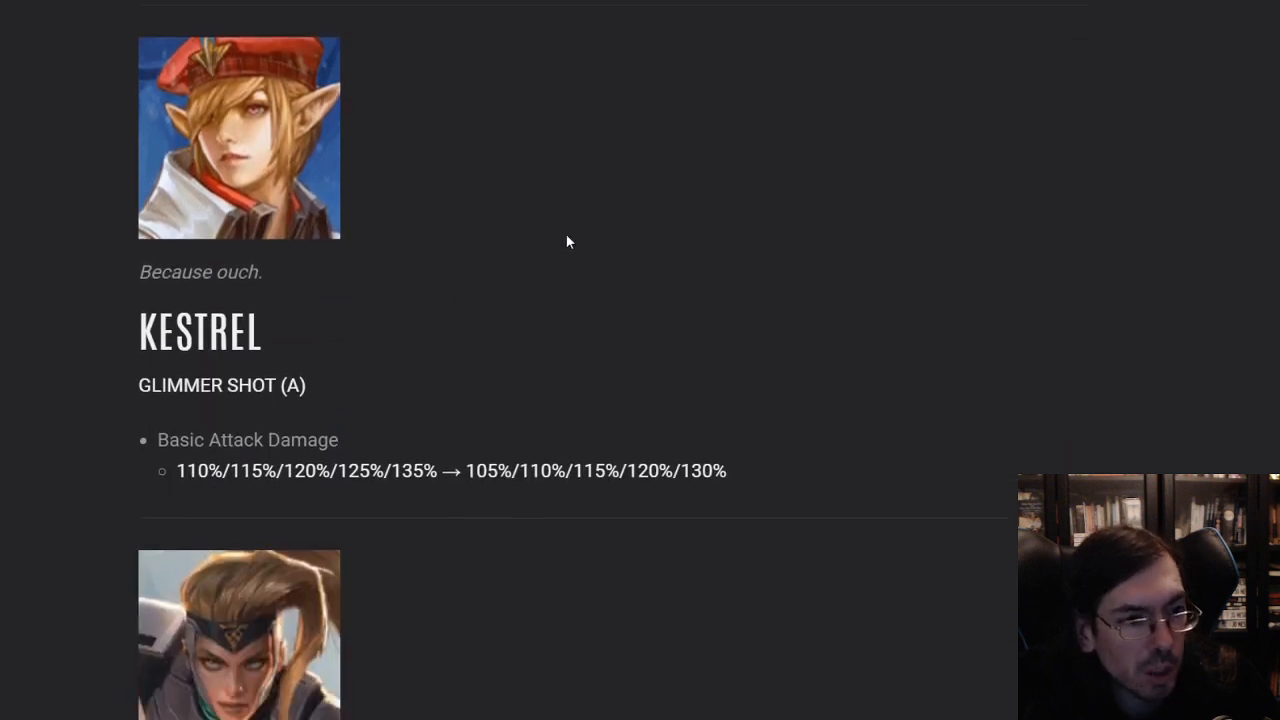
pyautogui.moveTo(444, 430)
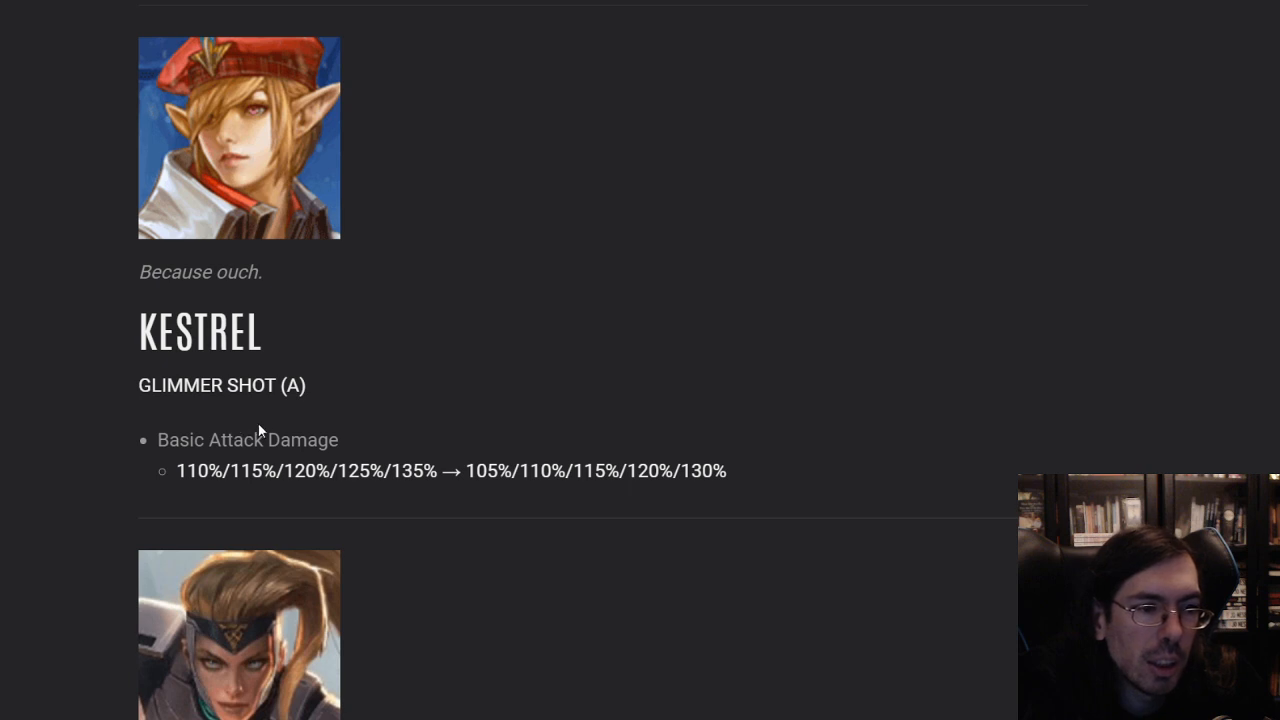
pyautogui.moveTo(738, 464)
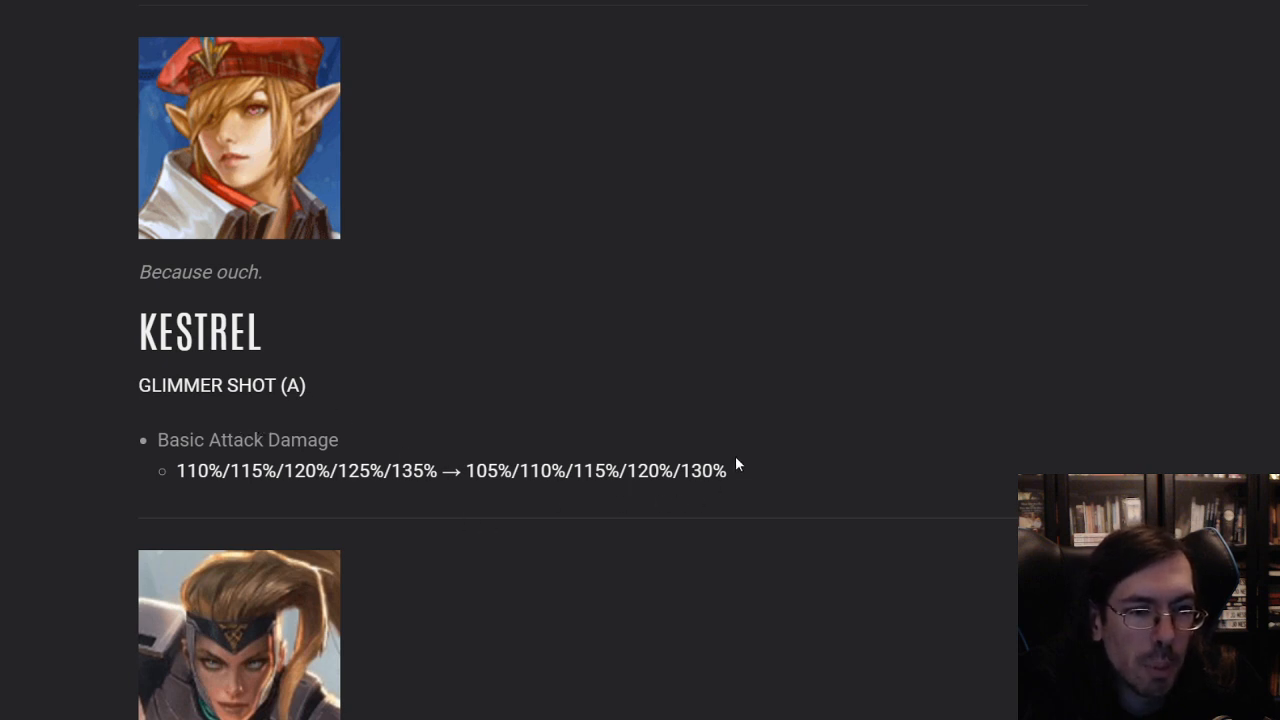
pyautogui.moveTo(702, 400)
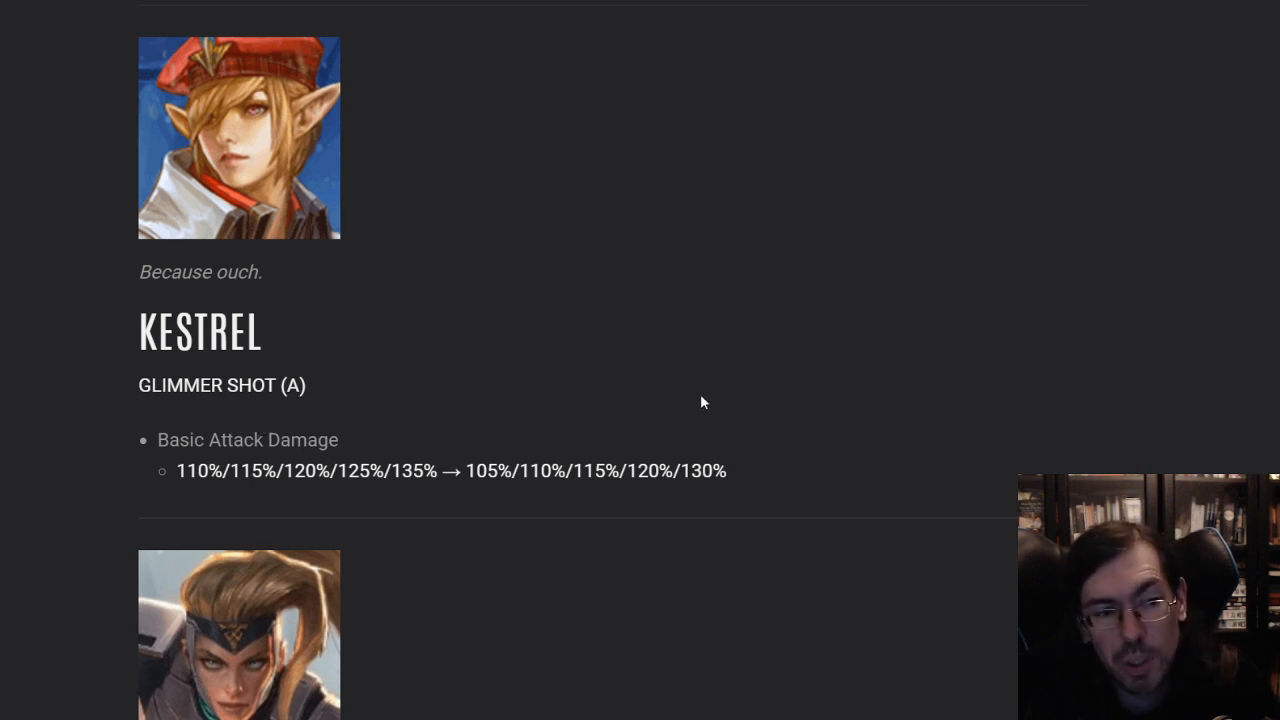
pyautogui.scroll(-3)
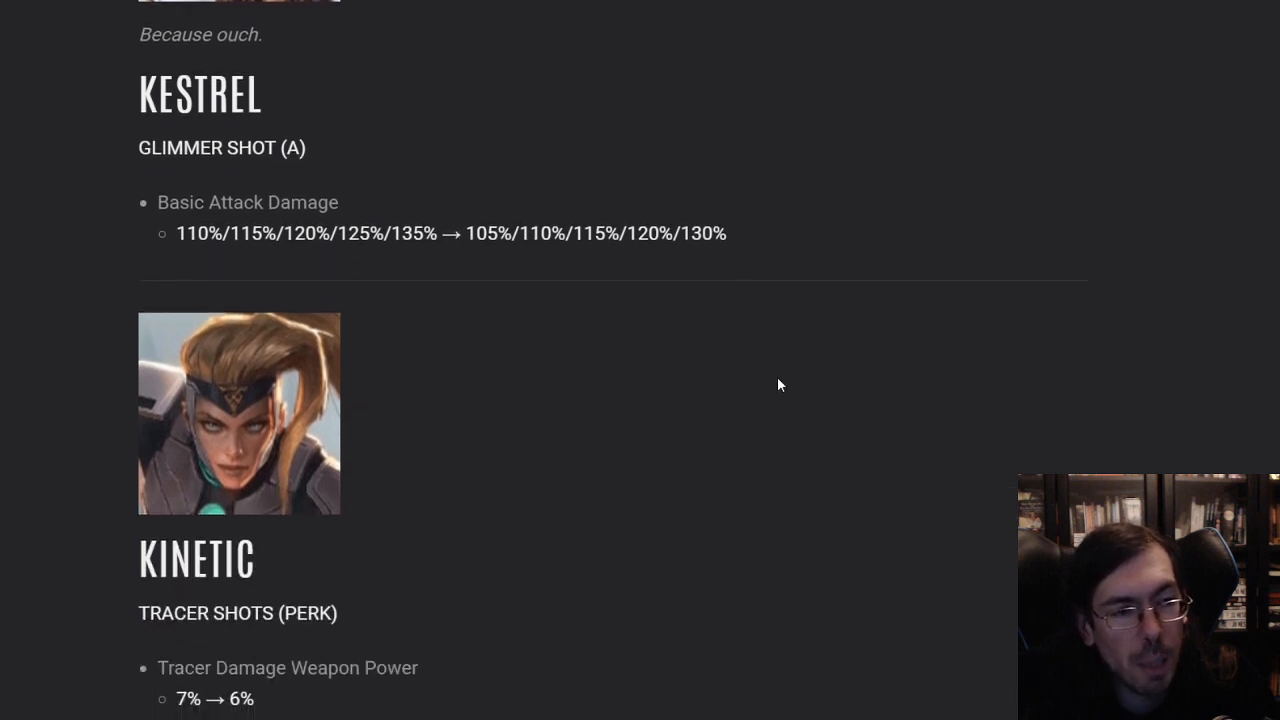
pyautogui.moveTo(614, 340)
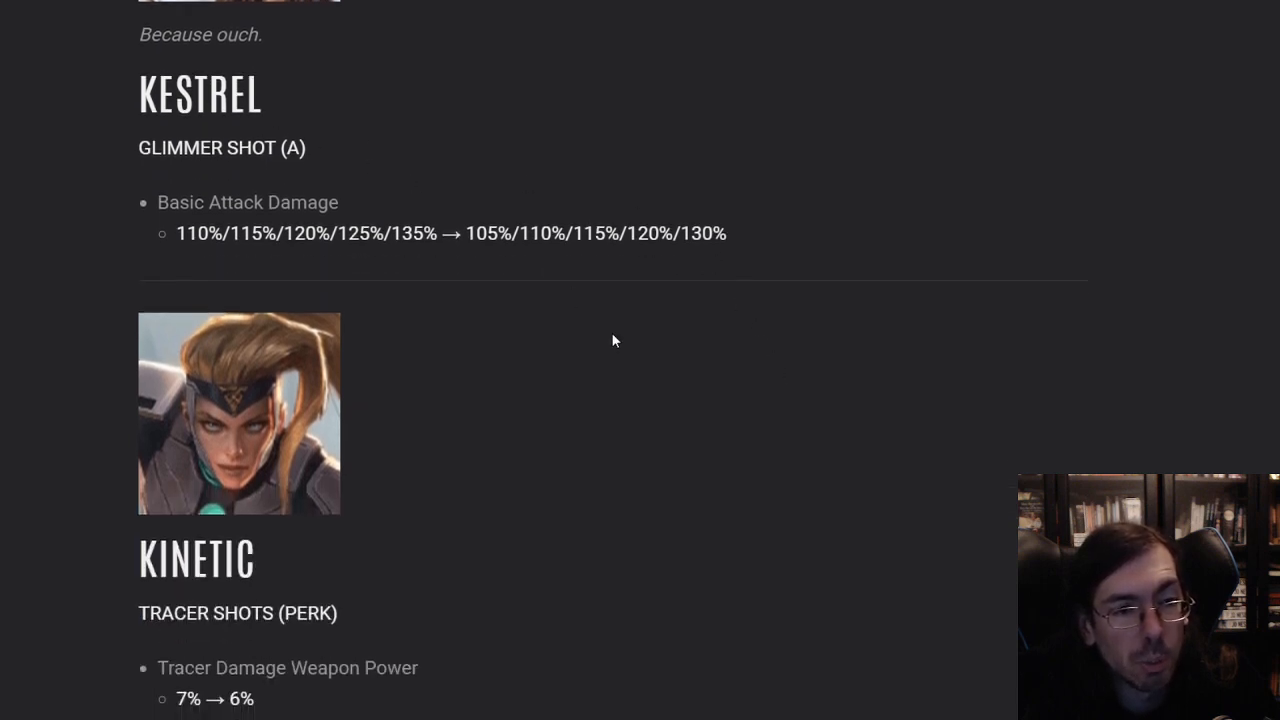
# Scroll slightly so Kinetic's Tracer Shots and Charged Pulse nerfs are fully visible
pyautogui.scroll(-3)
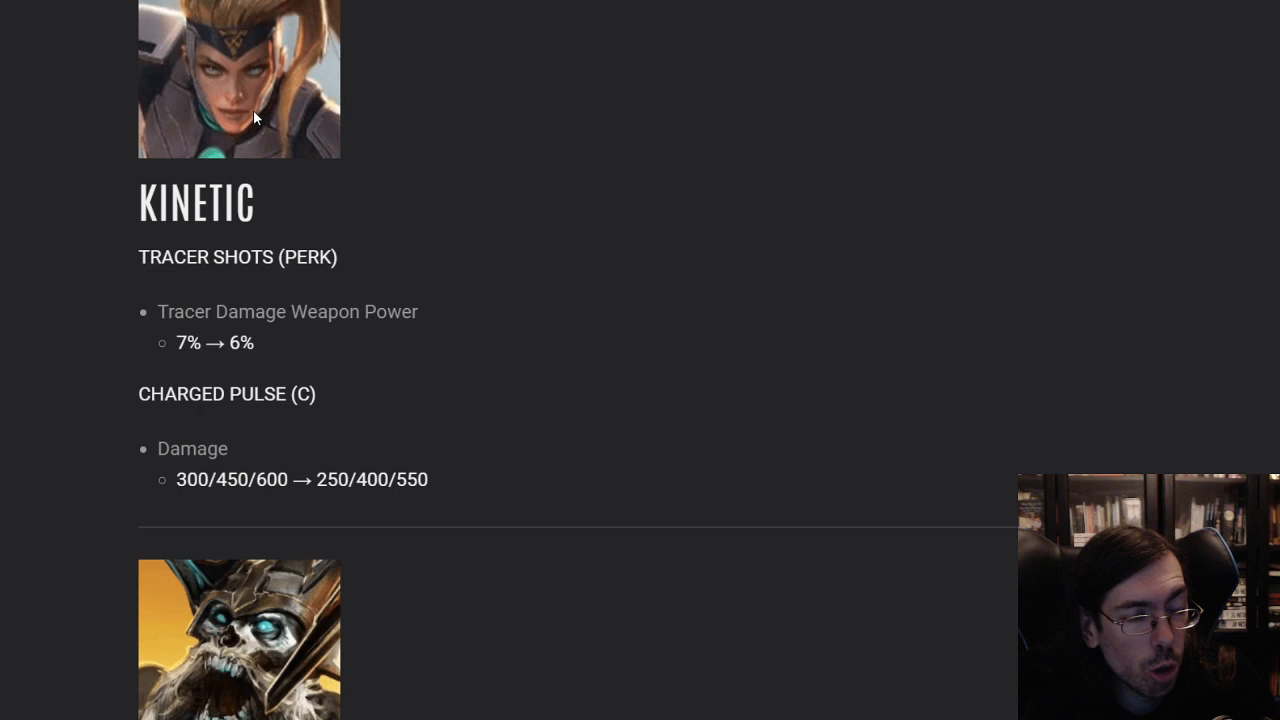
pyautogui.moveTo(416, 262)
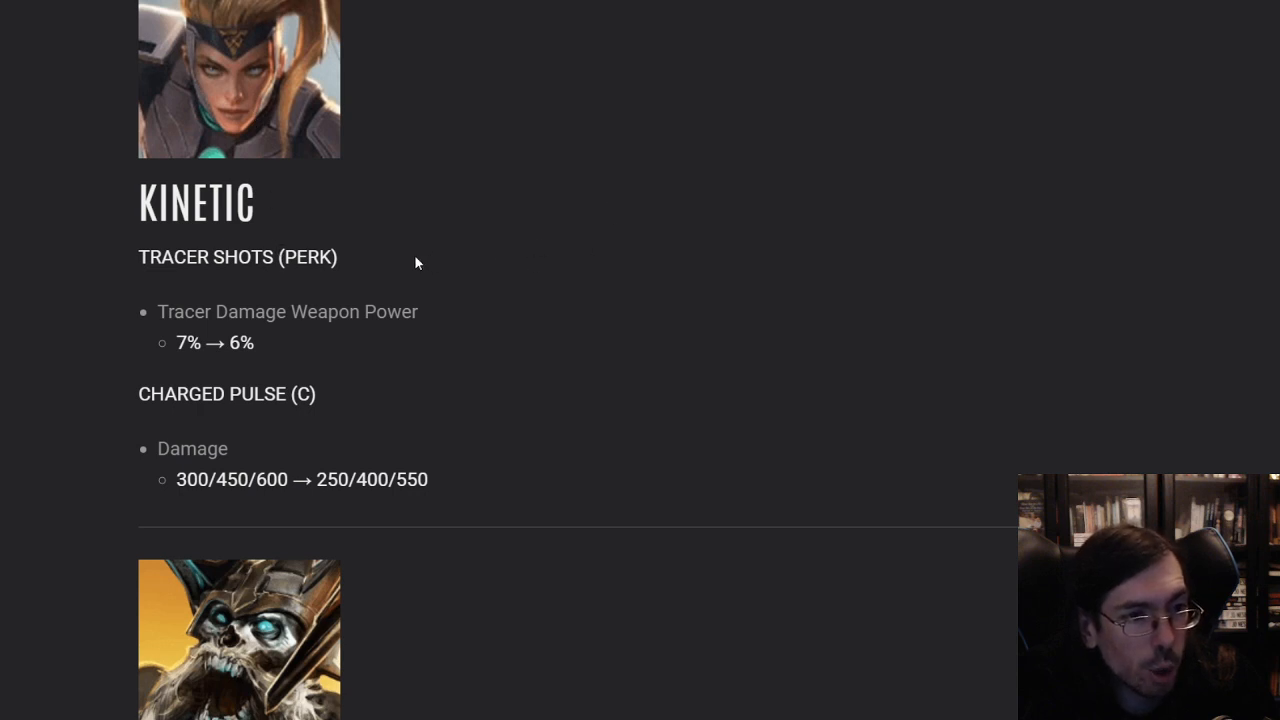
pyautogui.moveTo(284, 340)
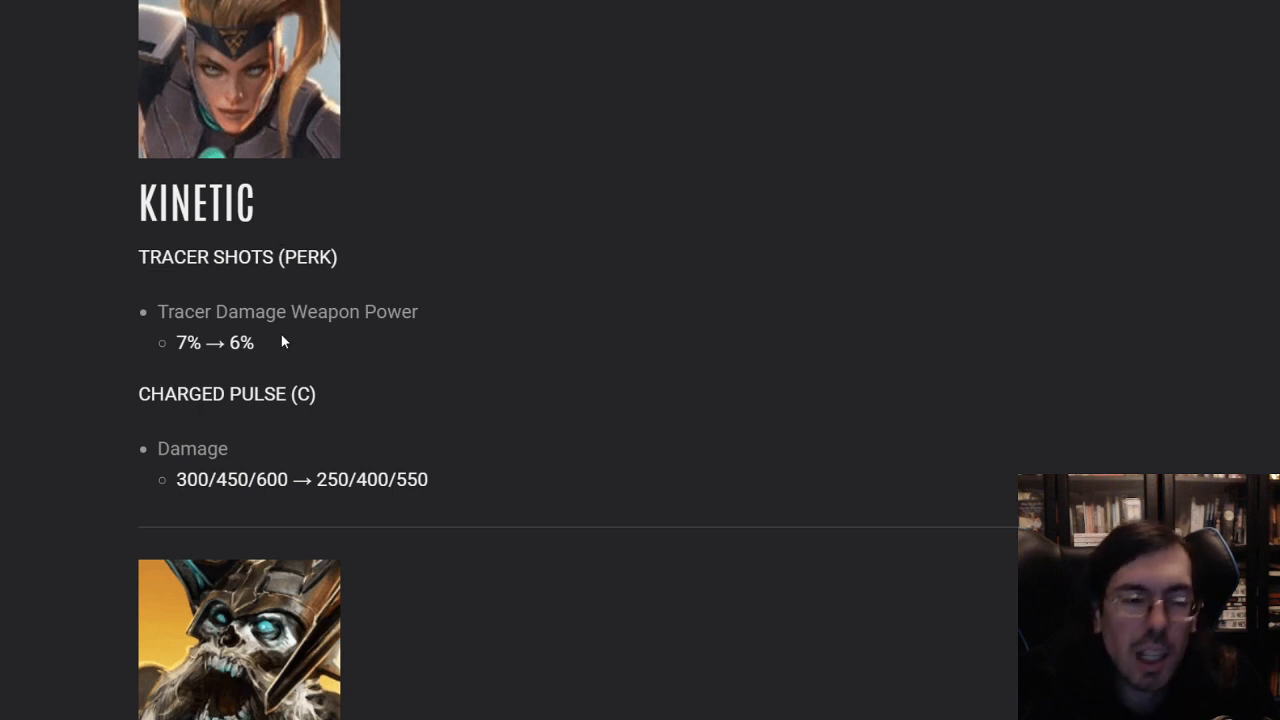
pyautogui.moveTo(452, 492)
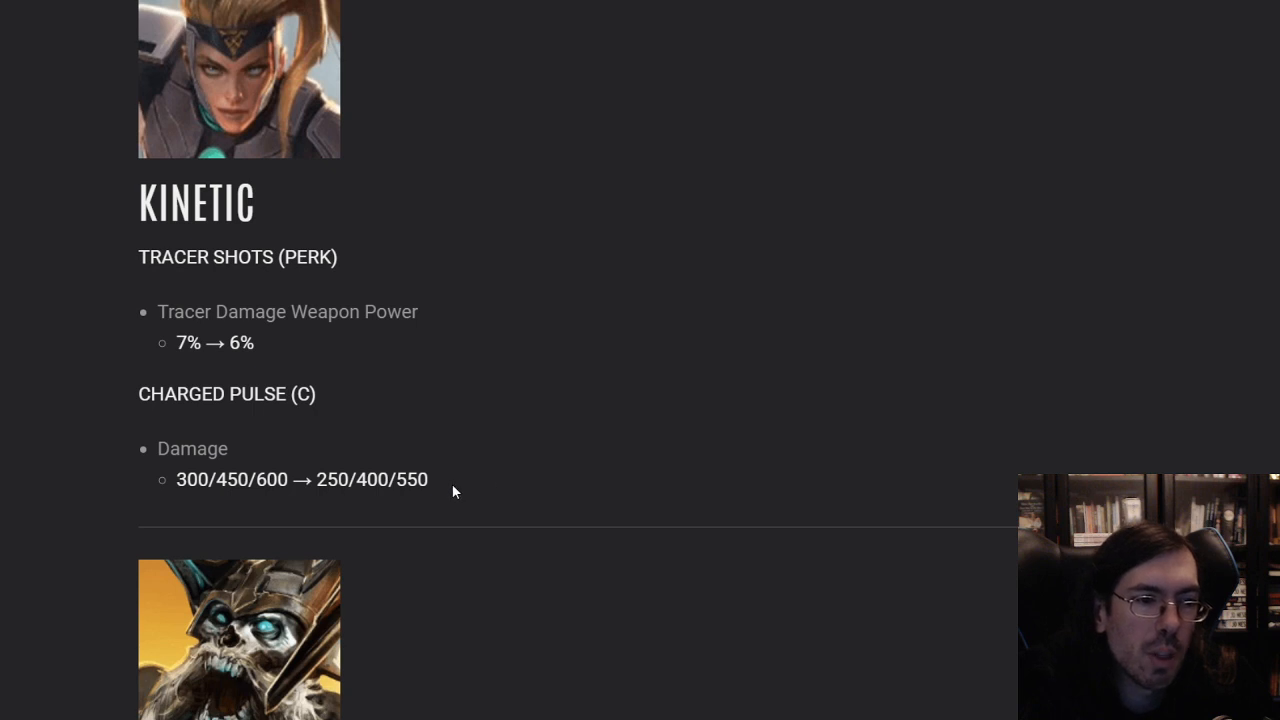
pyautogui.moveTo(460, 246)
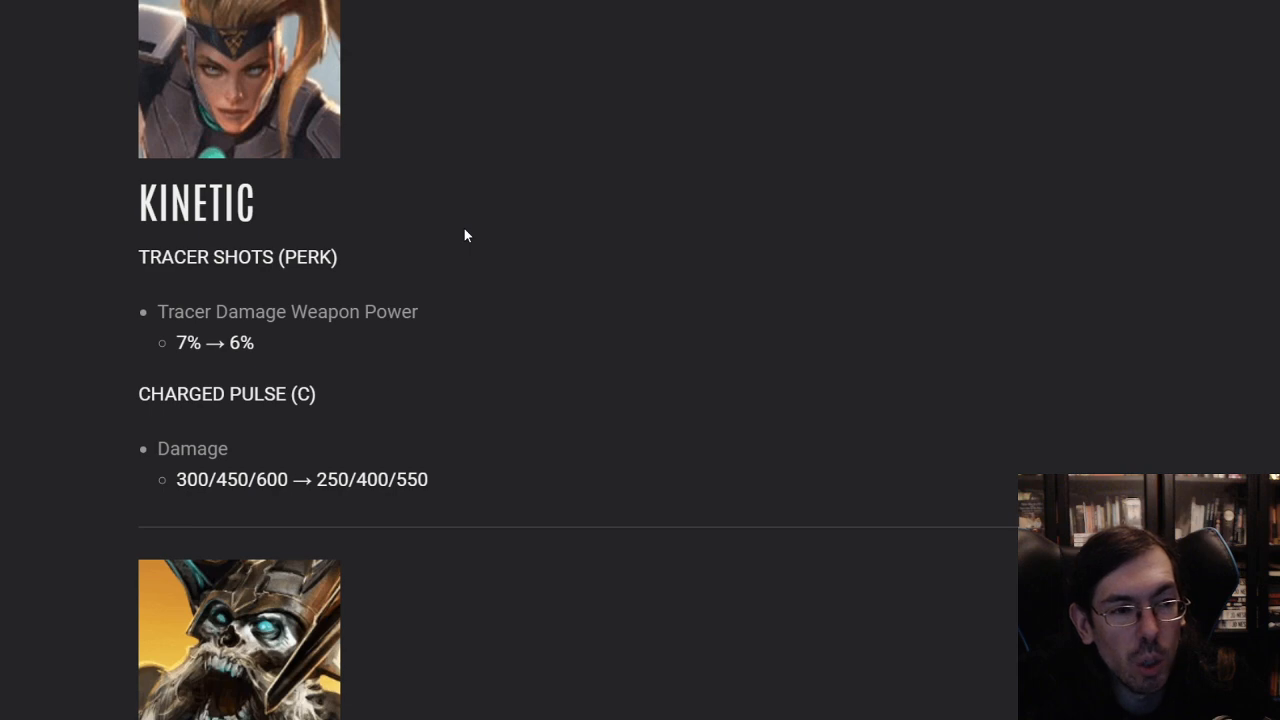
# Scroll to Krul and adjust so his health, Shadows Empower Me and Spectral Smite buffs all show
pyautogui.scroll(-3)
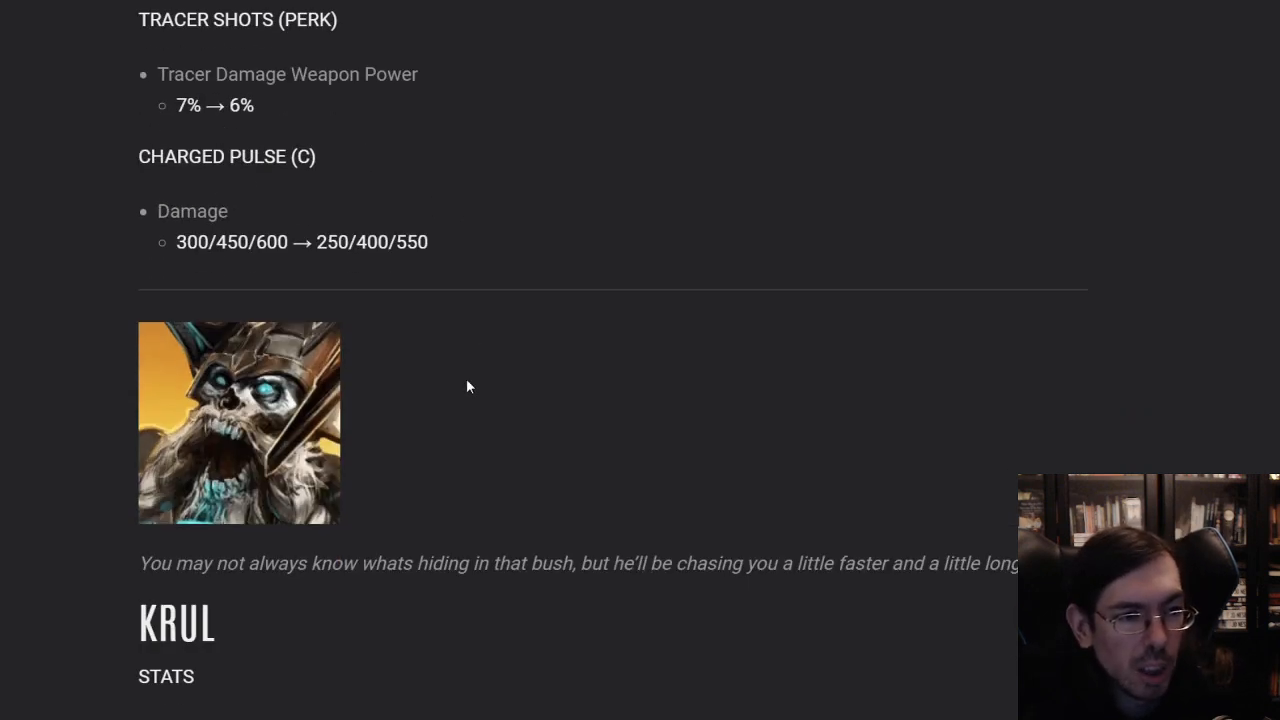
pyautogui.scroll(-3)
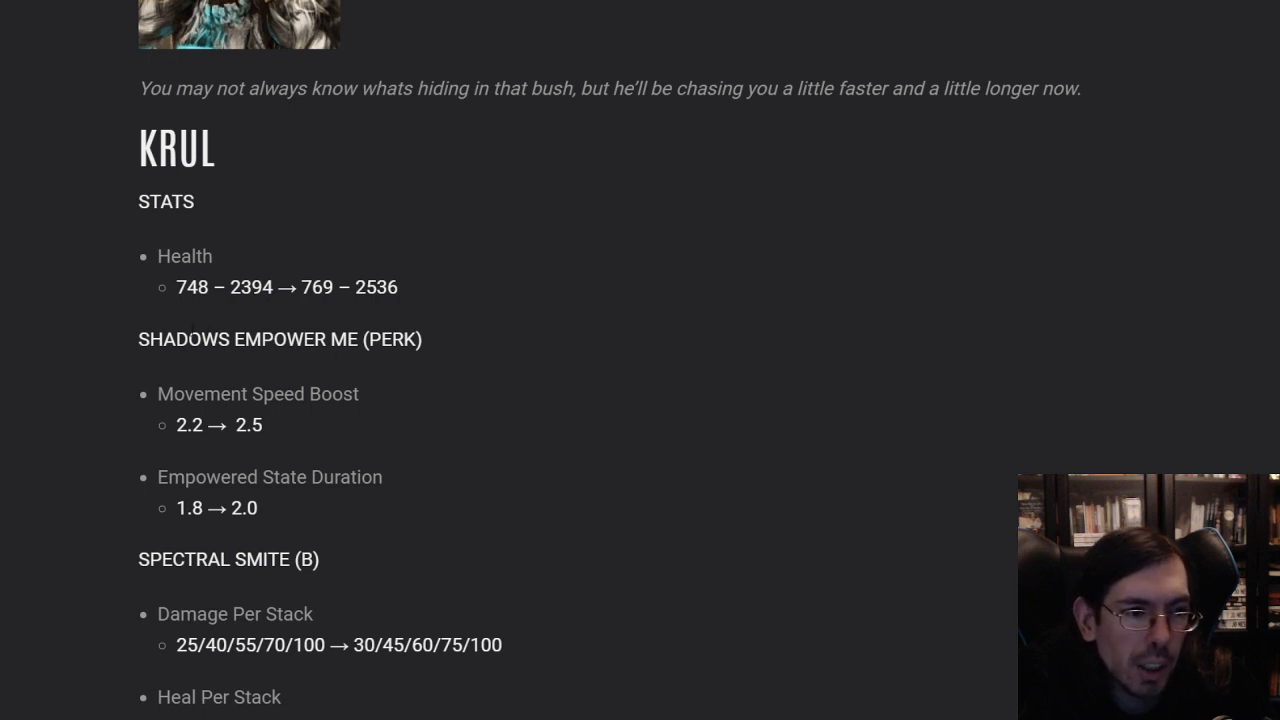
pyautogui.scroll(-3)
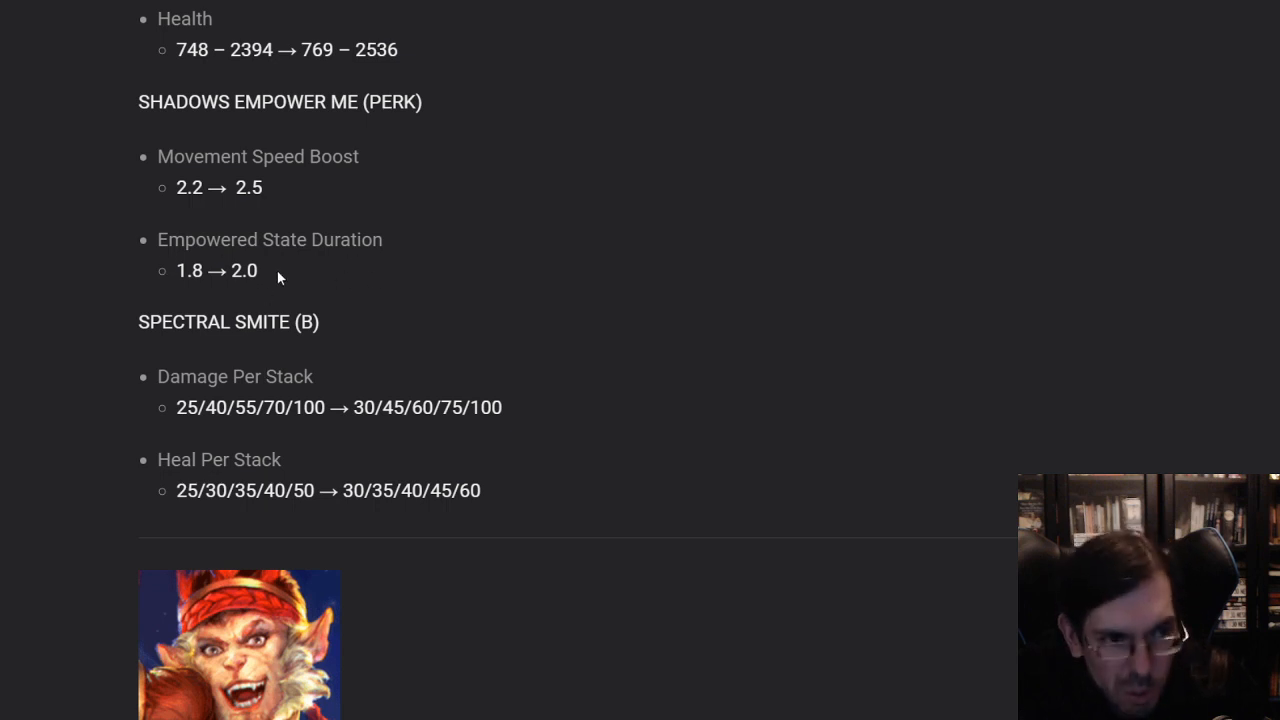
pyautogui.moveTo(320, 394)
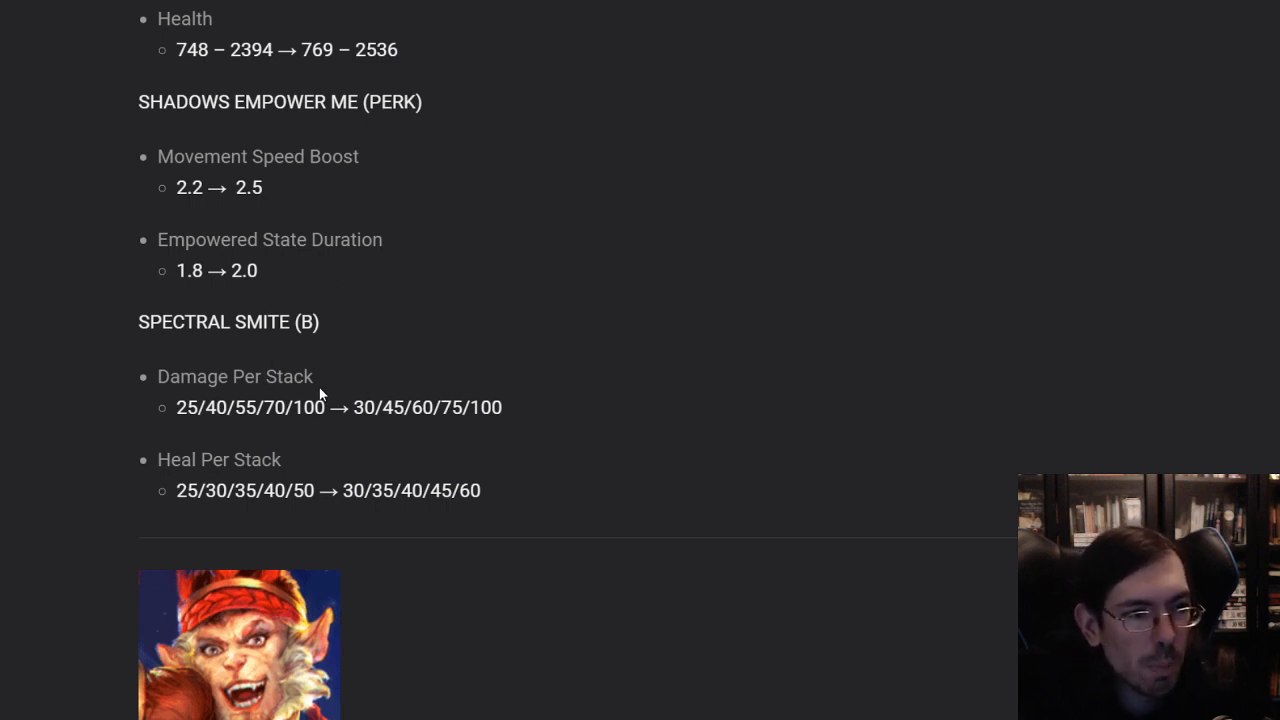
pyautogui.moveTo(576, 306)
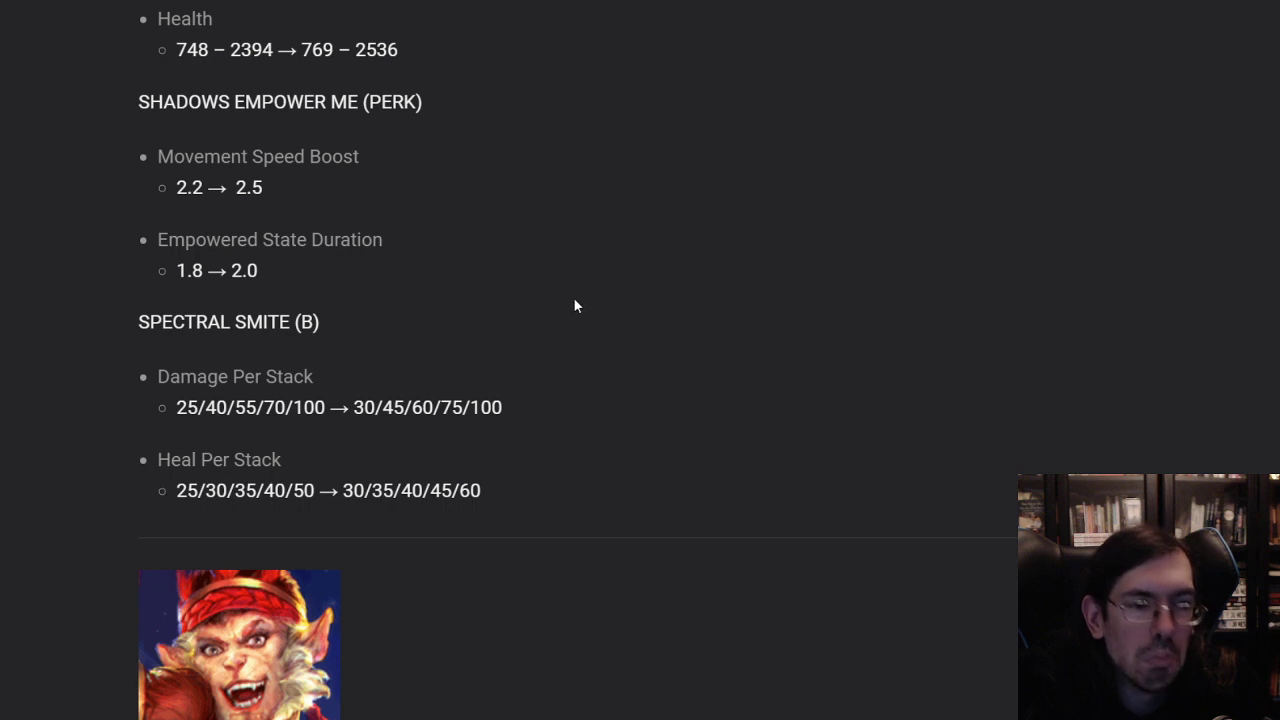
pyautogui.moveTo(548, 326)
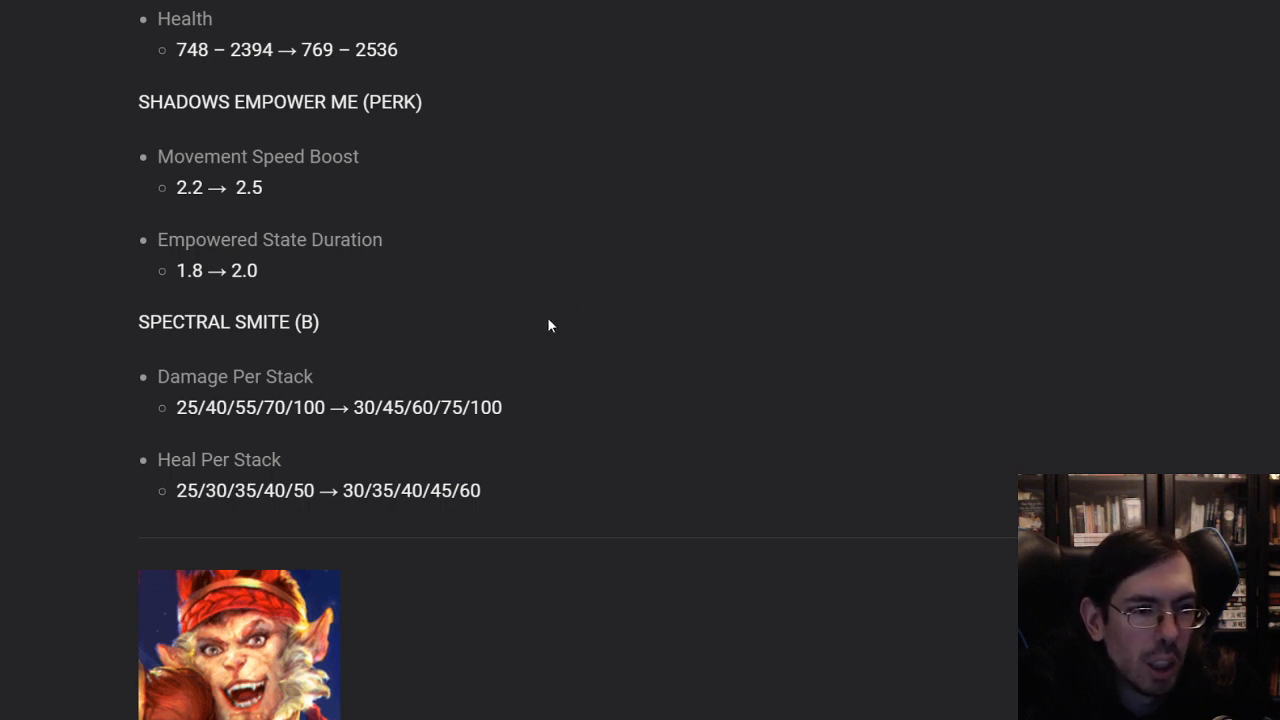
pyautogui.scroll(3)
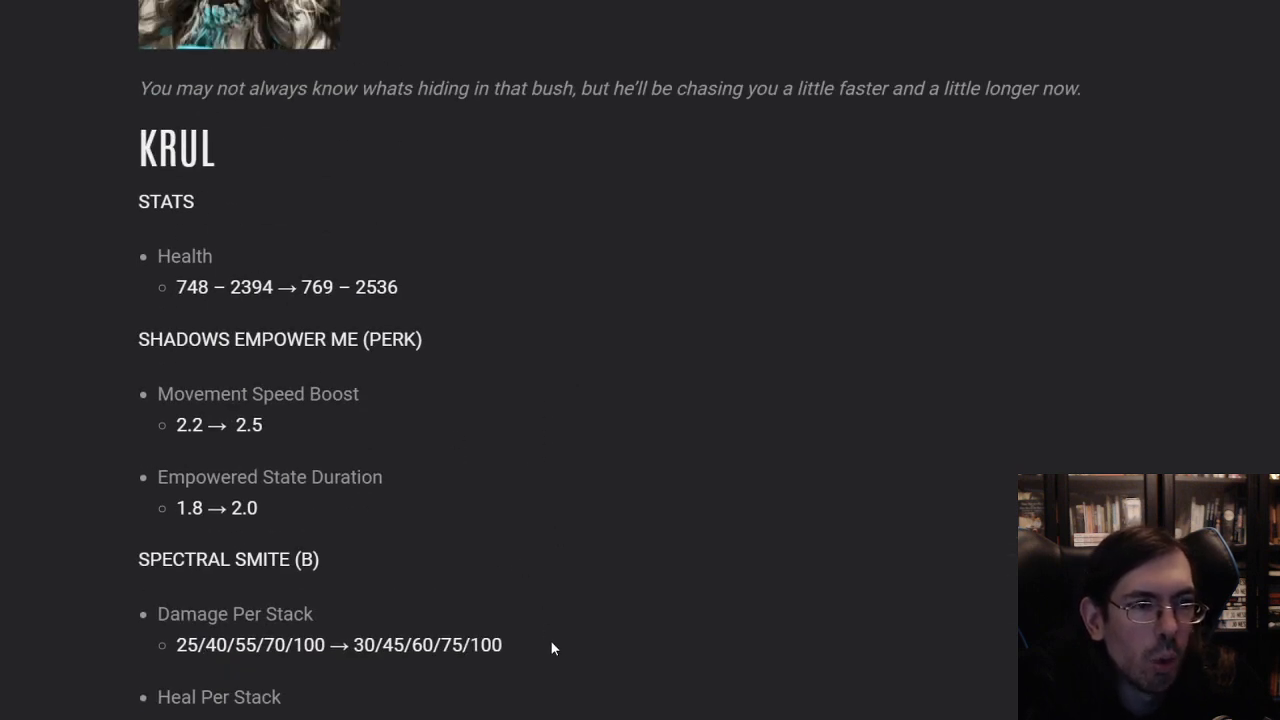
pyautogui.scroll(-3)
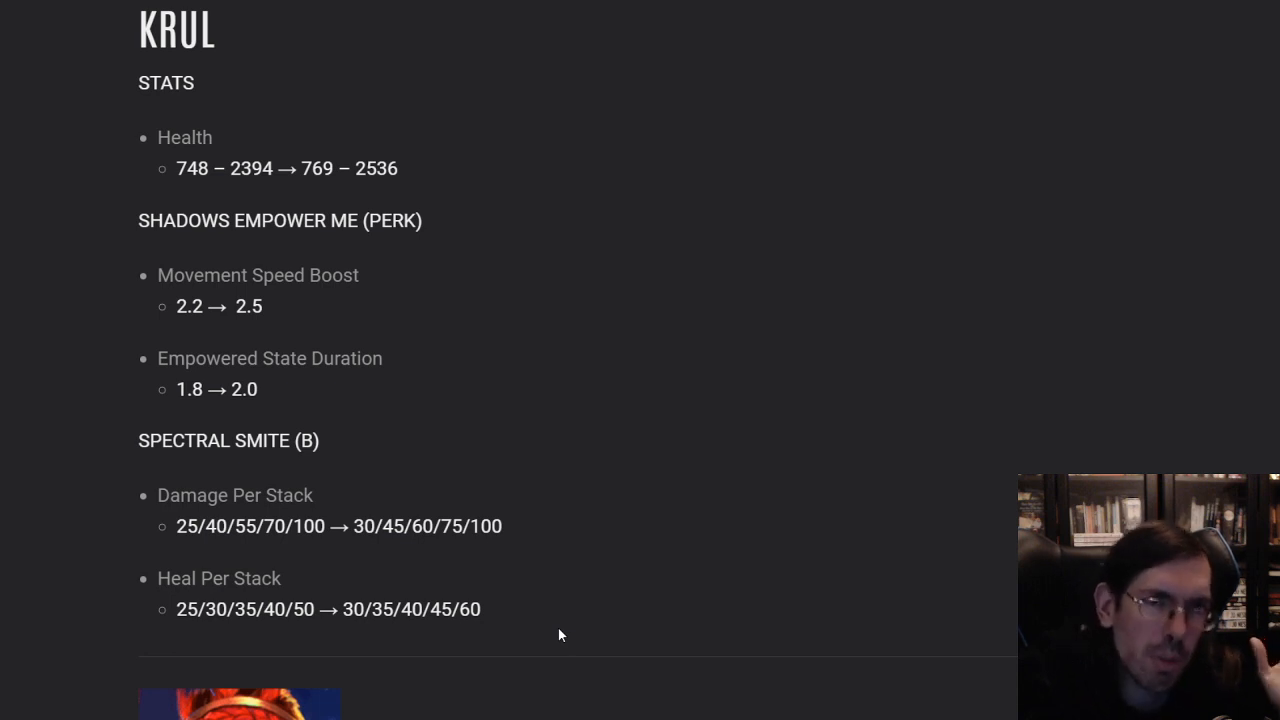
pyautogui.moveTo(520, 536)
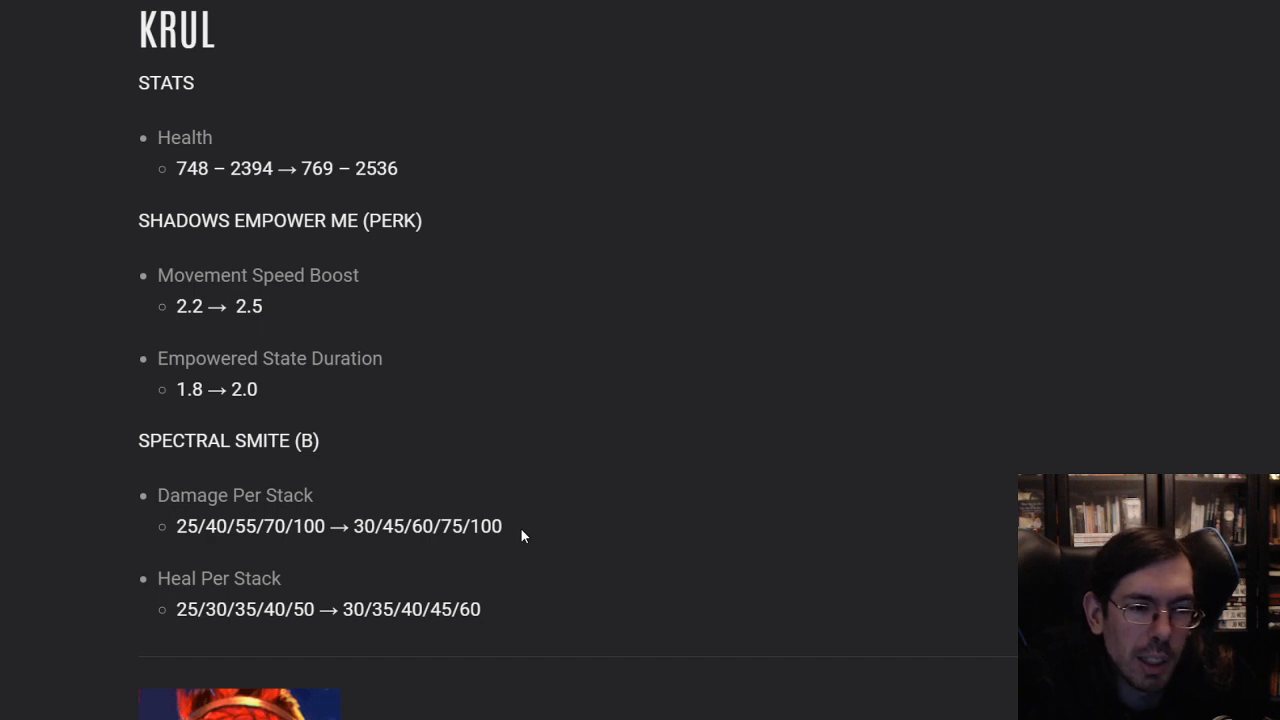
pyautogui.moveTo(430, 104)
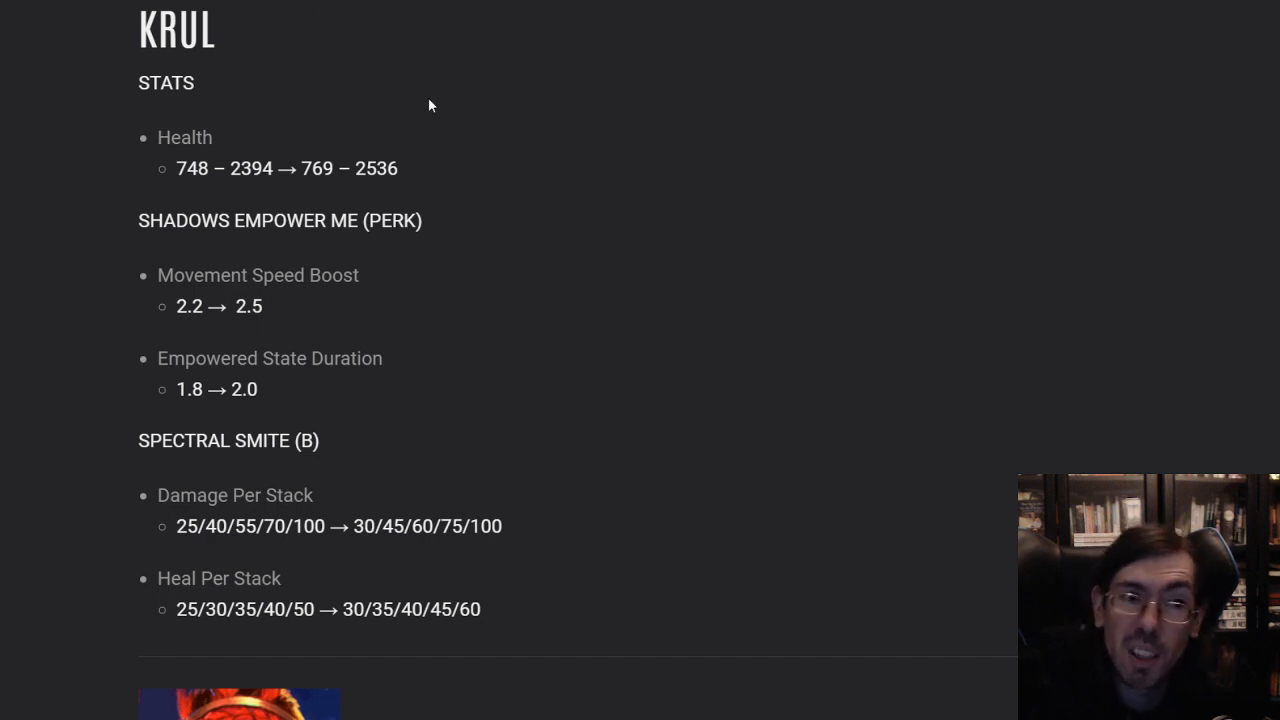
pyautogui.moveTo(516, 374)
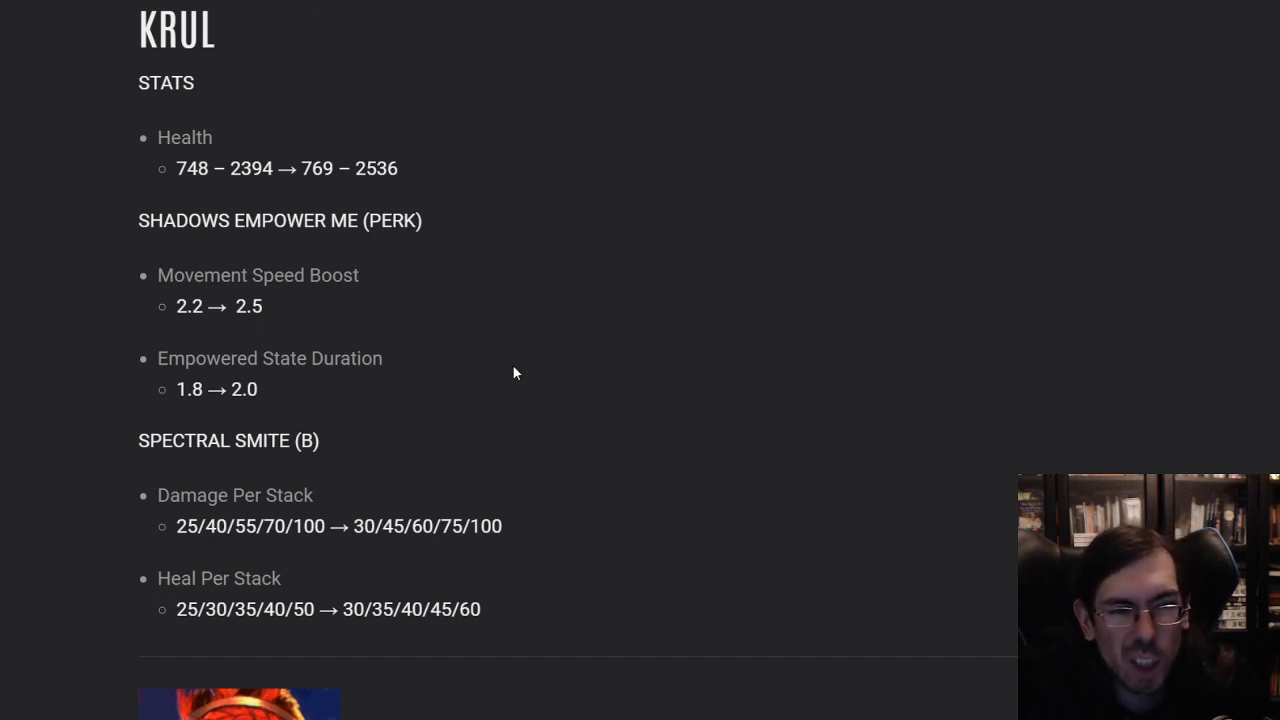
# Scroll through Ozo's Carnie Luck and Three Ring Circus buffs until Ringo's entry appears
pyautogui.scroll(-3)
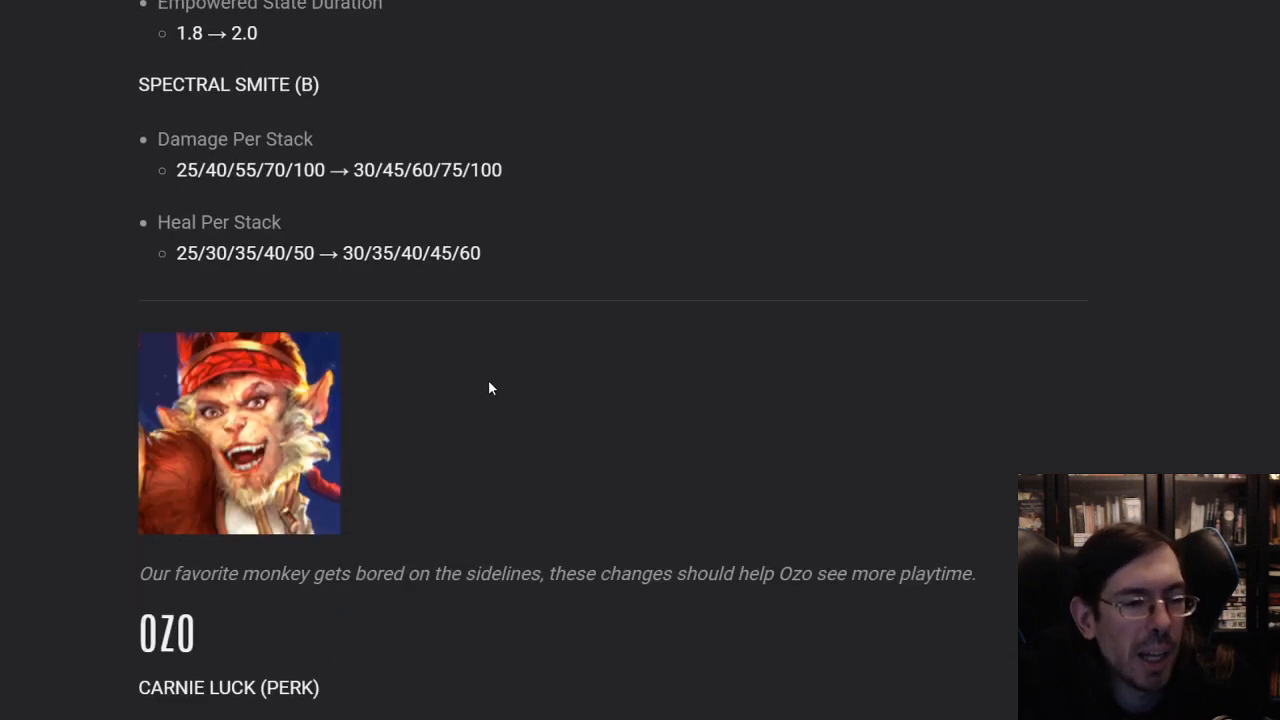
pyautogui.moveTo(684, 360)
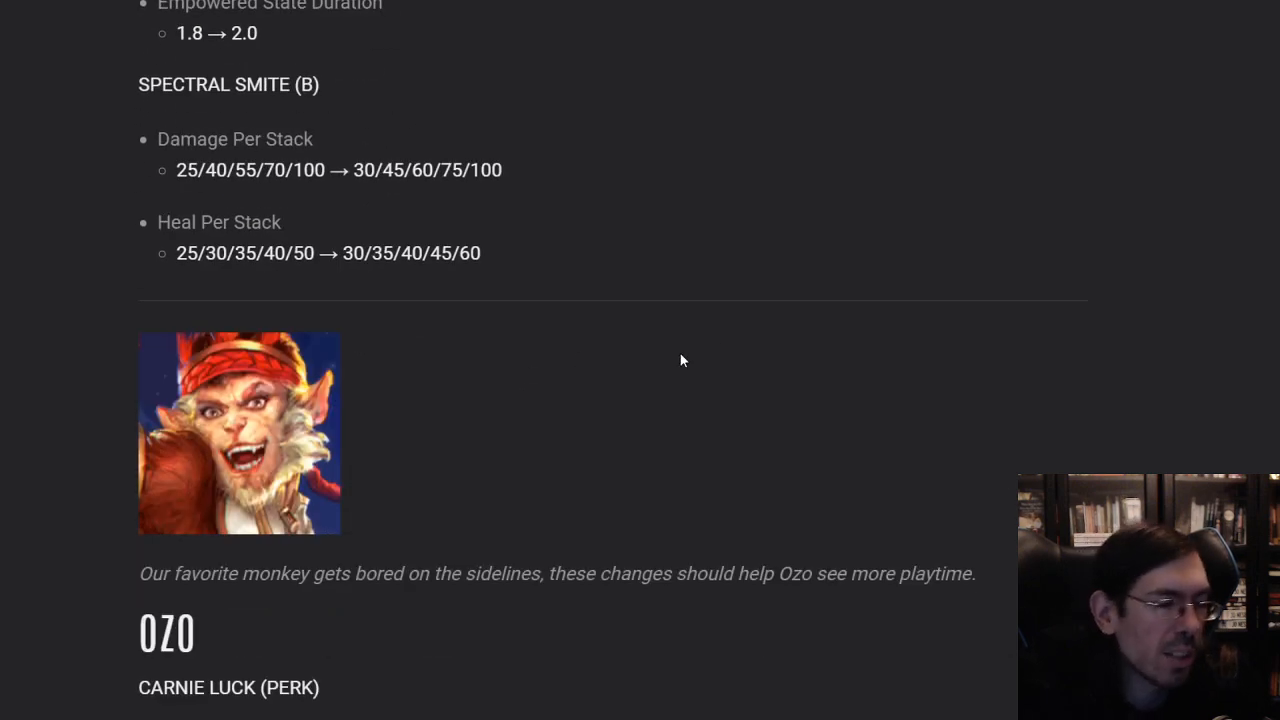
pyautogui.scroll(-3)
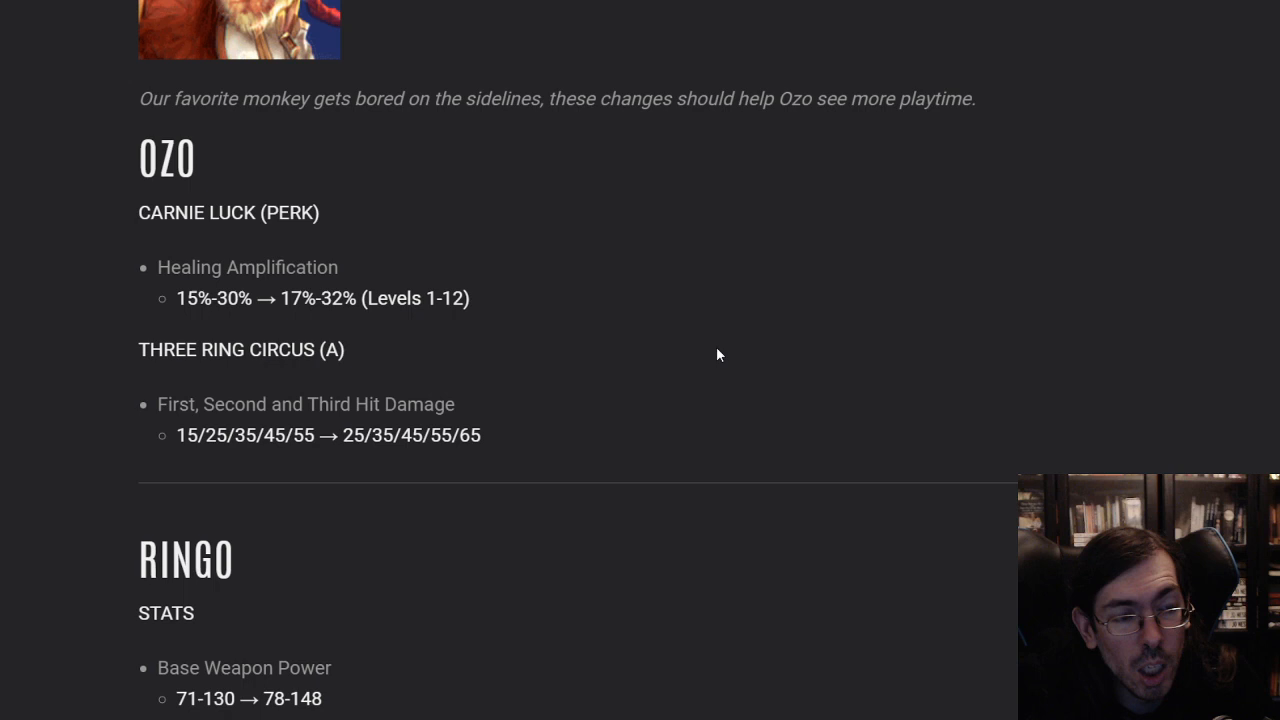
pyautogui.scroll(3)
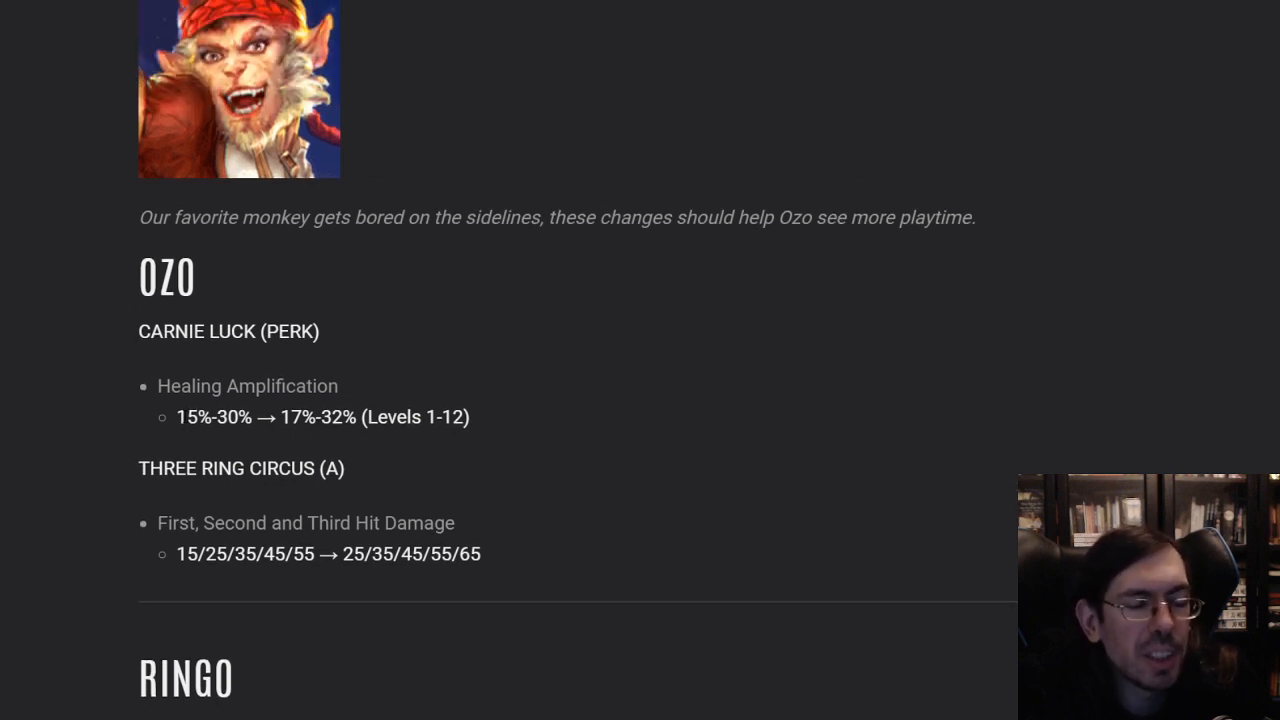
pyautogui.moveTo(490, 436)
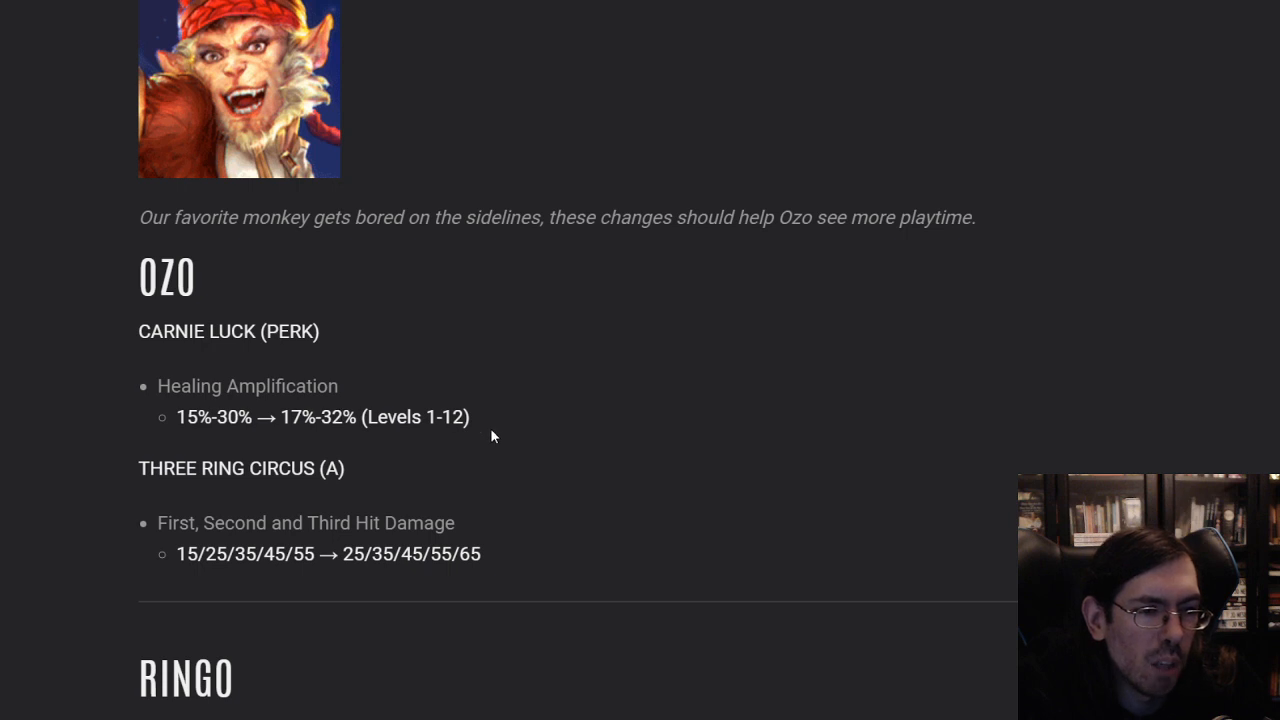
pyautogui.scroll(-3)
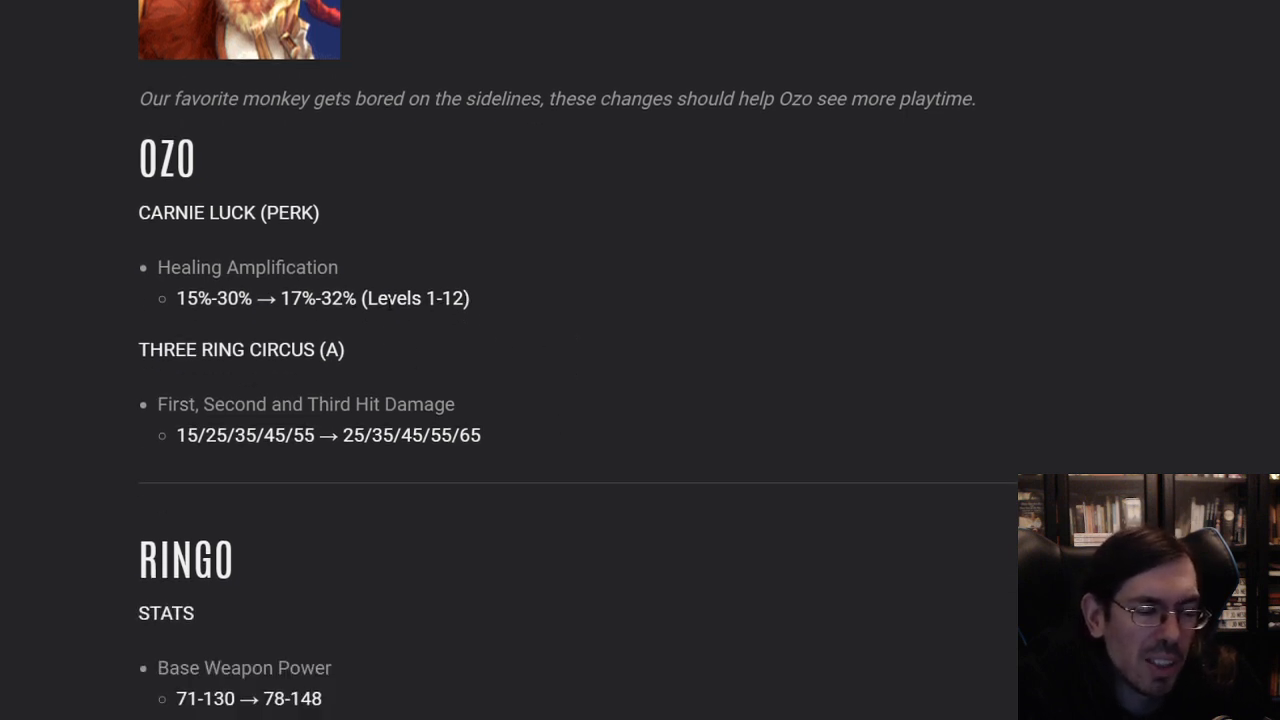
pyautogui.moveTo(322, 132)
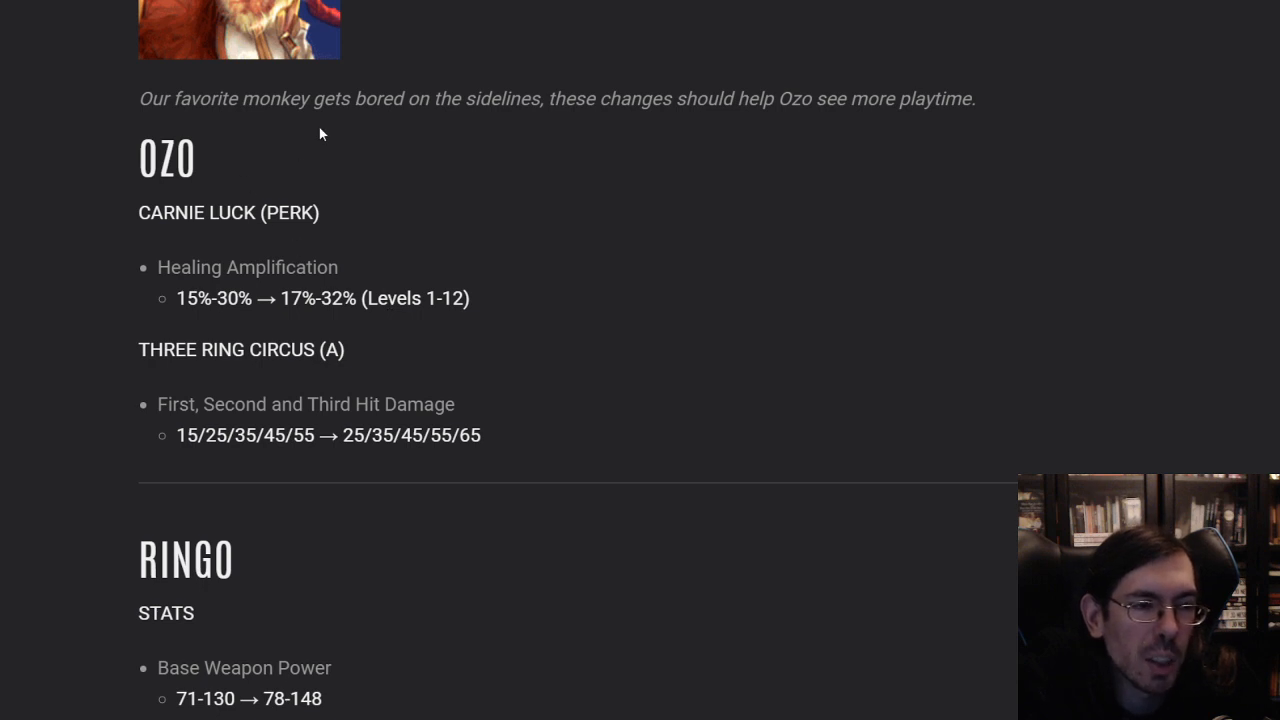
pyautogui.moveTo(368, 144)
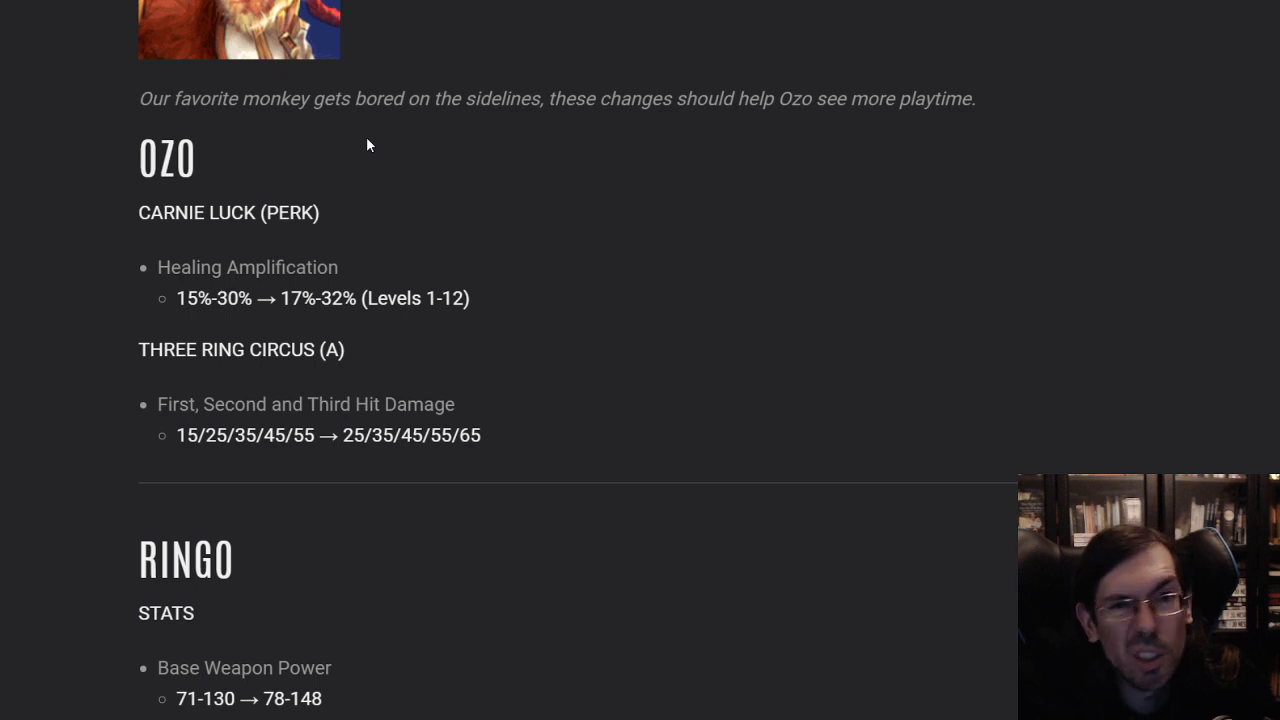
pyautogui.moveTo(518, 352)
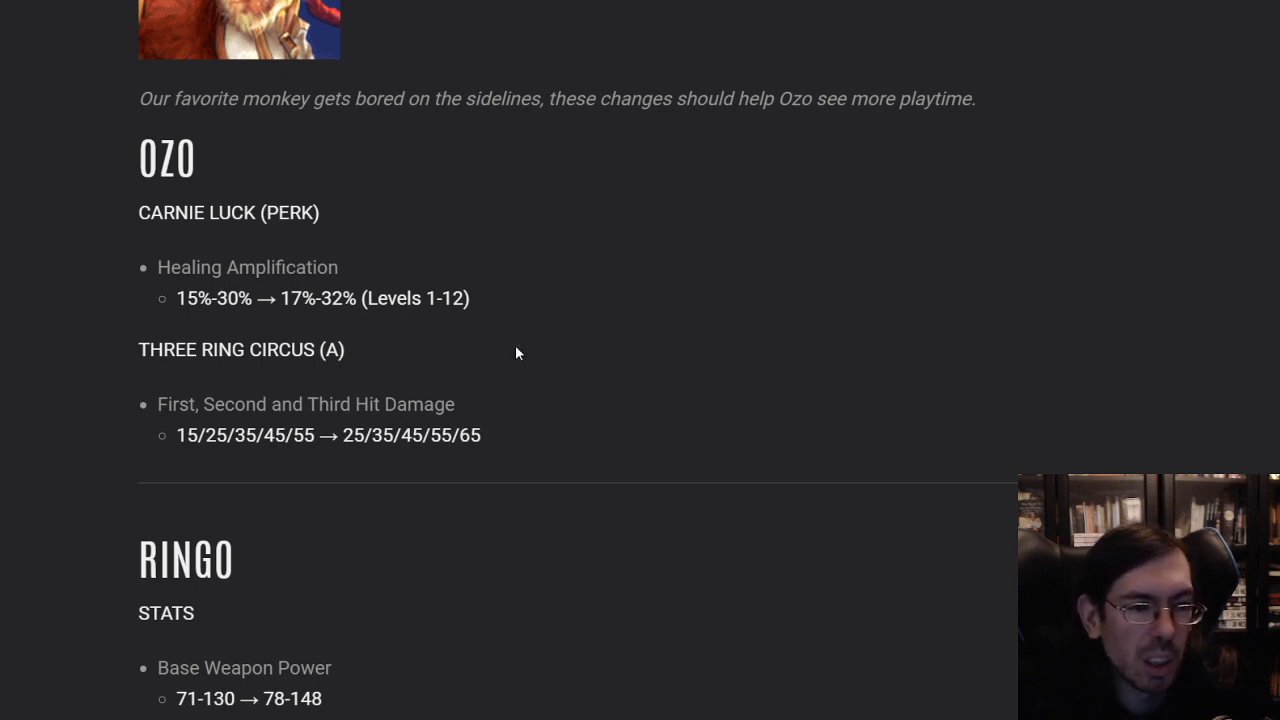
pyautogui.moveTo(560, 438)
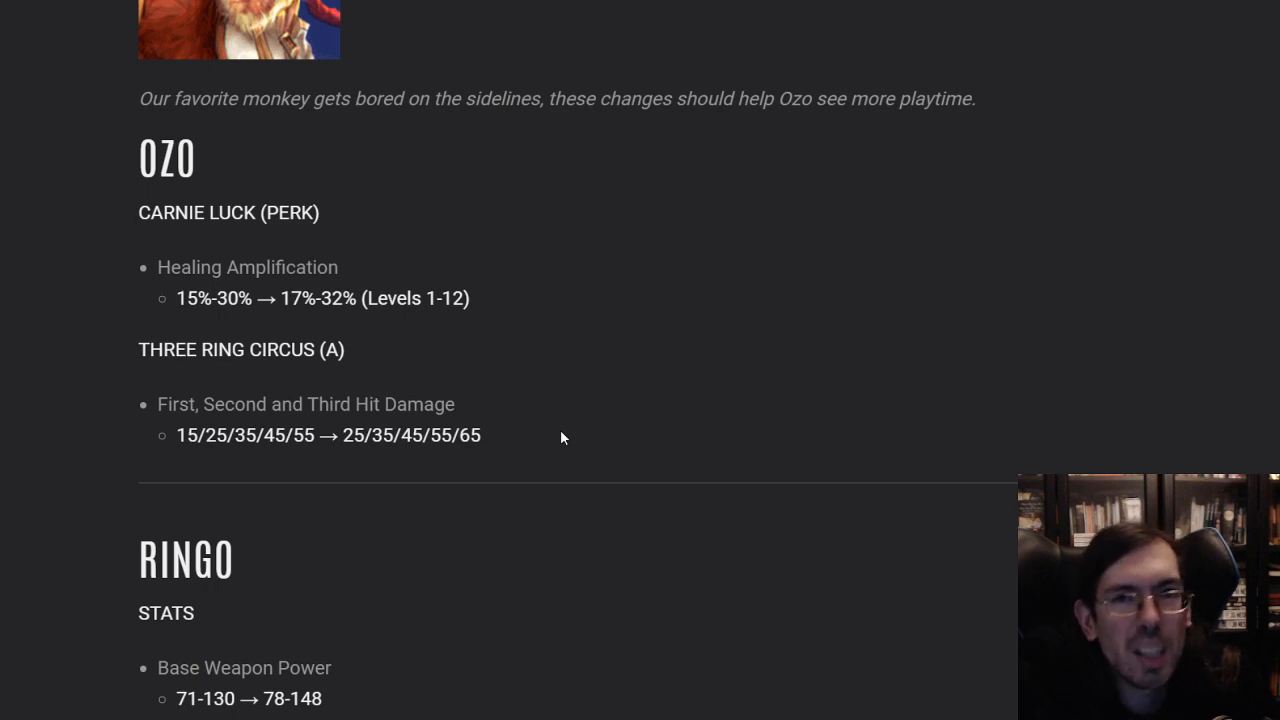
pyautogui.moveTo(540, 338)
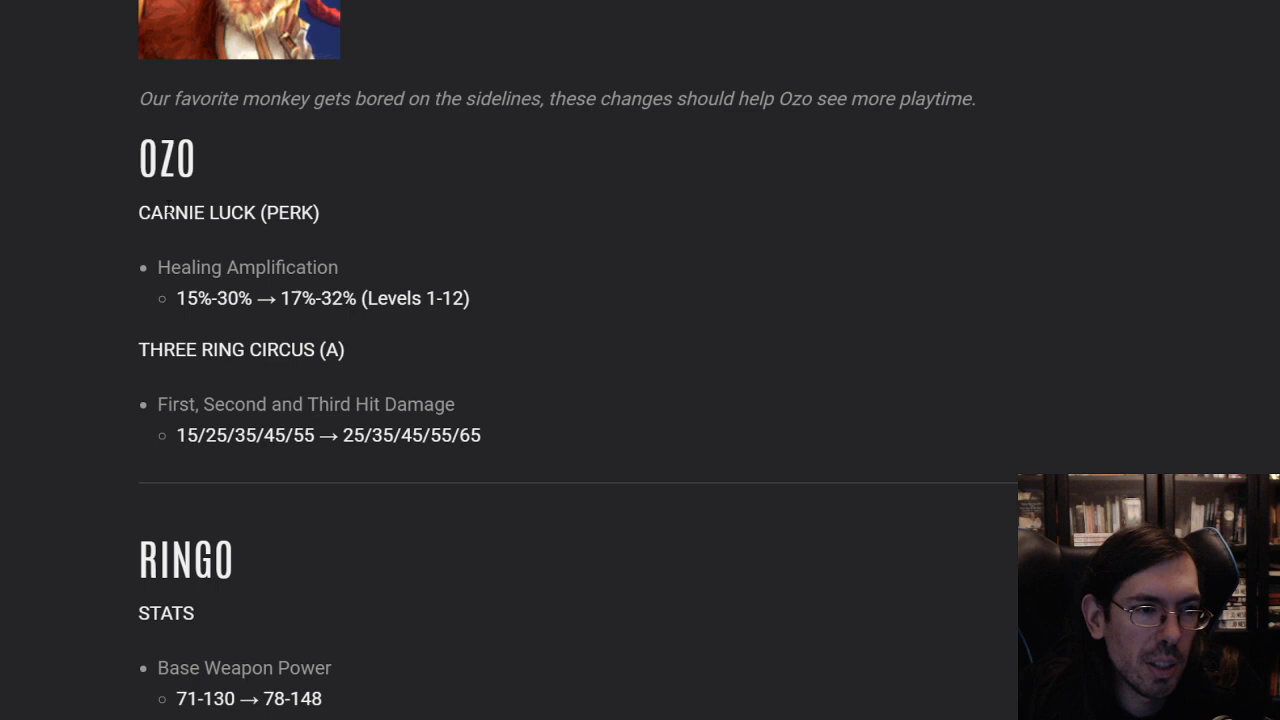
pyautogui.moveTo(592, 248)
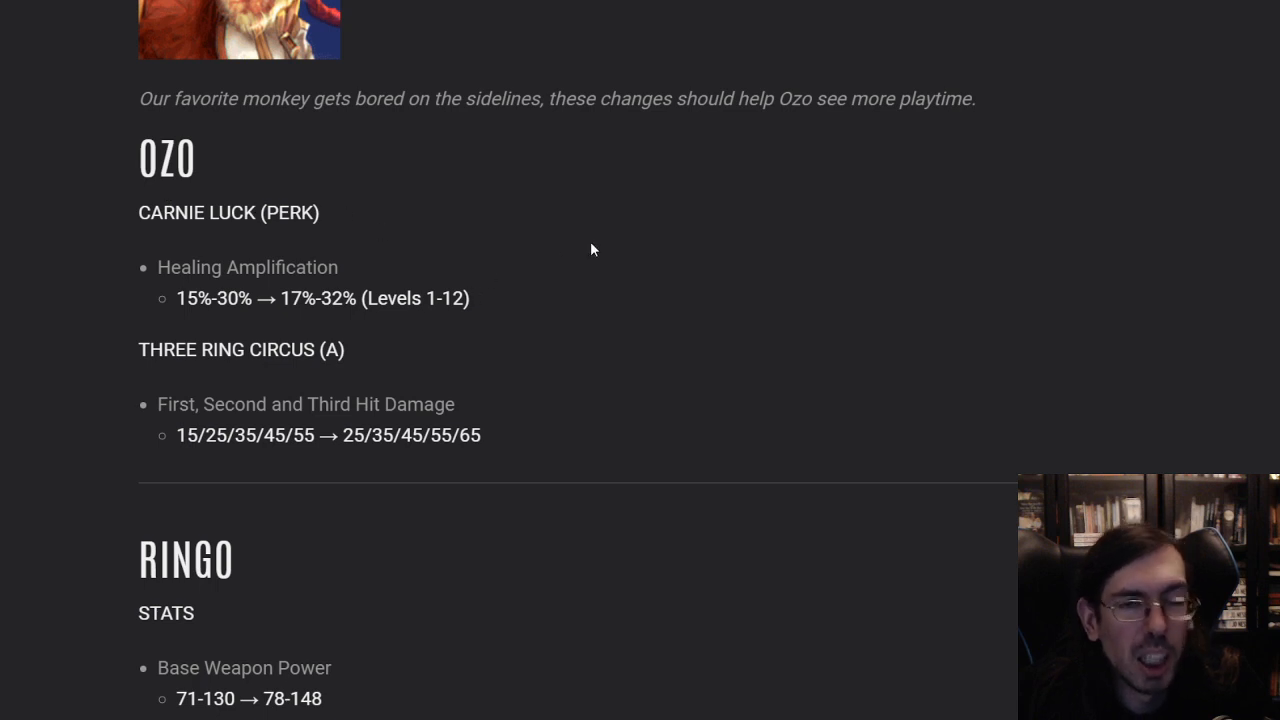
pyautogui.moveTo(816, 444)
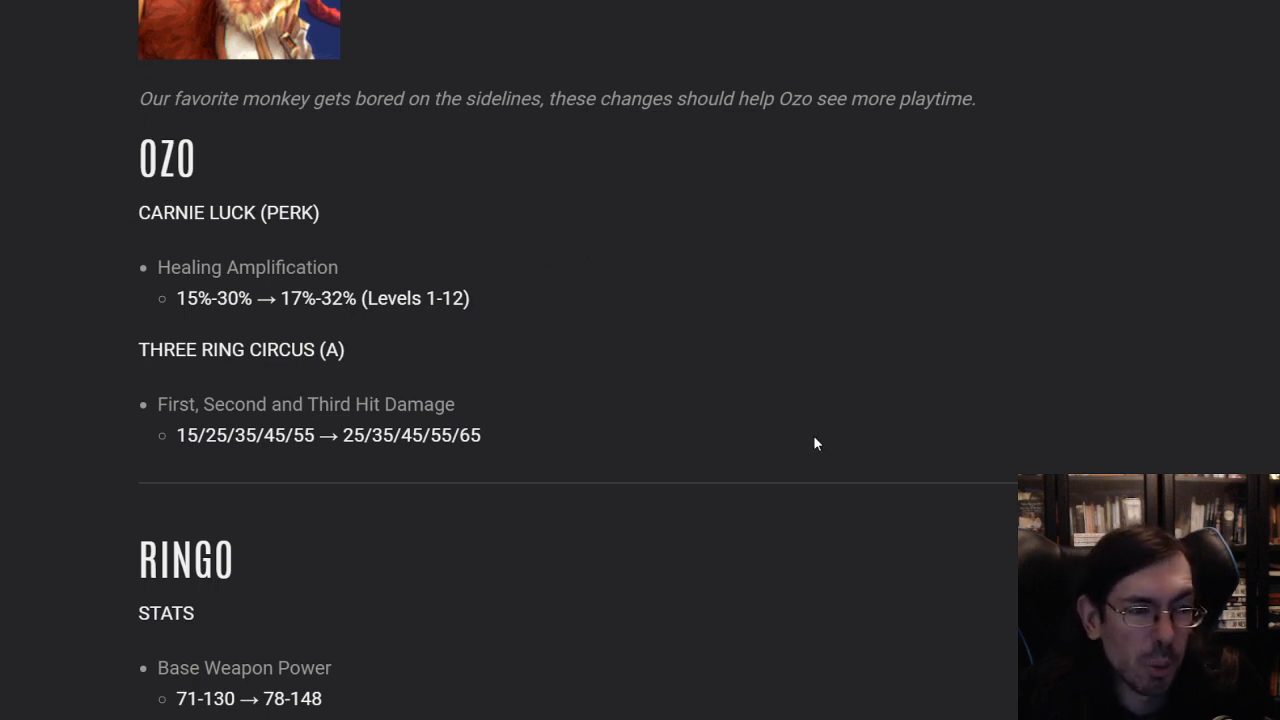
pyautogui.moveTo(576, 420)
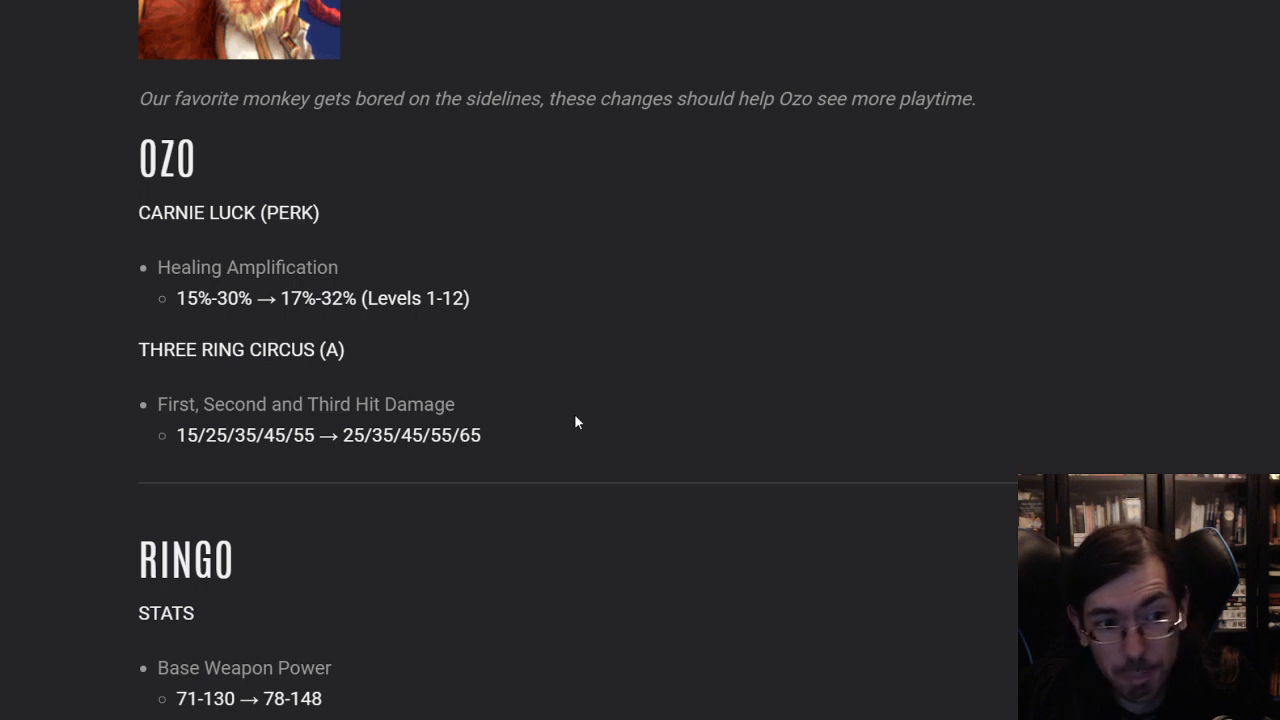
pyautogui.moveTo(436, 356)
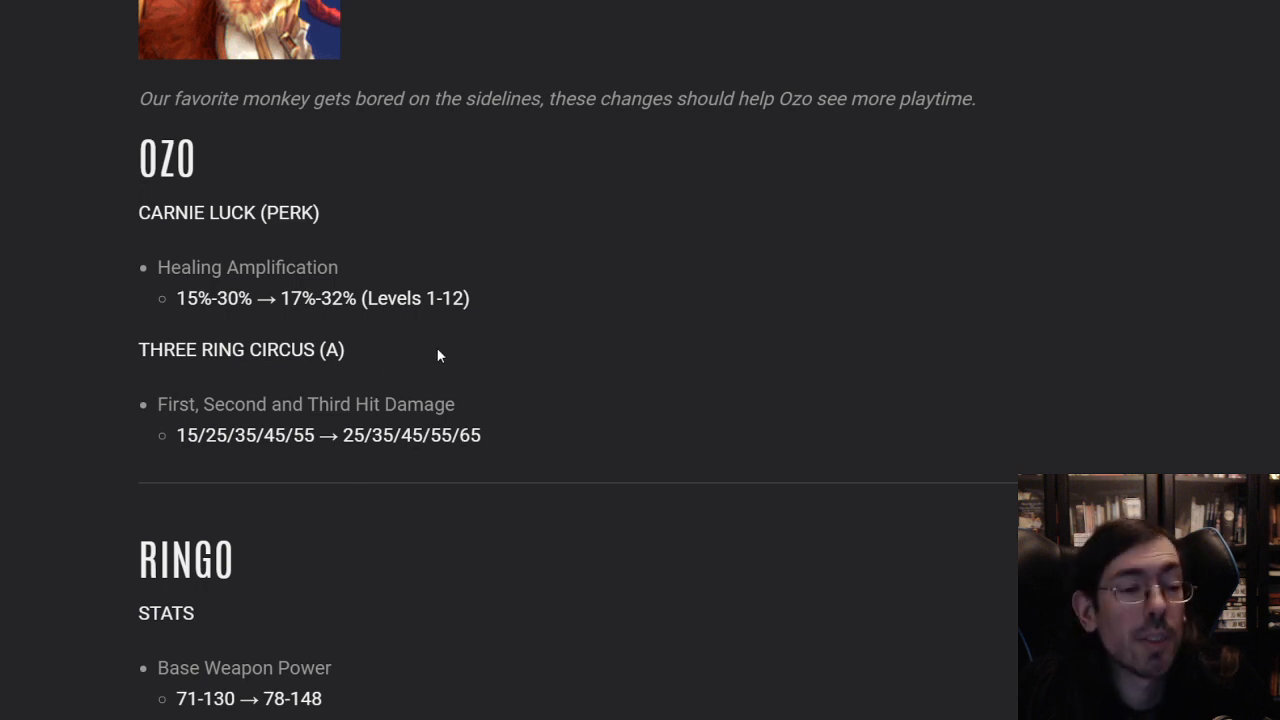
pyautogui.moveTo(592, 446)
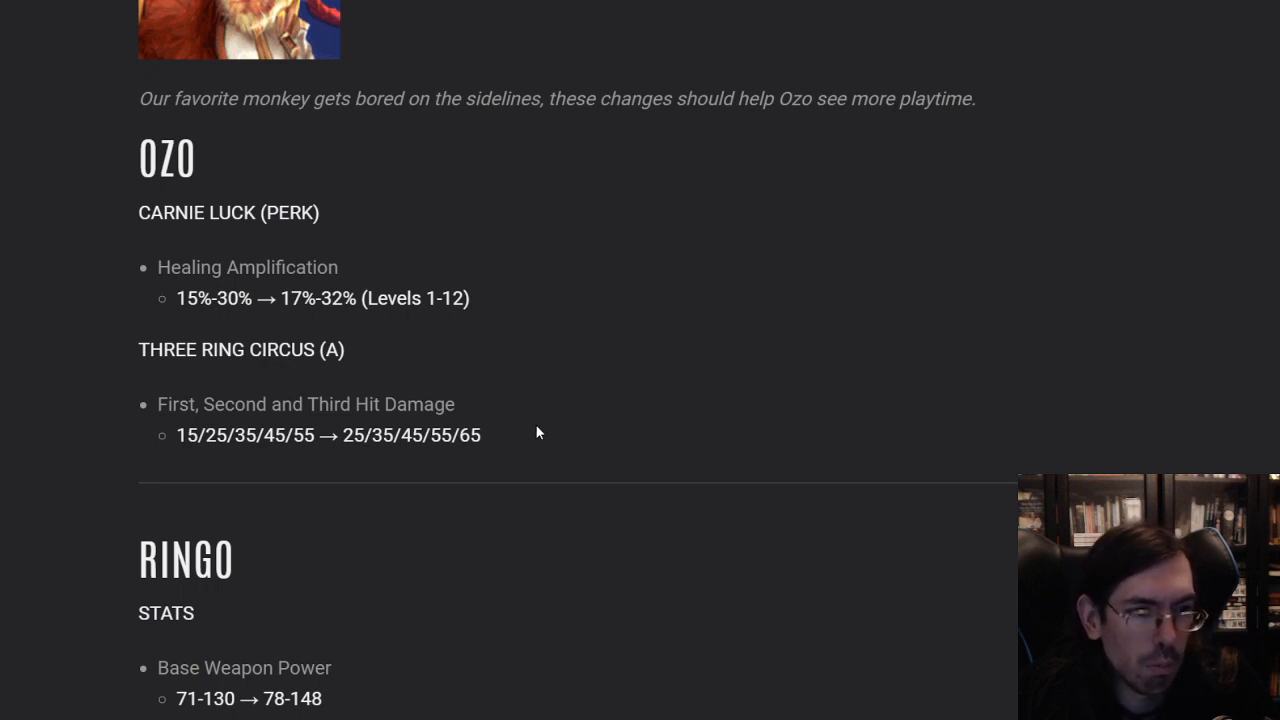
pyautogui.scroll(-3)
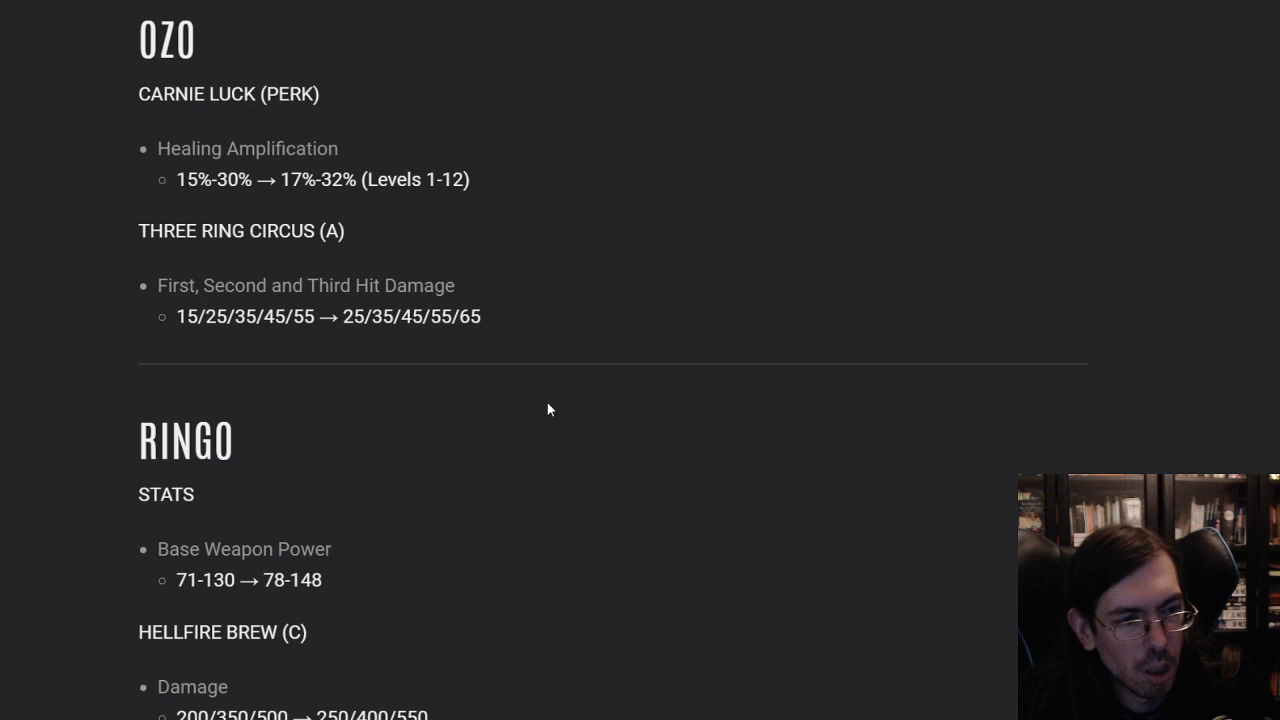
# Scroll past Ringo's Base Weapon Power and Hellfire Brew buffs to San Feng's Tiger's Bridge entry
pyautogui.scroll(-3)
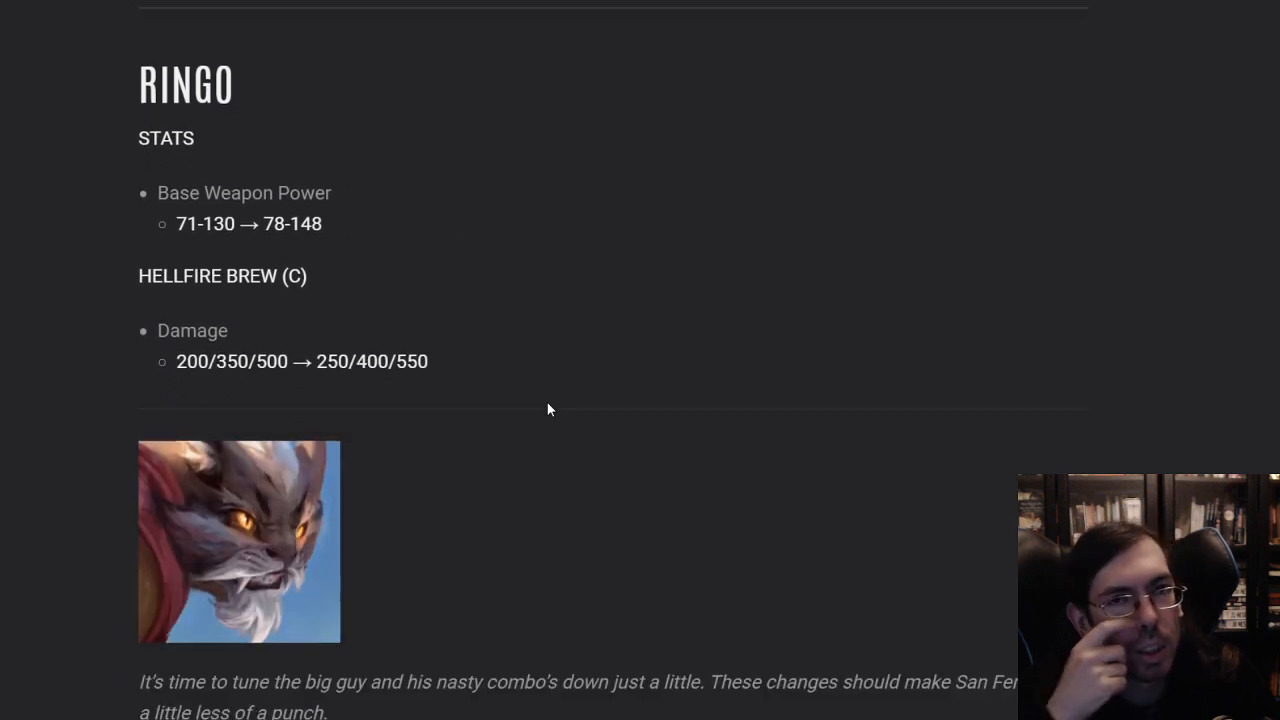
pyautogui.moveTo(352, 224)
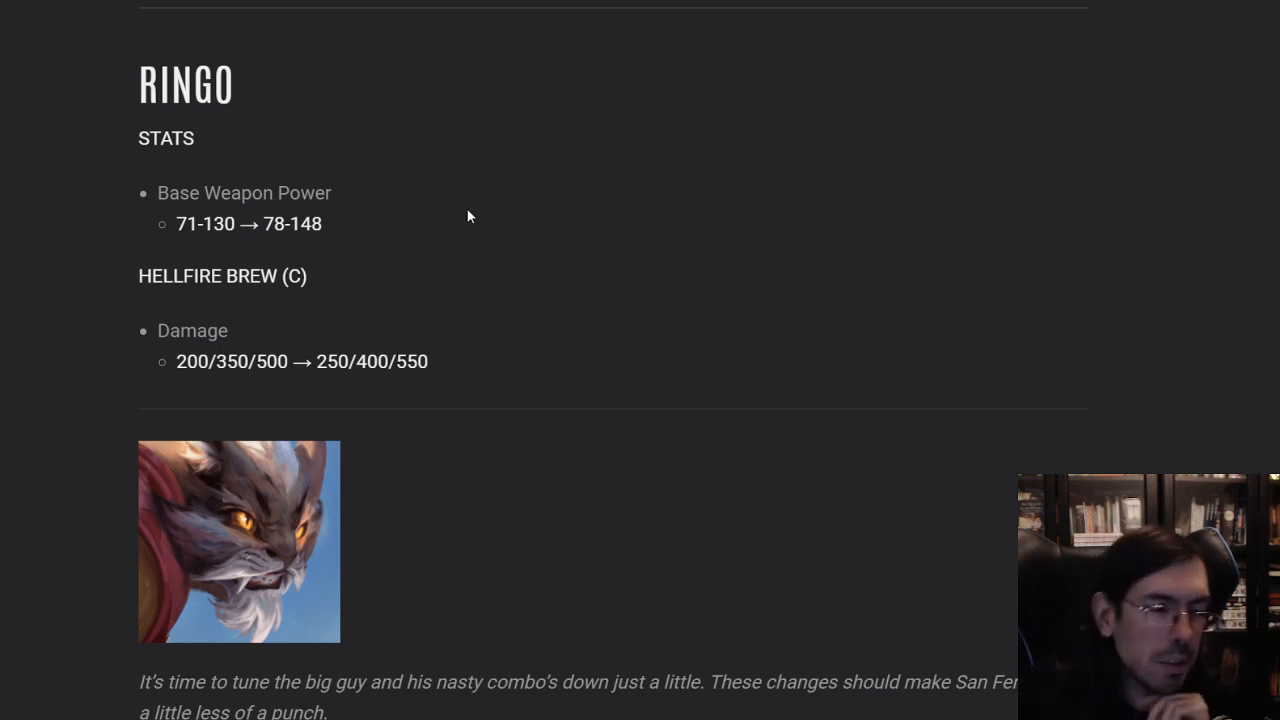
pyautogui.moveTo(496, 240)
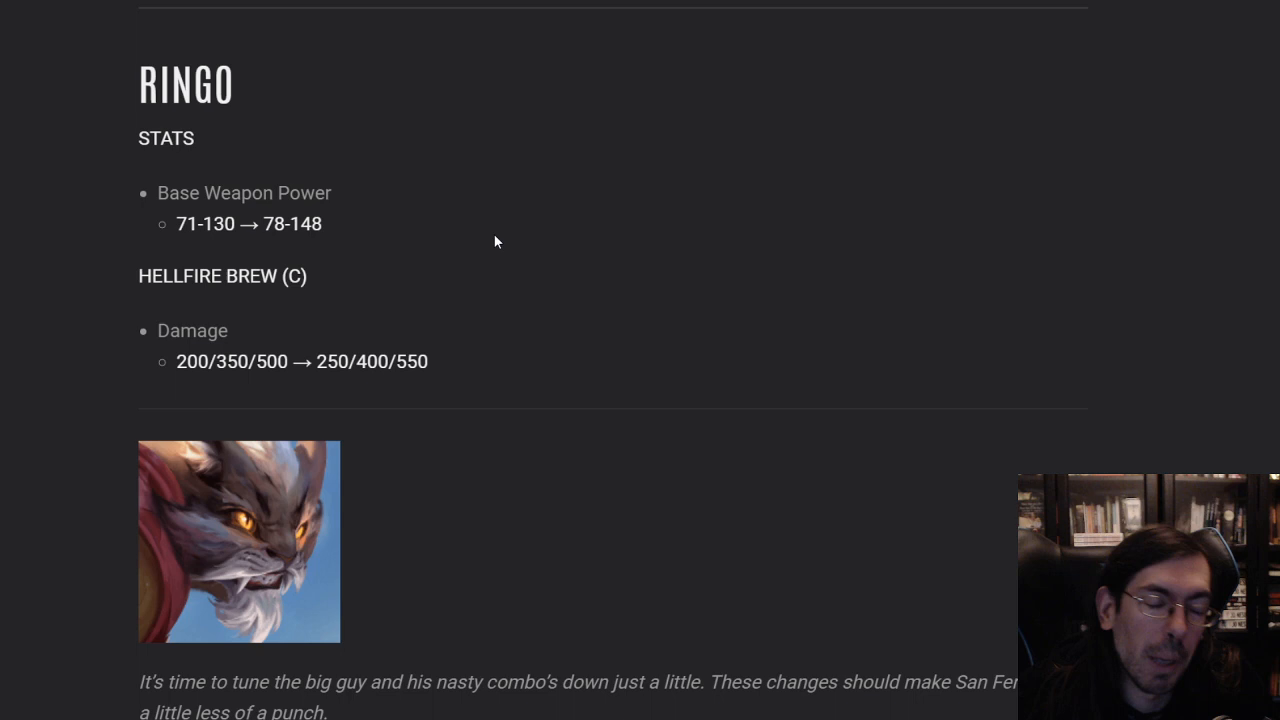
pyautogui.scroll(-3)
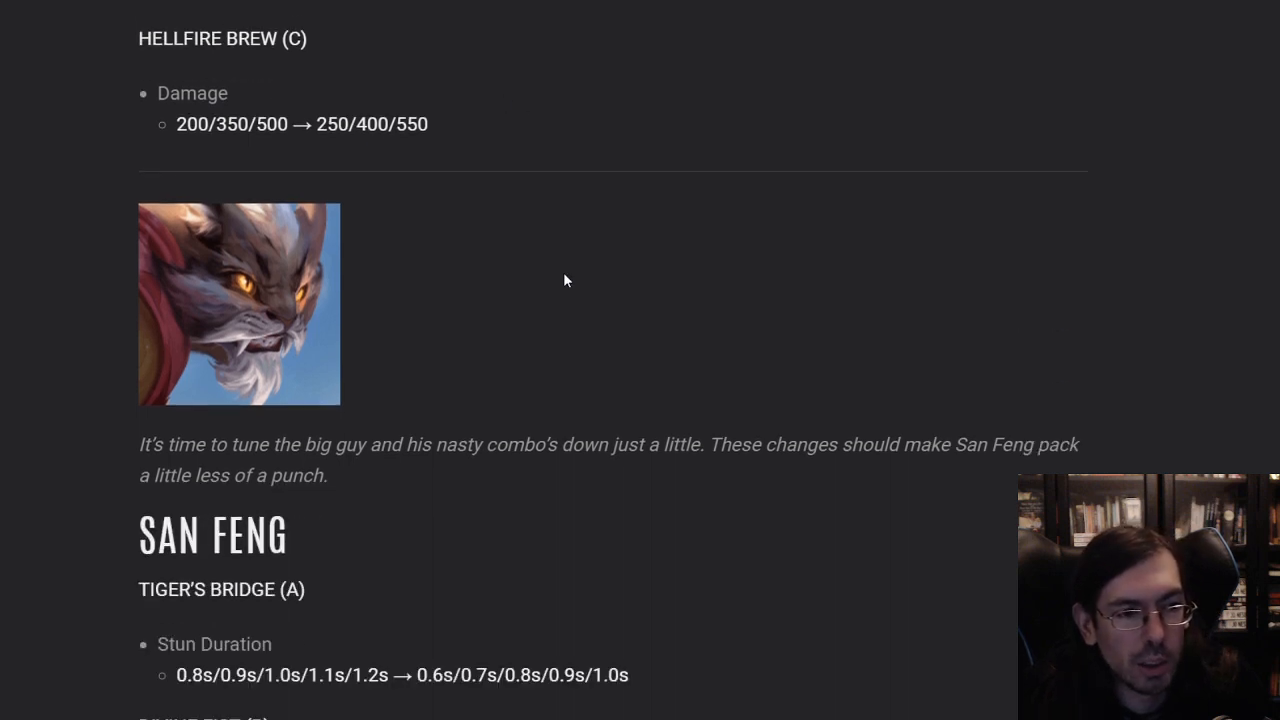
# Scroll past San Feng's Tiger's Bridge and Divine Fist nerfs until Shin's entry appears
pyautogui.scroll(-3)
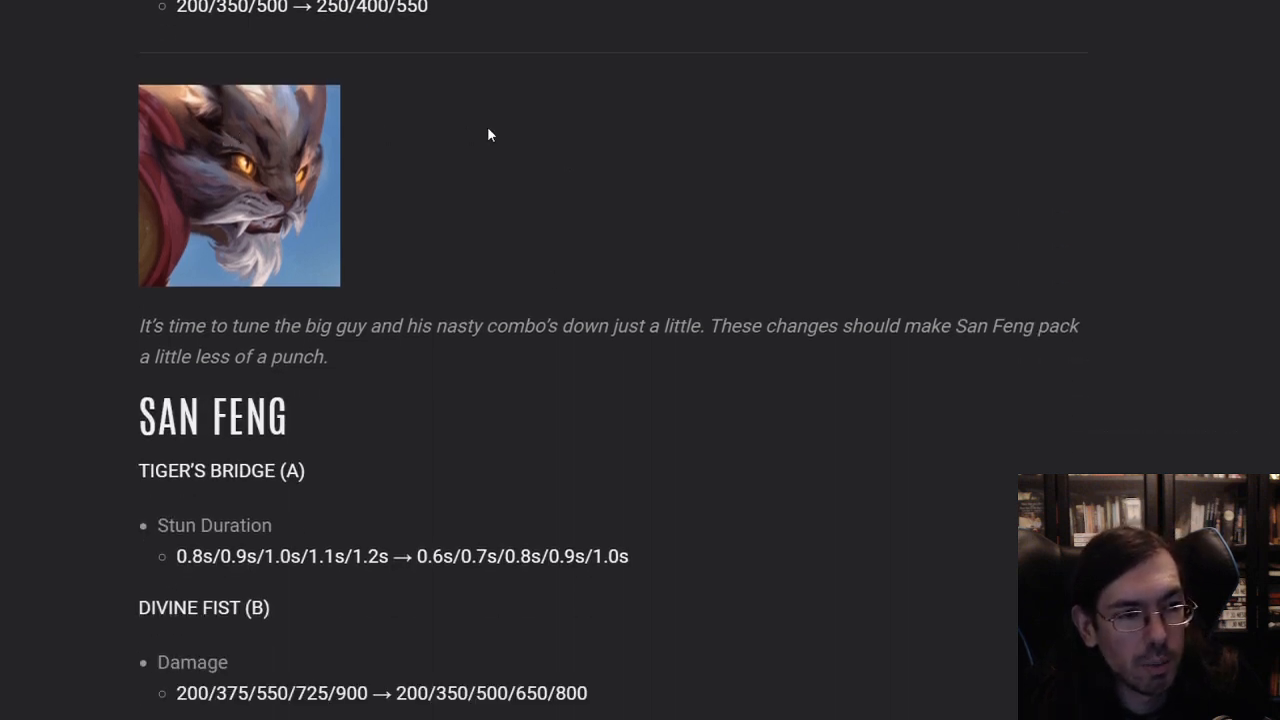
pyautogui.moveTo(308, 470)
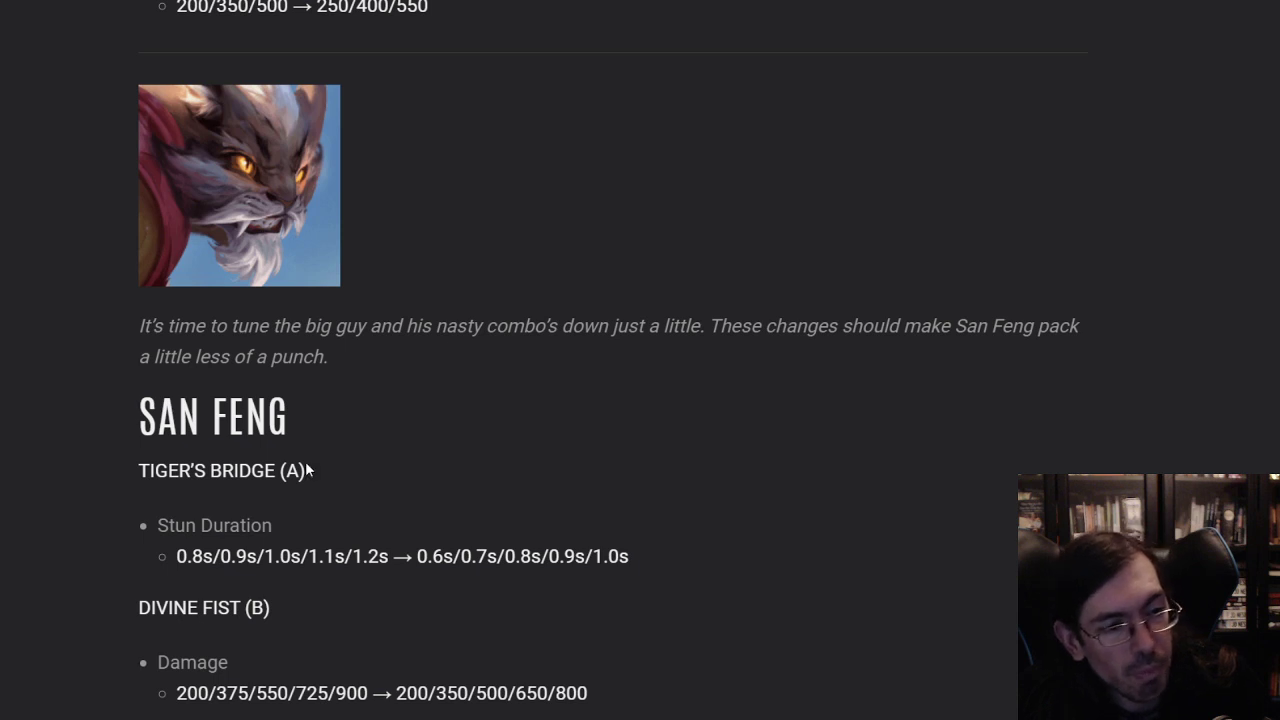
pyautogui.scroll(-3)
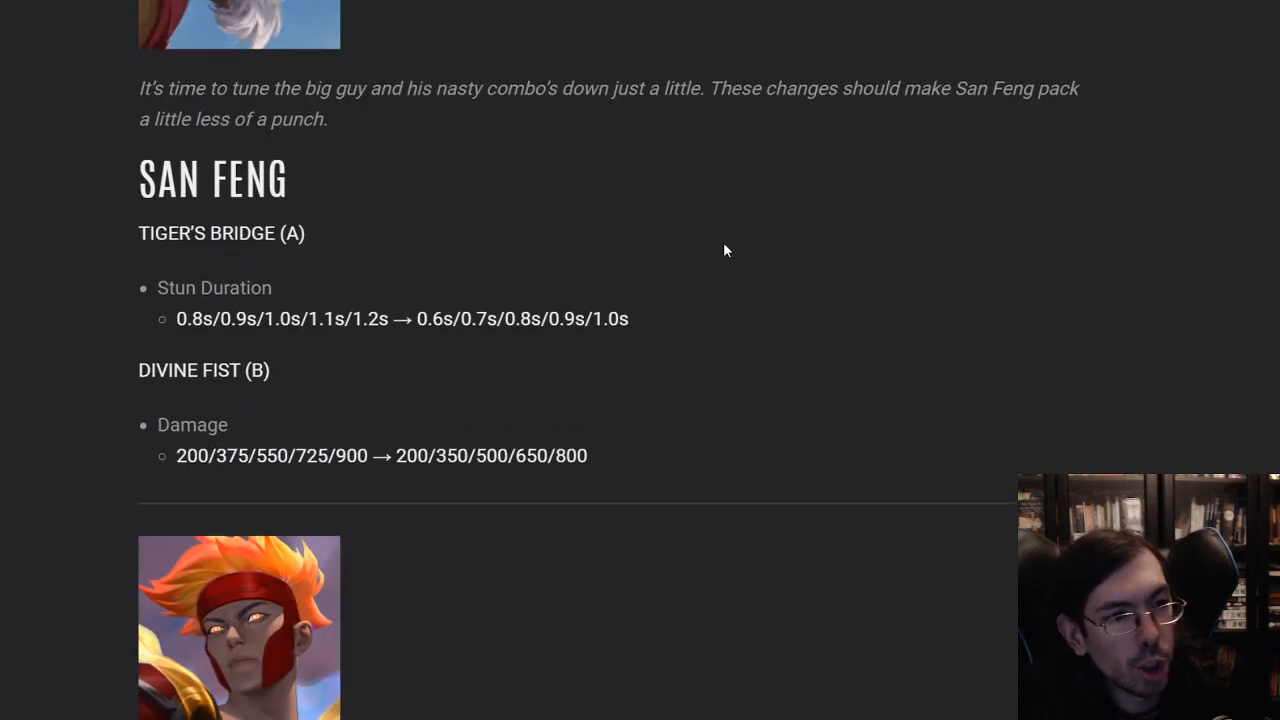
pyautogui.moveTo(670, 312)
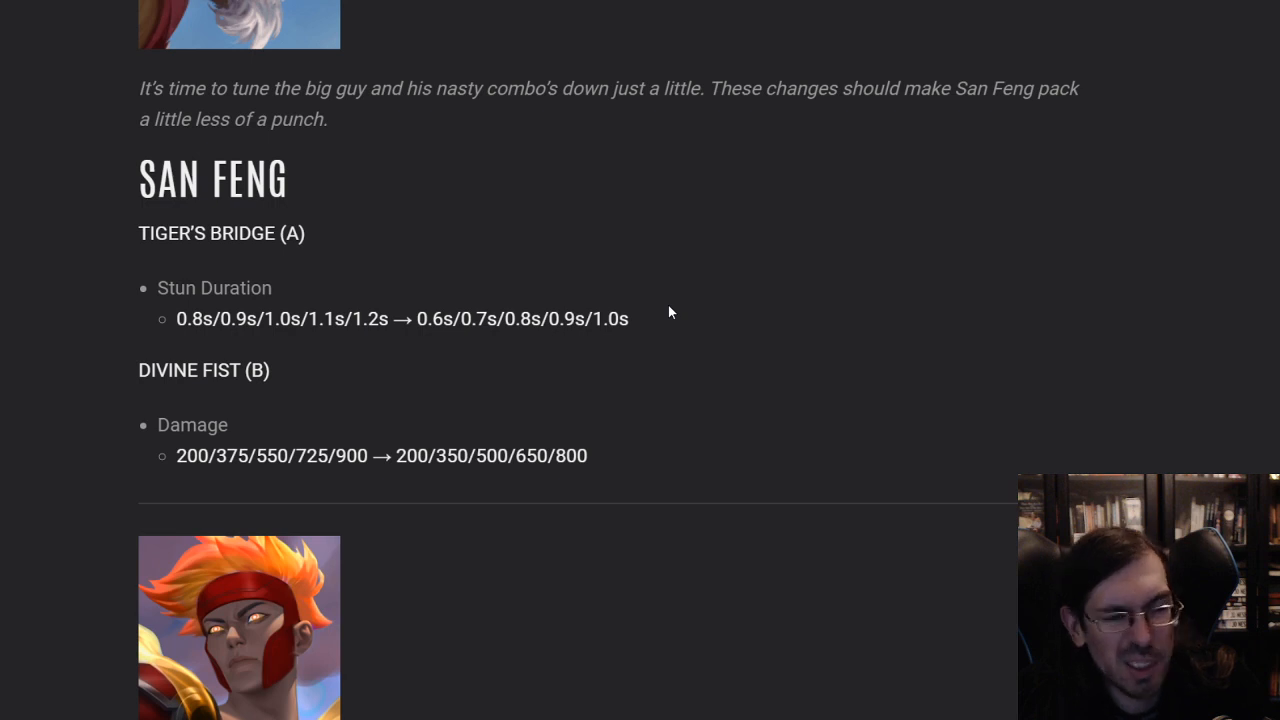
pyautogui.moveTo(680, 316)
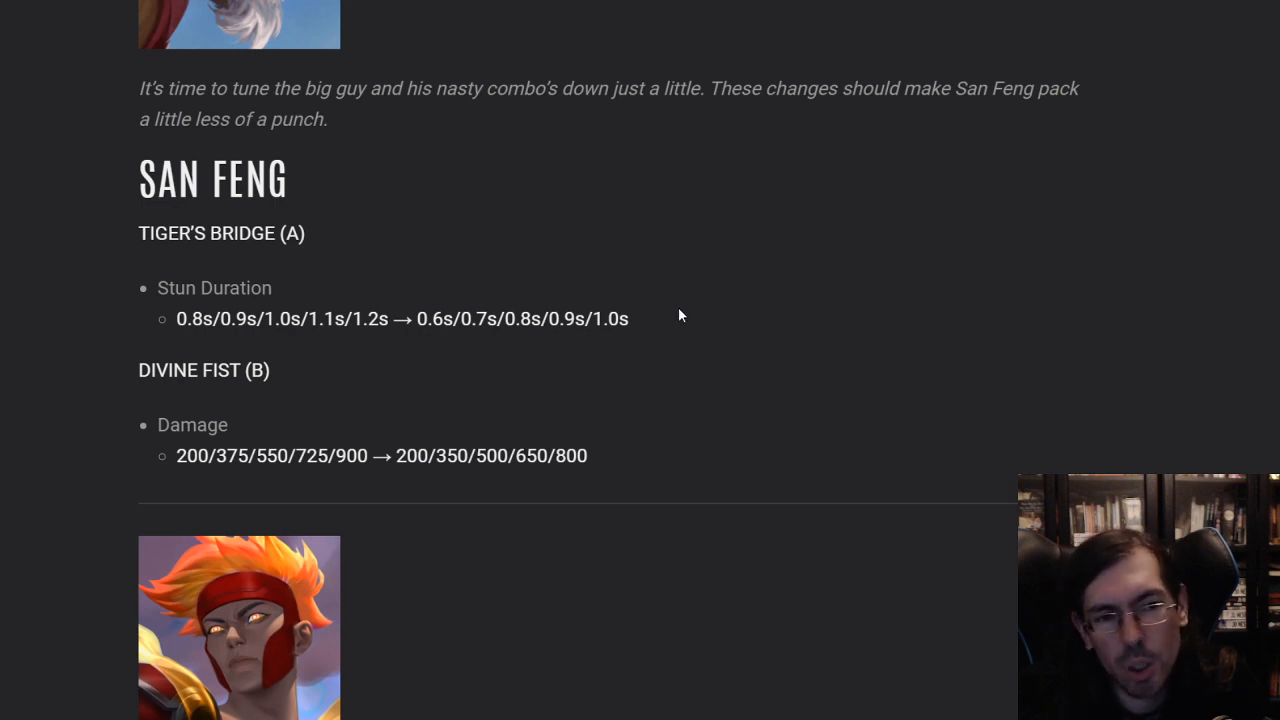
pyautogui.moveTo(640, 336)
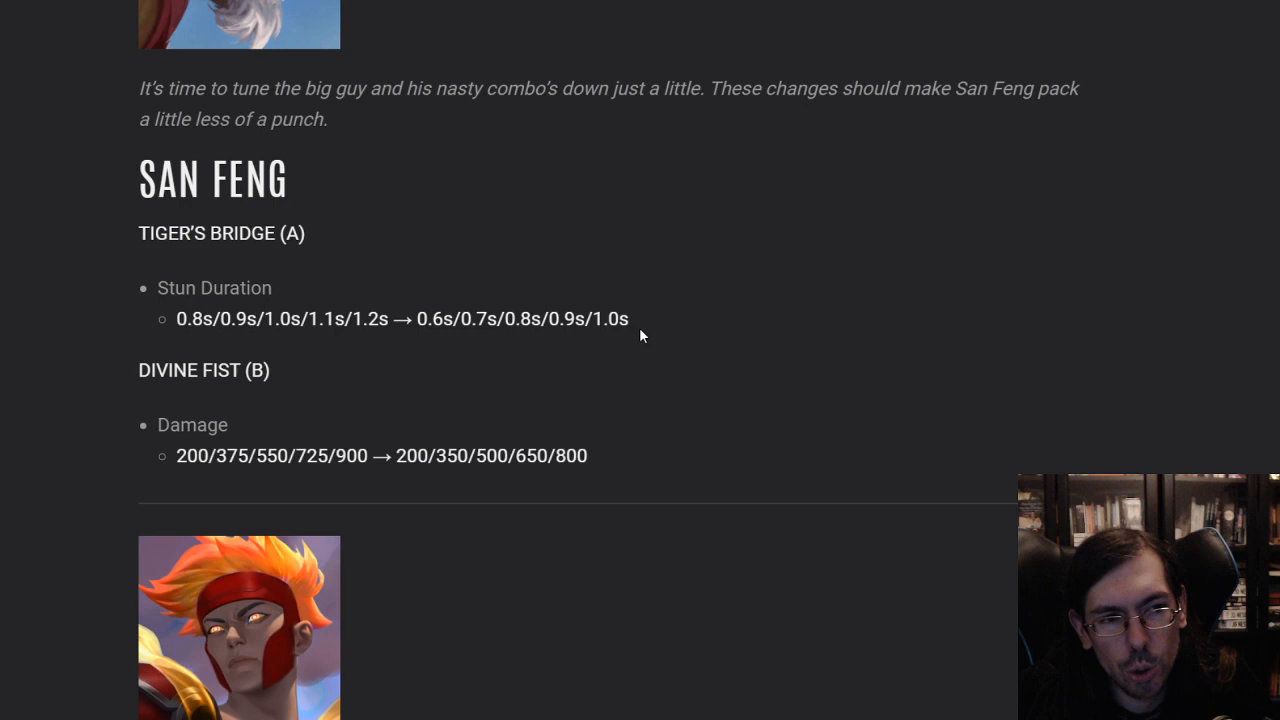
pyautogui.moveTo(536, 344)
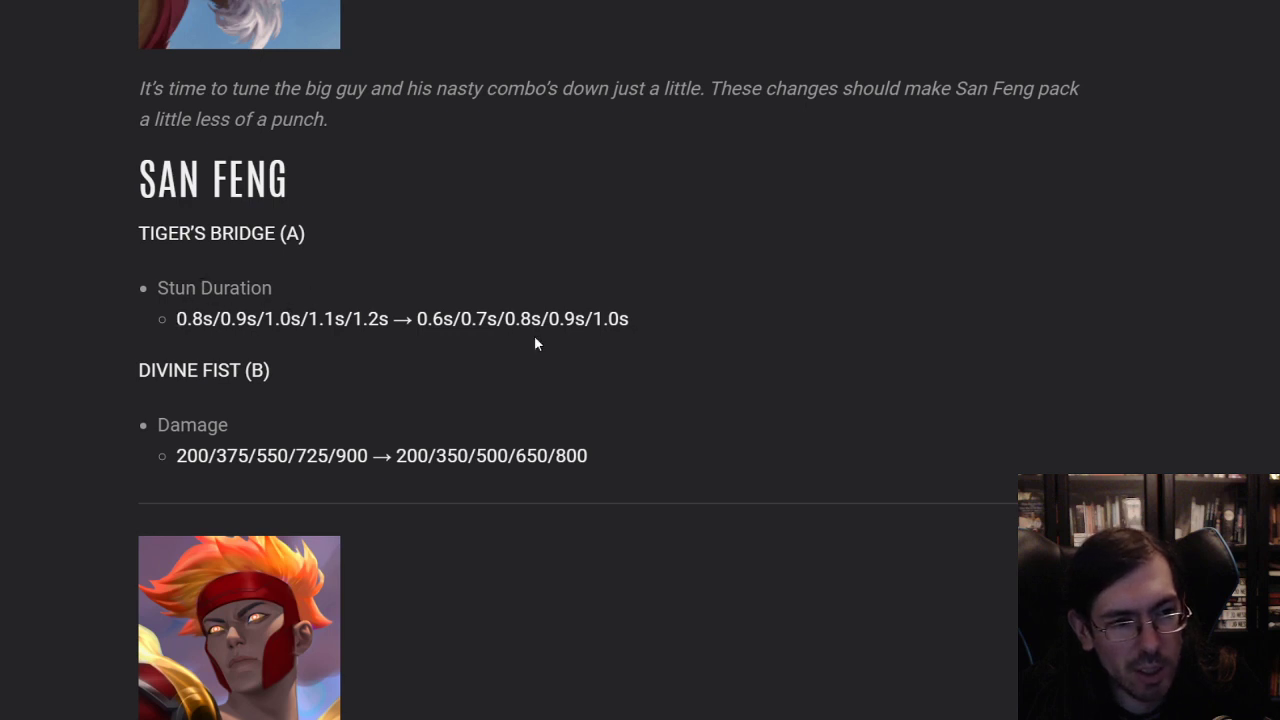
pyautogui.moveTo(372, 554)
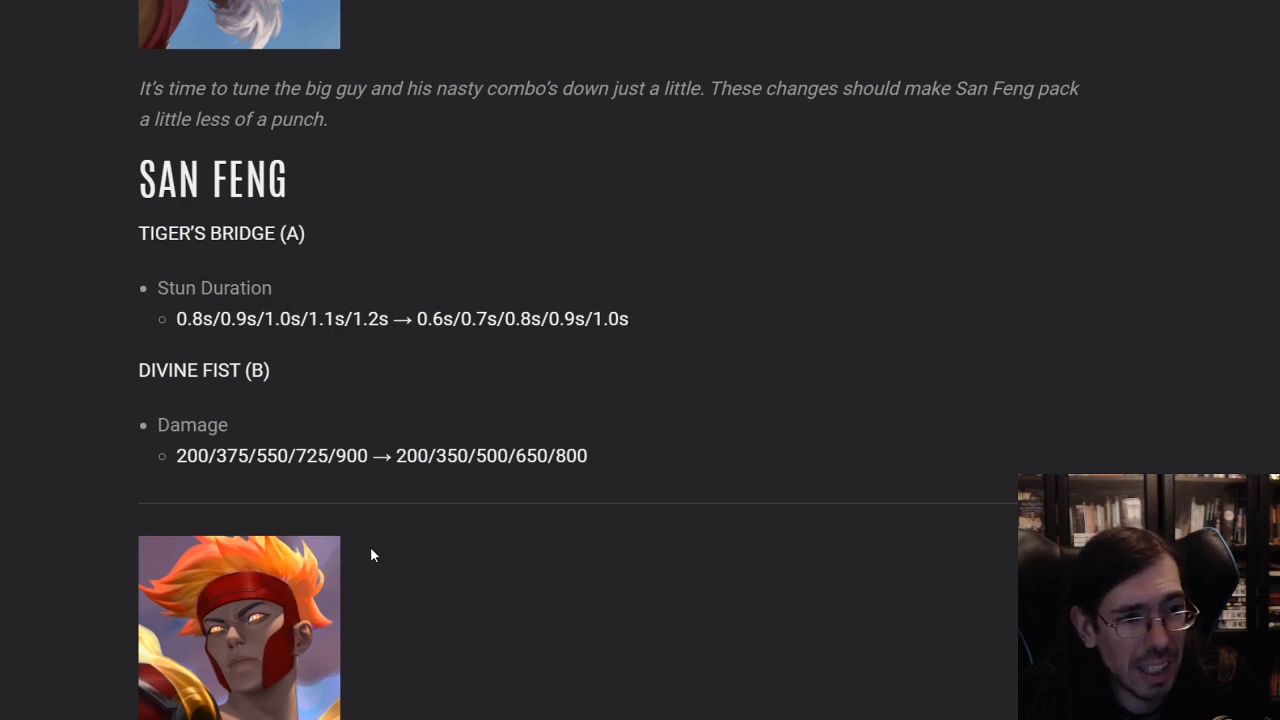
pyautogui.moveTo(620, 468)
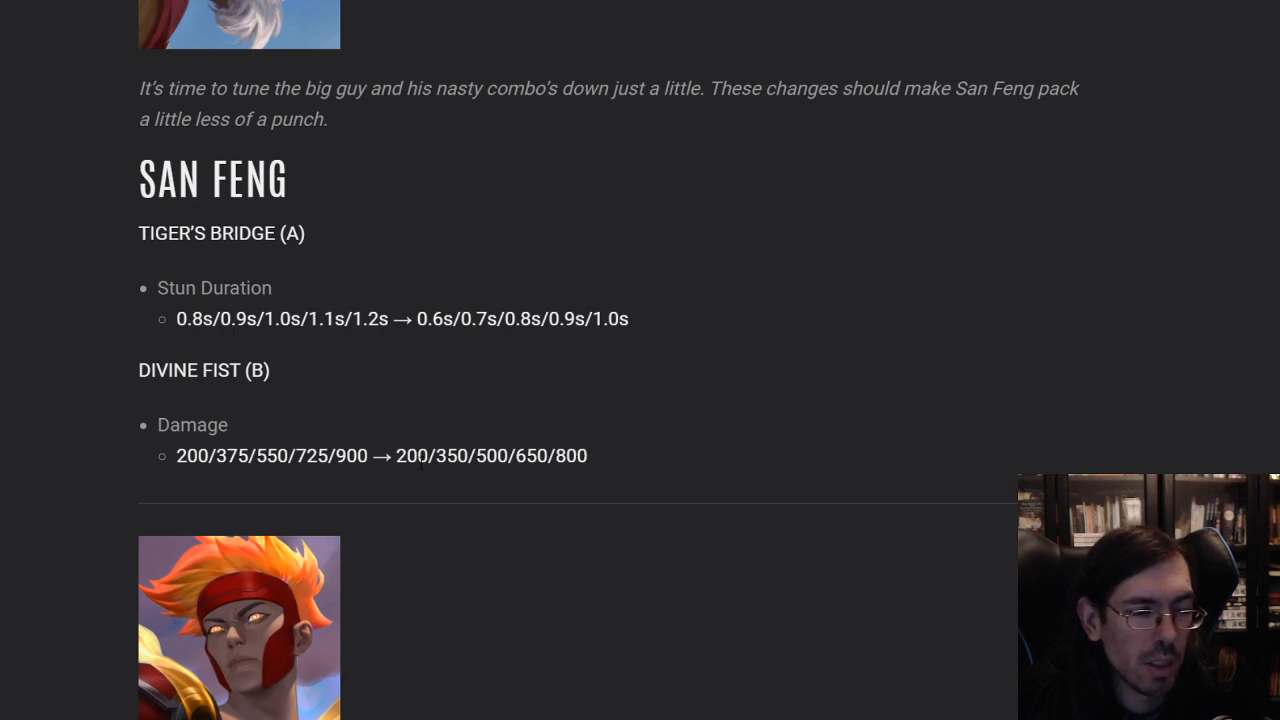
pyautogui.moveTo(430, 424)
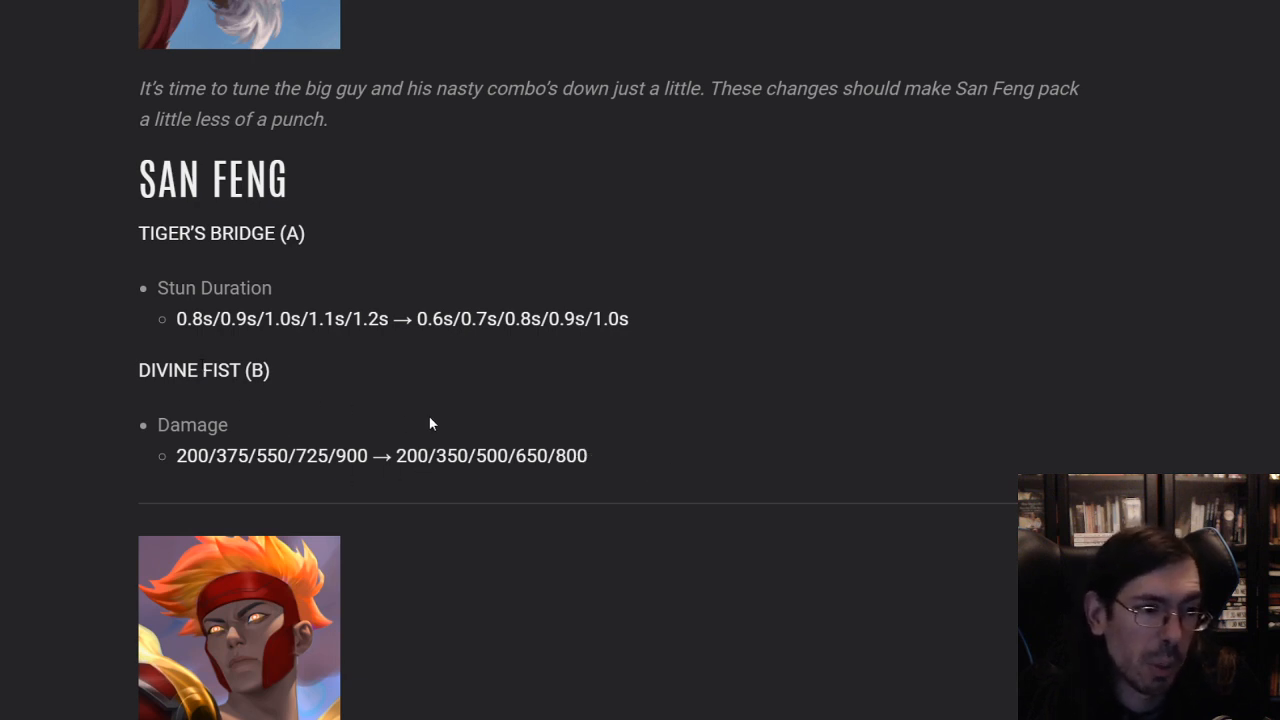
pyautogui.moveTo(724, 302)
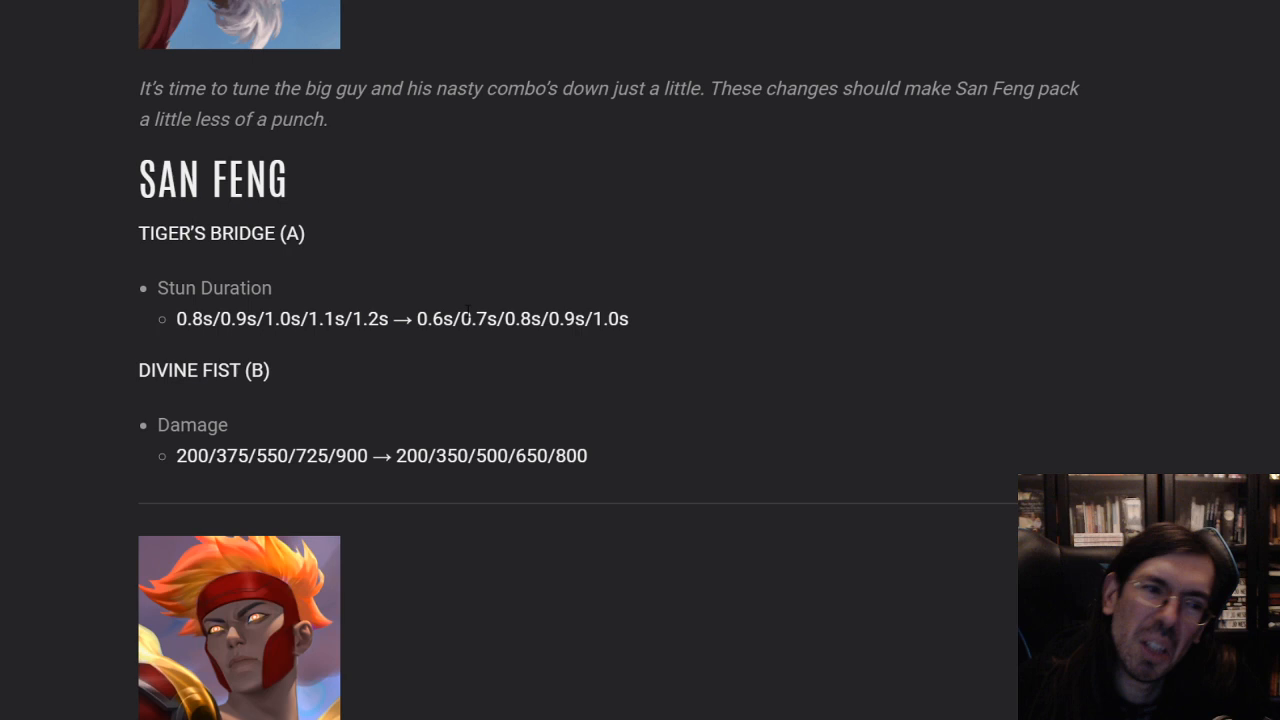
pyautogui.moveTo(560, 312)
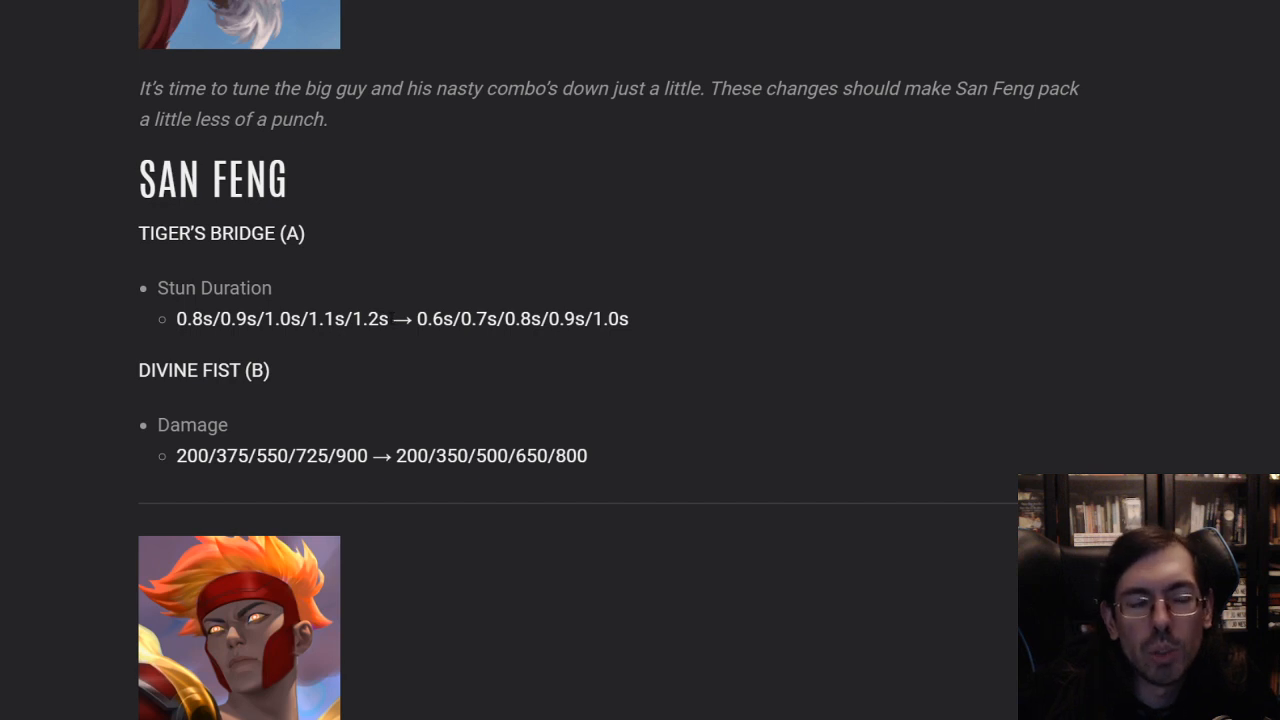
pyautogui.moveTo(644, 324)
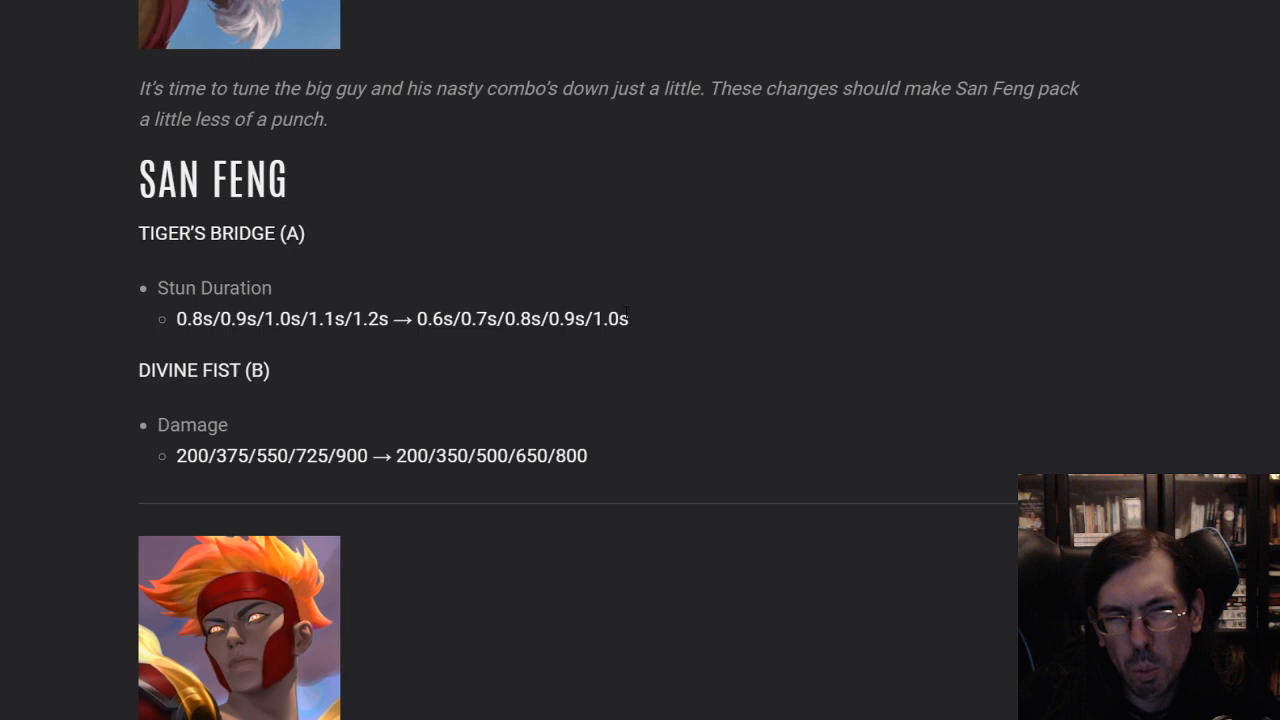
pyautogui.moveTo(688, 340)
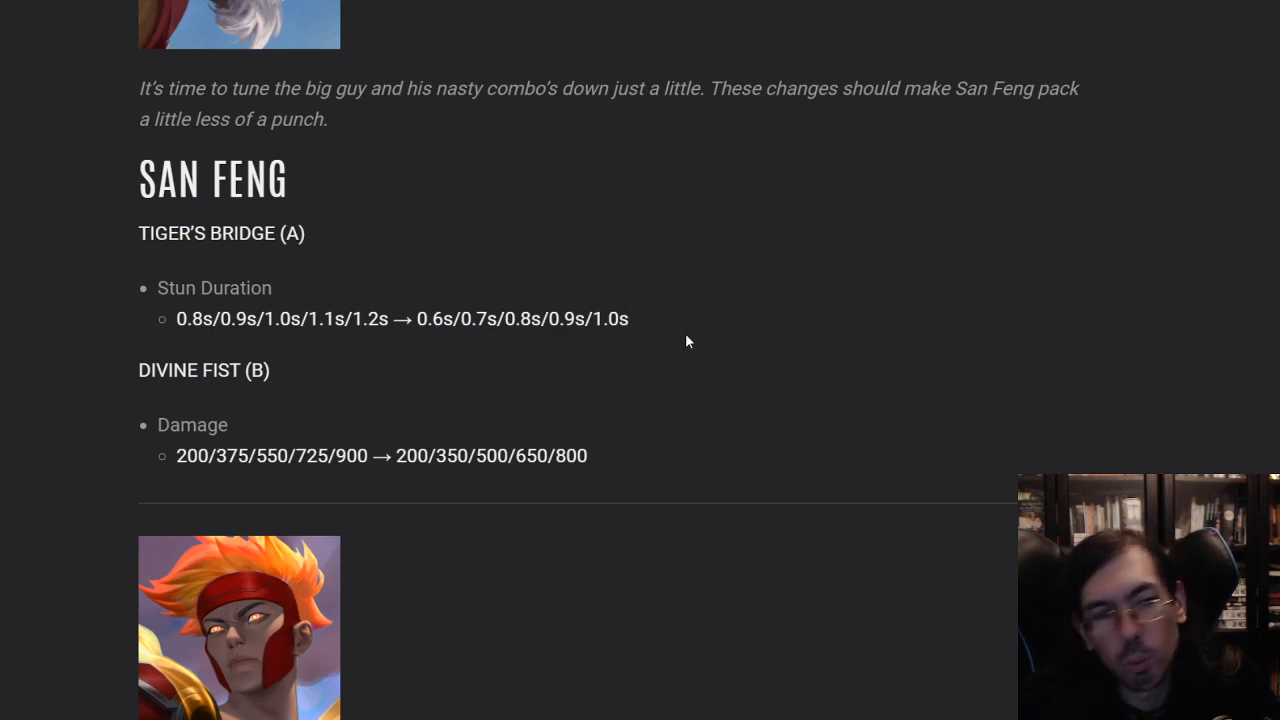
pyautogui.scroll(-3)
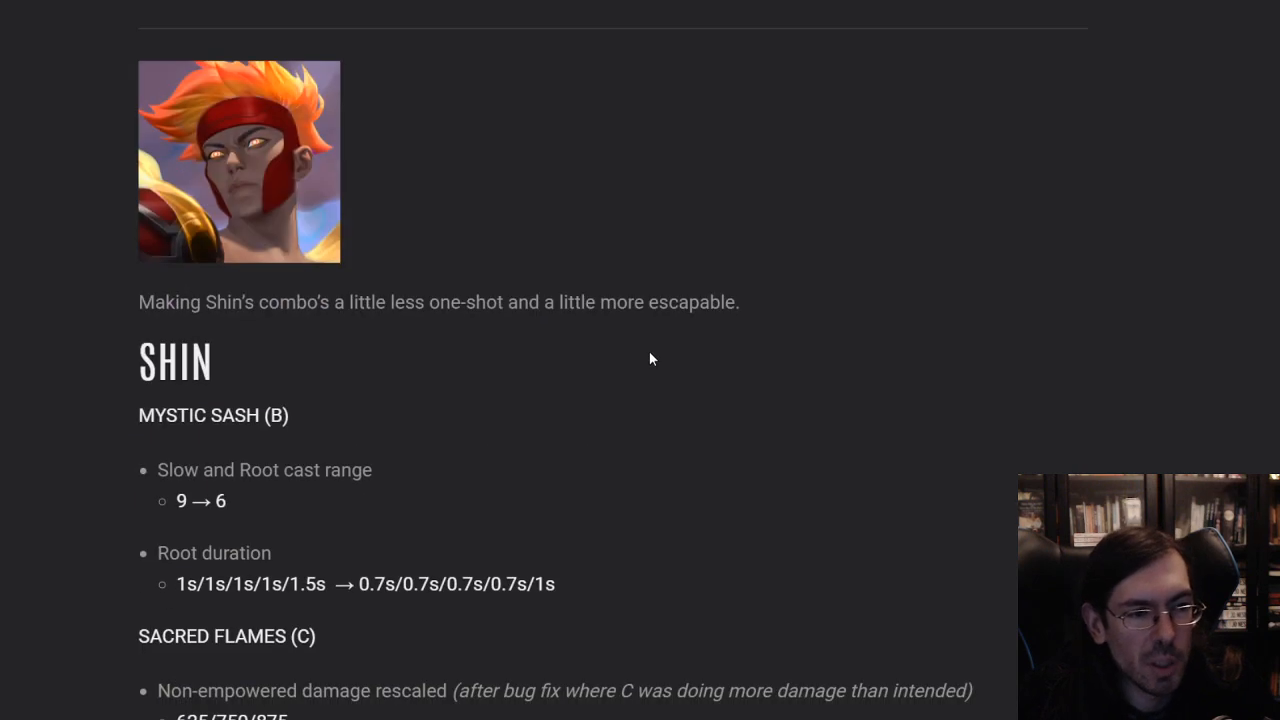
# Scroll through Shin's Mystic Sash and Sacred Flames changes until Varya's entry appears
pyautogui.scroll(-3)
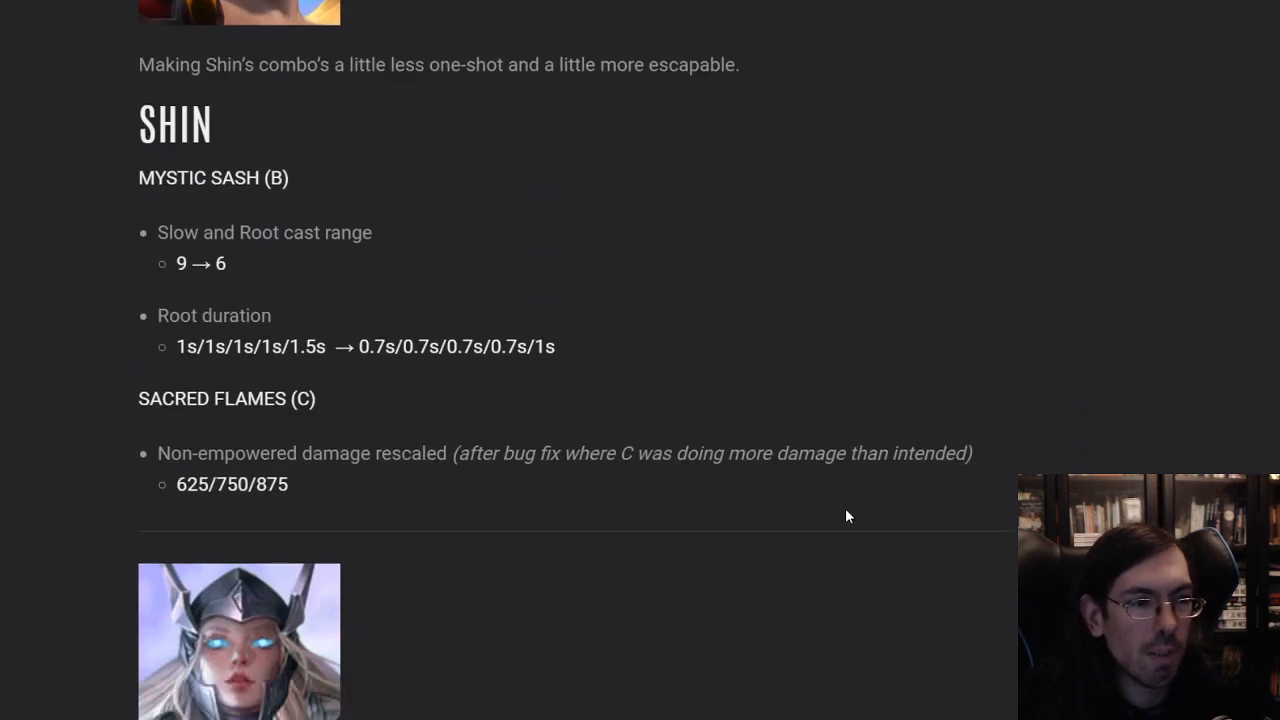
pyautogui.moveTo(624, 276)
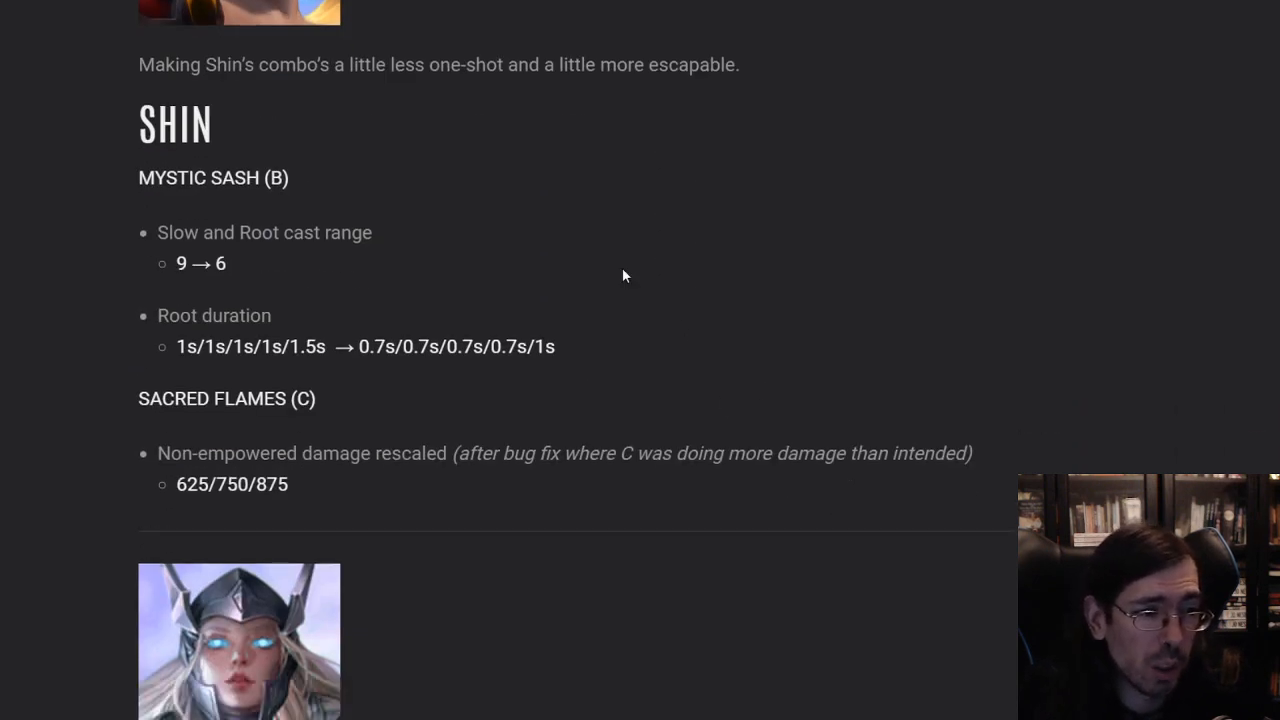
pyautogui.moveTo(396, 244)
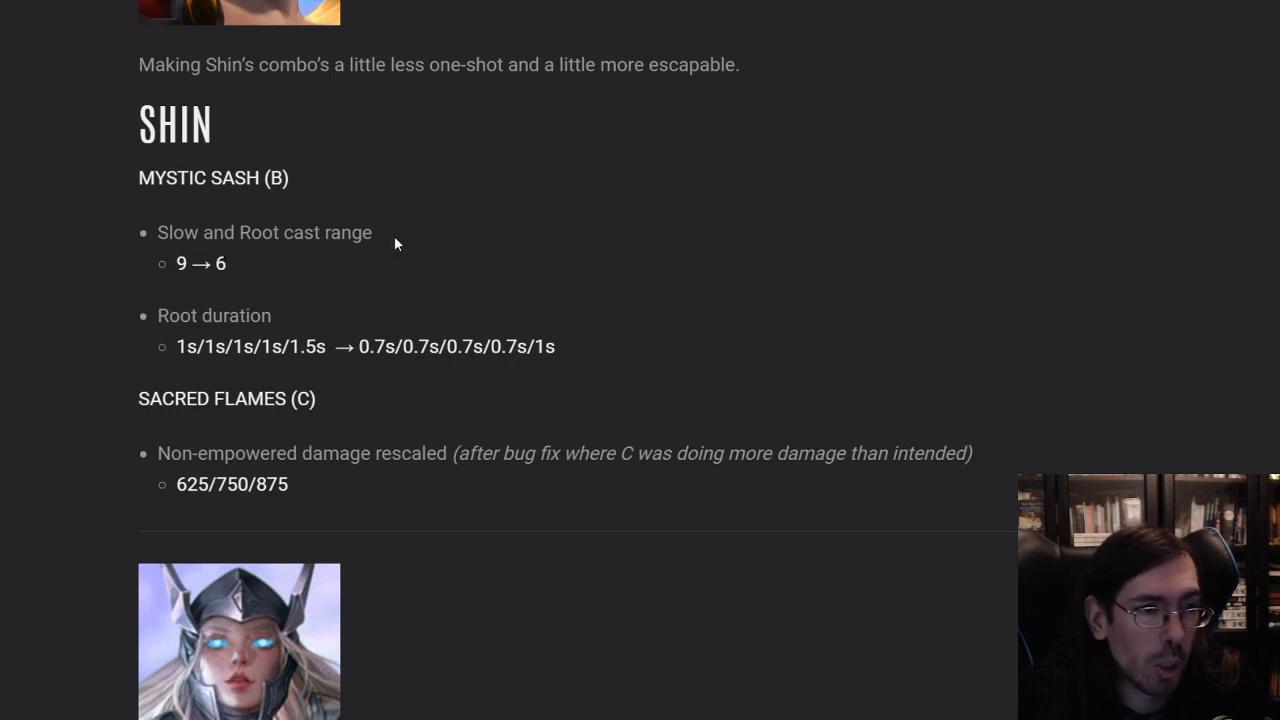
pyautogui.moveTo(568, 264)
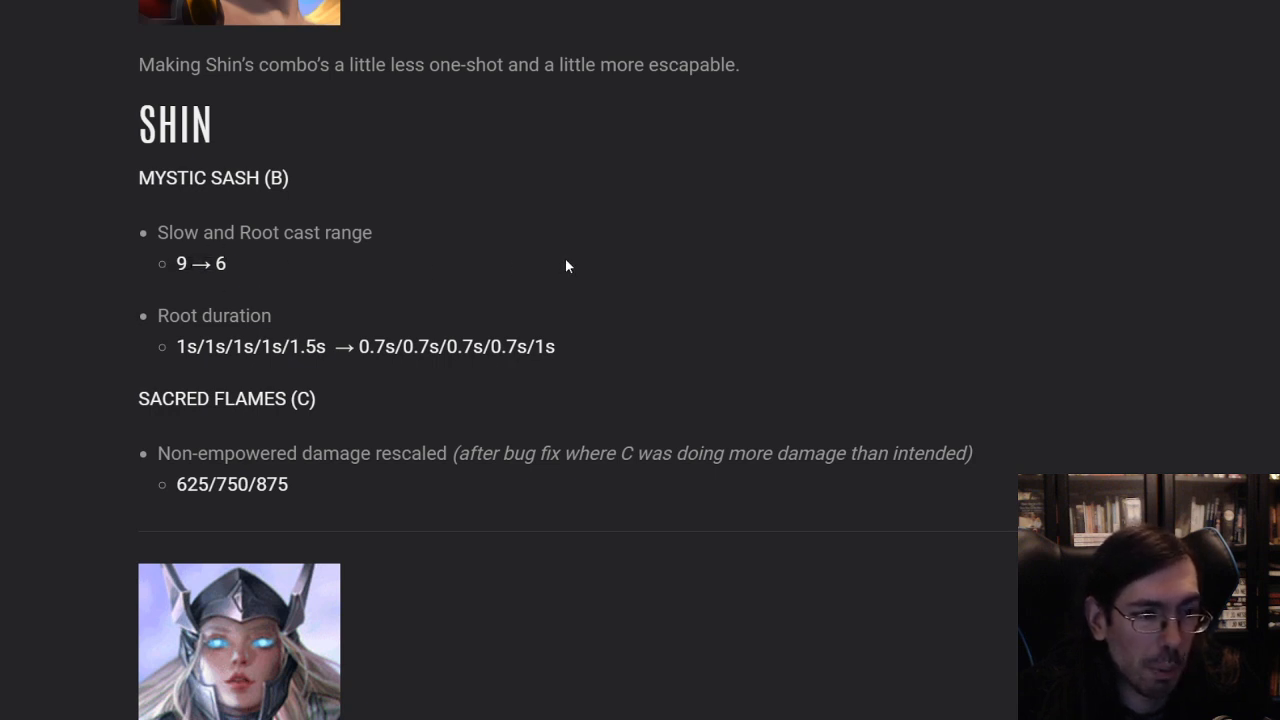
pyautogui.moveTo(754, 346)
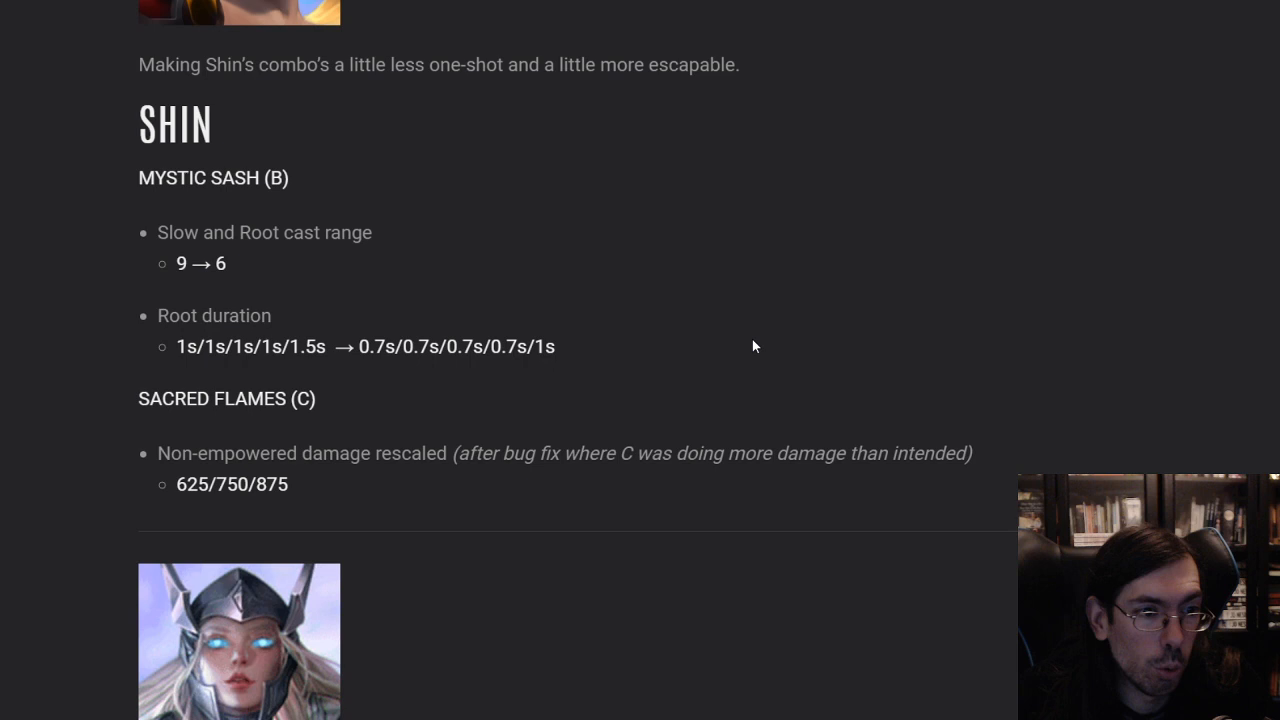
pyautogui.moveTo(610, 396)
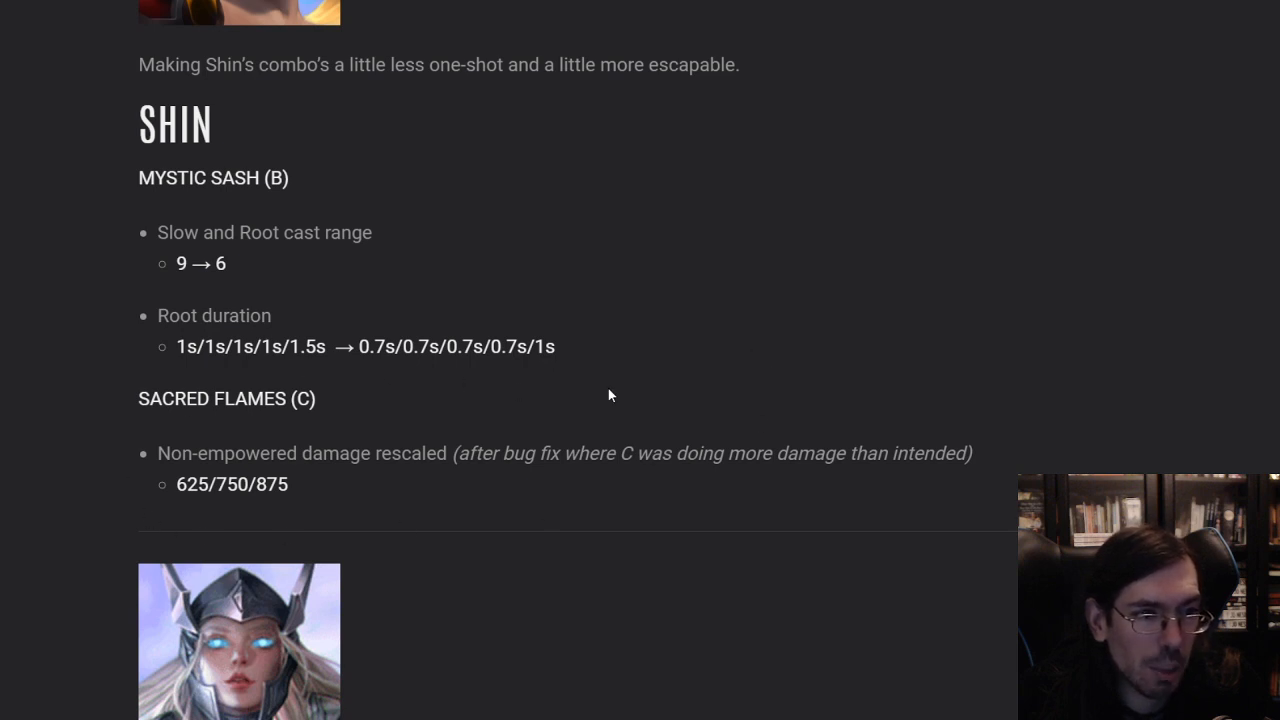
pyautogui.moveTo(312, 498)
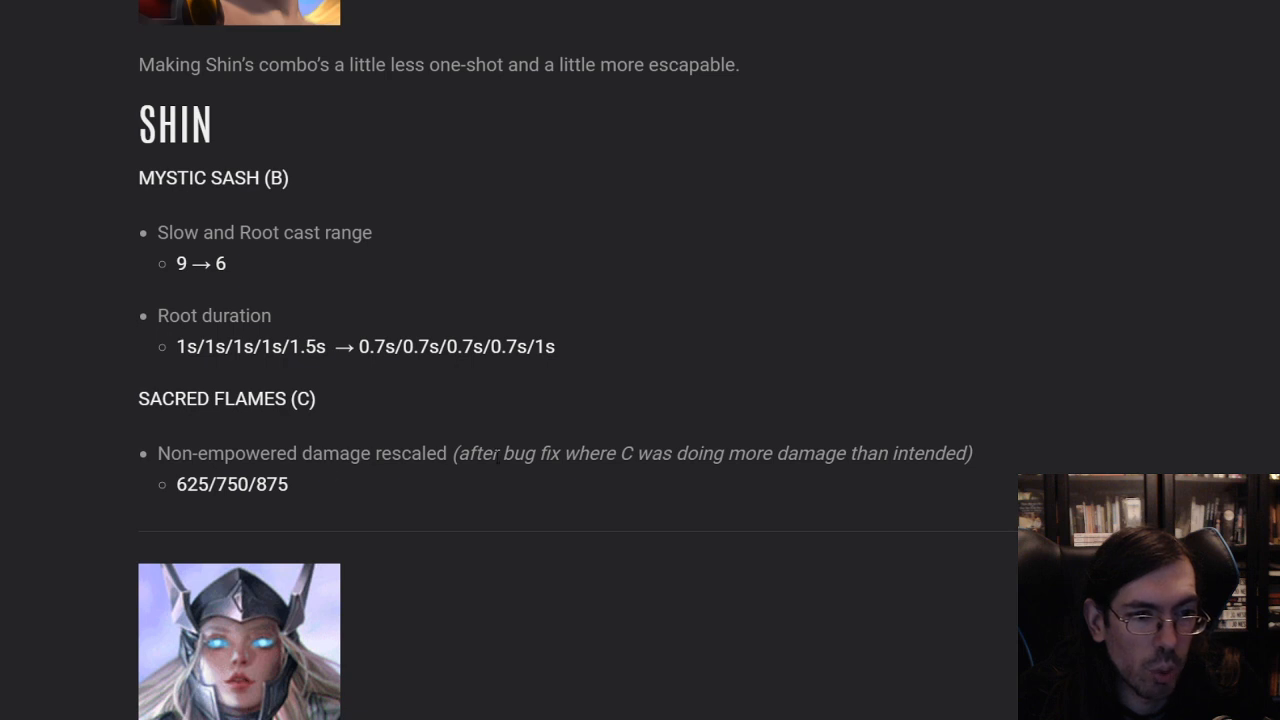
pyautogui.moveTo(1144, 376)
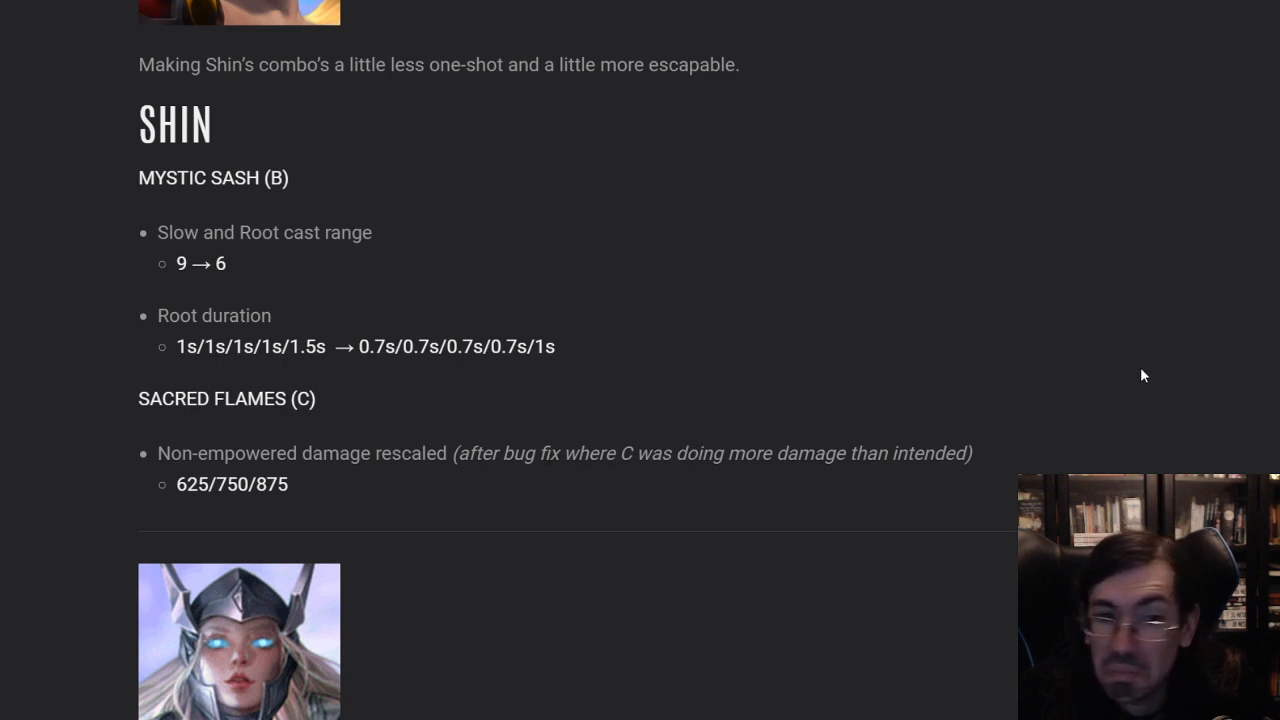
pyautogui.moveTo(576, 540)
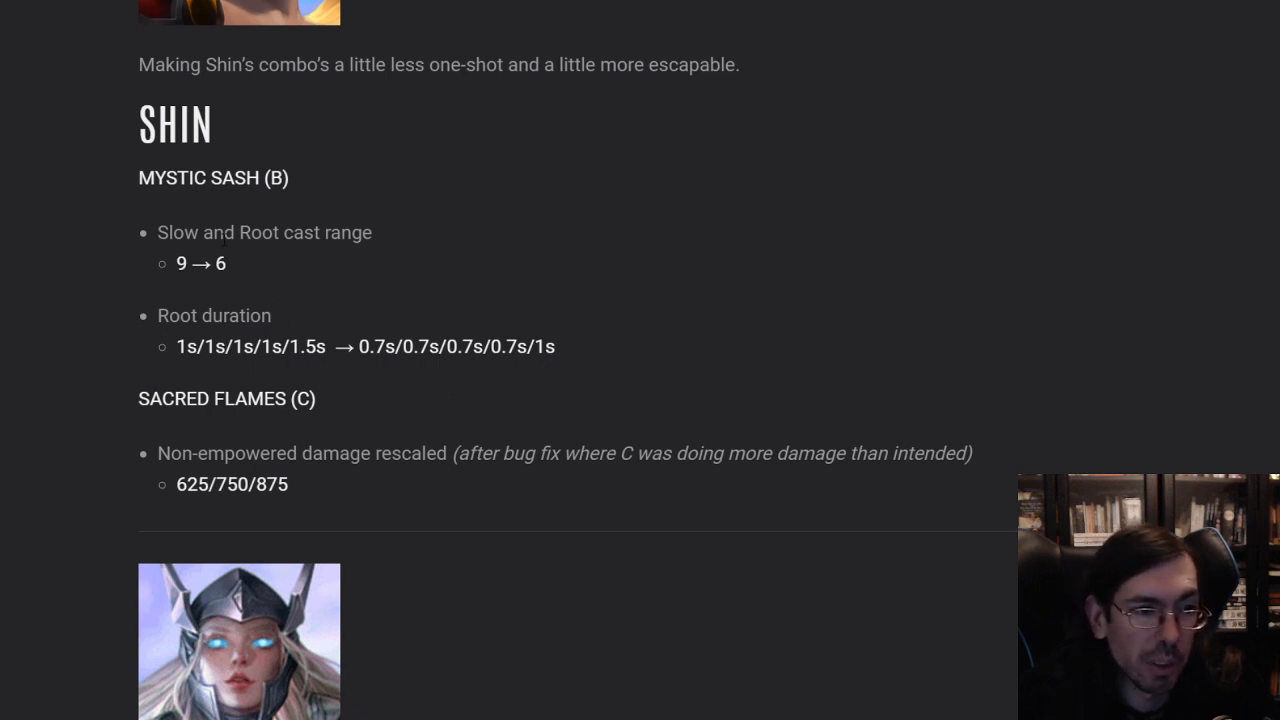
pyautogui.moveTo(248, 476)
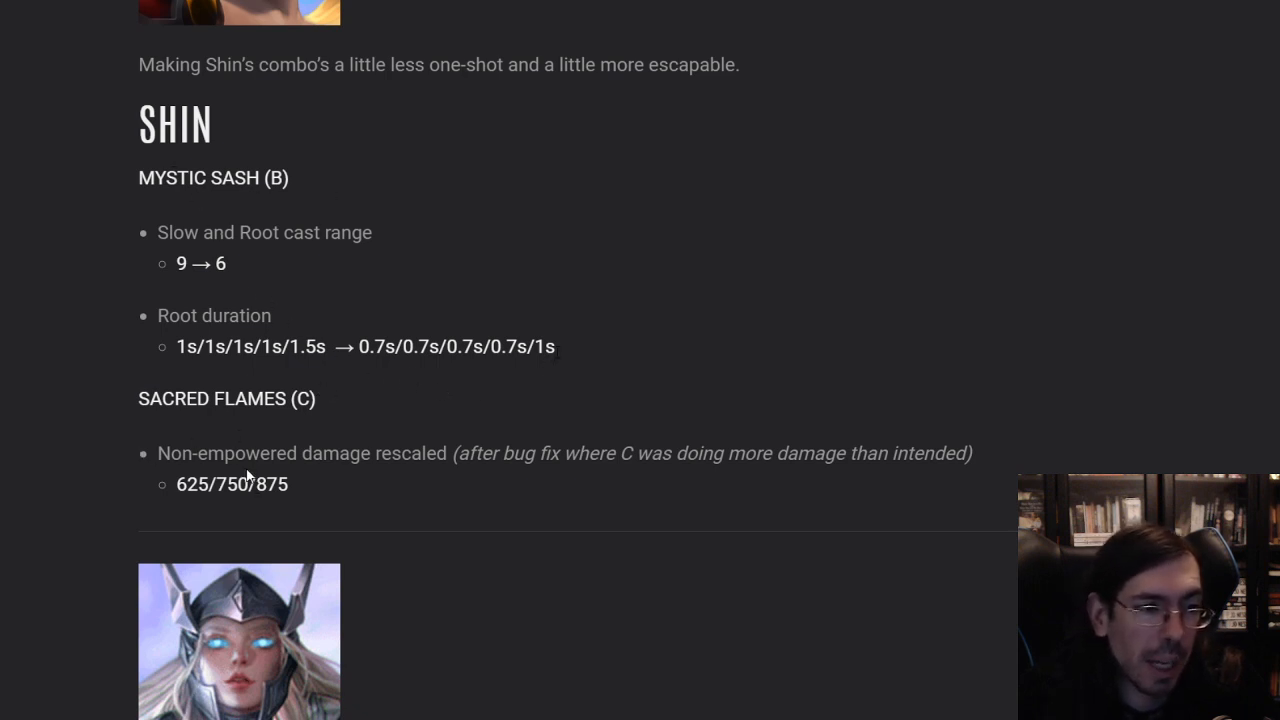
pyautogui.moveTo(564, 408)
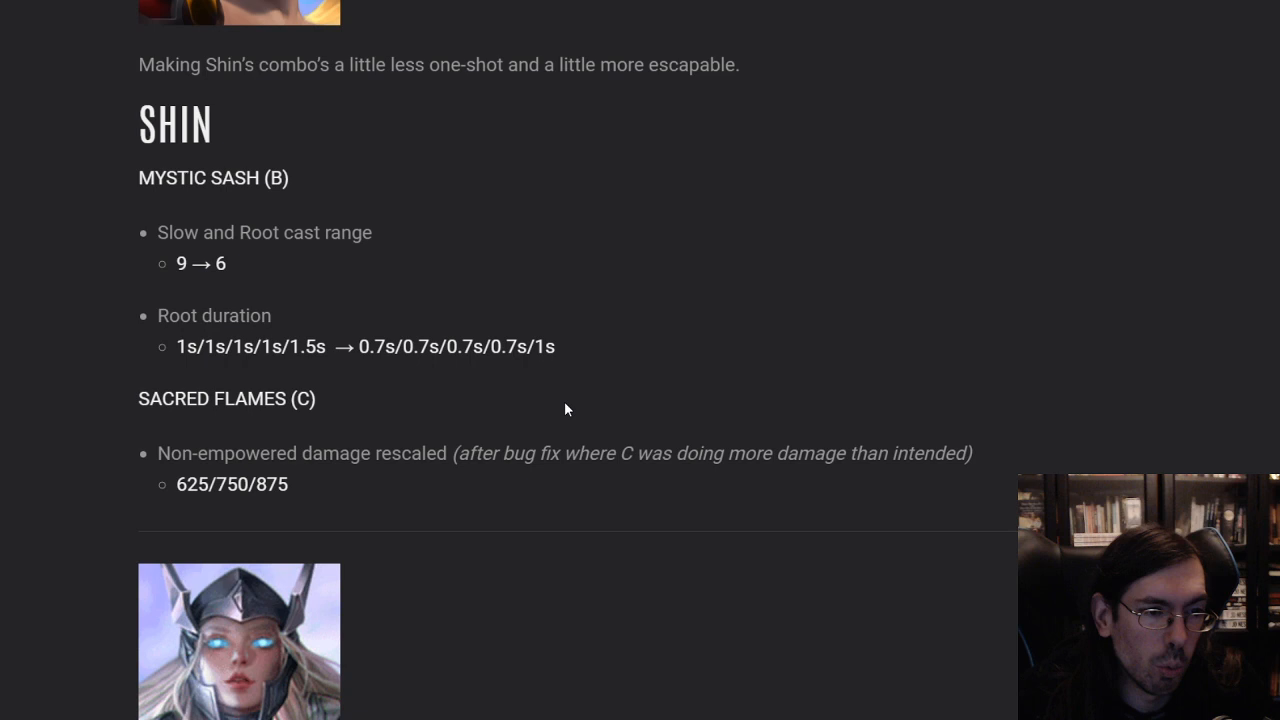
pyautogui.moveTo(544, 400)
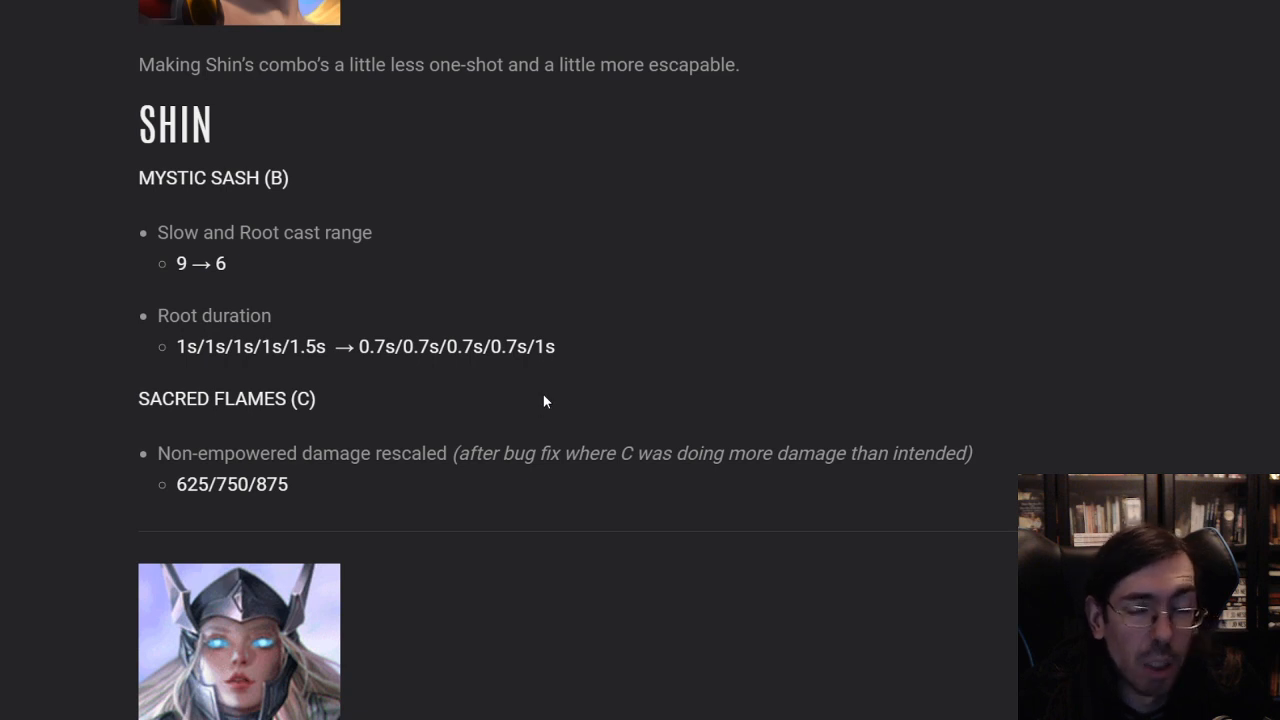
pyautogui.moveTo(548, 414)
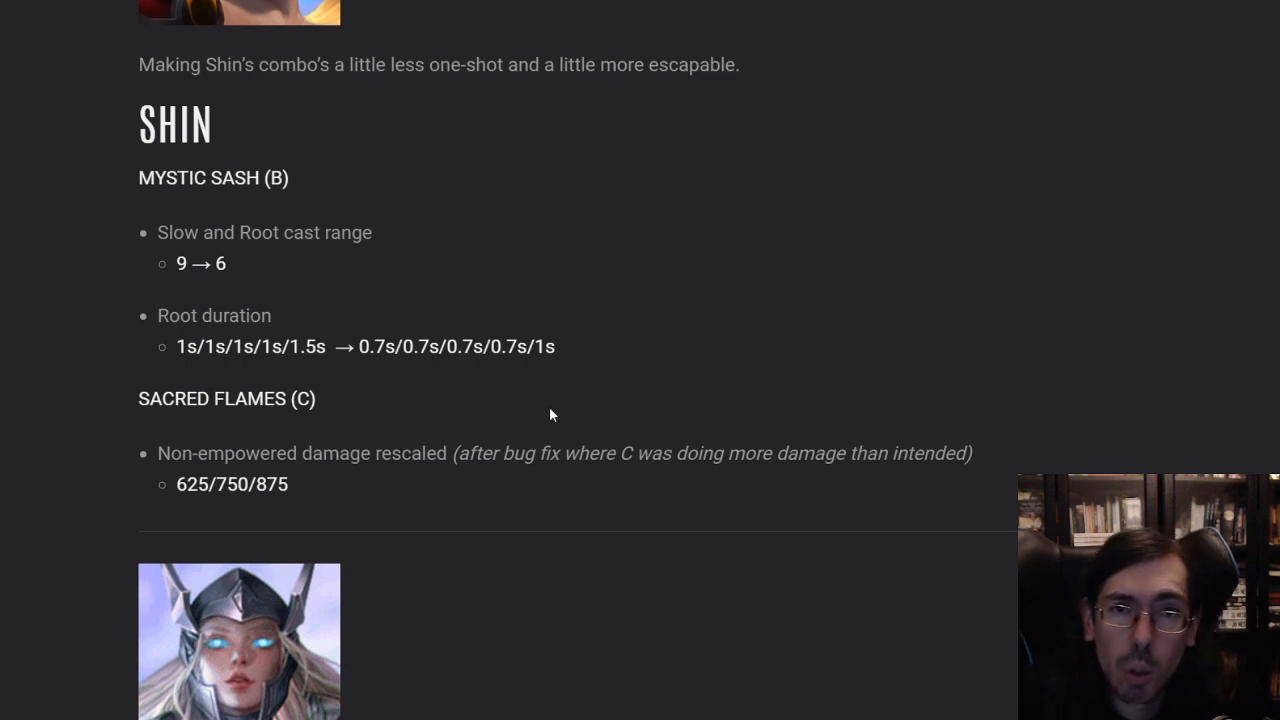
pyautogui.scroll(-3)
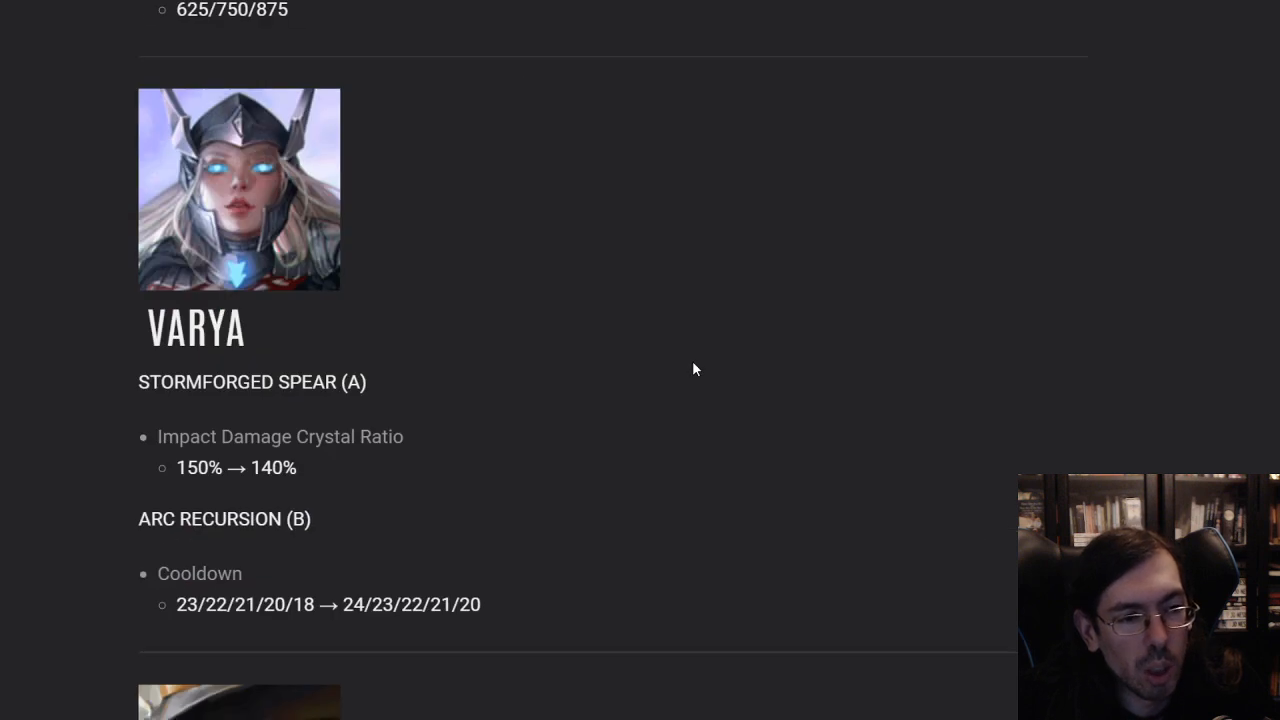
pyautogui.moveTo(684, 348)
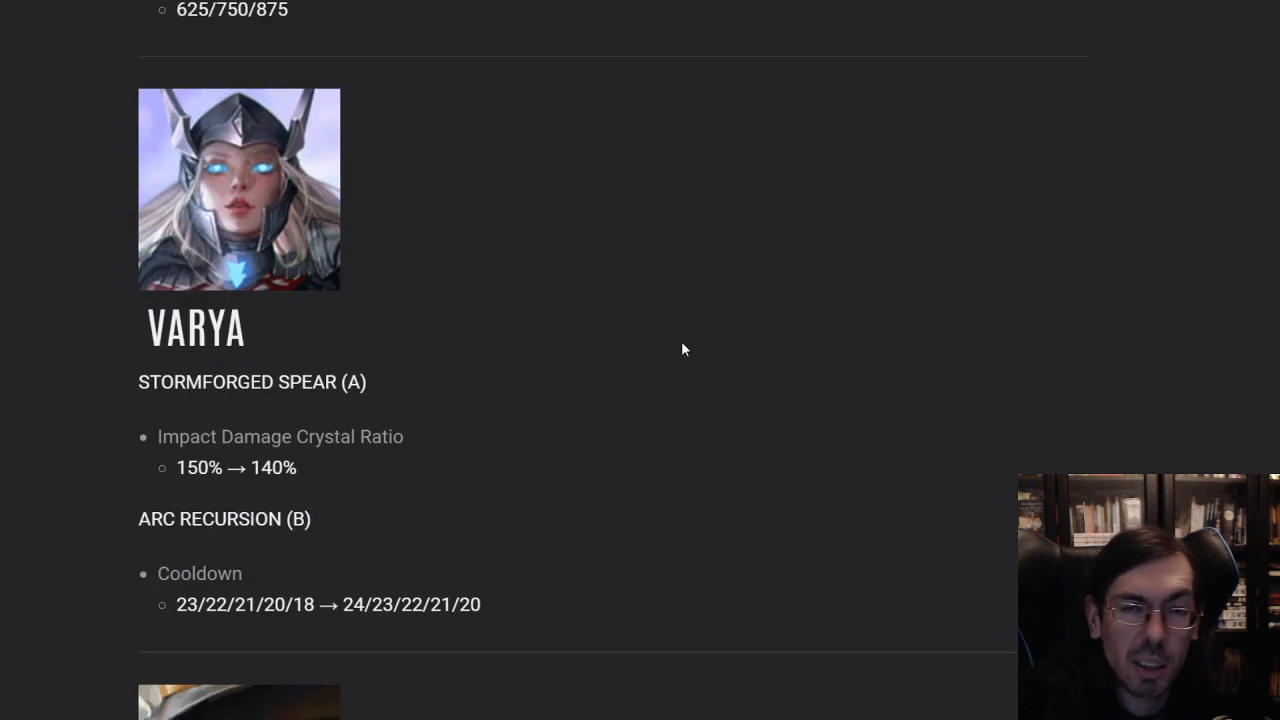
pyautogui.moveTo(444, 234)
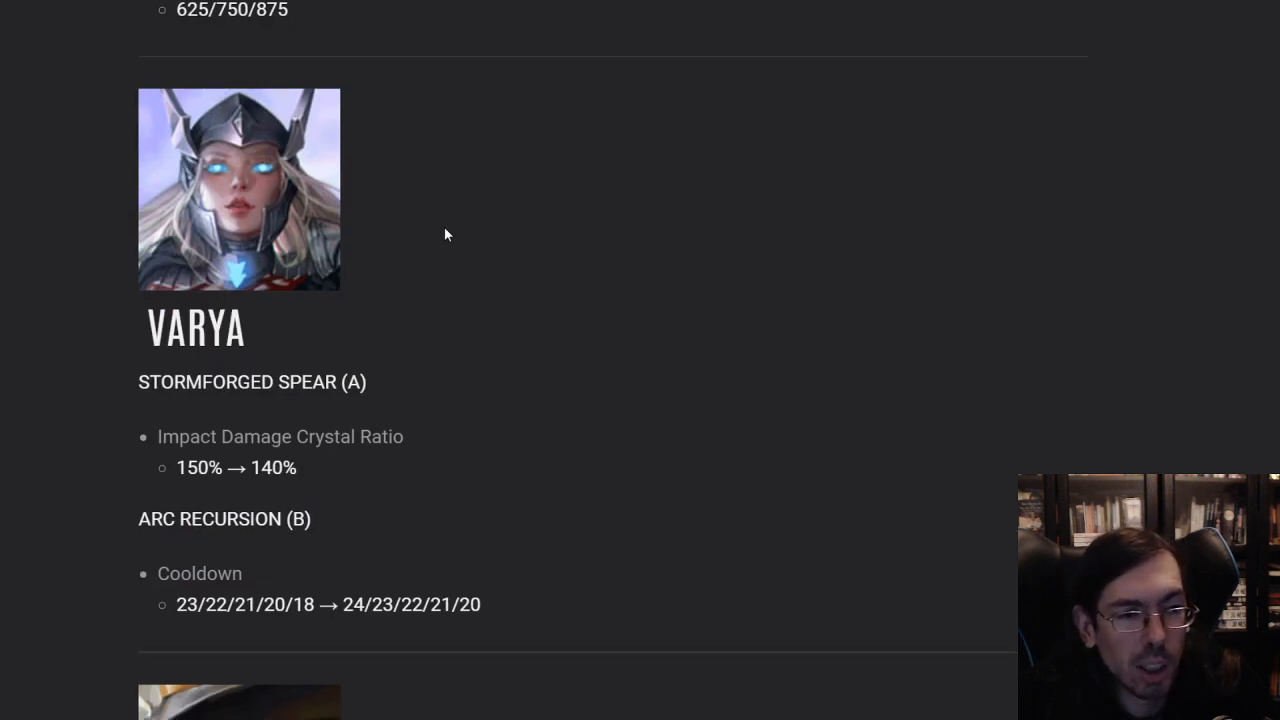
pyautogui.moveTo(368, 340)
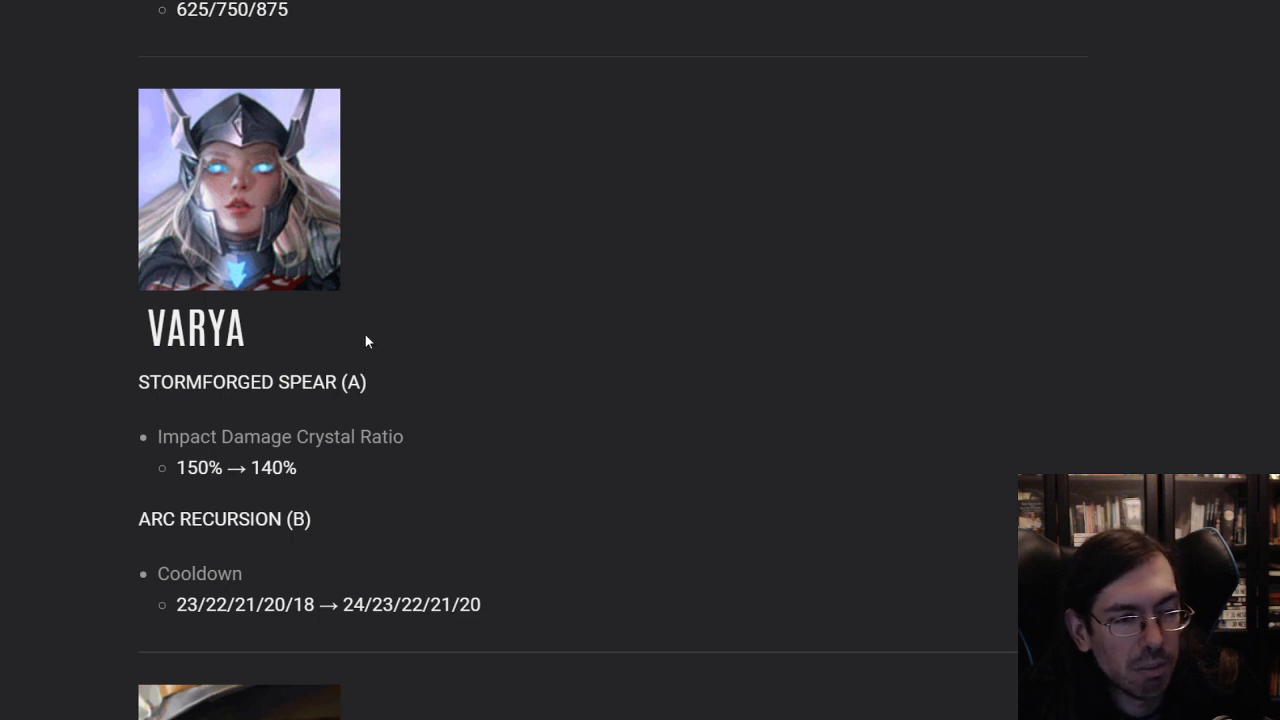
pyautogui.moveTo(472, 392)
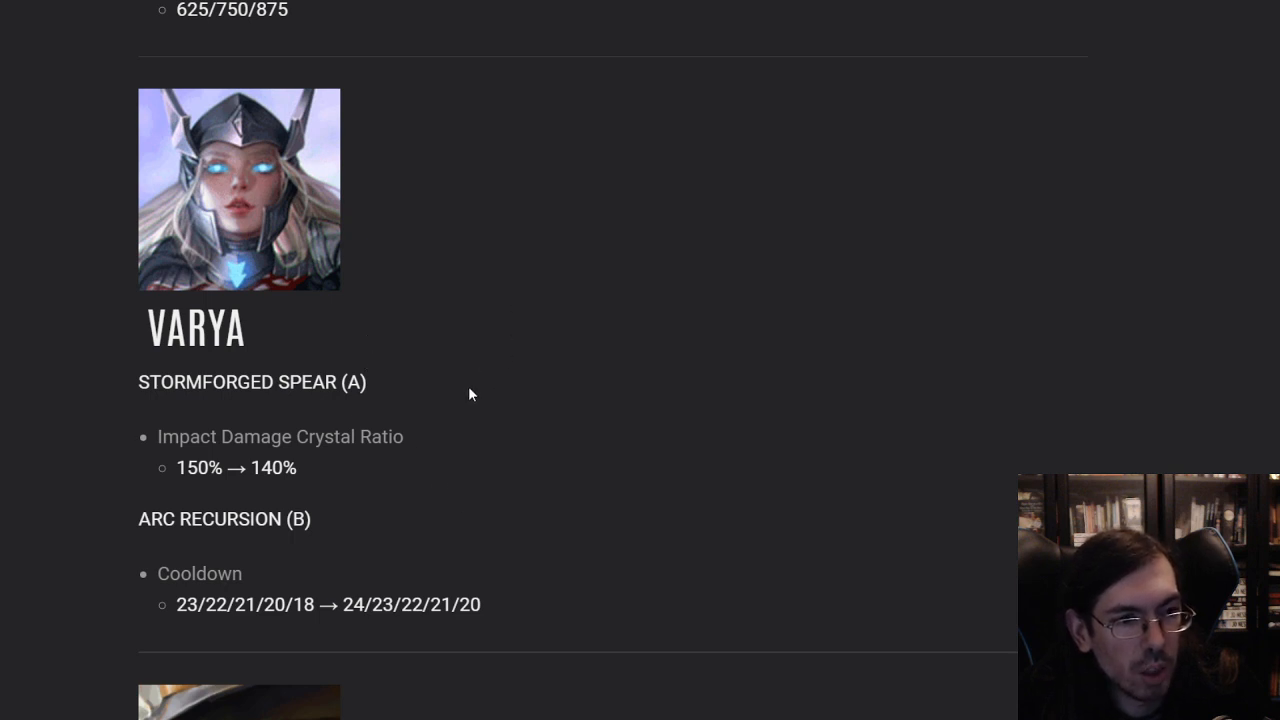
pyautogui.moveTo(348, 490)
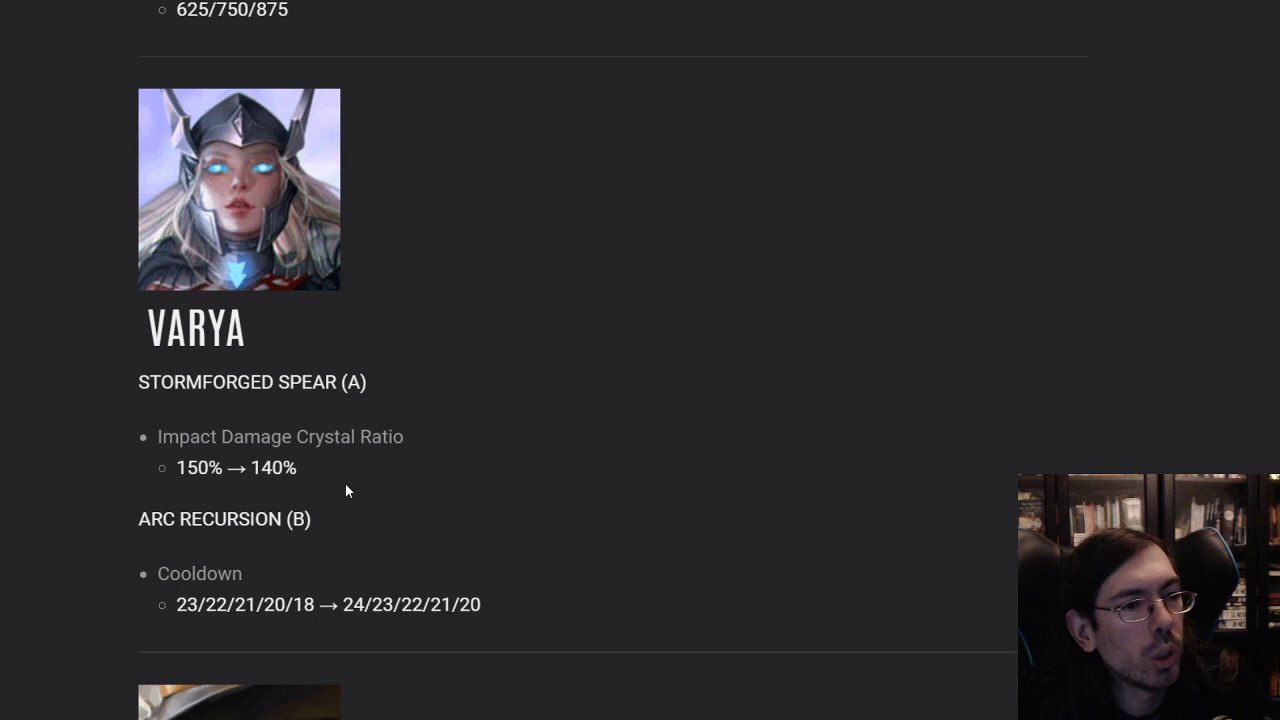
# Scroll through Varya's Stormforged Spear ratio and Arc Recursion cooldown nerfs until Viola appears
pyautogui.scroll(-3)
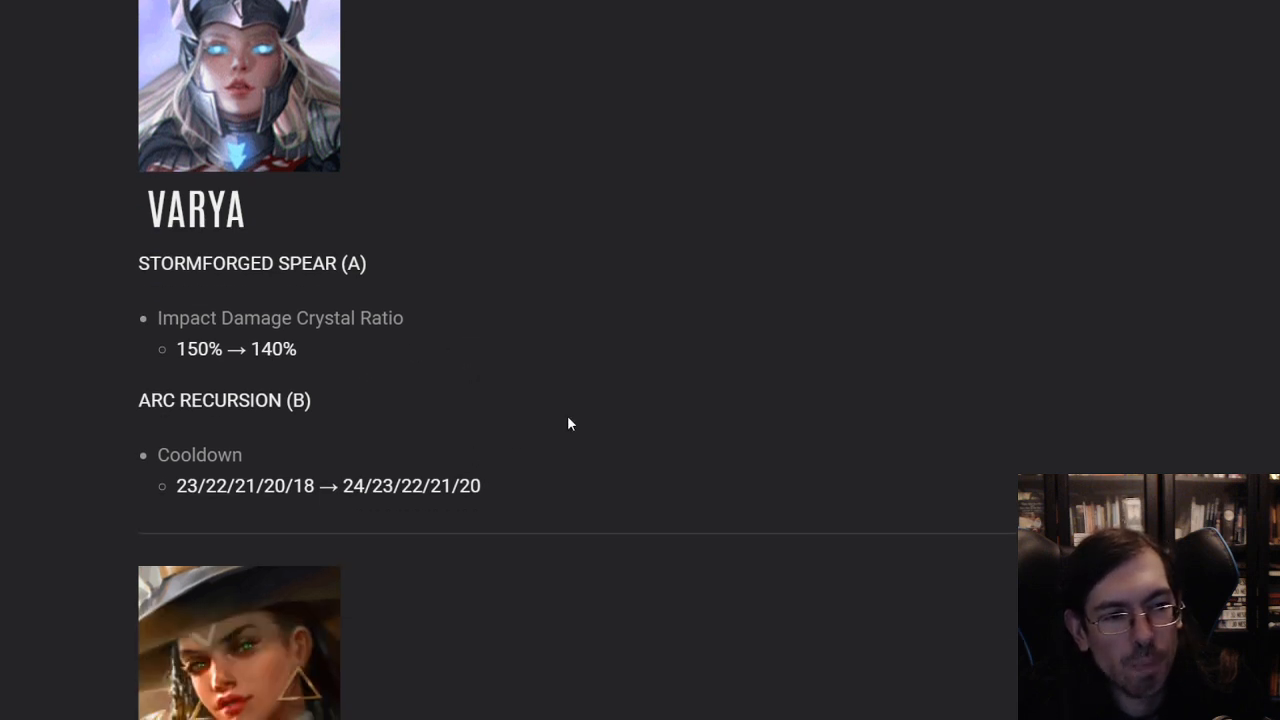
pyautogui.moveTo(640, 540)
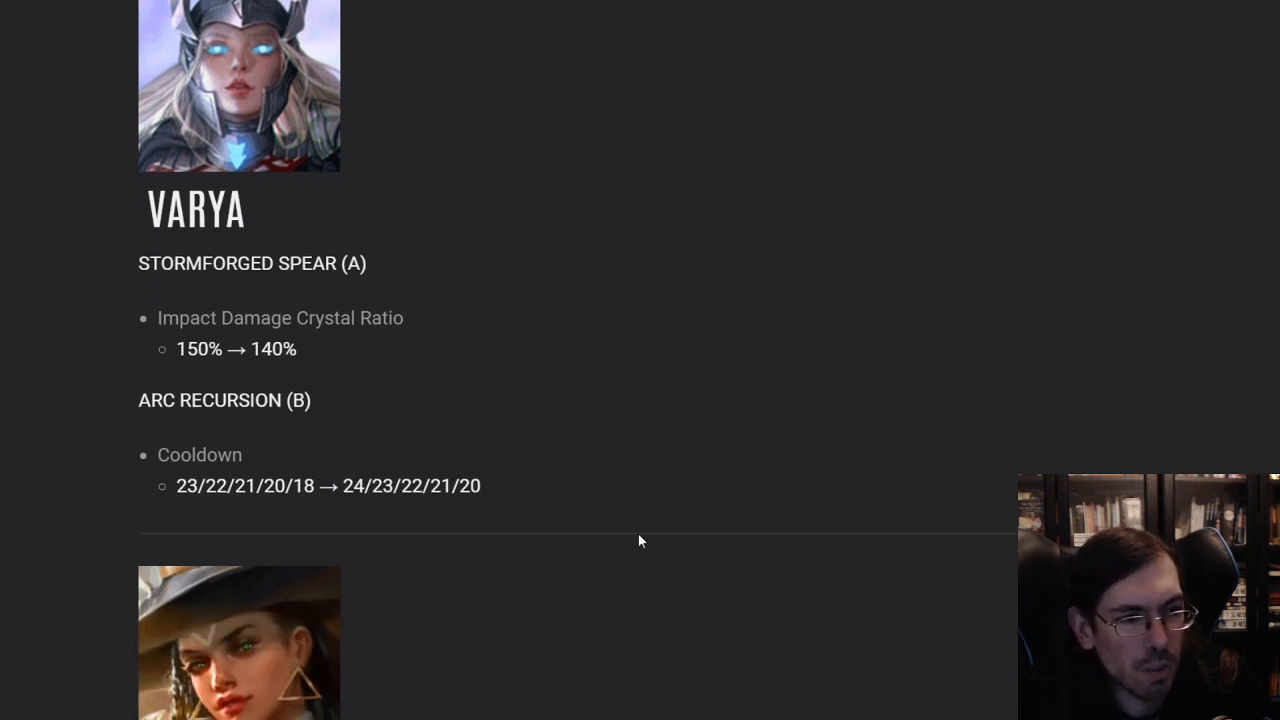
pyautogui.moveTo(360, 520)
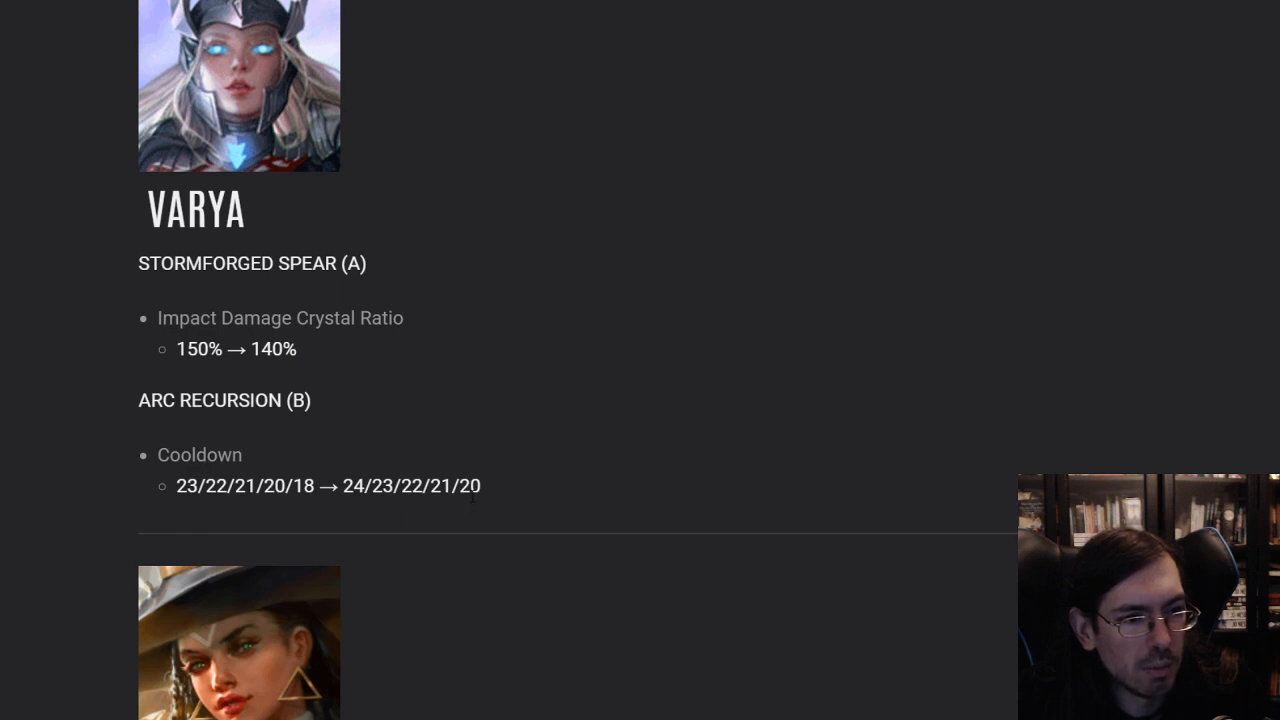
pyautogui.moveTo(756, 400)
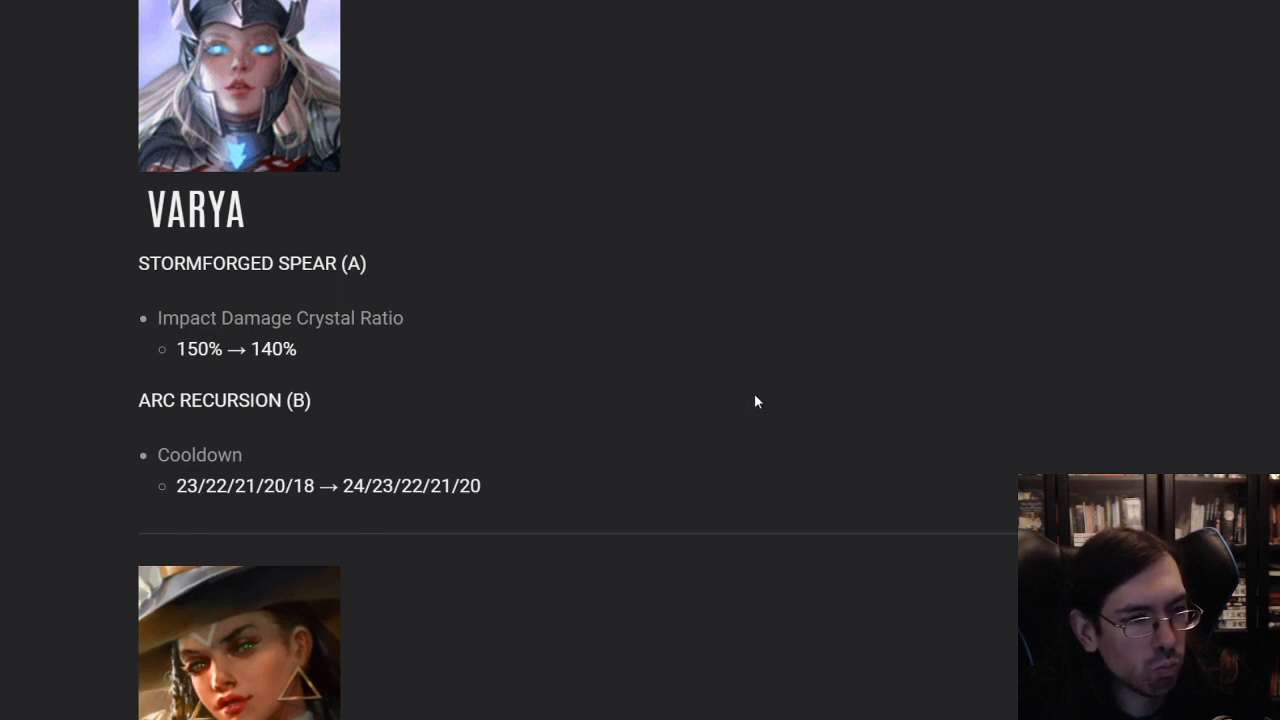
pyautogui.moveTo(262, 48)
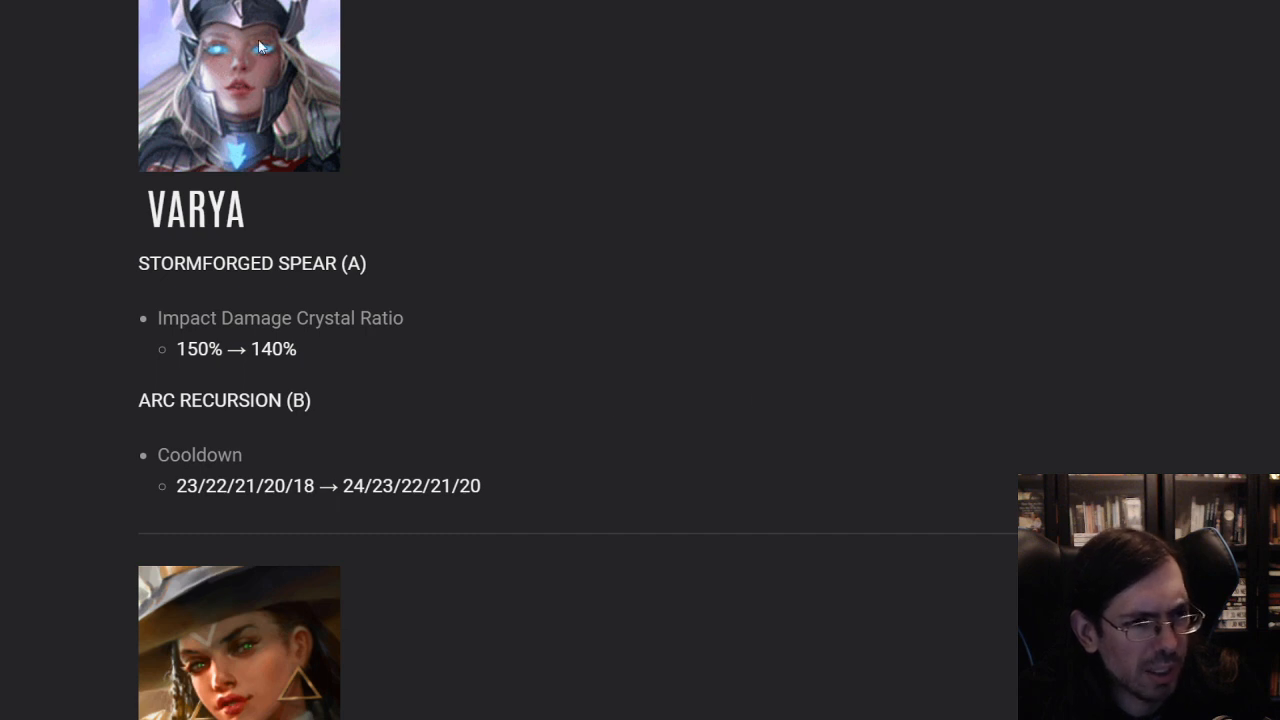
pyautogui.moveTo(700, 324)
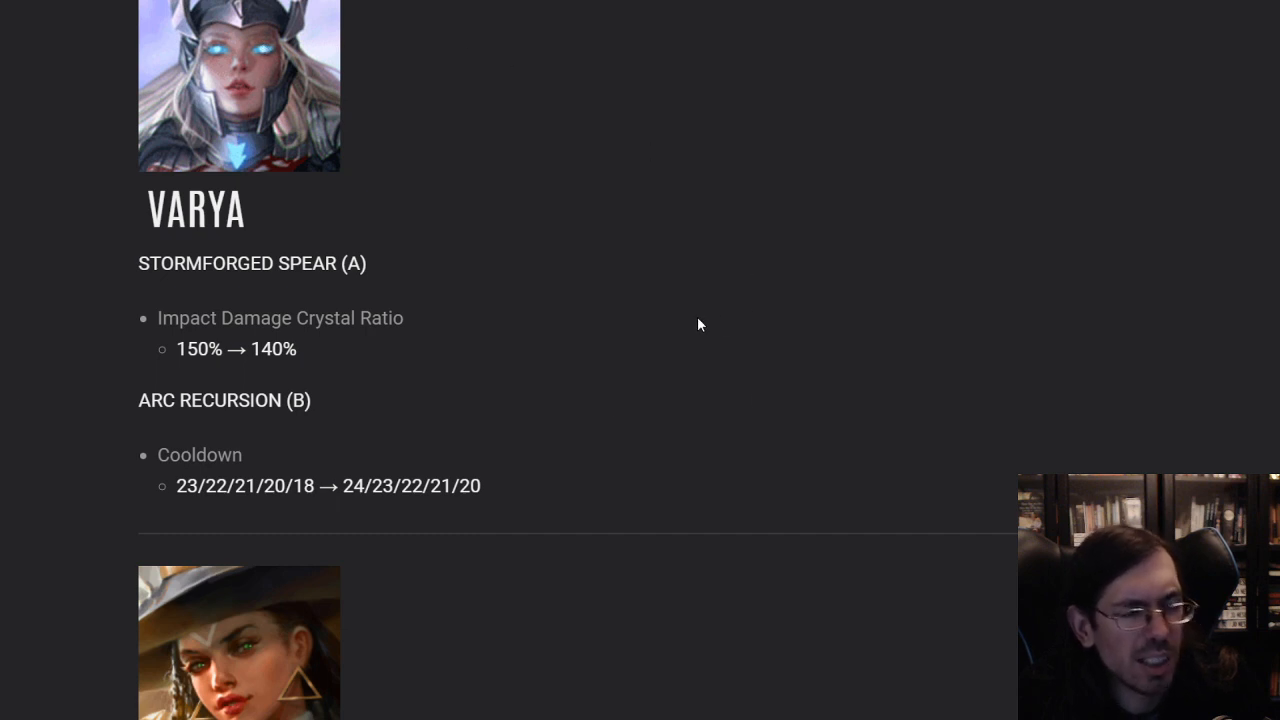
pyautogui.moveTo(678, 332)
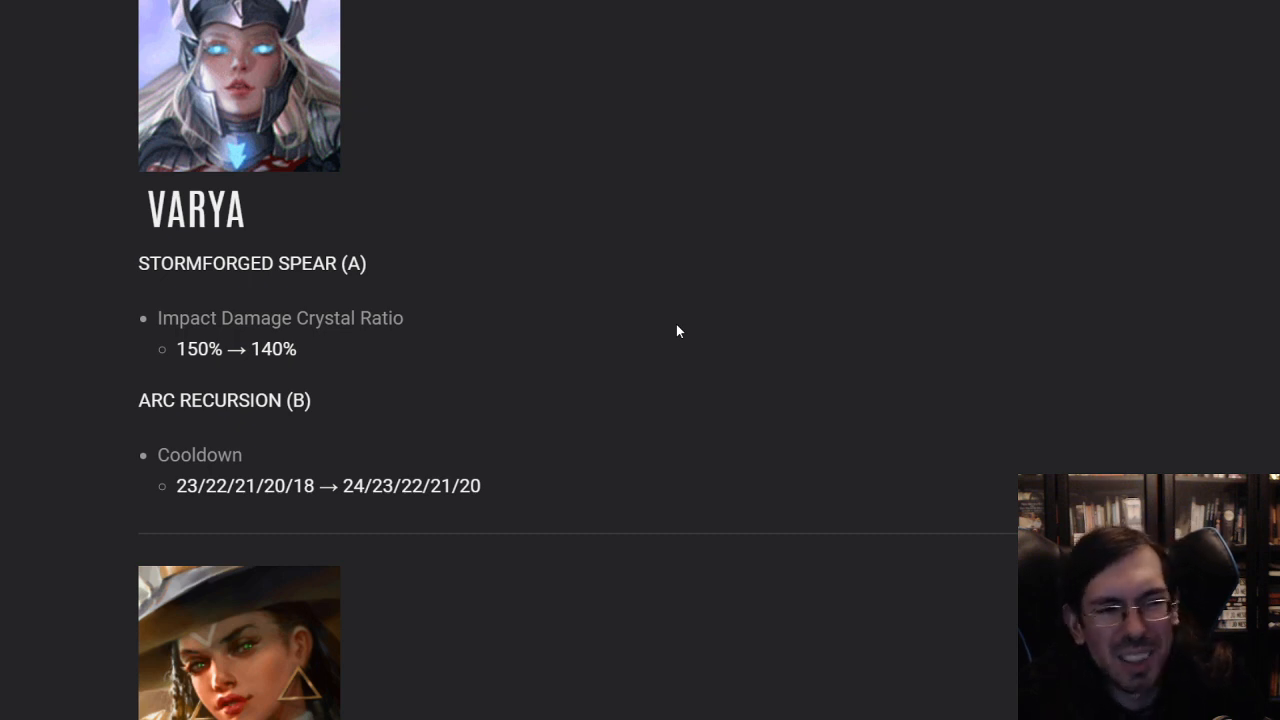
pyautogui.moveTo(560, 374)
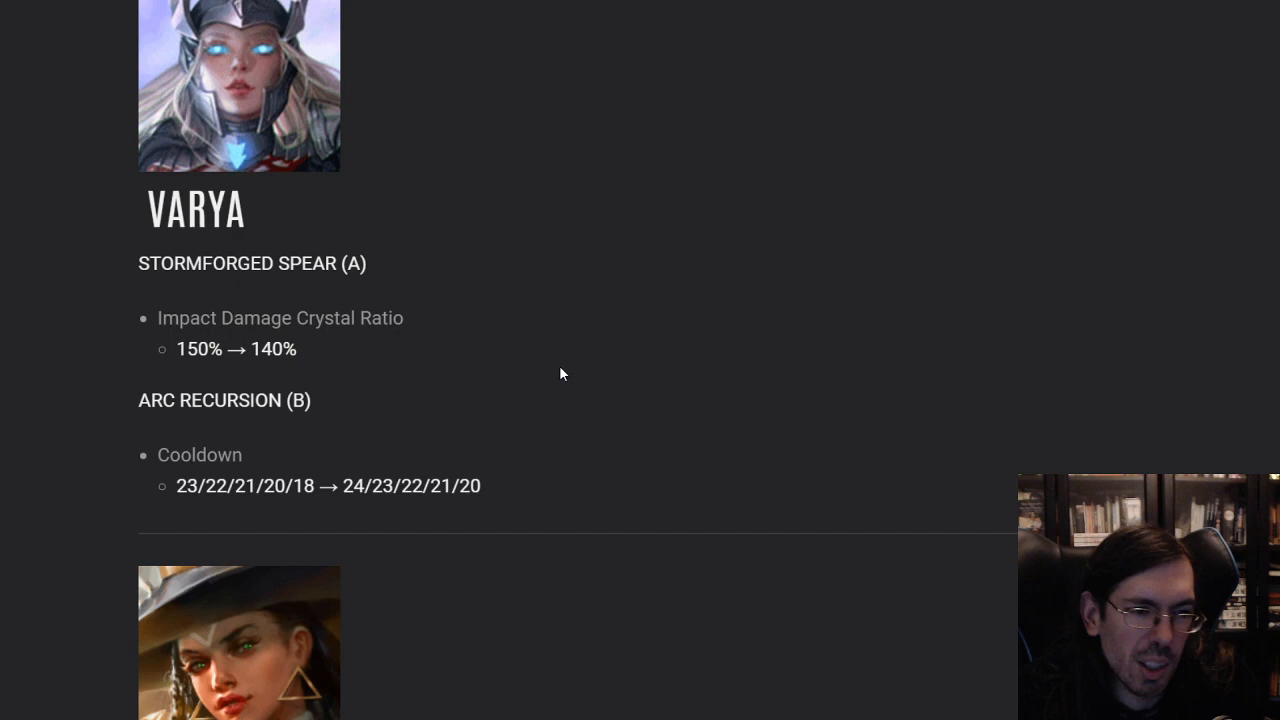
pyautogui.moveTo(620, 340)
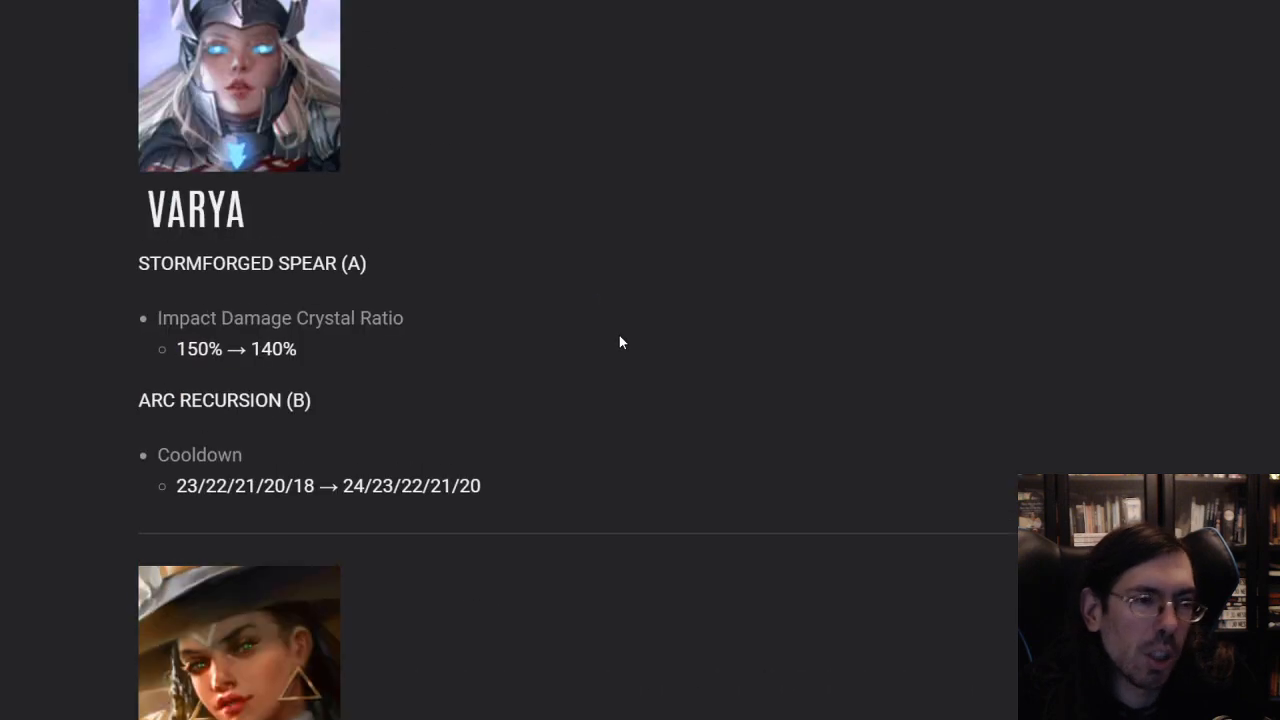
pyautogui.moveTo(436, 200)
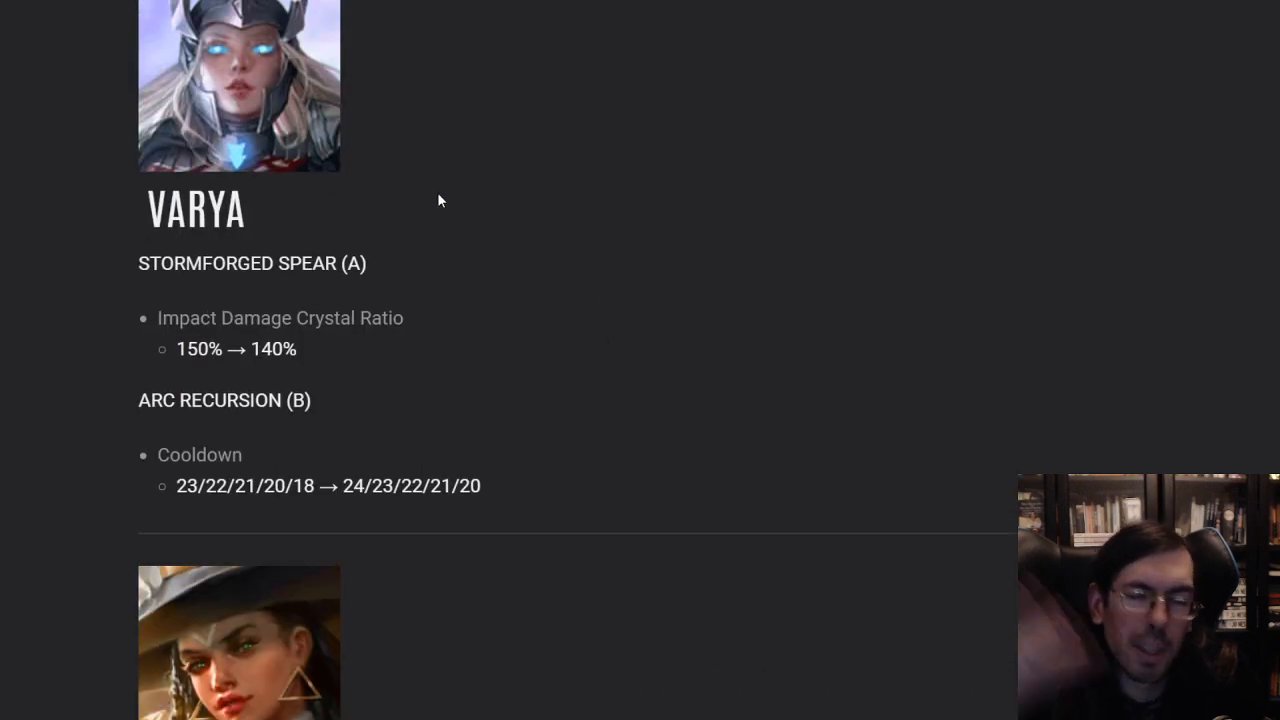
pyautogui.moveTo(388, 36)
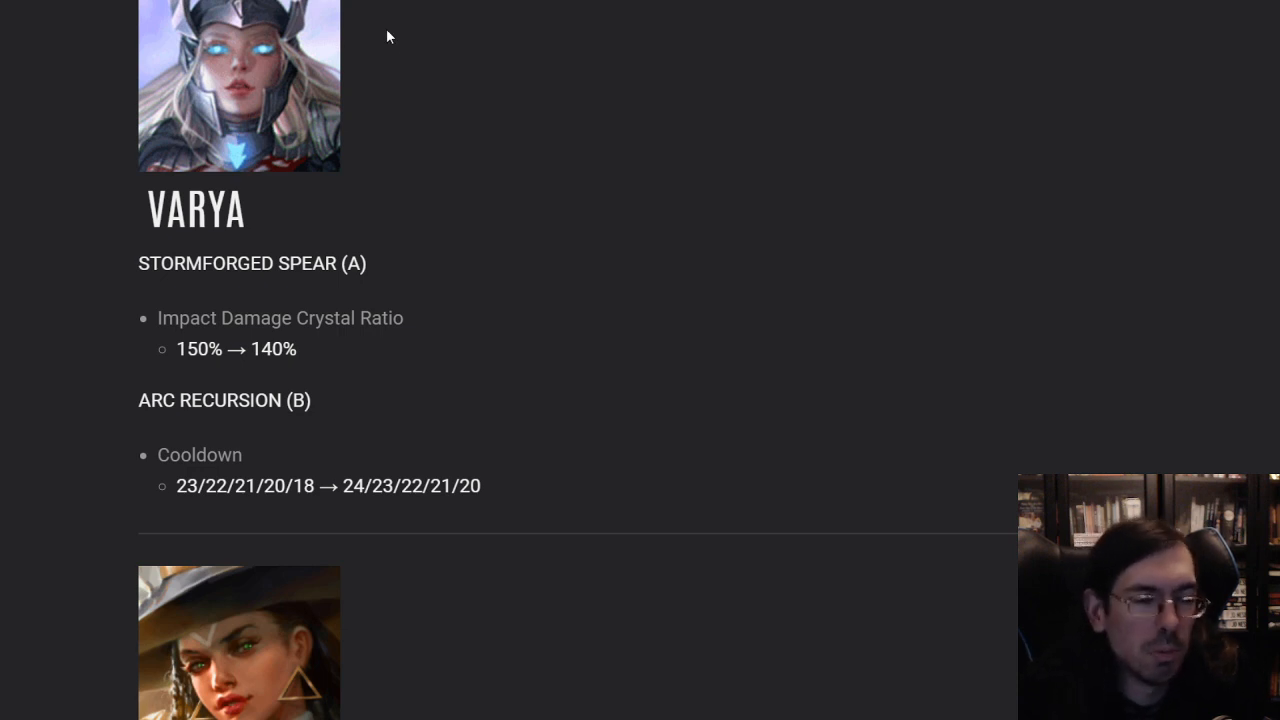
pyautogui.moveTo(504, 308)
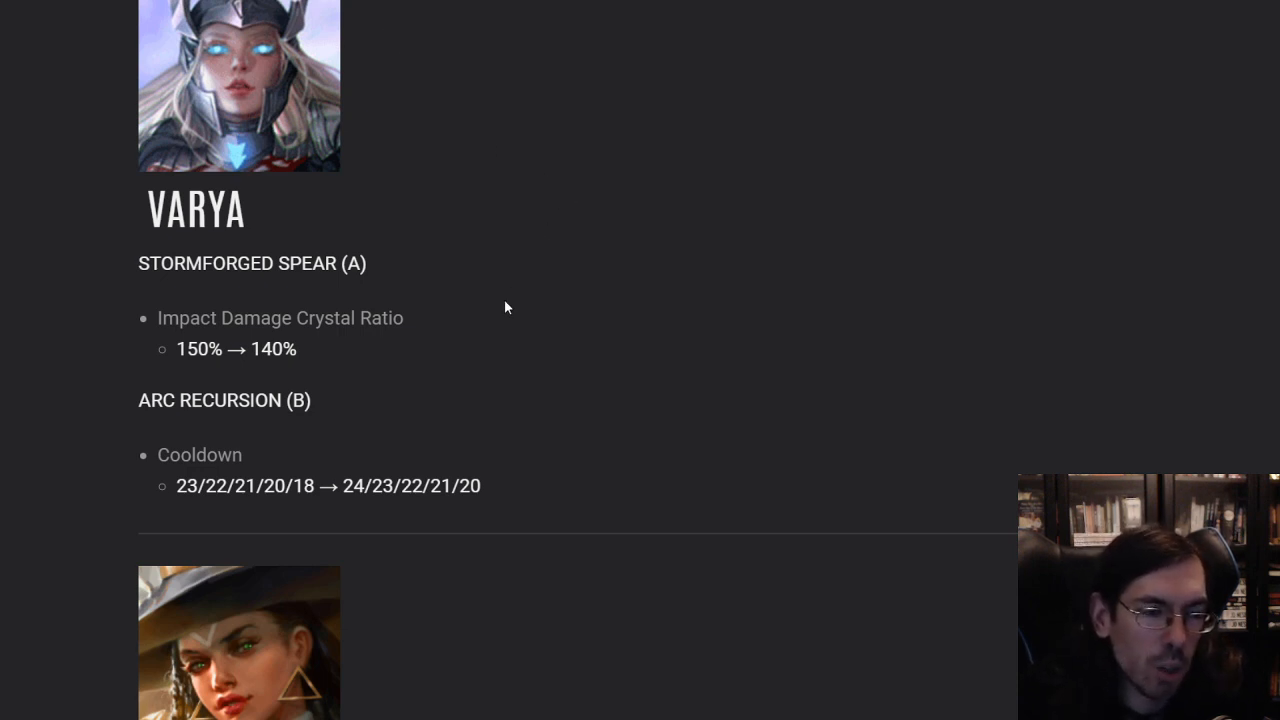
pyautogui.moveTo(180, 58)
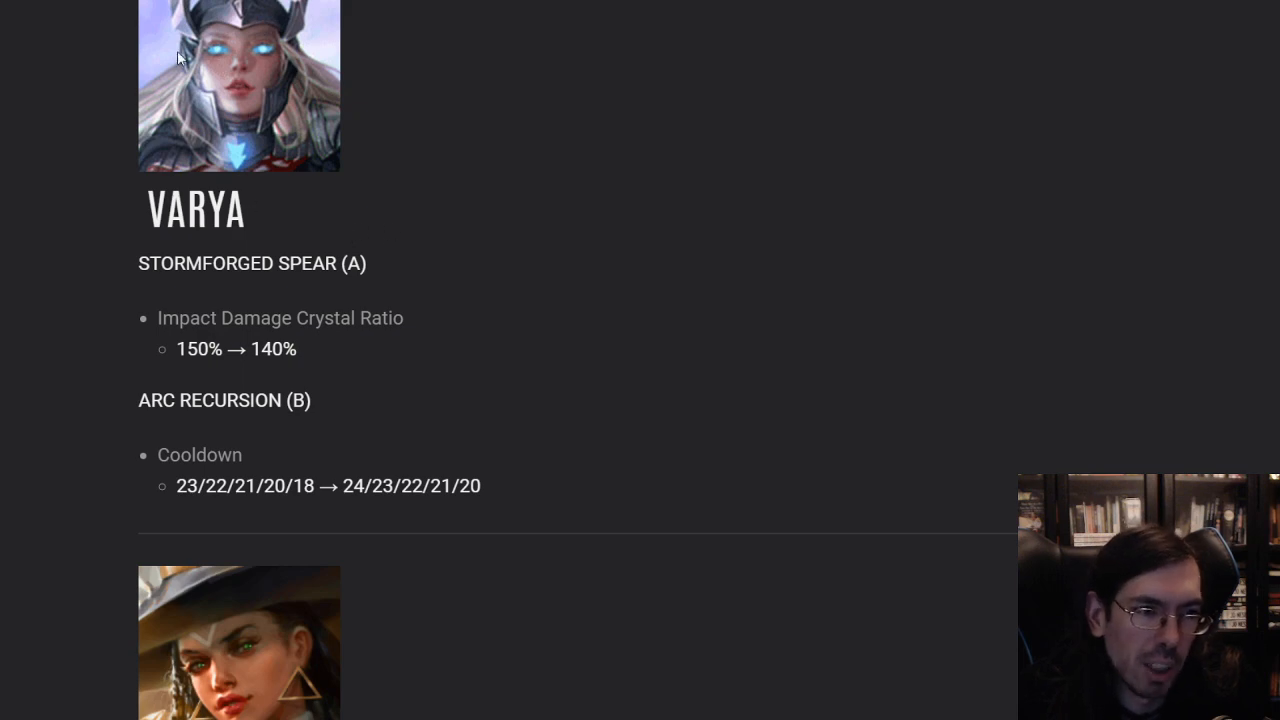
pyautogui.moveTo(584, 468)
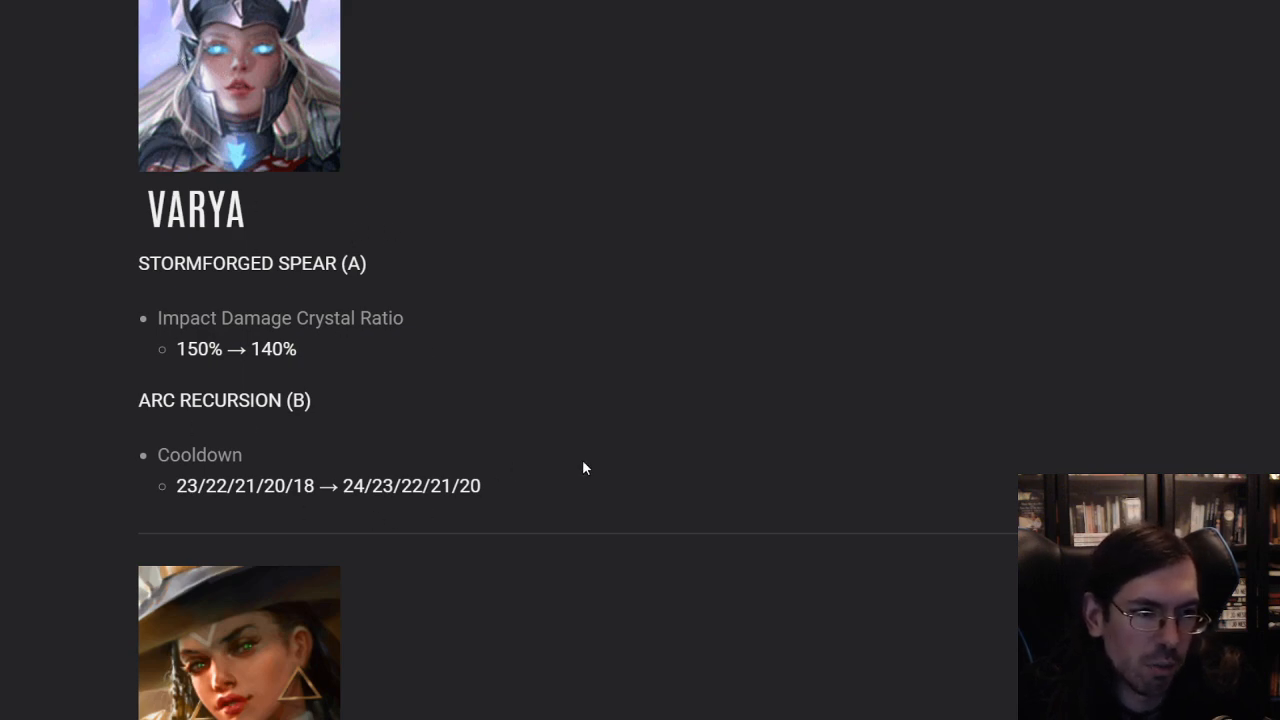
pyautogui.scroll(-3)
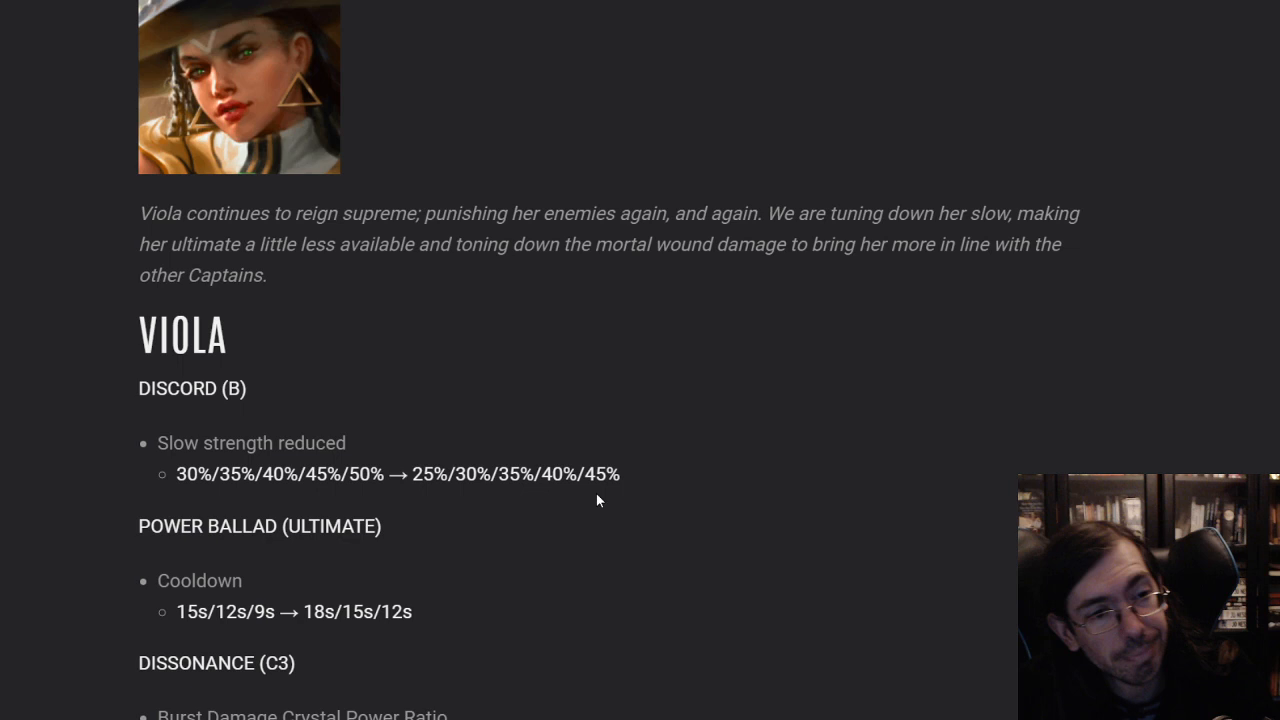
# Scroll back and forth over Viola's Discord slow and Power Ballad cooldown changes
pyautogui.scroll(-3)
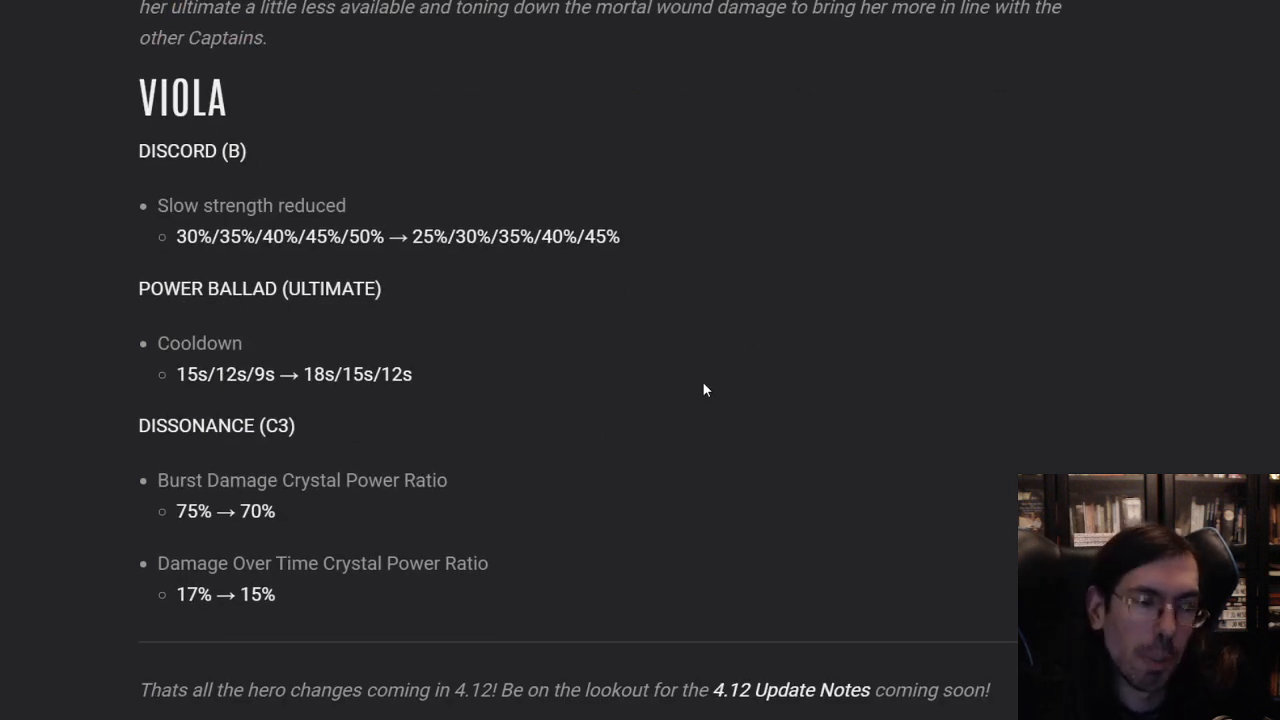
pyautogui.scroll(3)
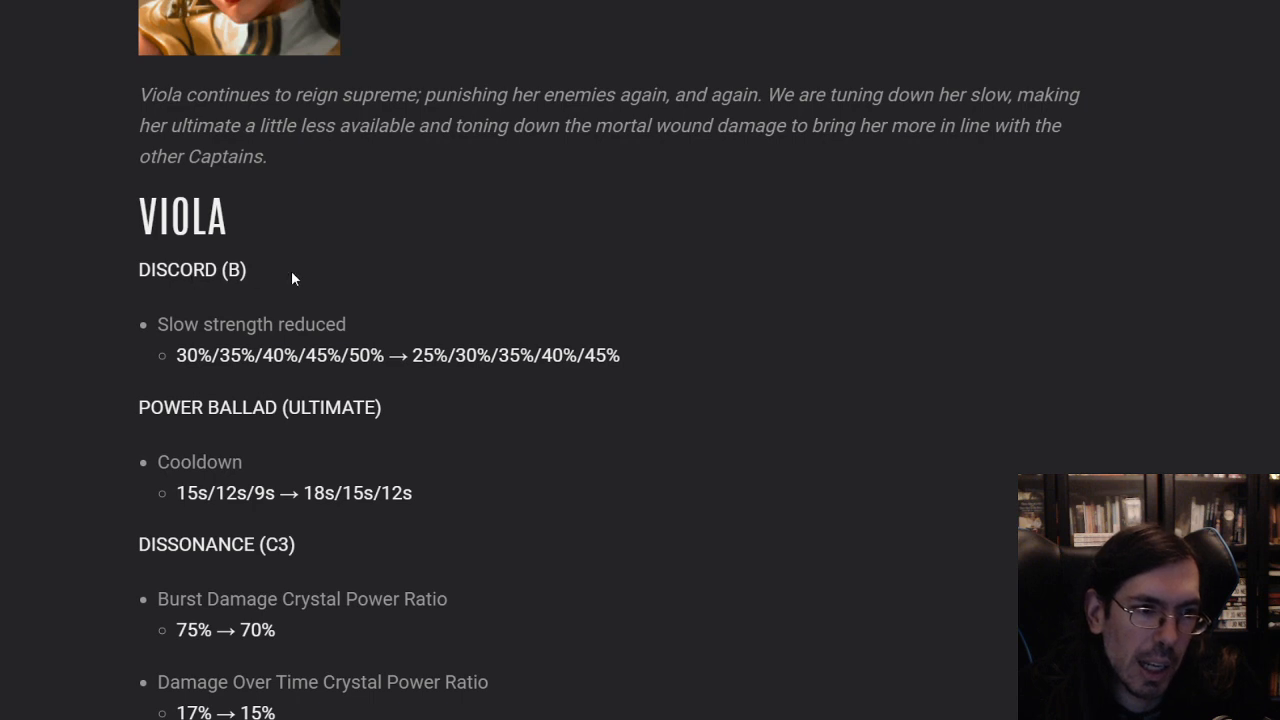
pyautogui.moveTo(624, 366)
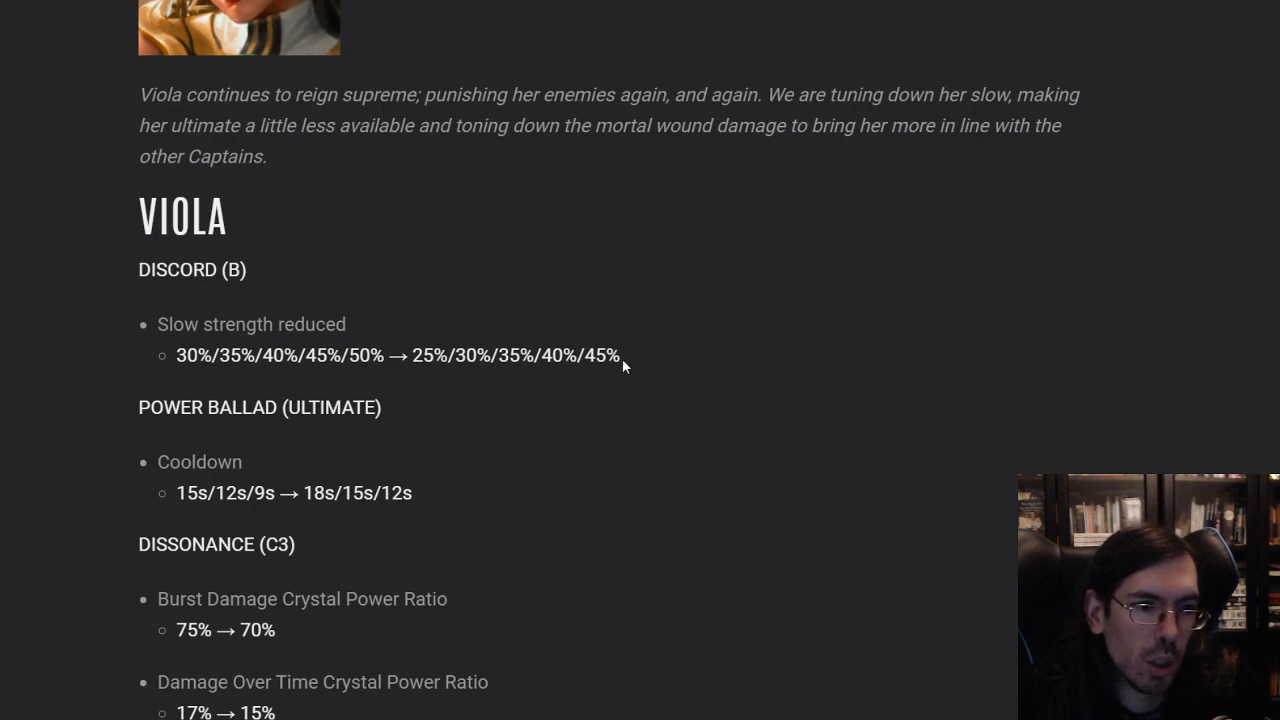
pyautogui.scroll(-3)
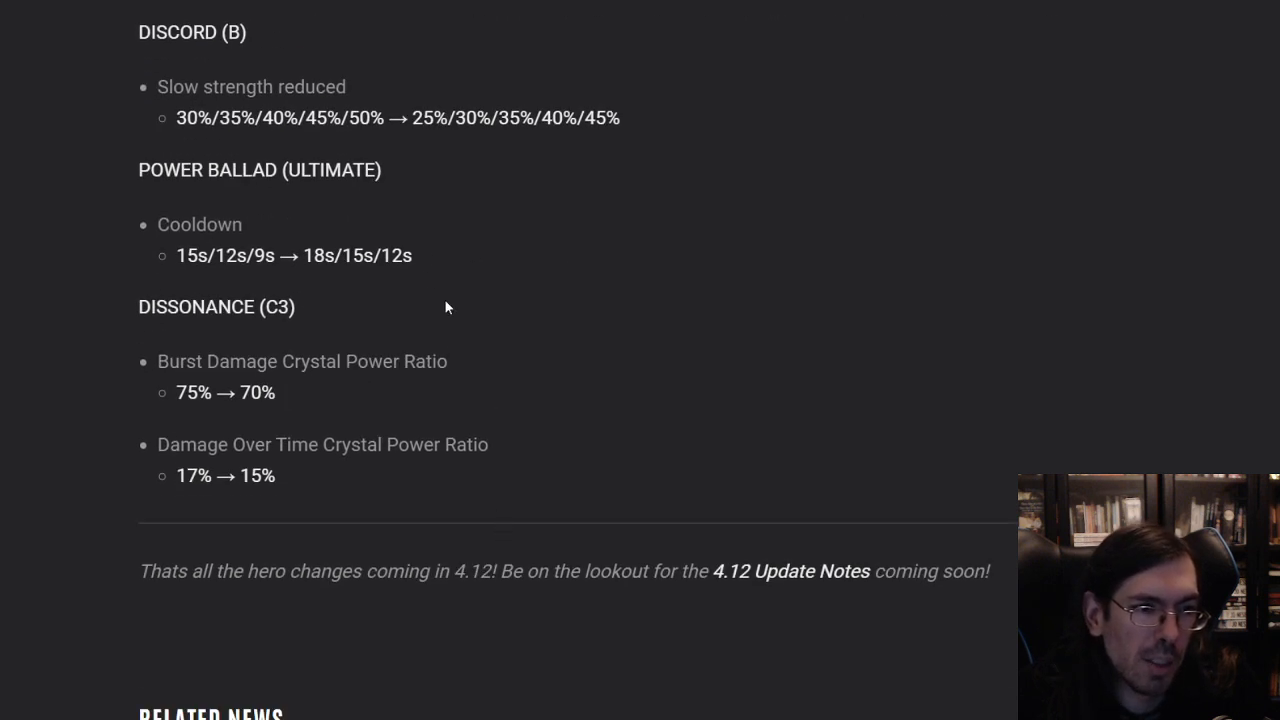
pyautogui.moveTo(420, 258)
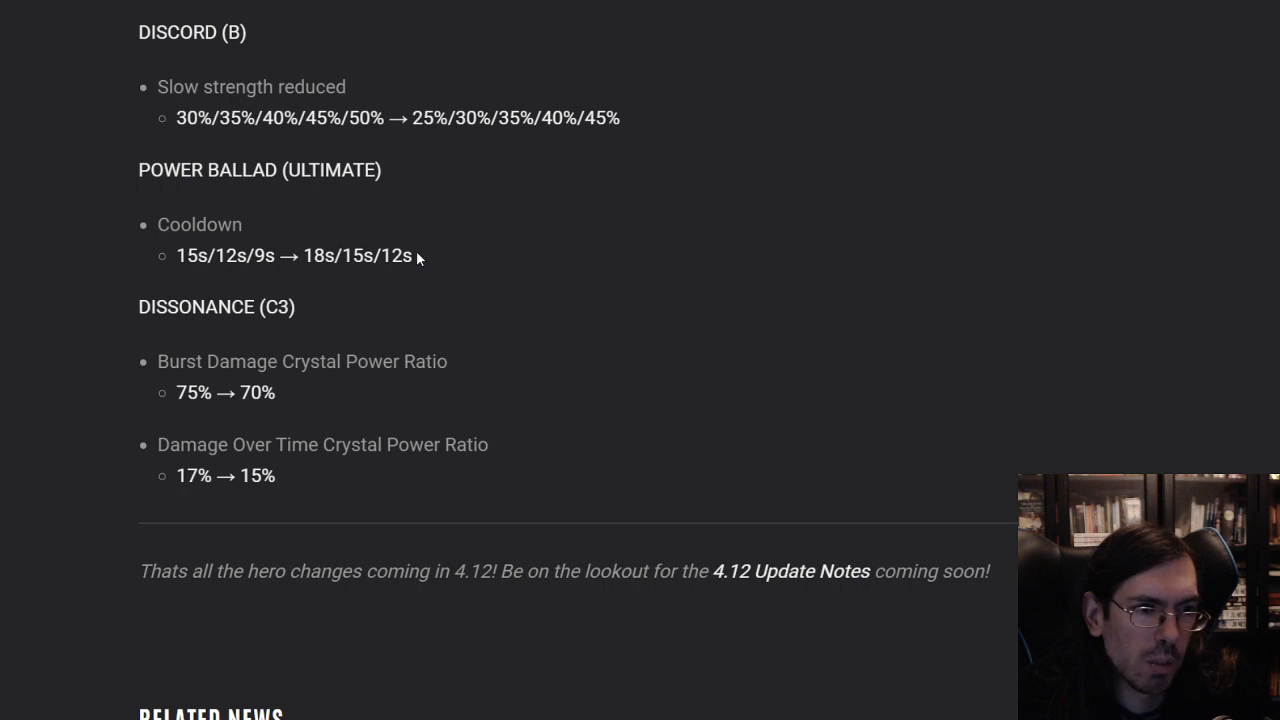
pyautogui.doubleClick(396, 256)
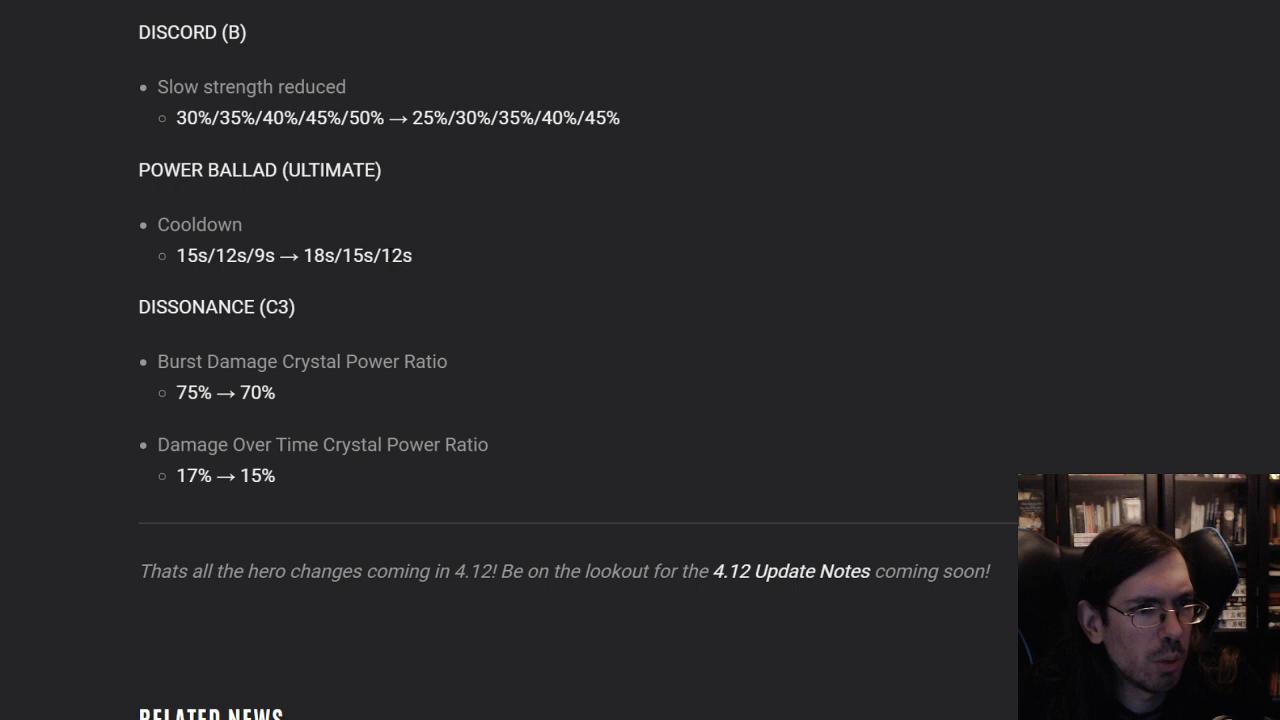
pyautogui.moveTo(420, 260)
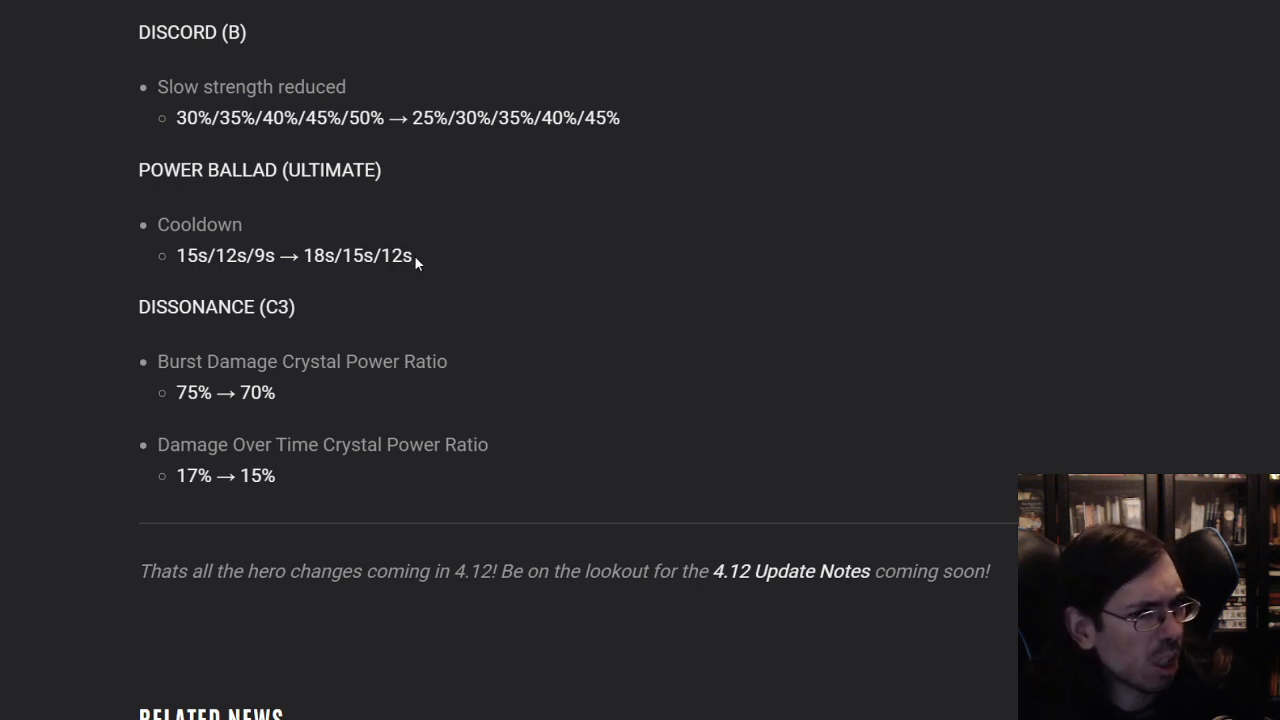
pyautogui.moveTo(592, 250)
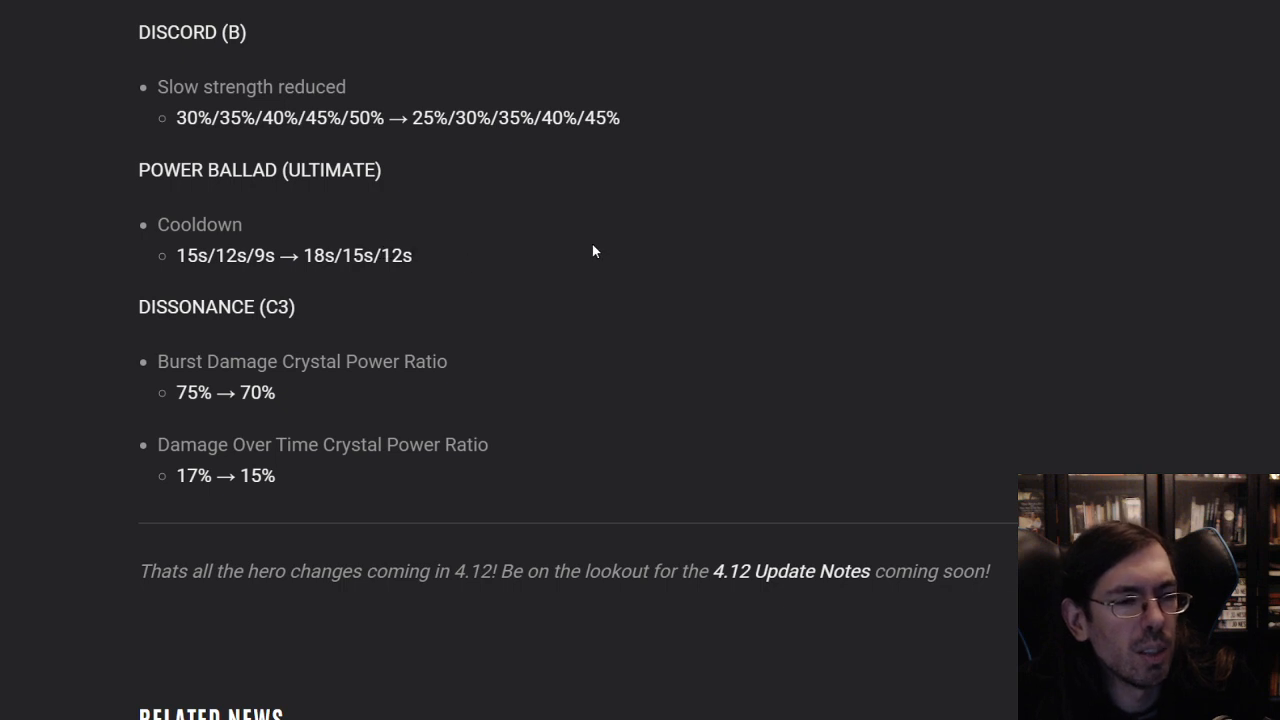
pyautogui.moveTo(480, 304)
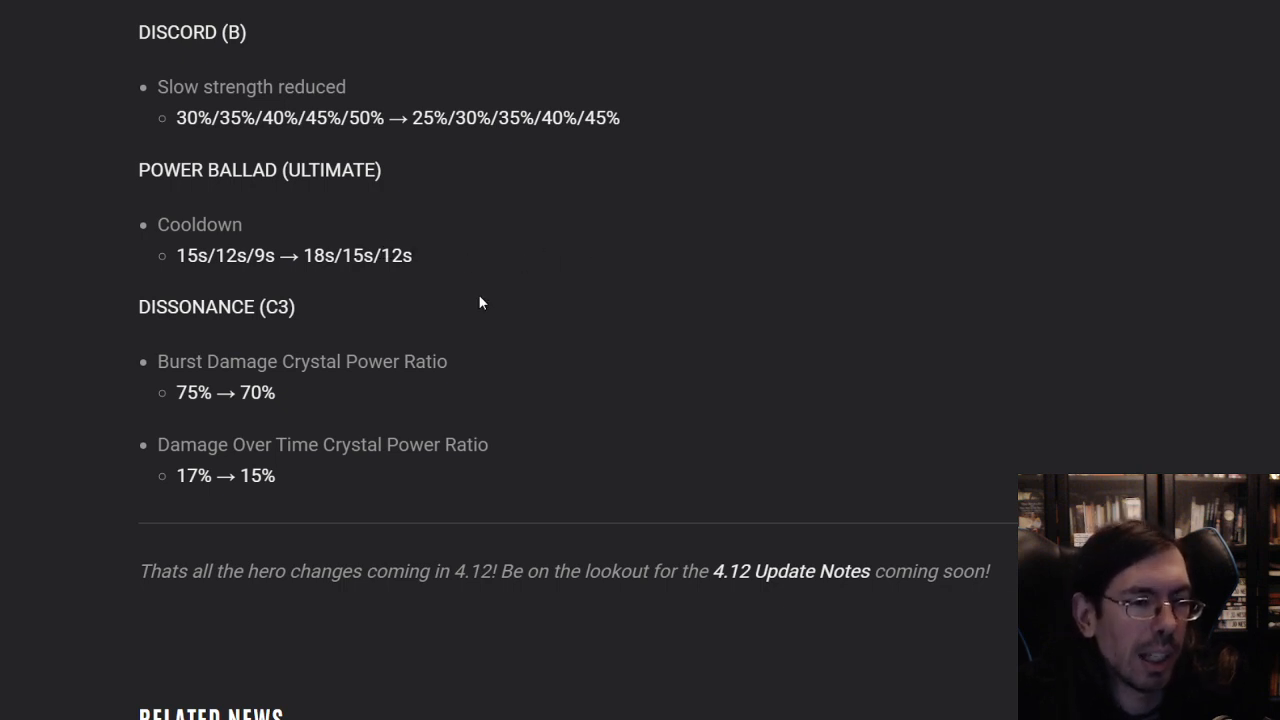
pyautogui.moveTo(464, 304)
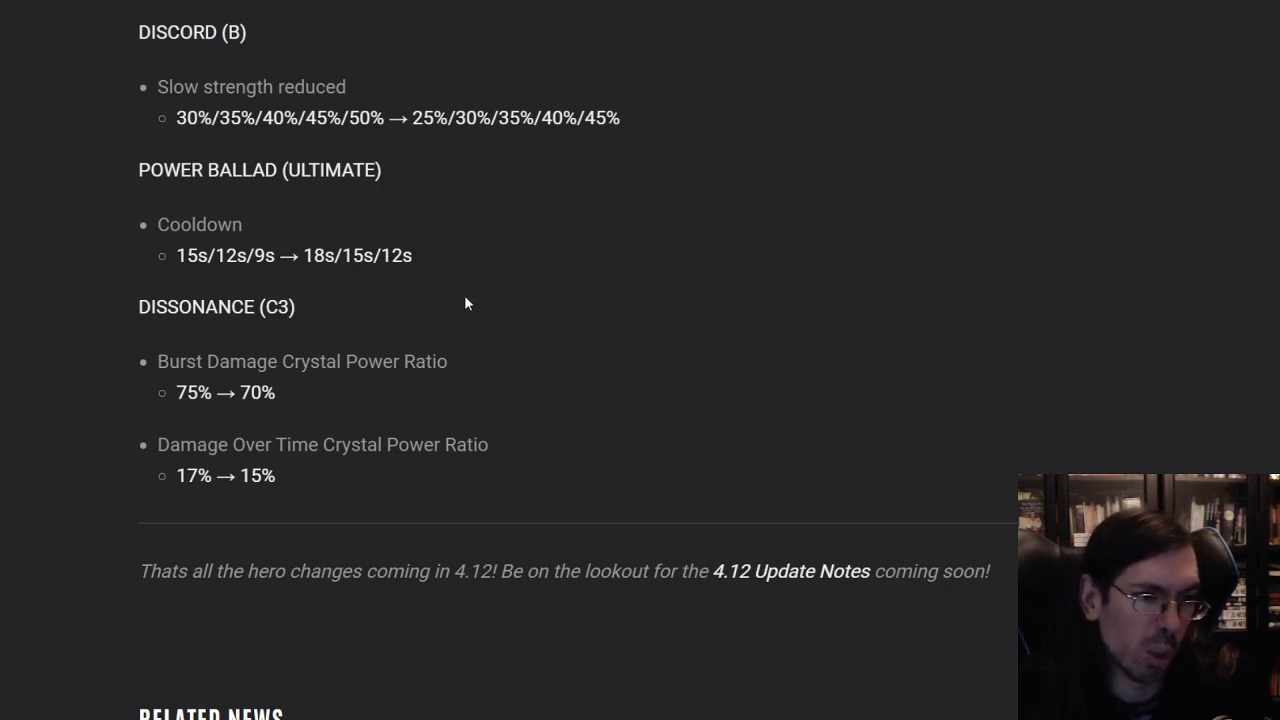
pyautogui.moveTo(292, 408)
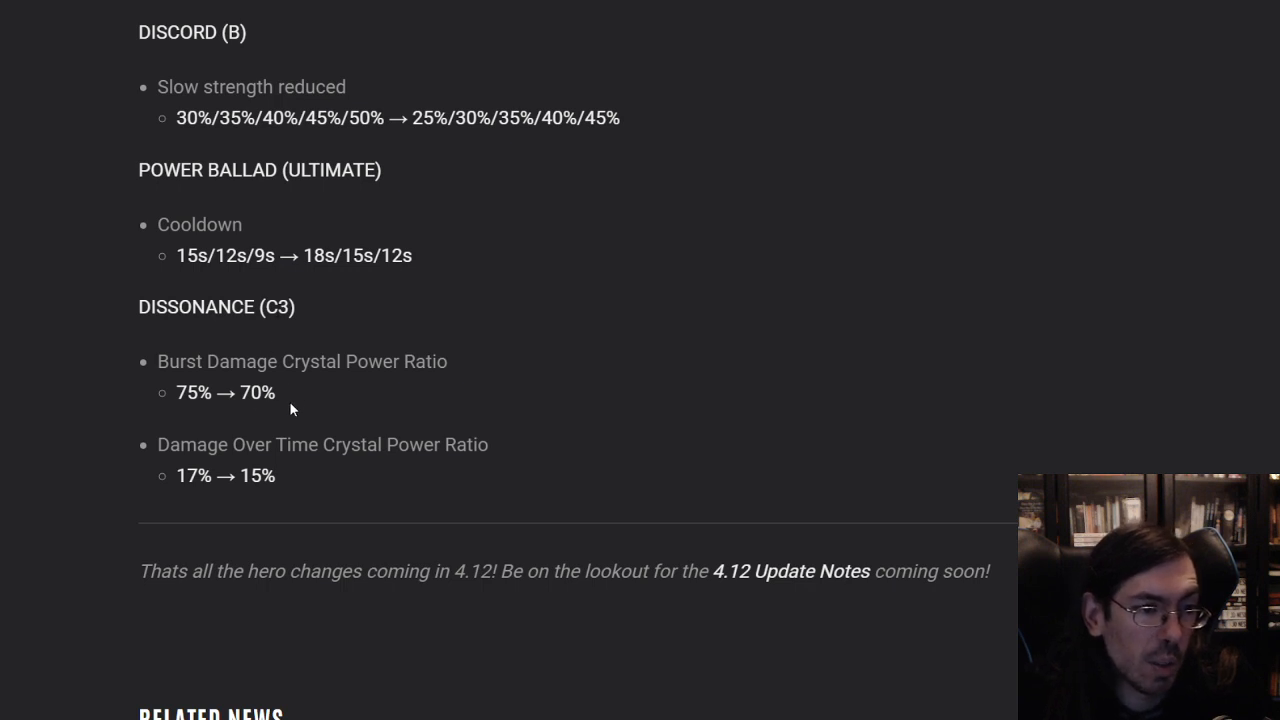
pyautogui.moveTo(336, 480)
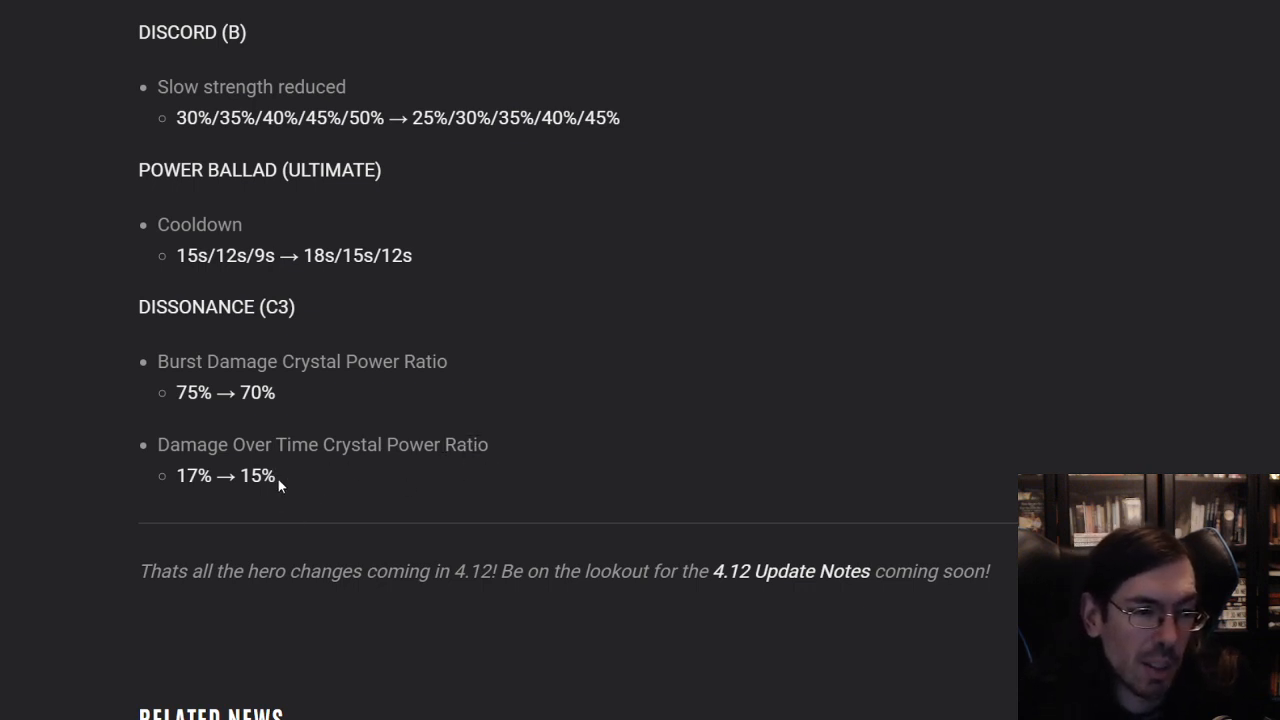
pyautogui.moveTo(522, 488)
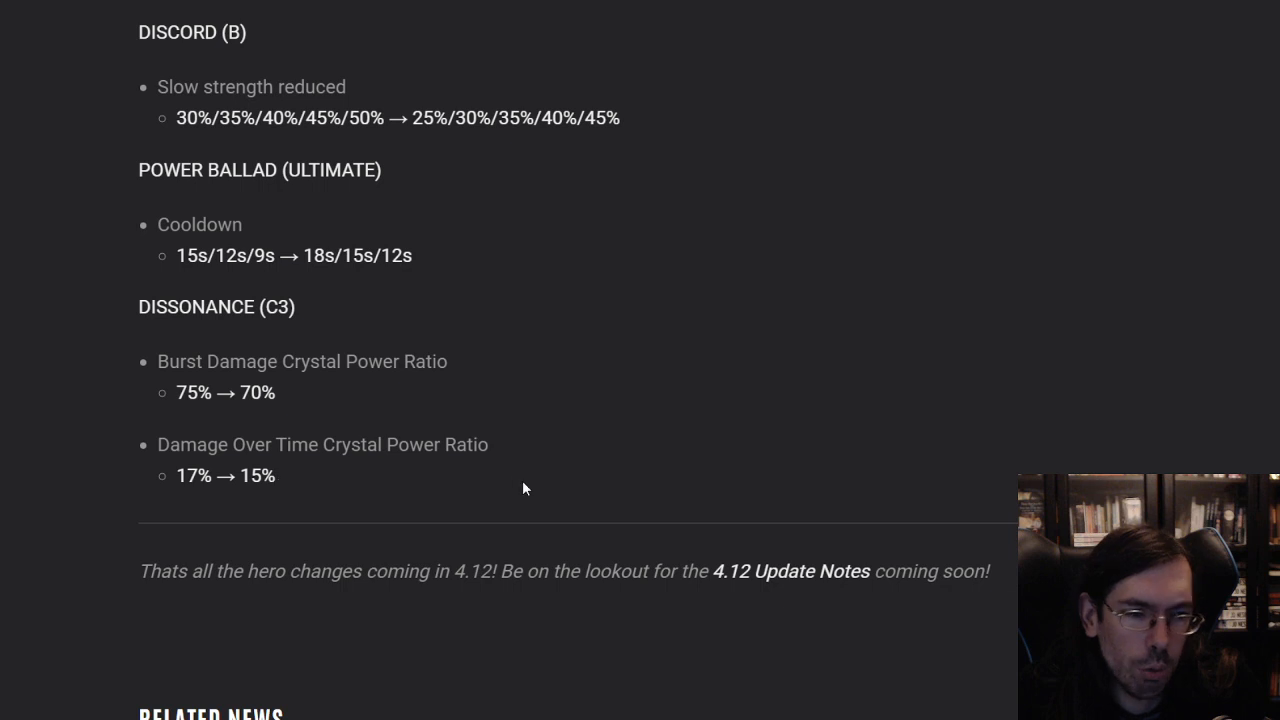
# Review Viola's Dissonance ratio nerf, then scroll down to the Related News section
pyautogui.scroll(3)
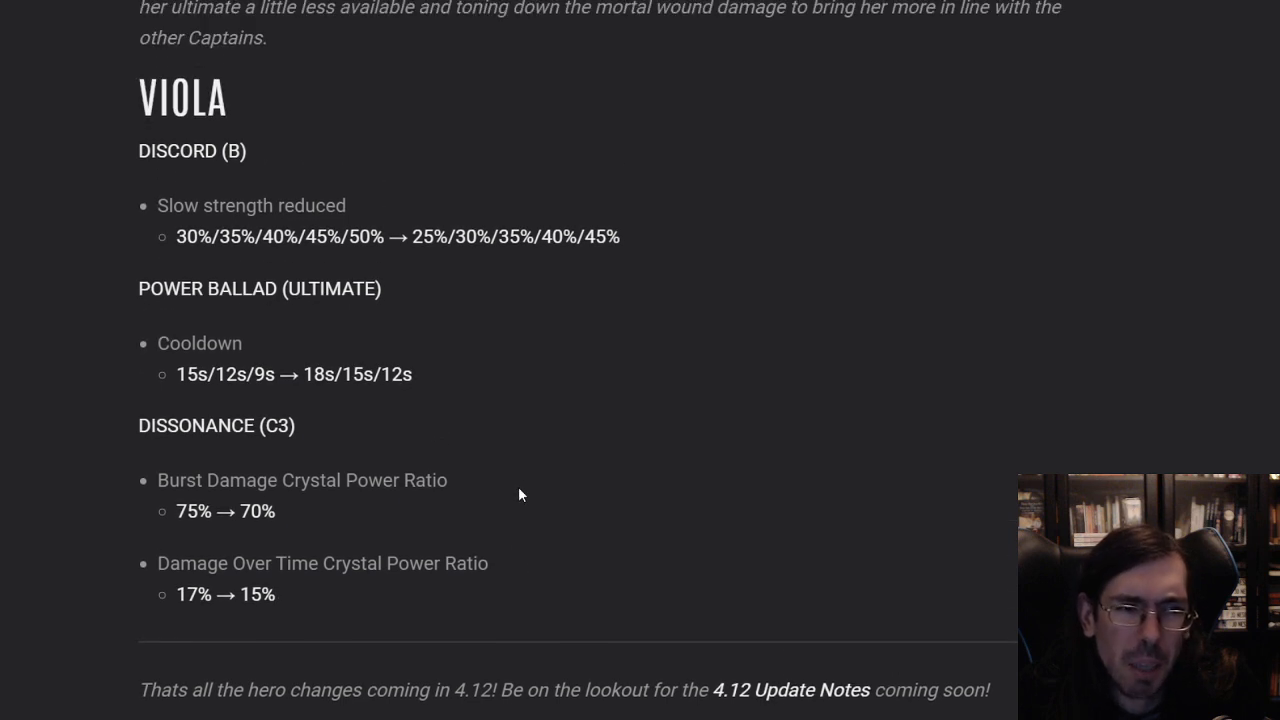
pyautogui.moveTo(600, 440)
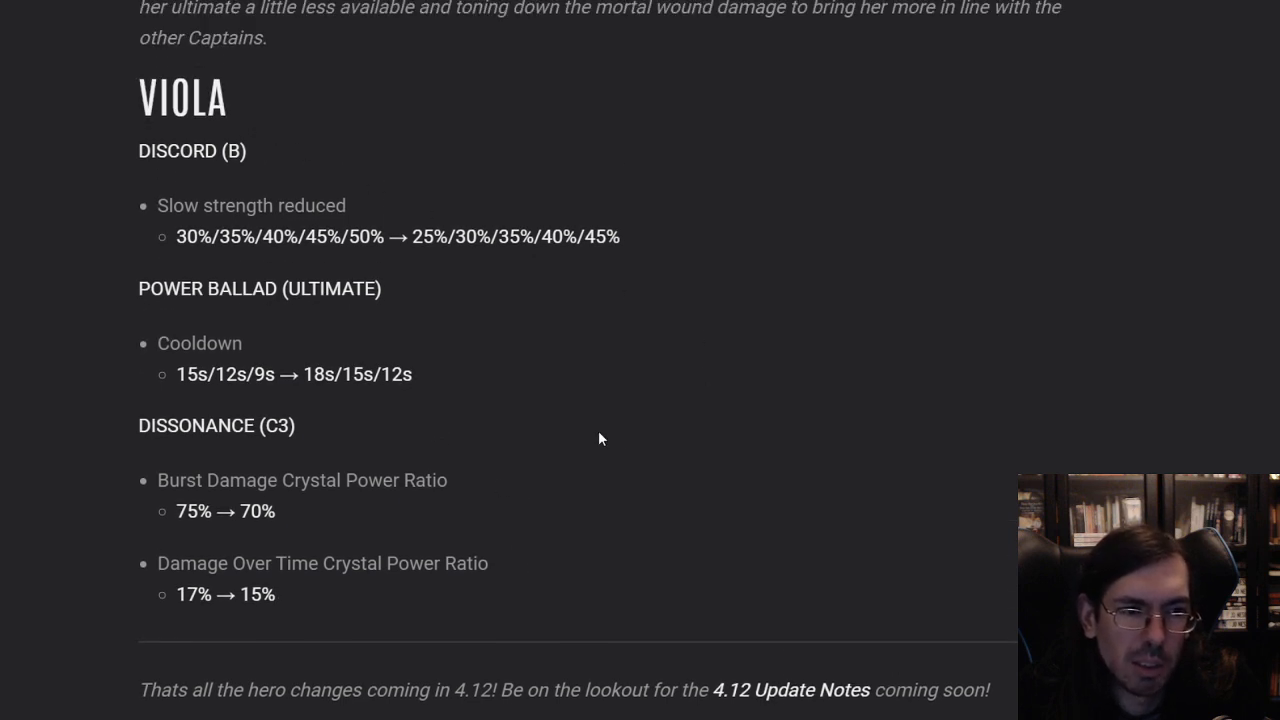
pyautogui.scroll(3)
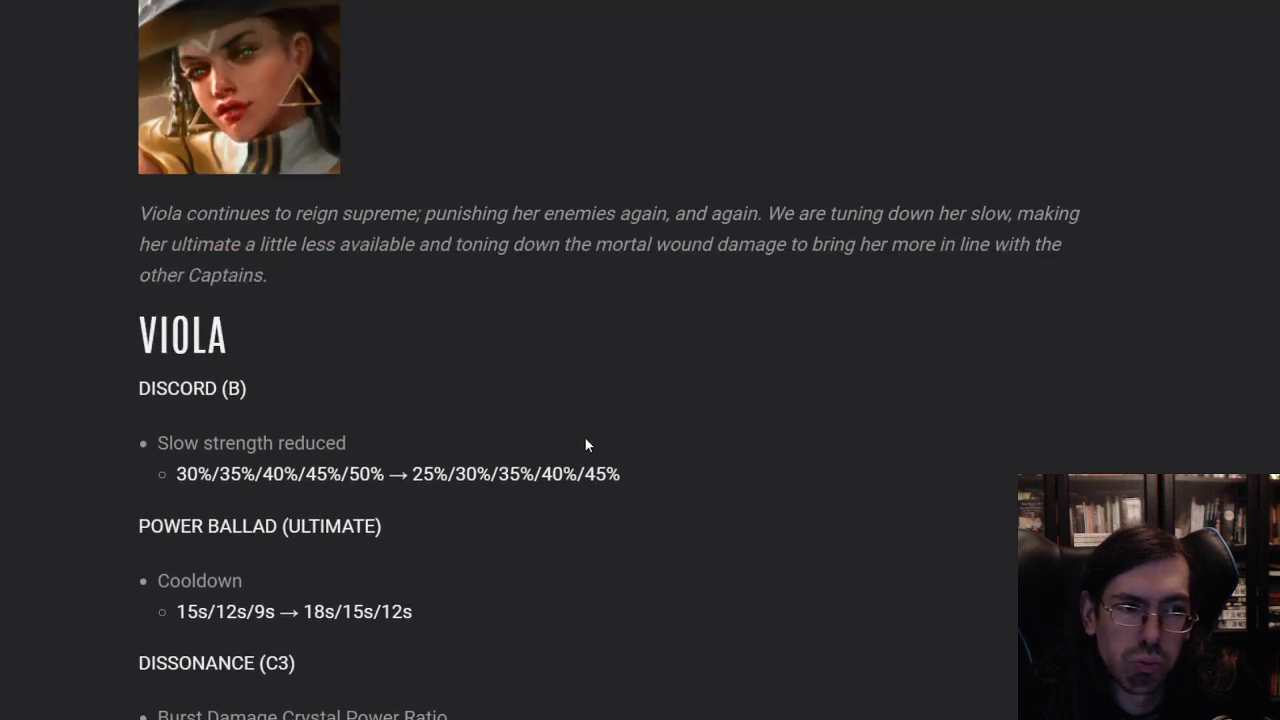
pyautogui.scroll(-3)
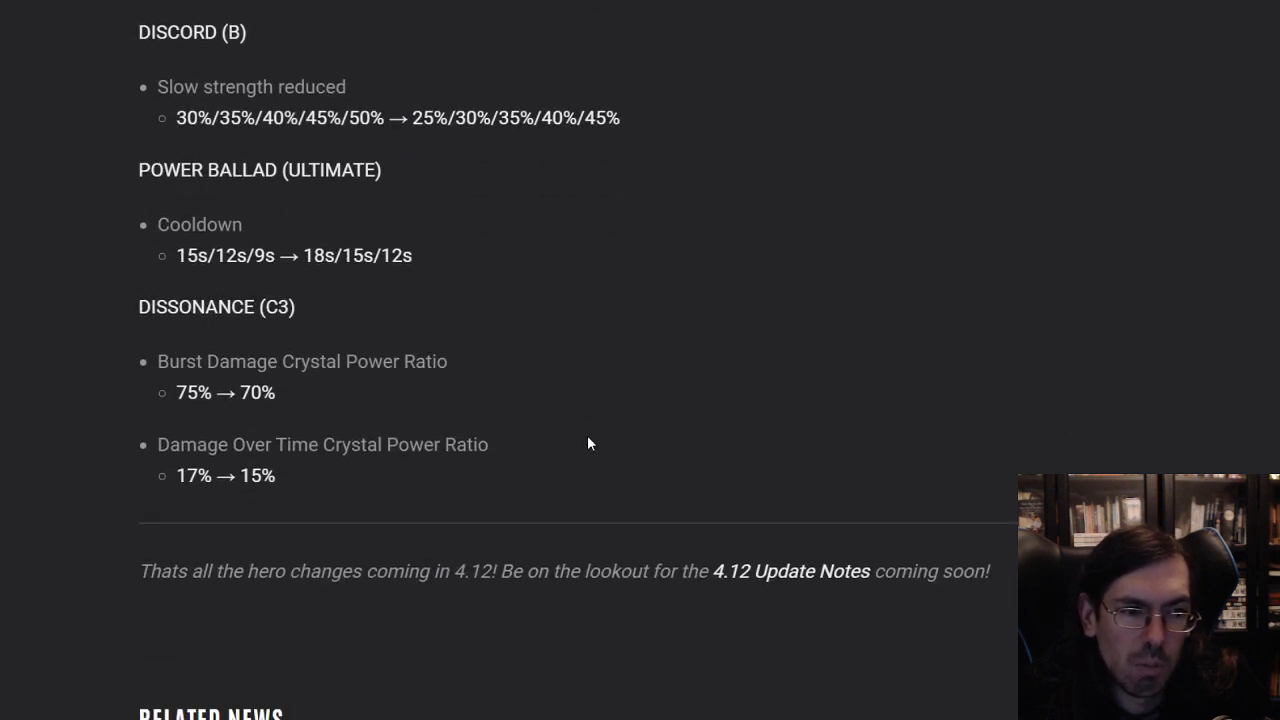
pyautogui.moveTo(588, 428)
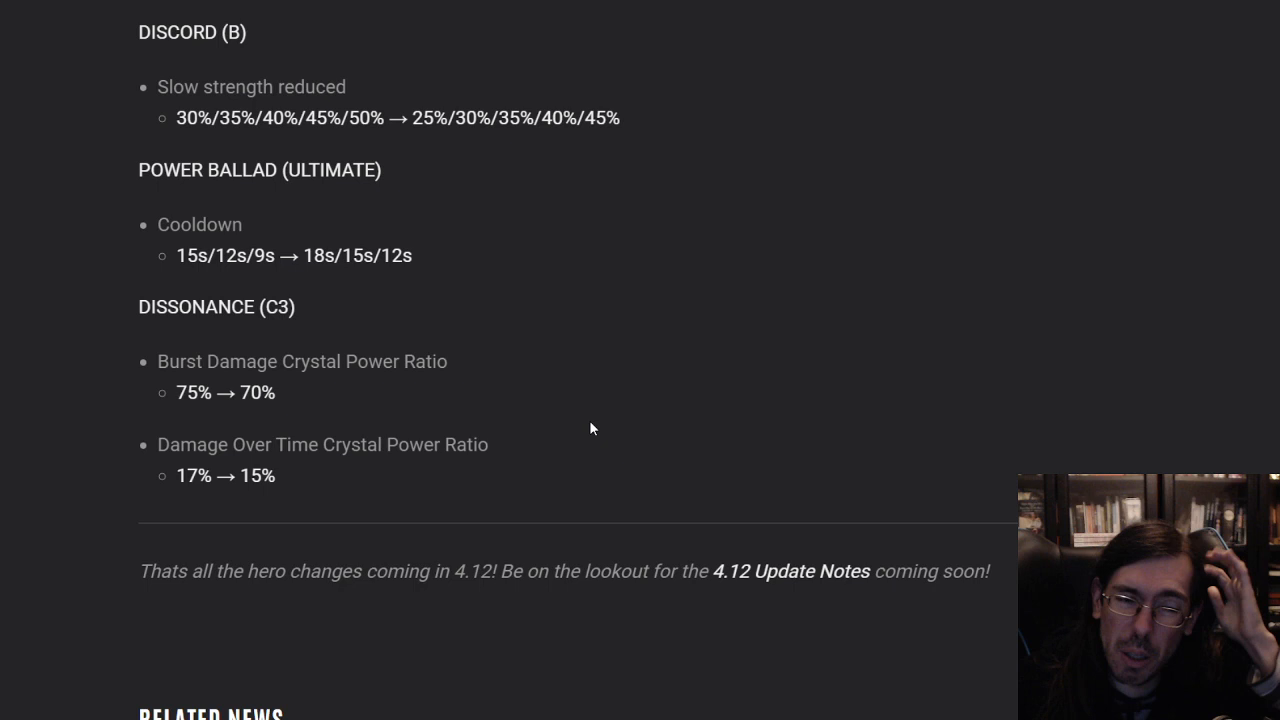
pyautogui.scroll(-3)
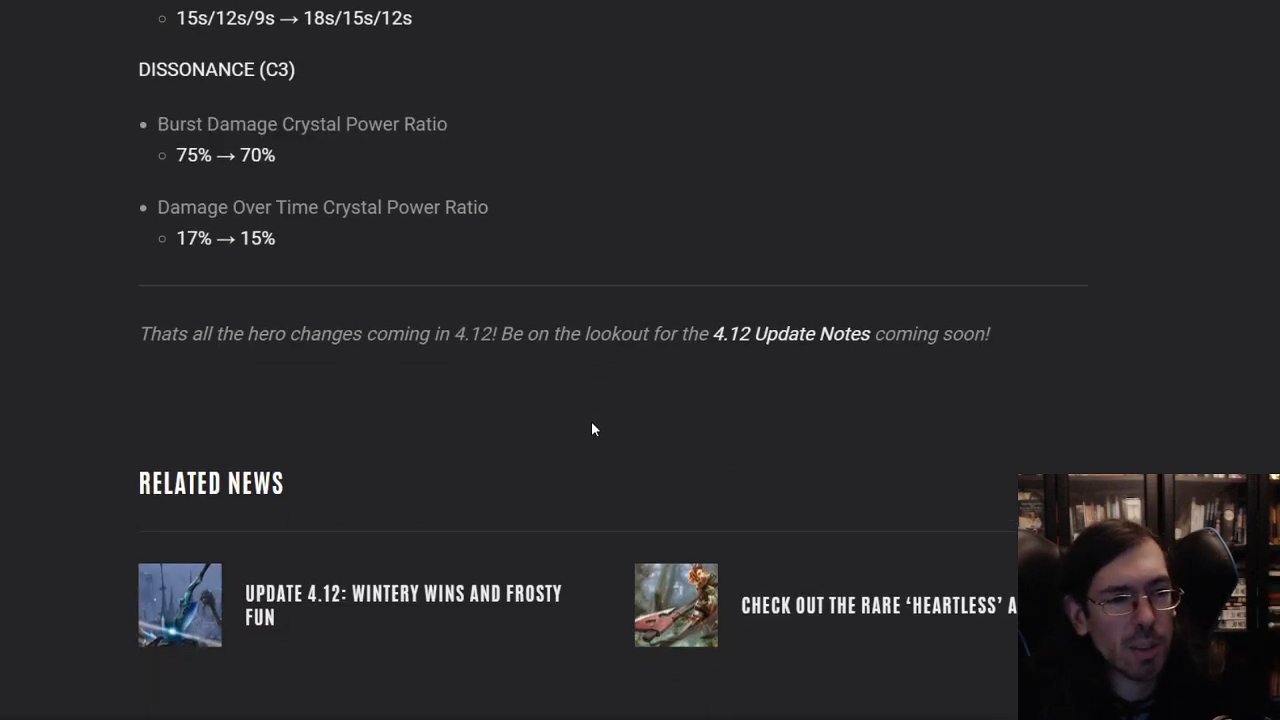
pyautogui.scroll(-3)
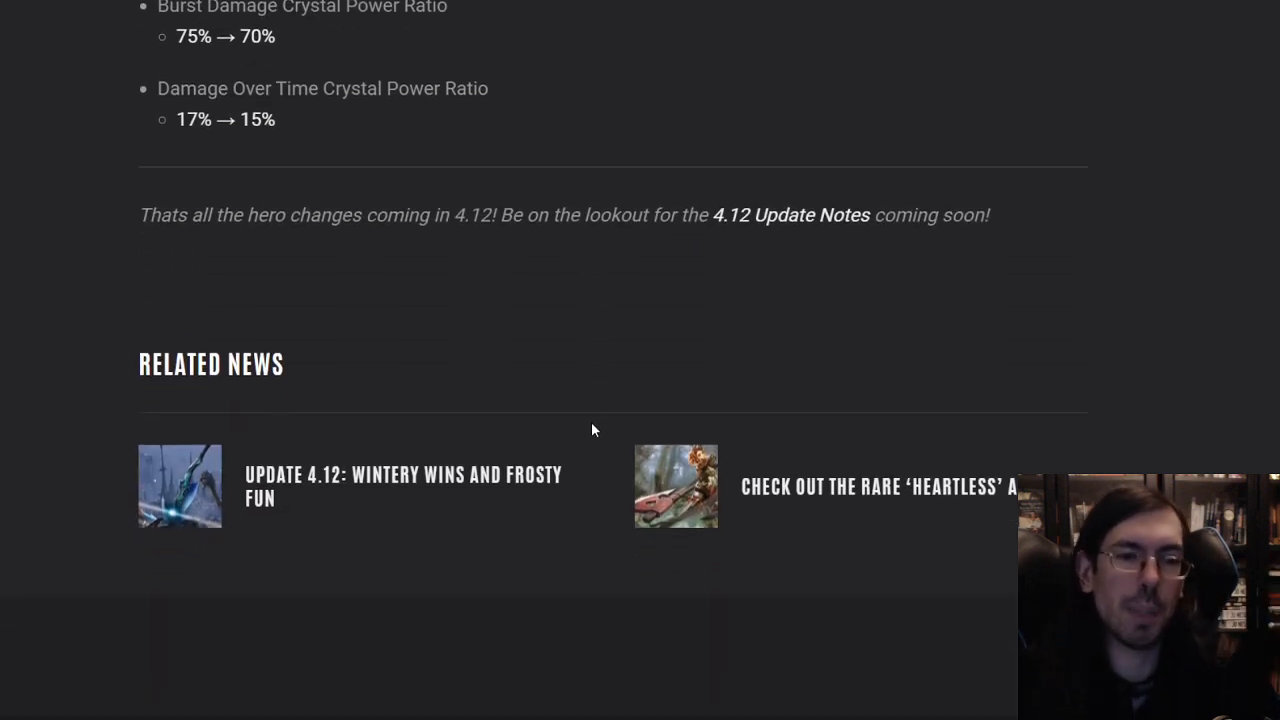